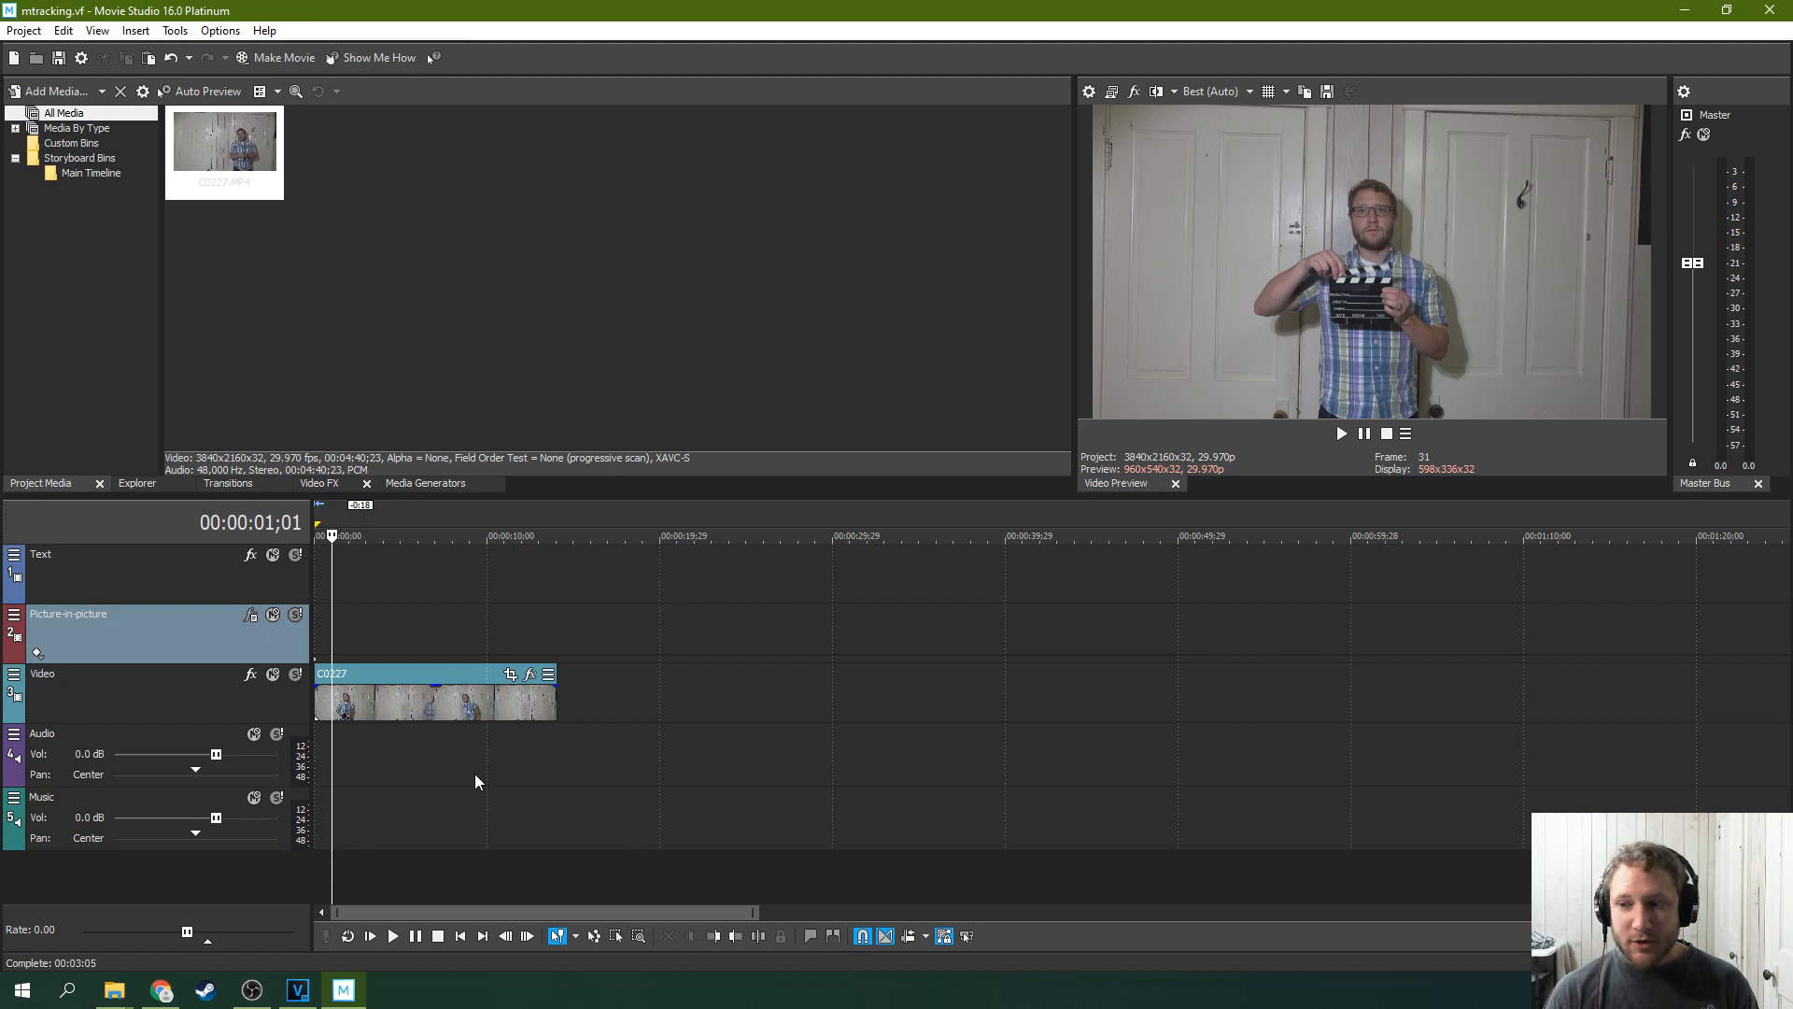
mouse_move(643, 610)
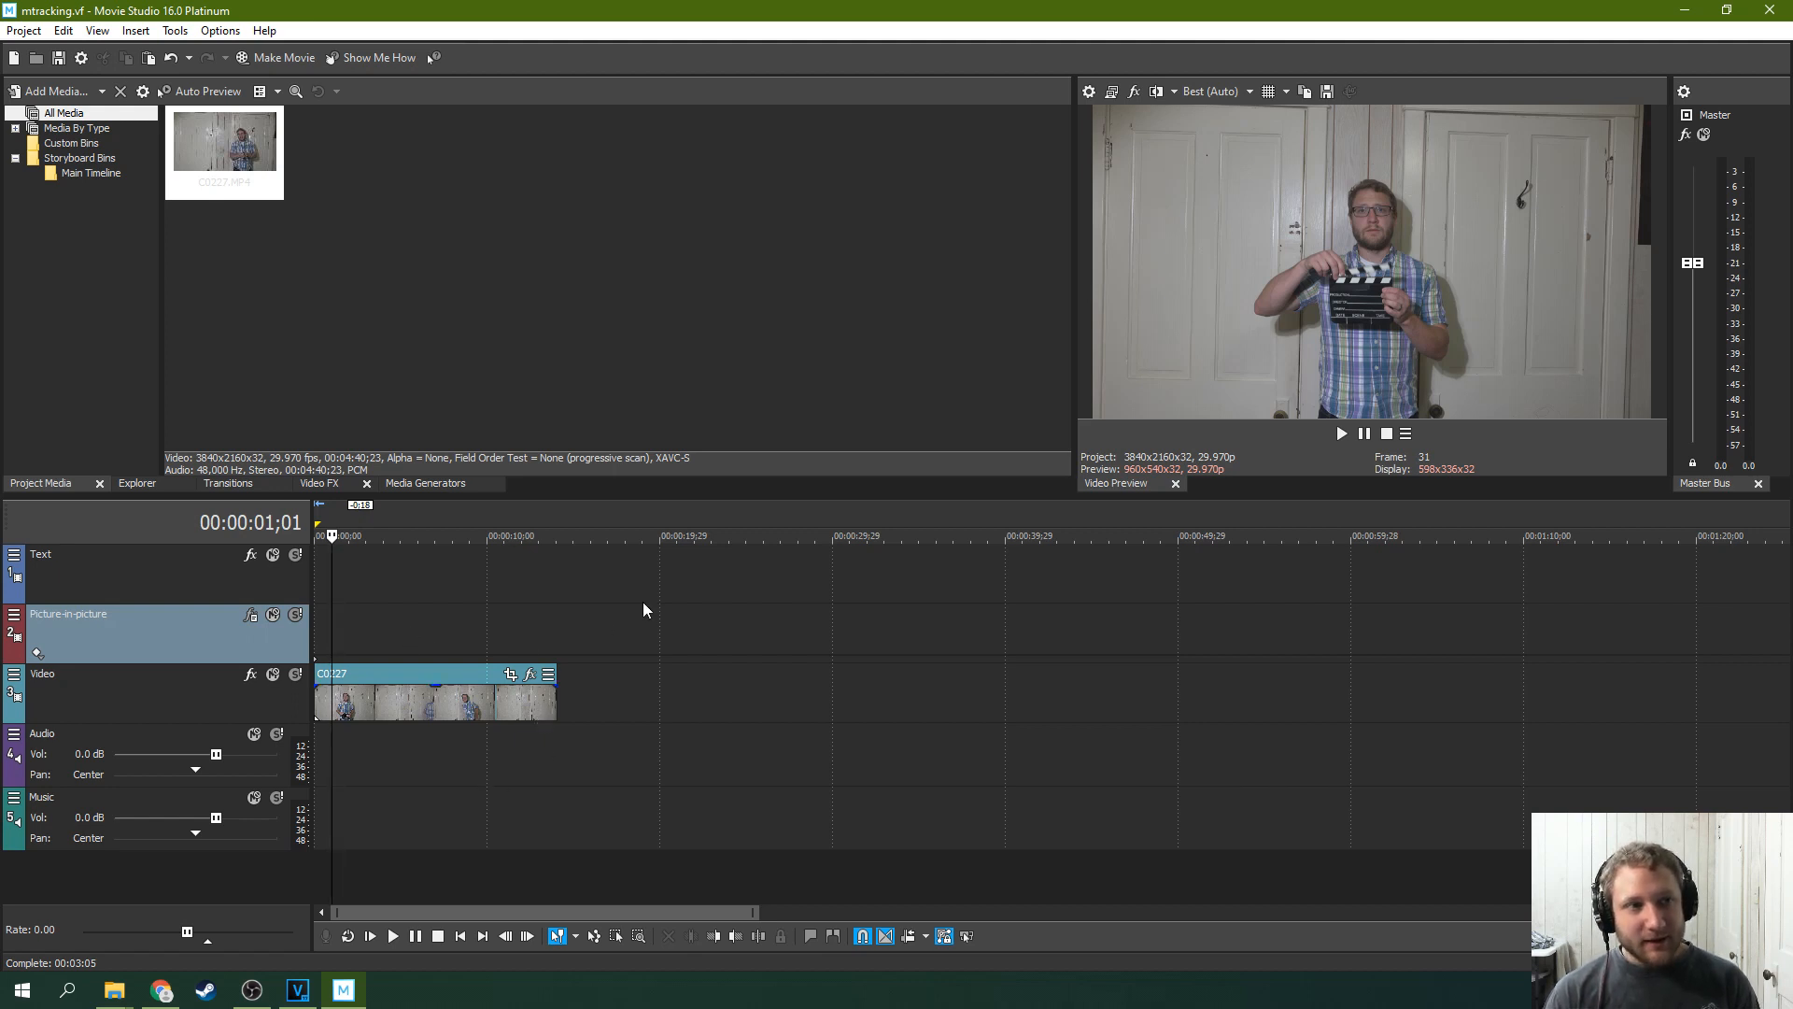
mouse_move(689, 597)
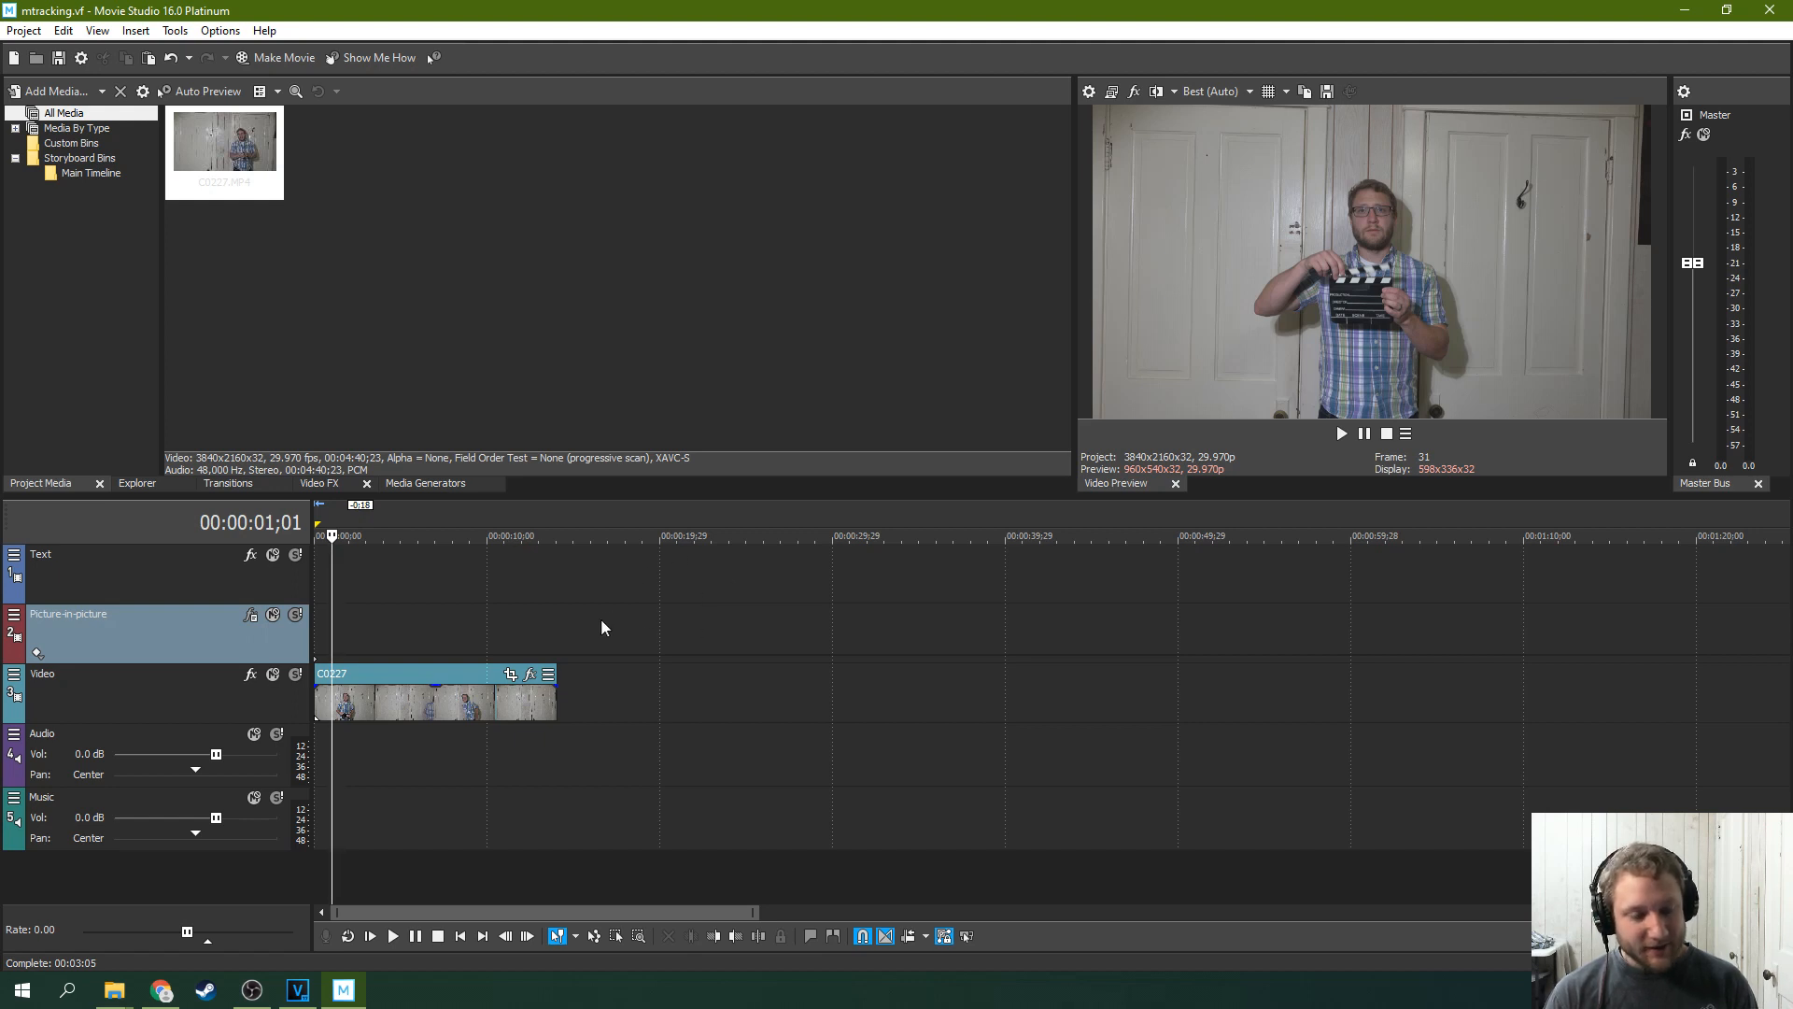
mouse_move(575, 667)
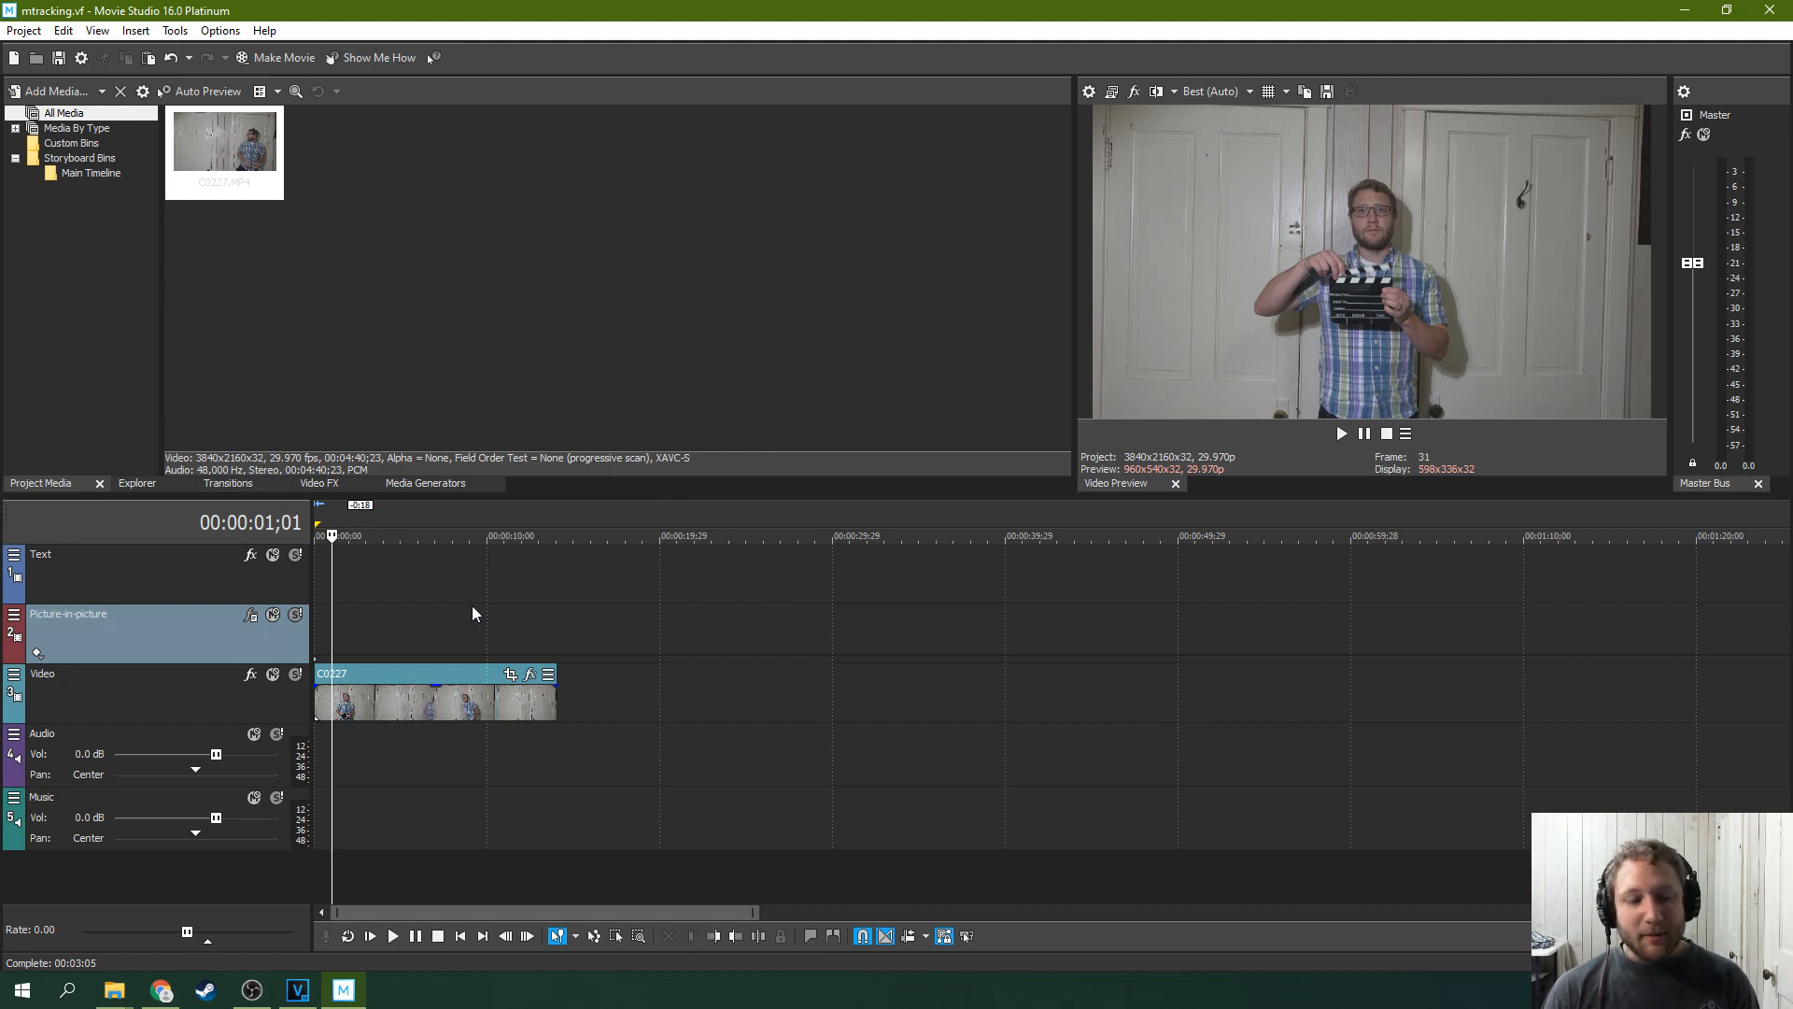
mouse_move(516, 602)
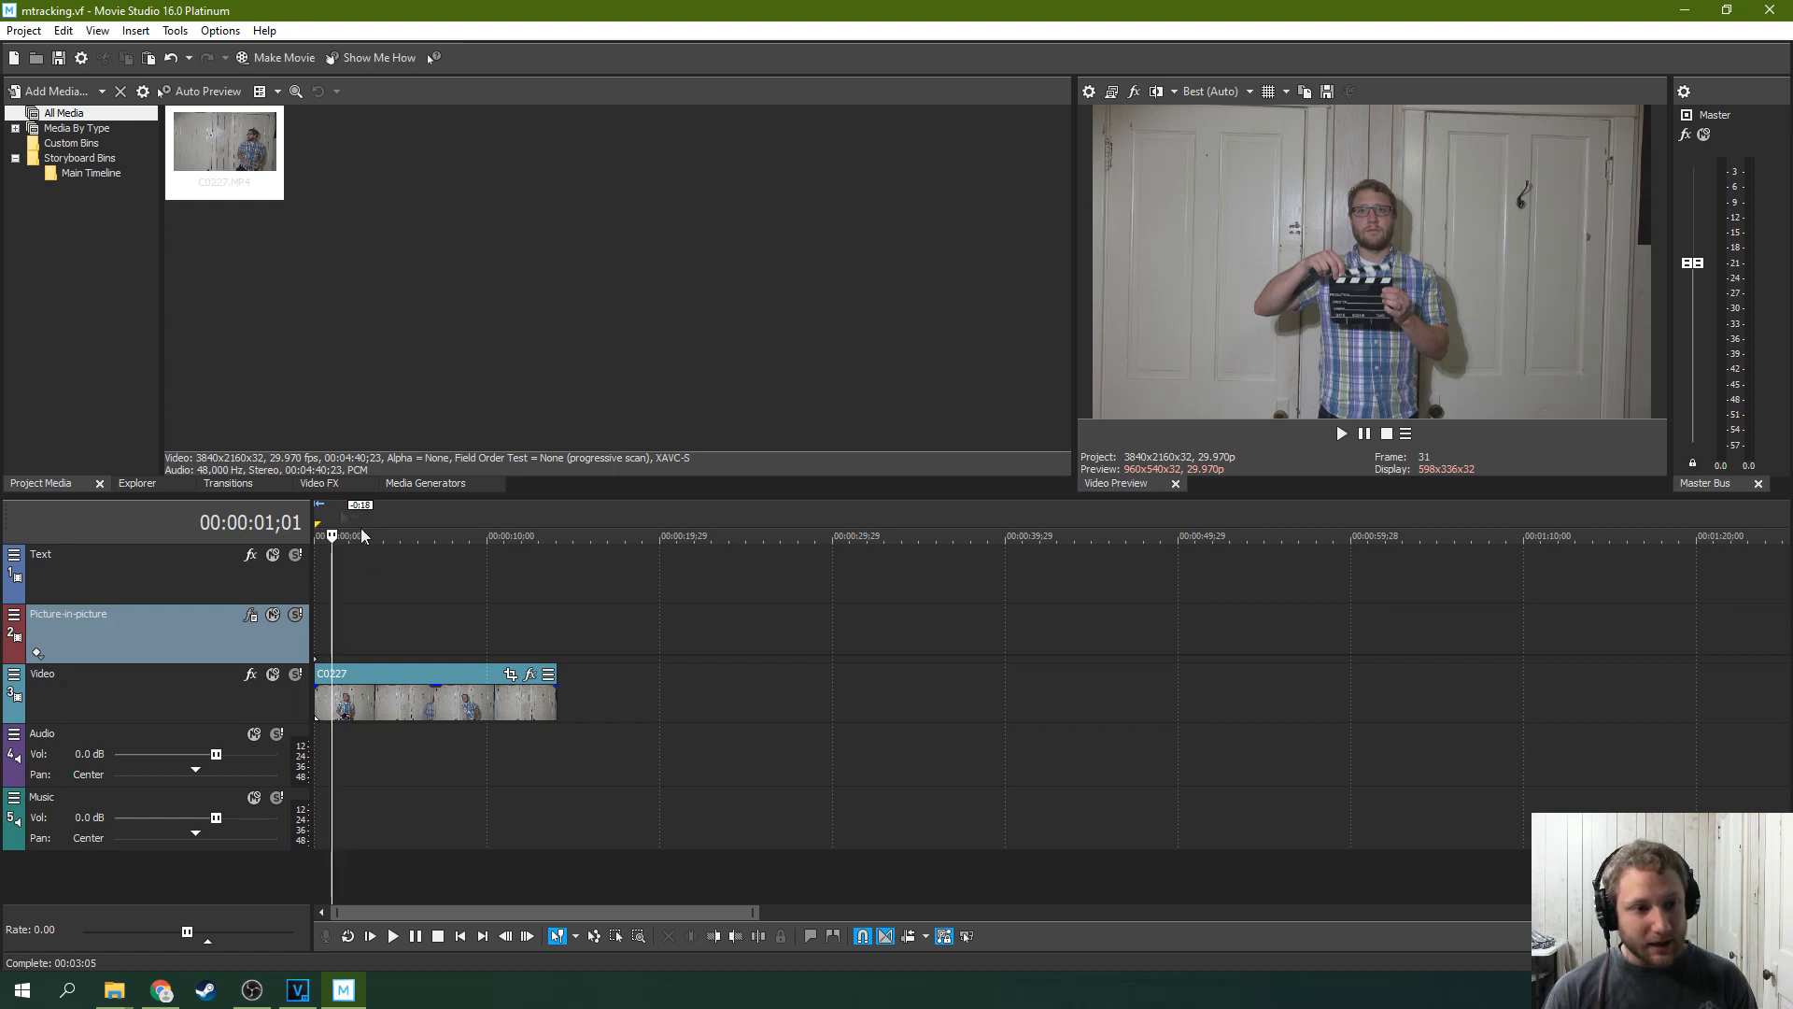
Open the Video FX gallery and browse the effect thumbnails
left_click(319, 483)
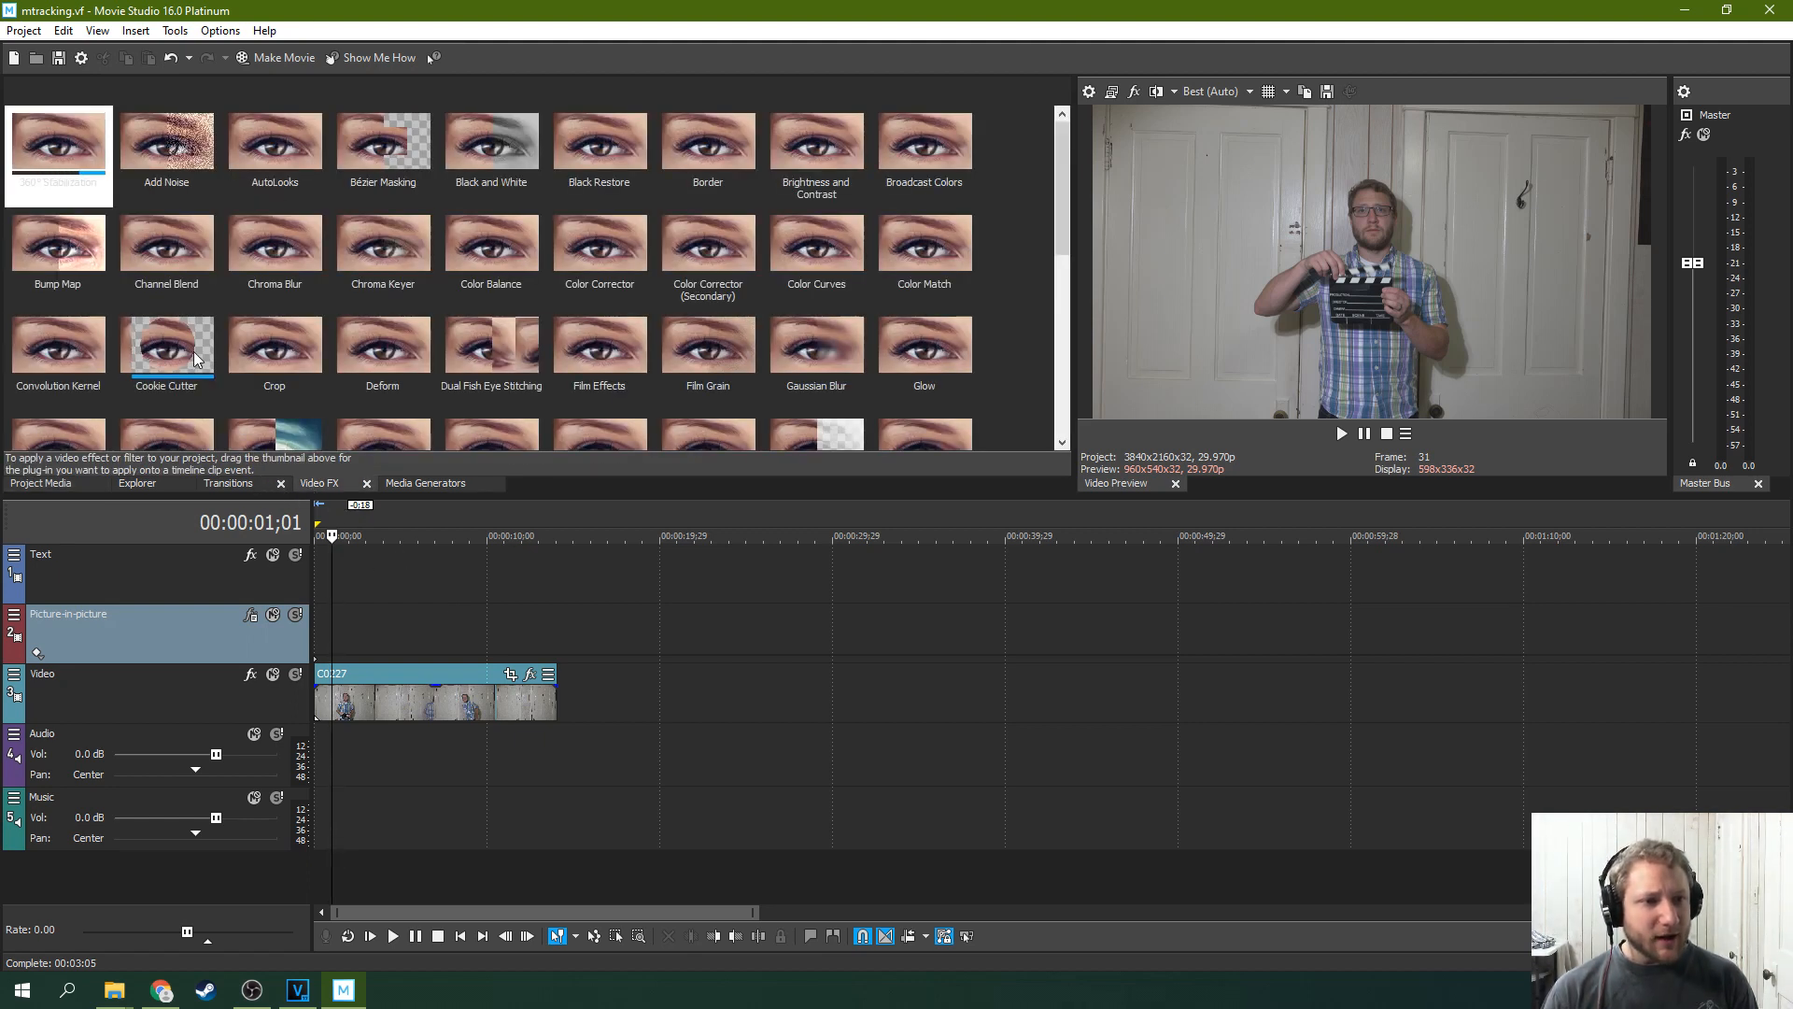
scroll("down", 3)
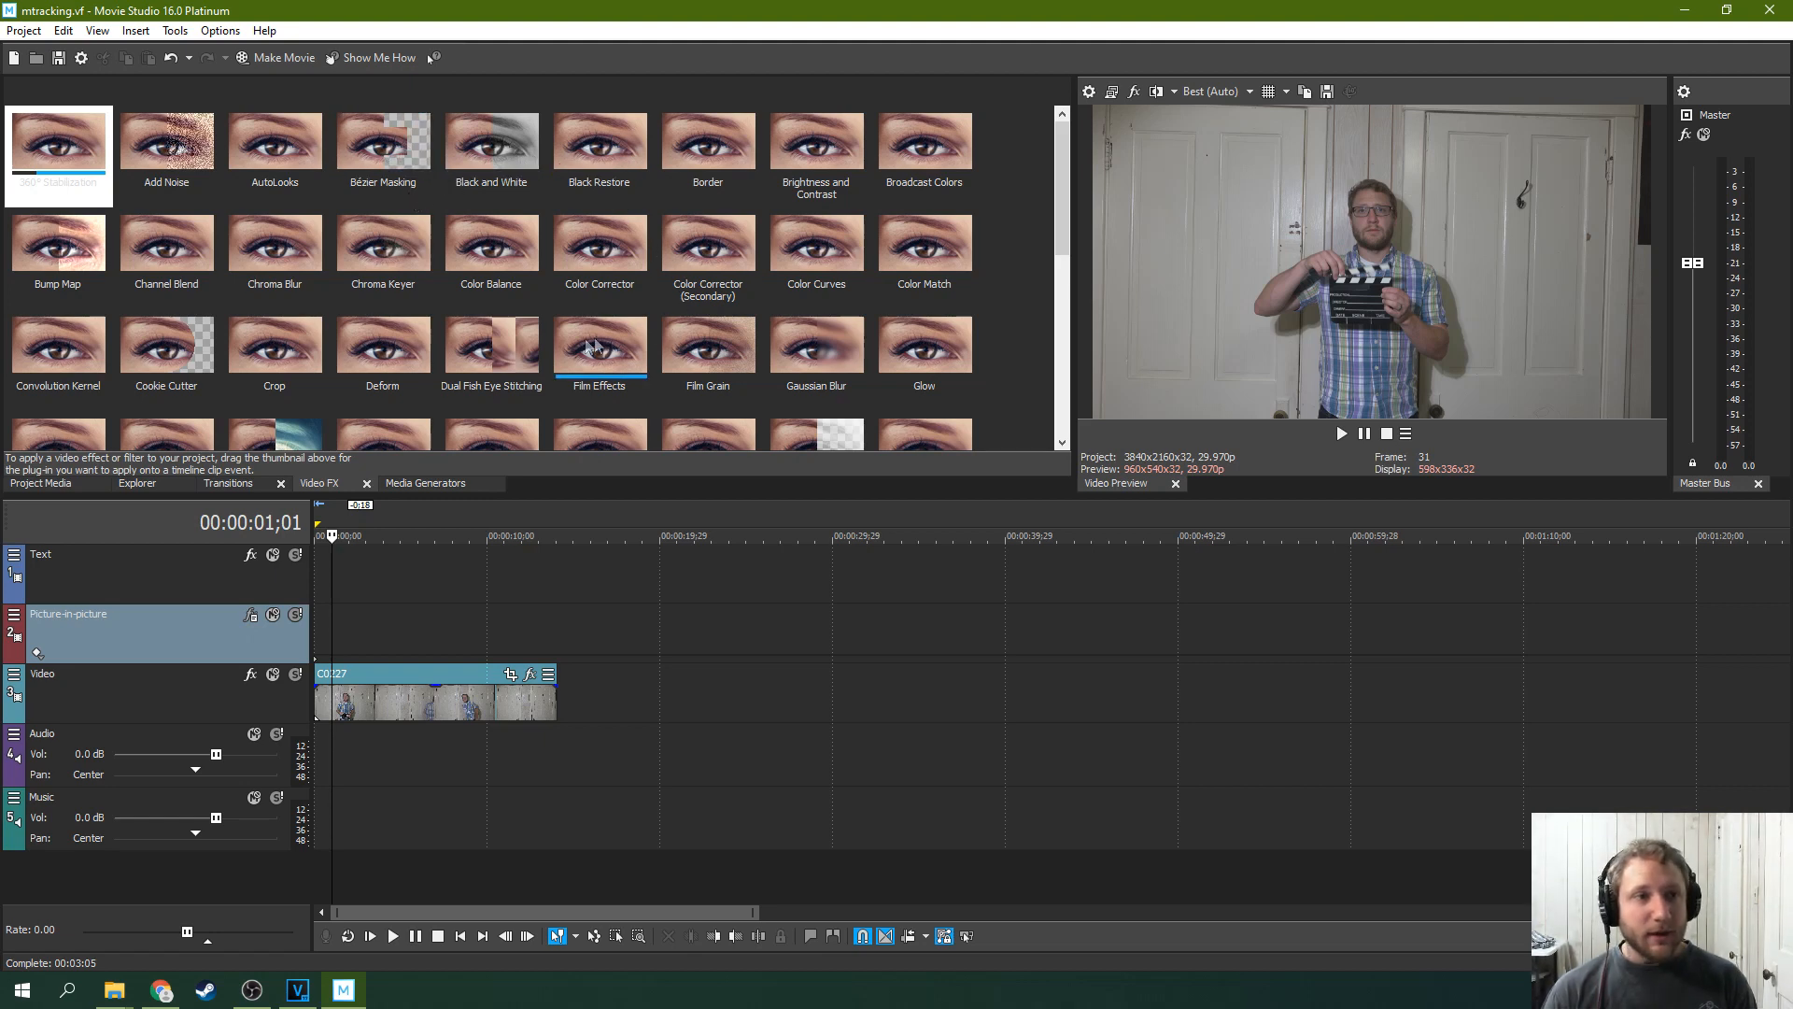
left_click(428, 534)
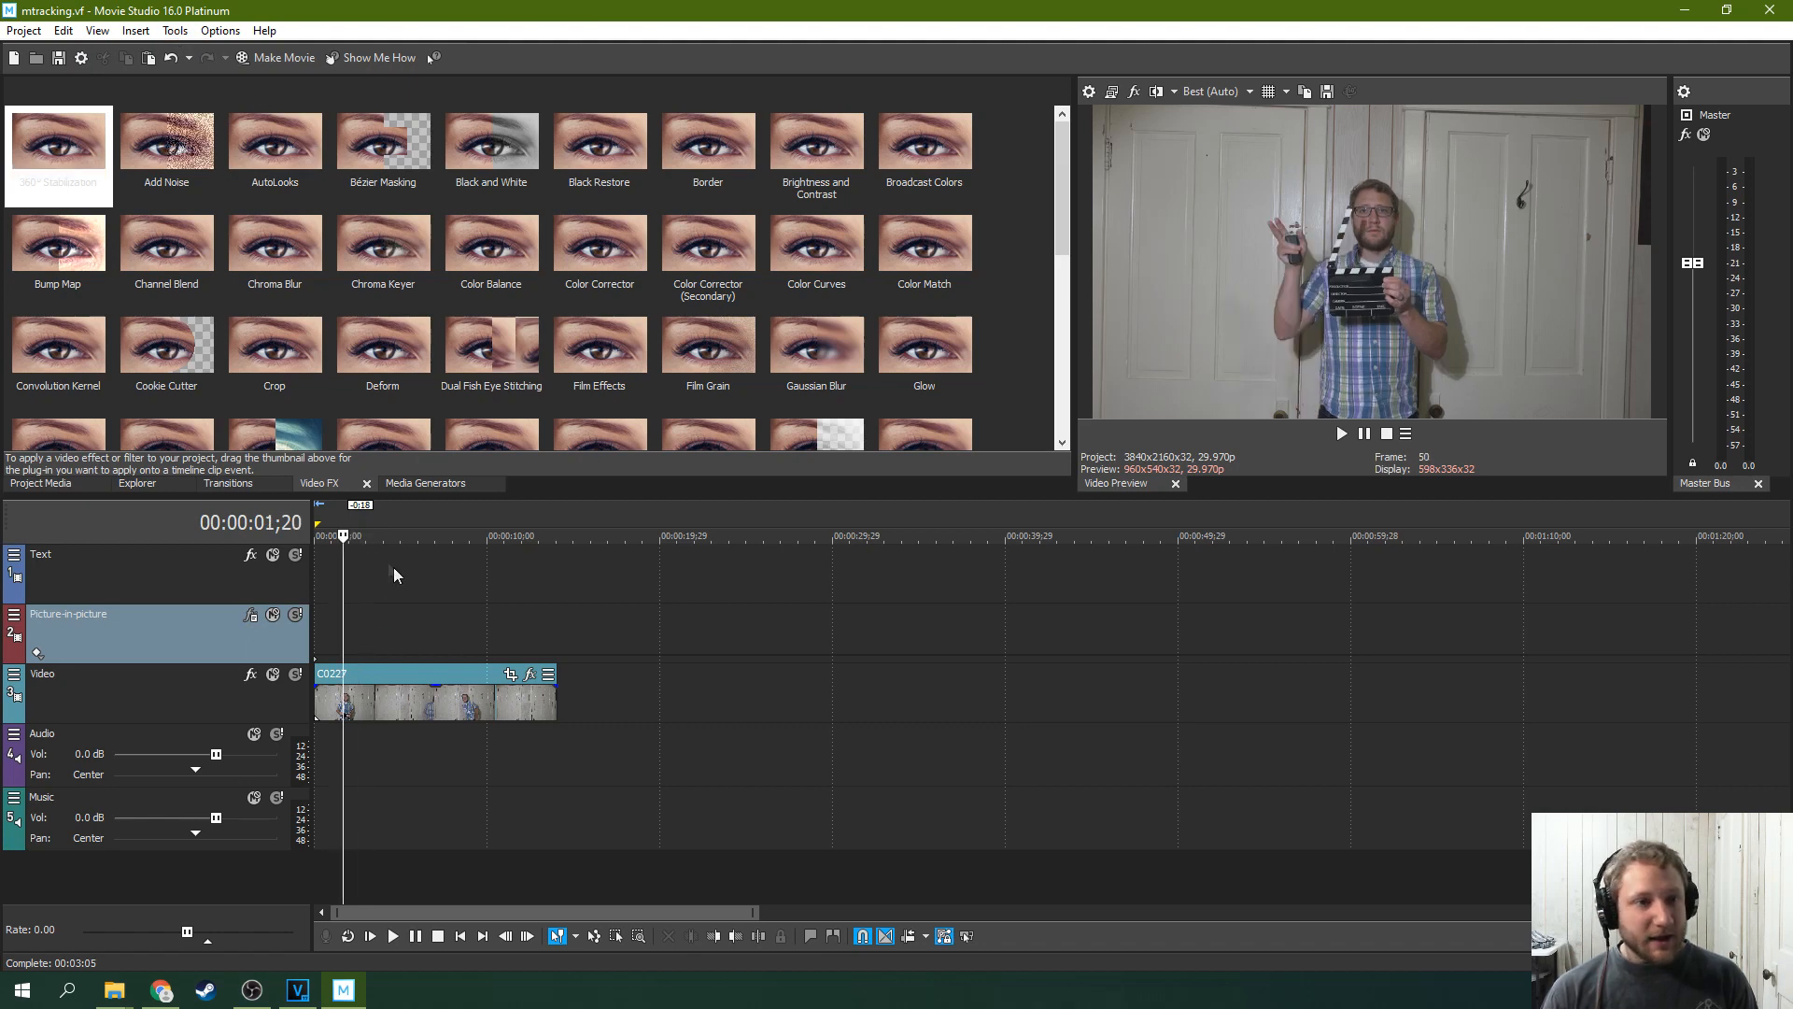
mouse_move(32, 516)
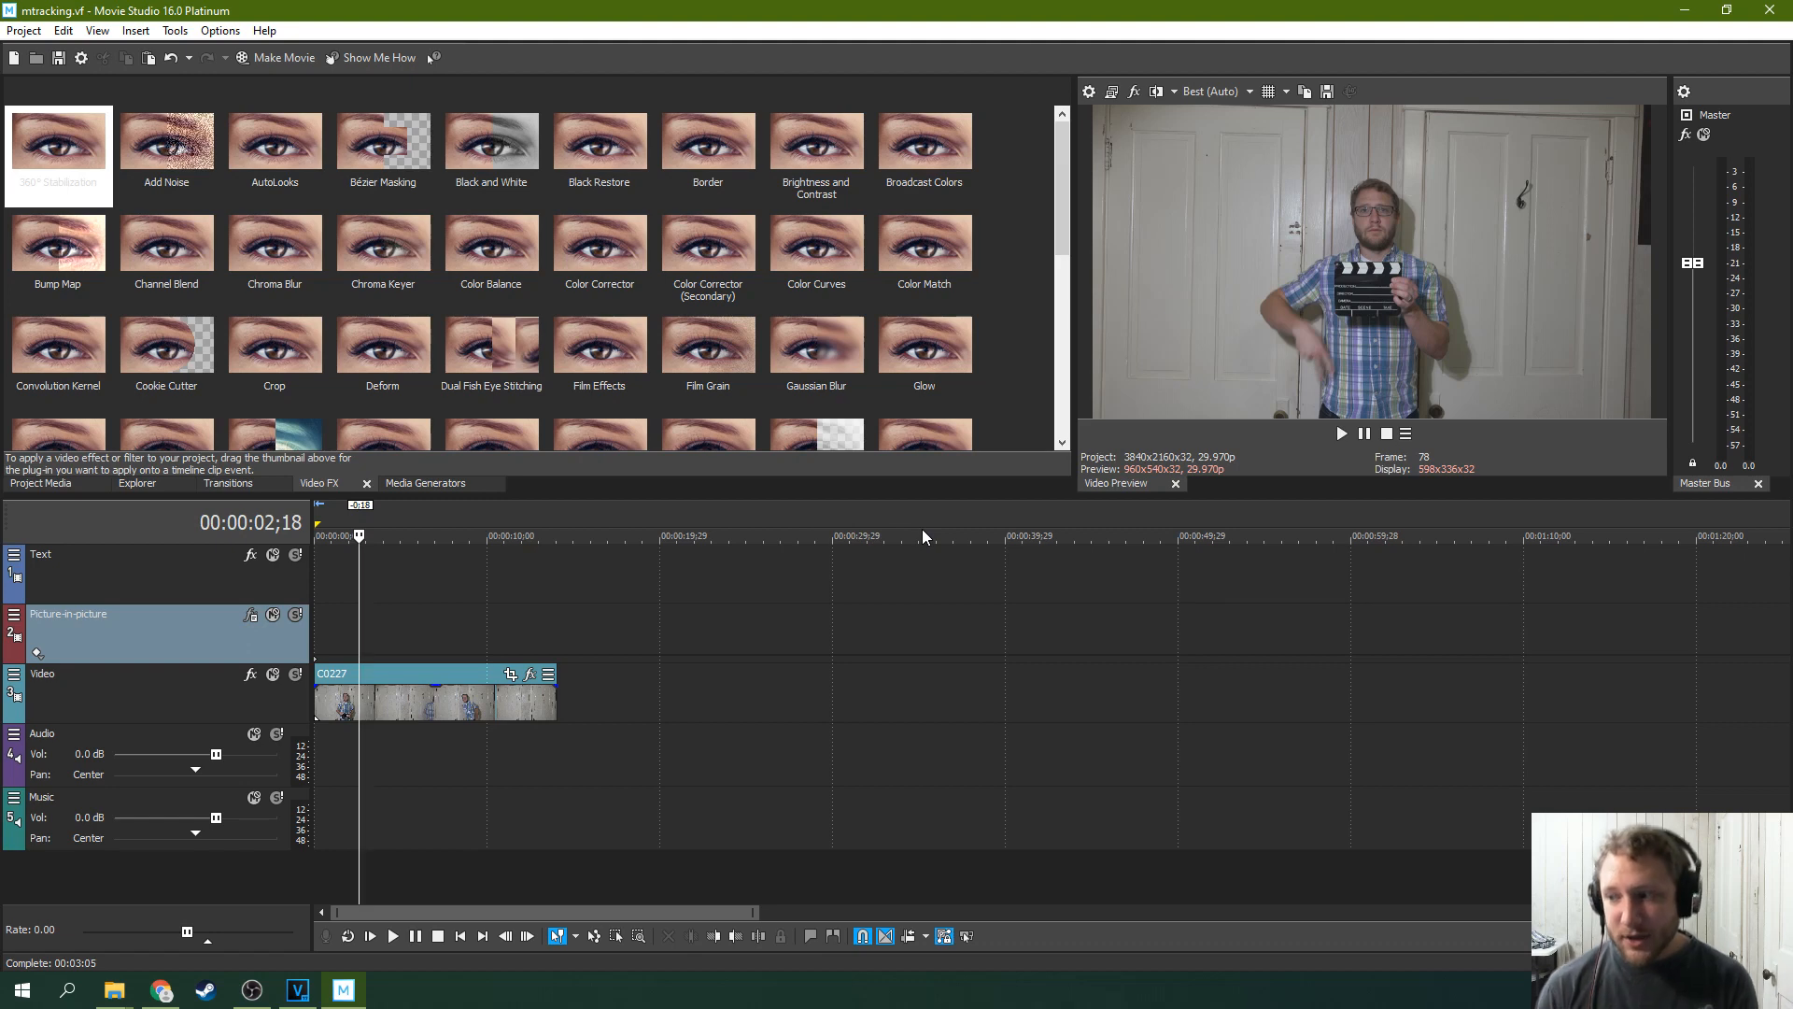
mouse_move(1404, 240)
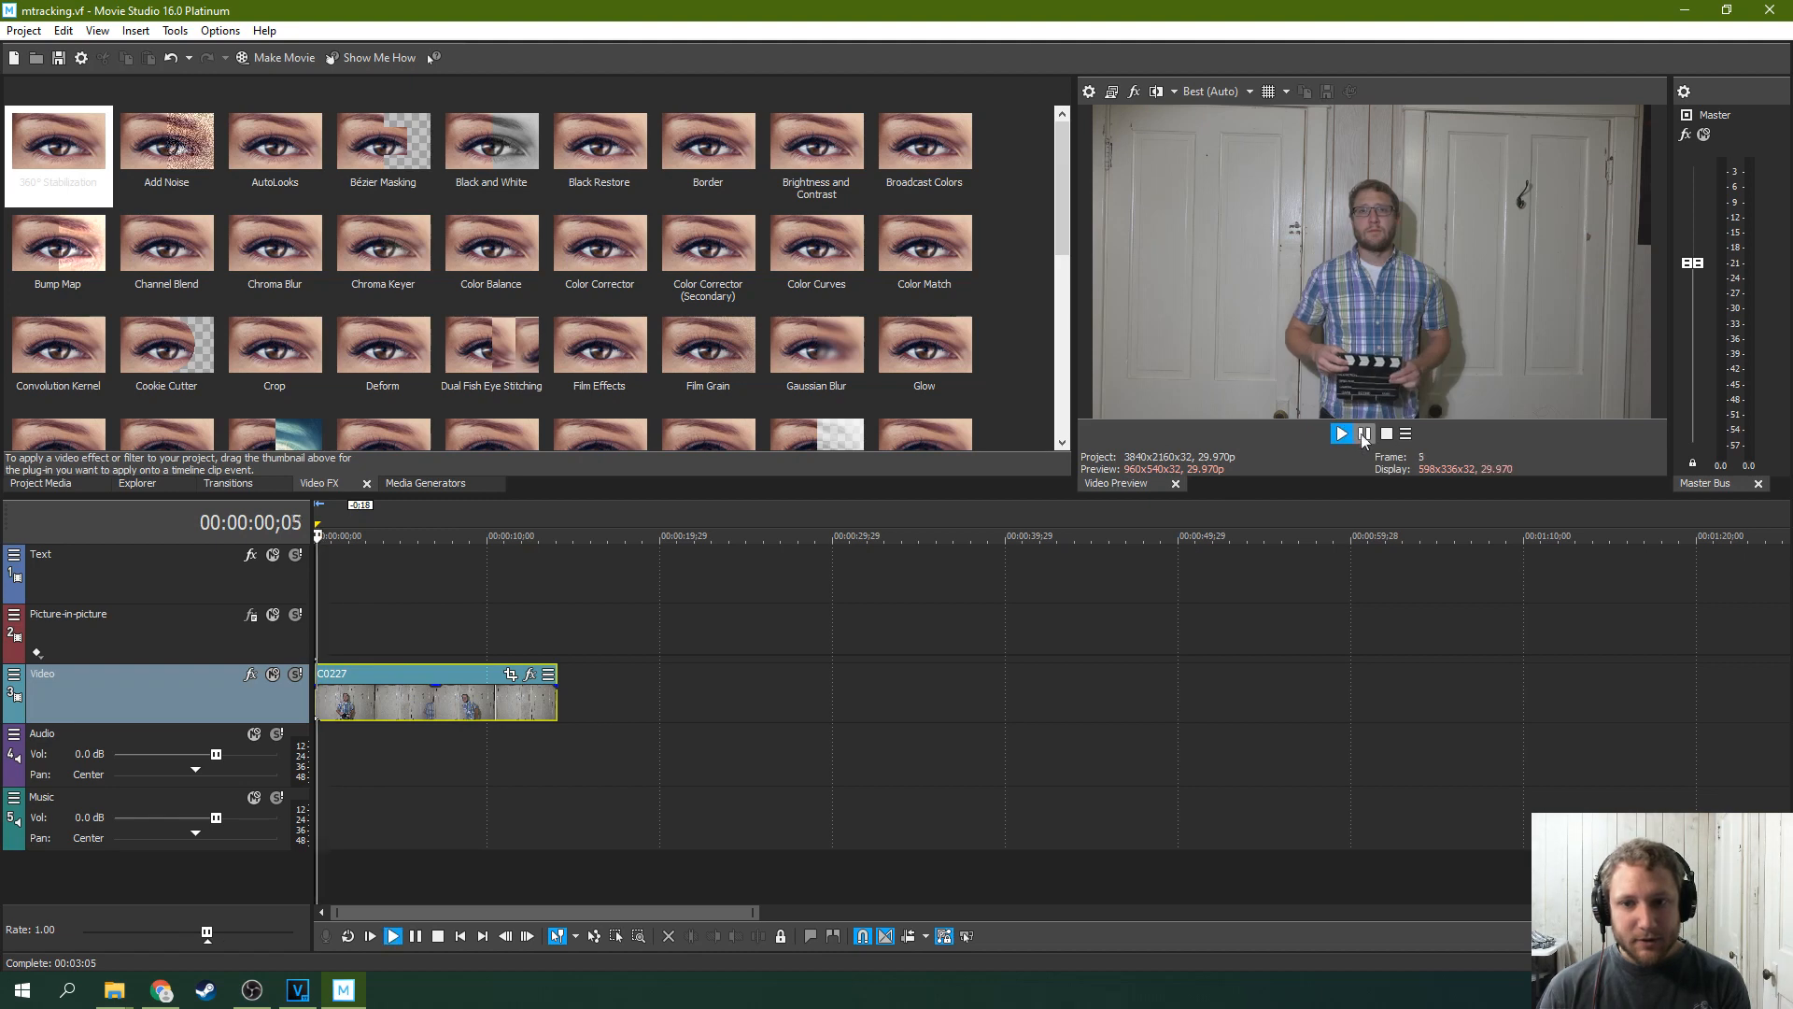
left_click(1343, 433)
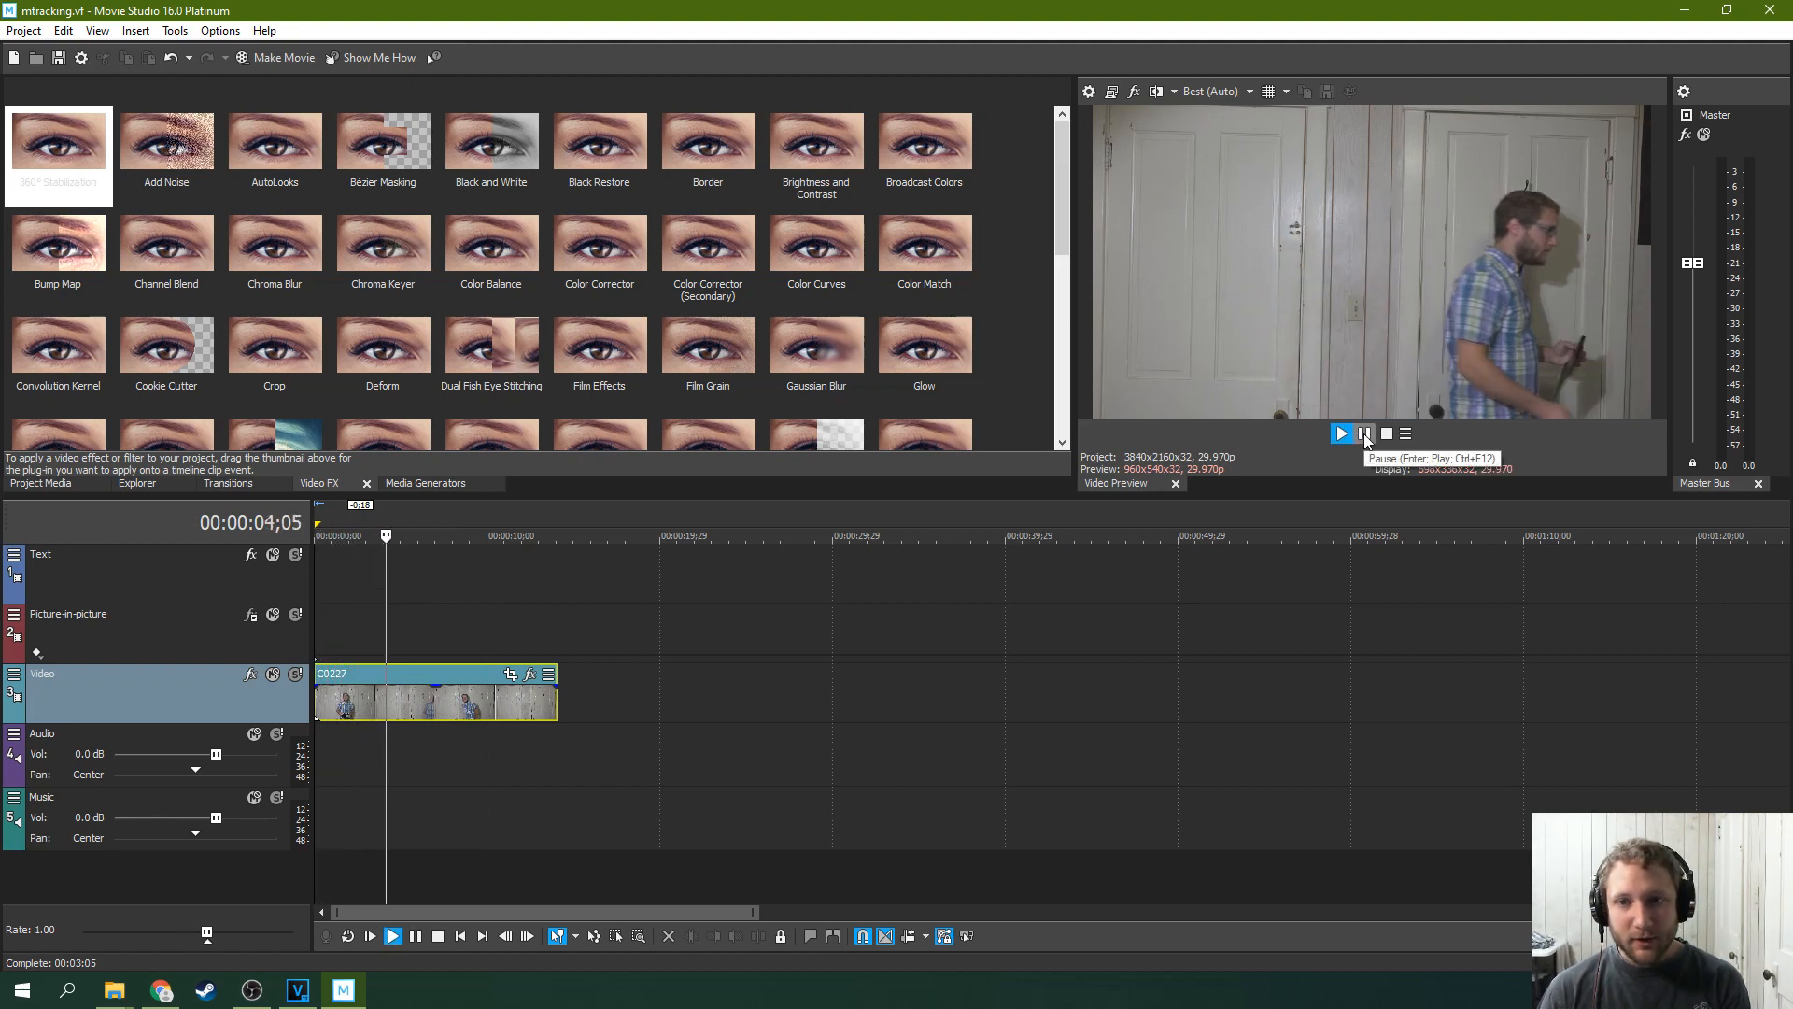
left_click(1364, 434)
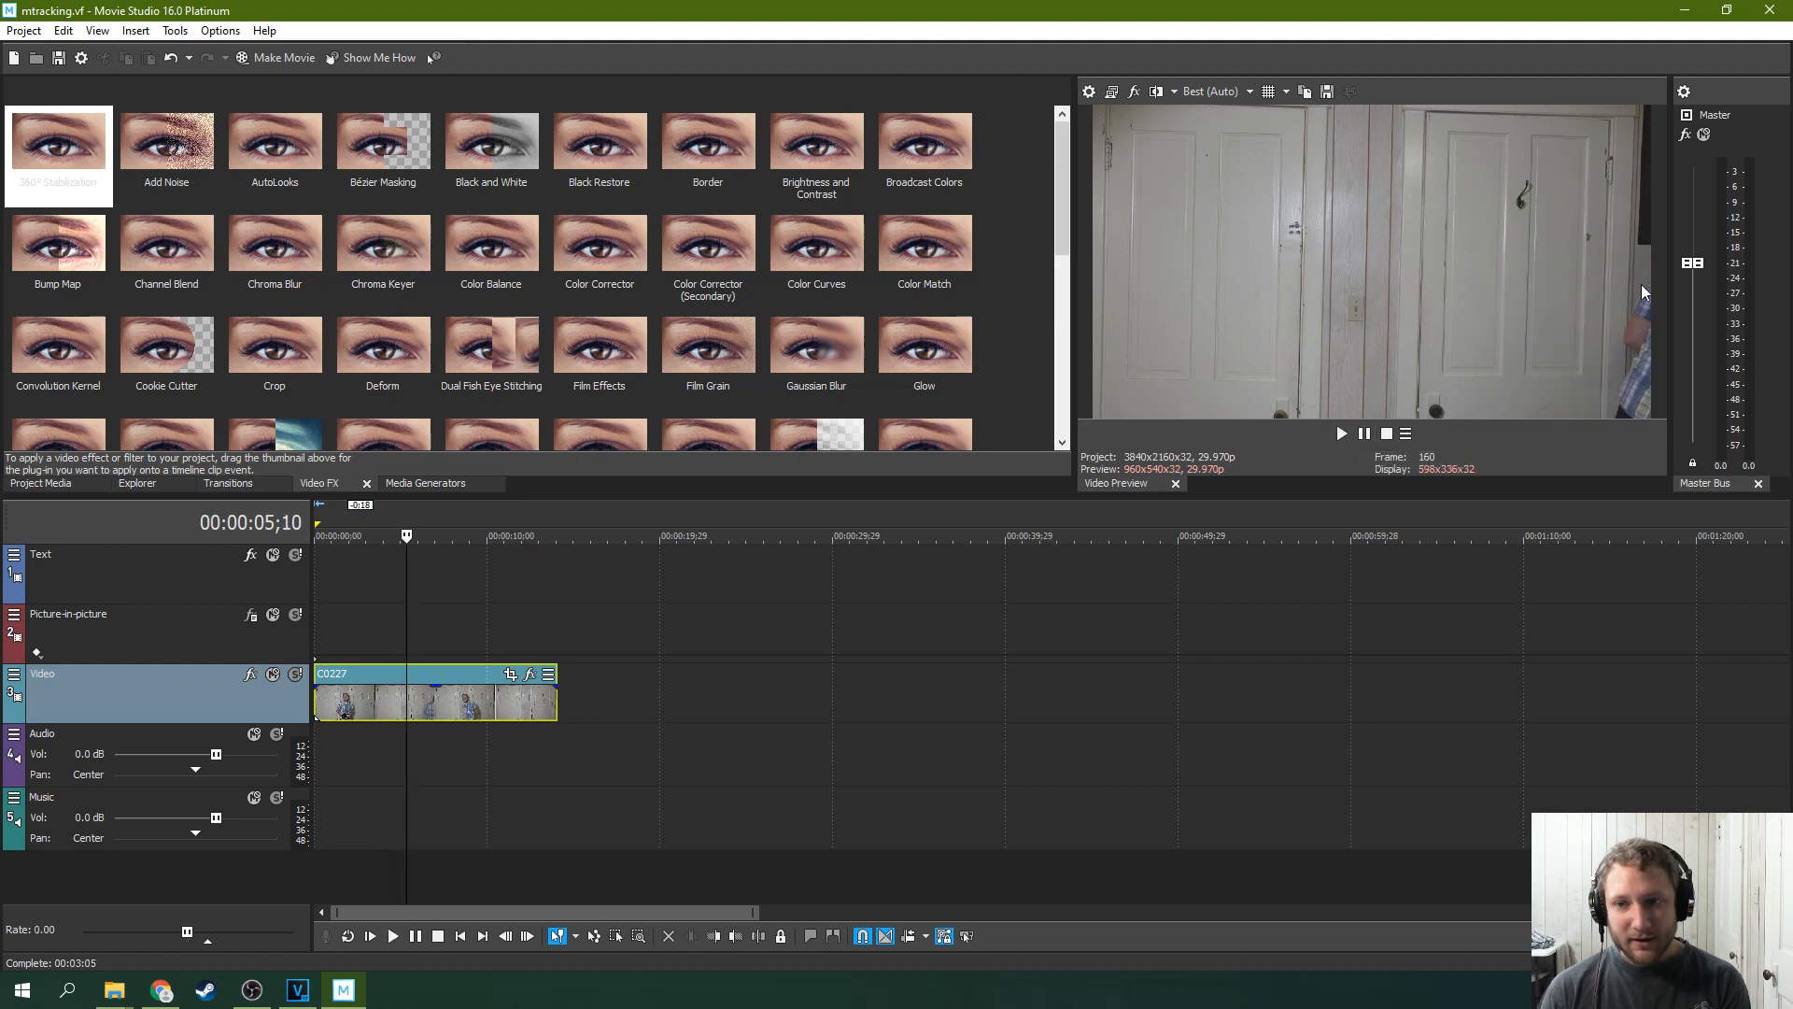
left_click(1340, 433)
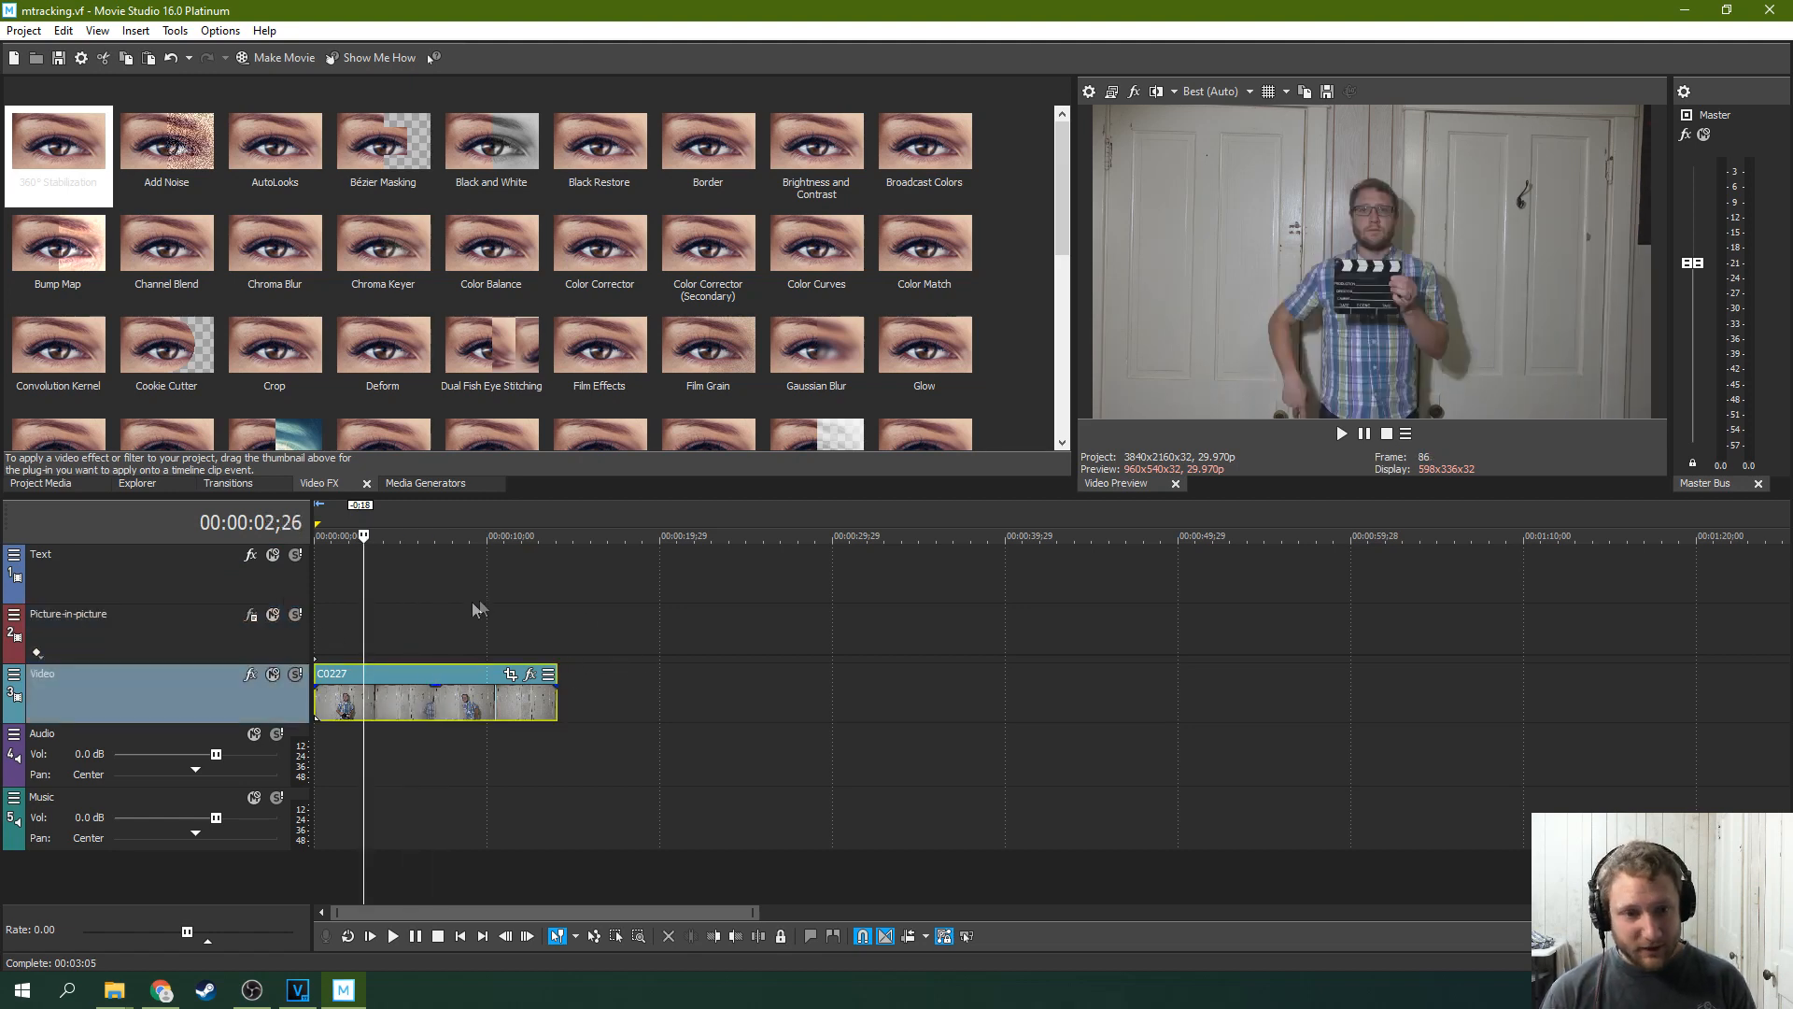
mouse_move(530, 626)
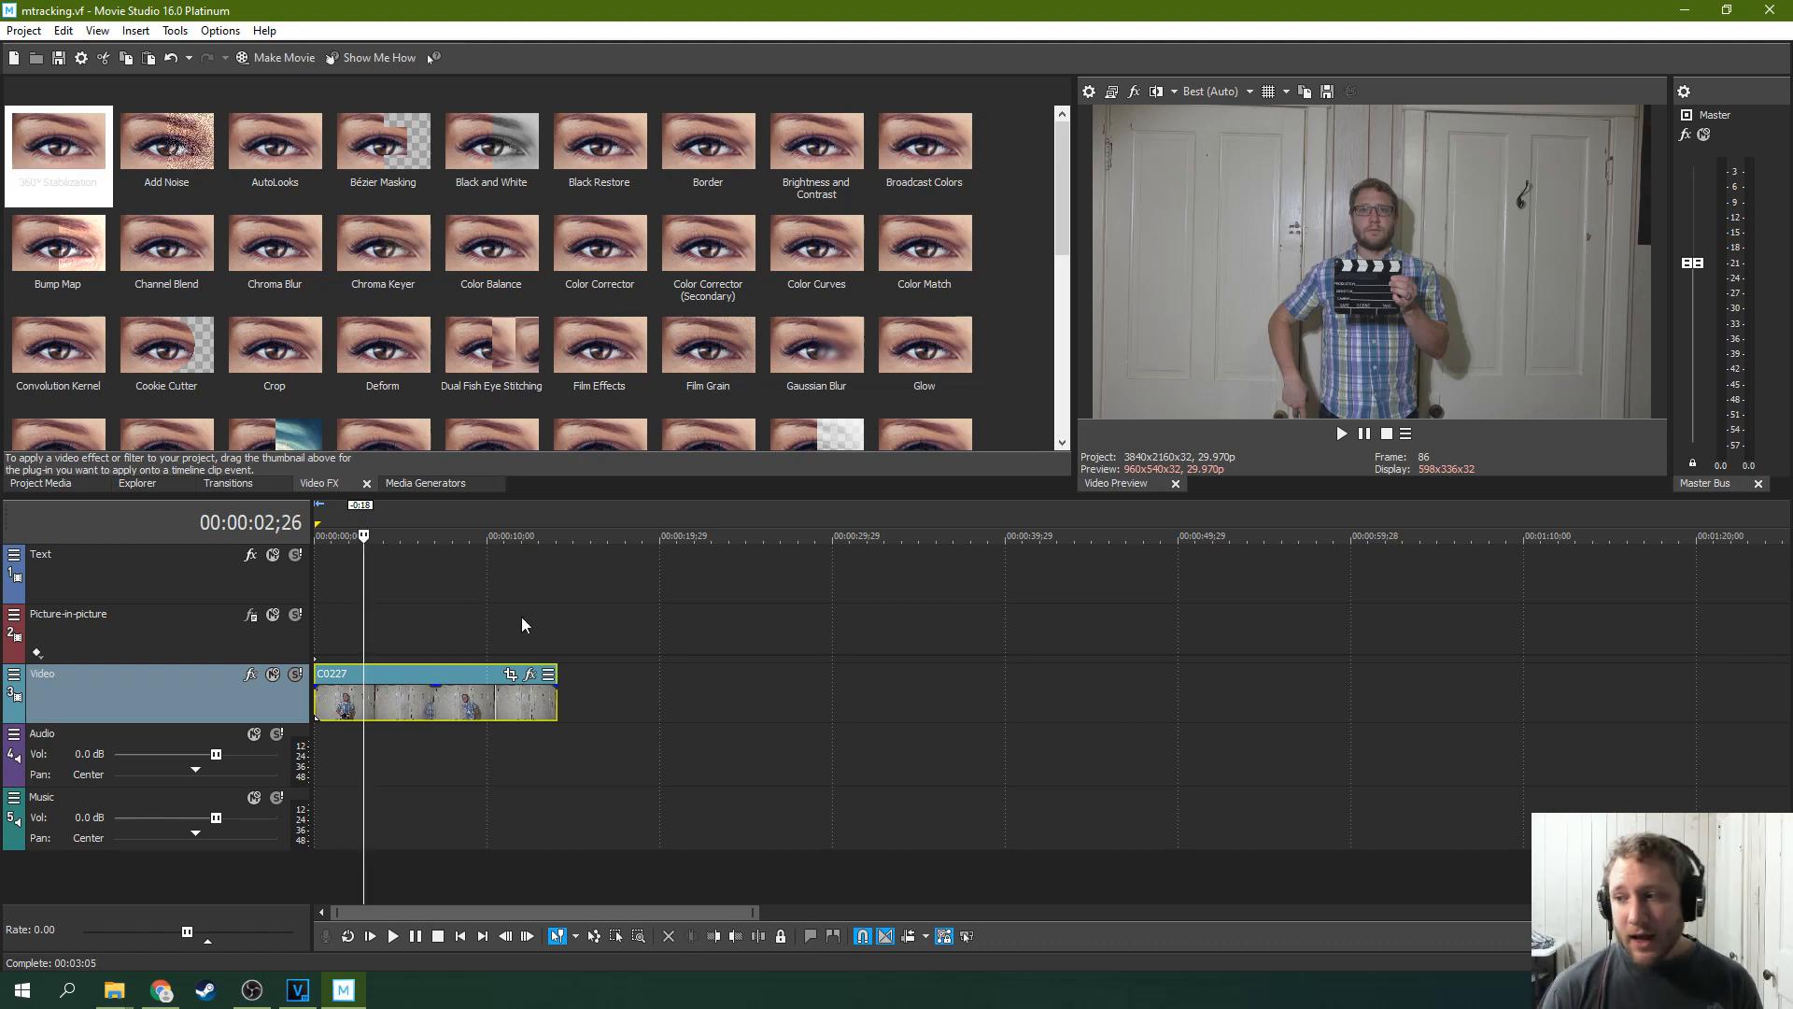
mouse_move(572, 626)
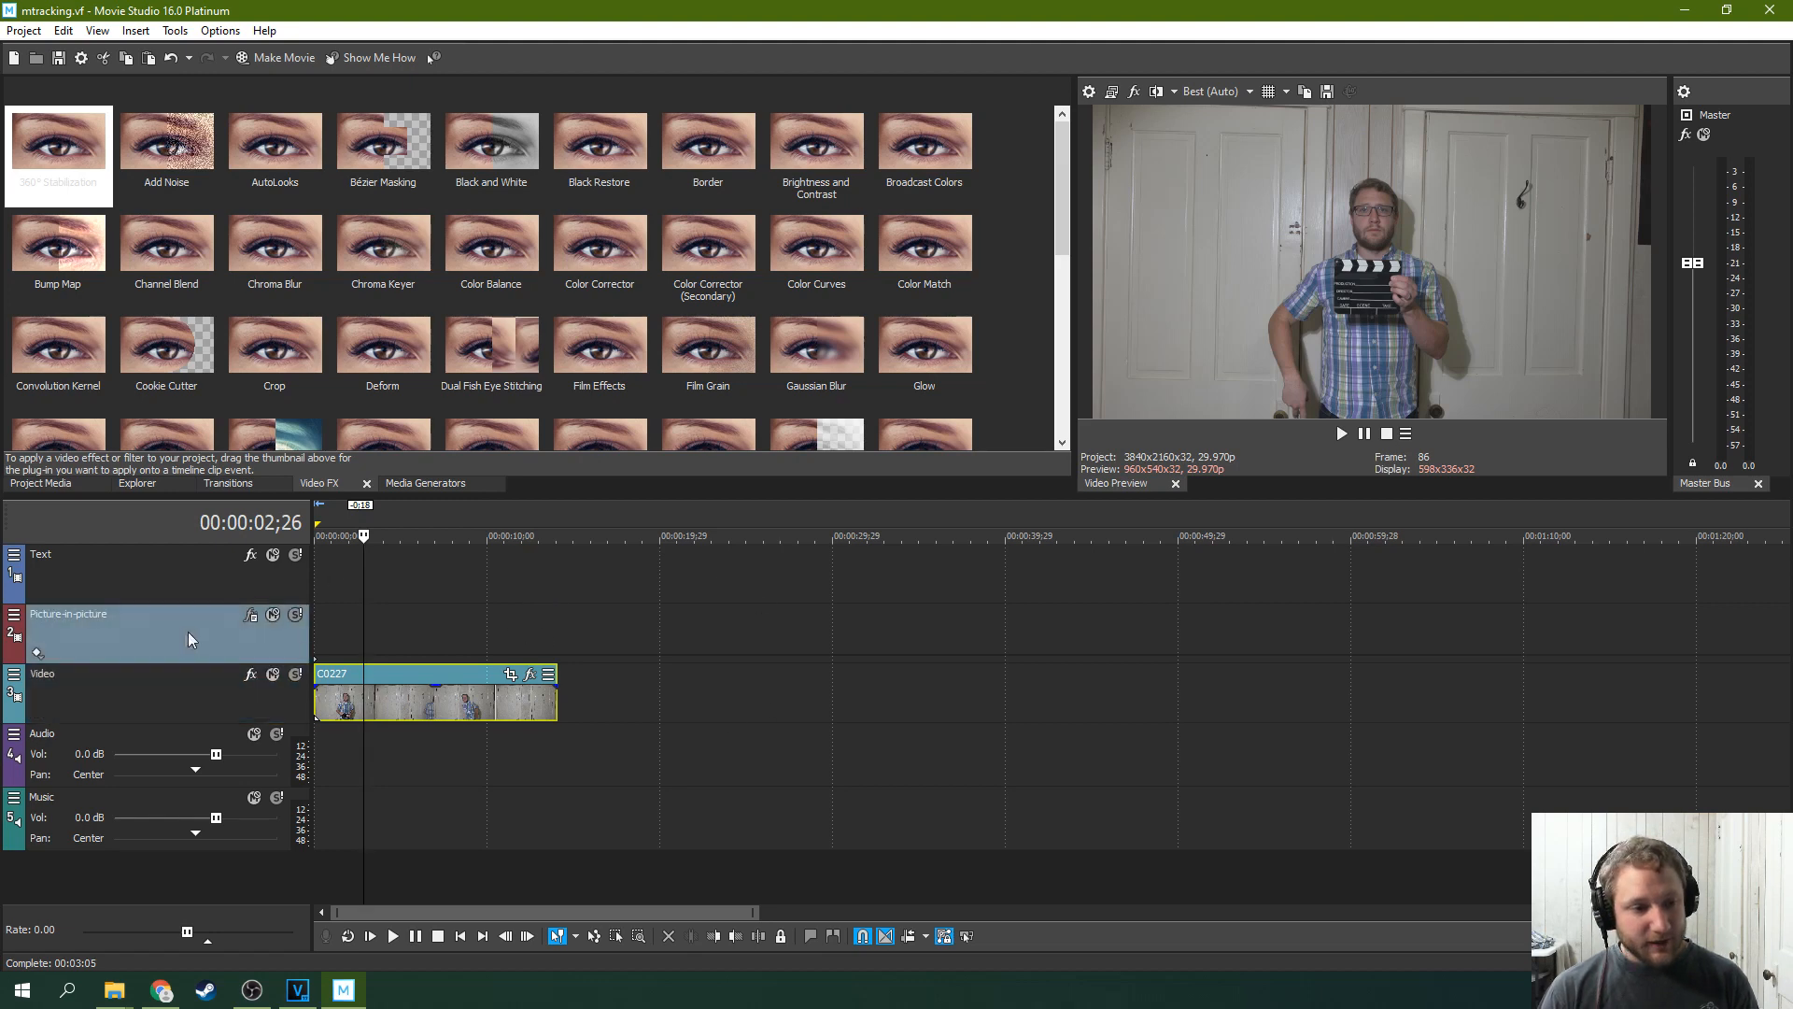
mouse_move(799, 596)
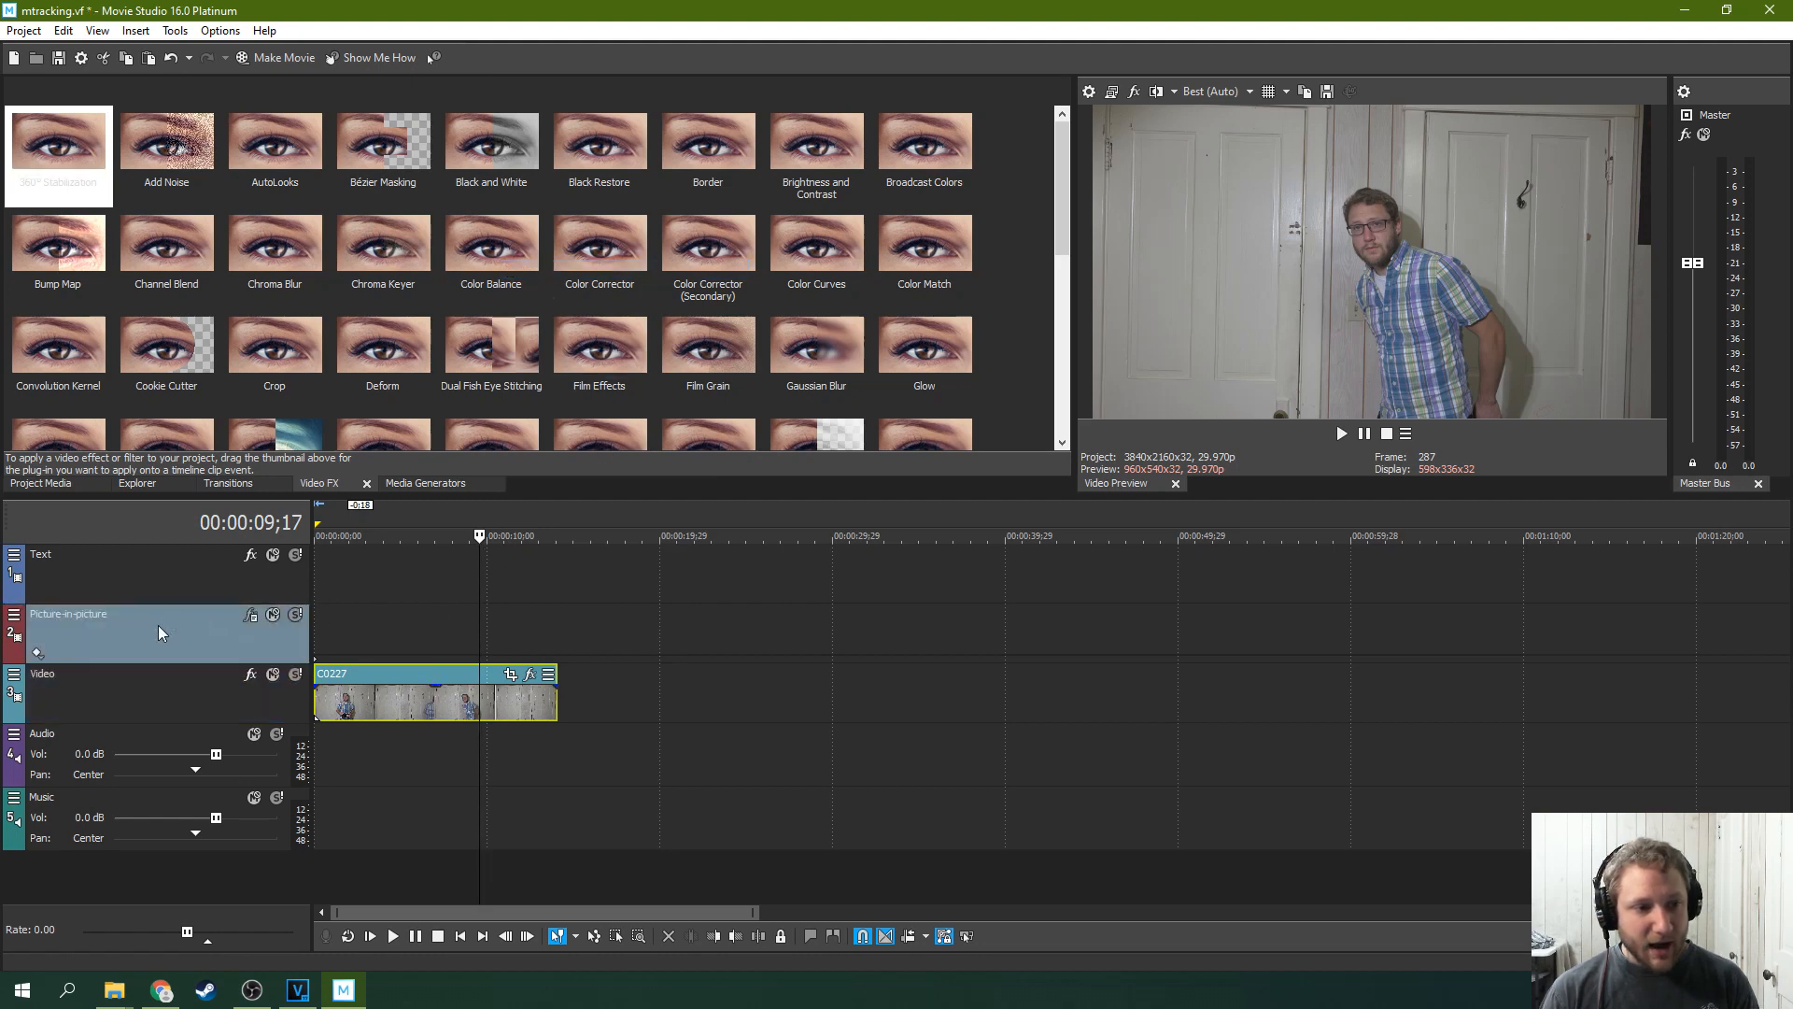
Return near the clip start and open the Video track's options to duplicate it
left_click(342, 535)
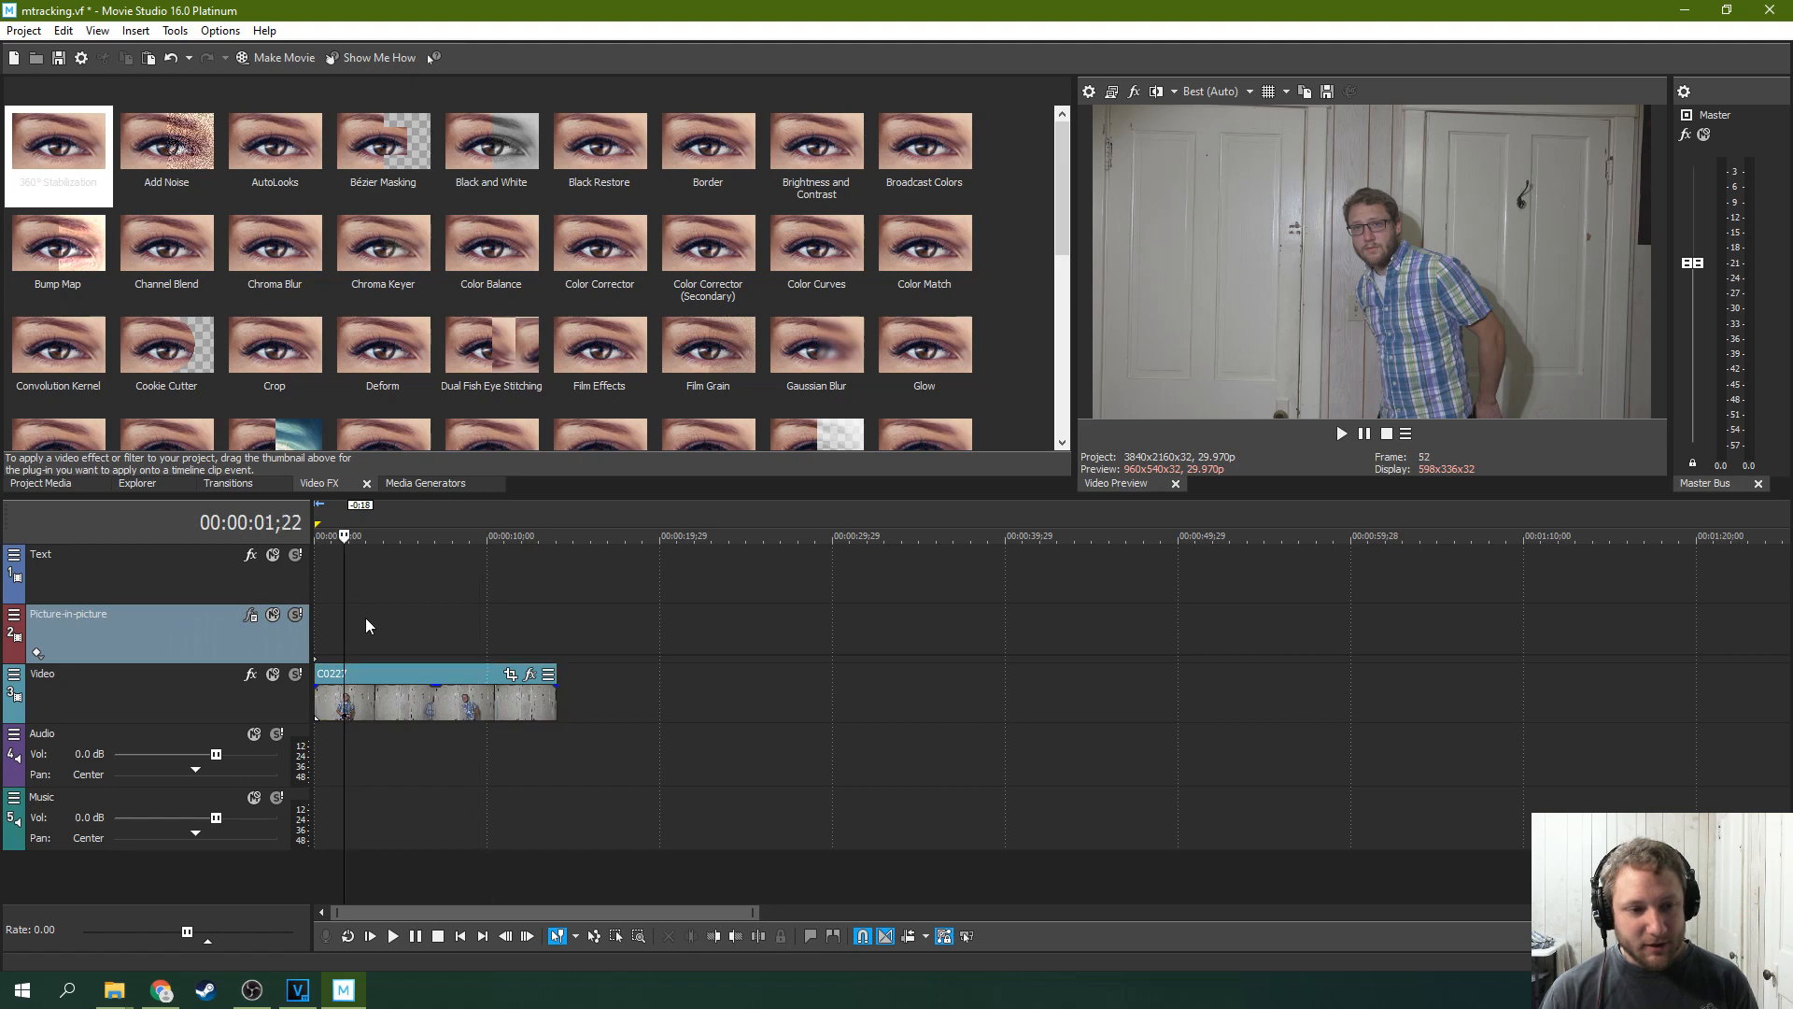
right_click(366, 626)
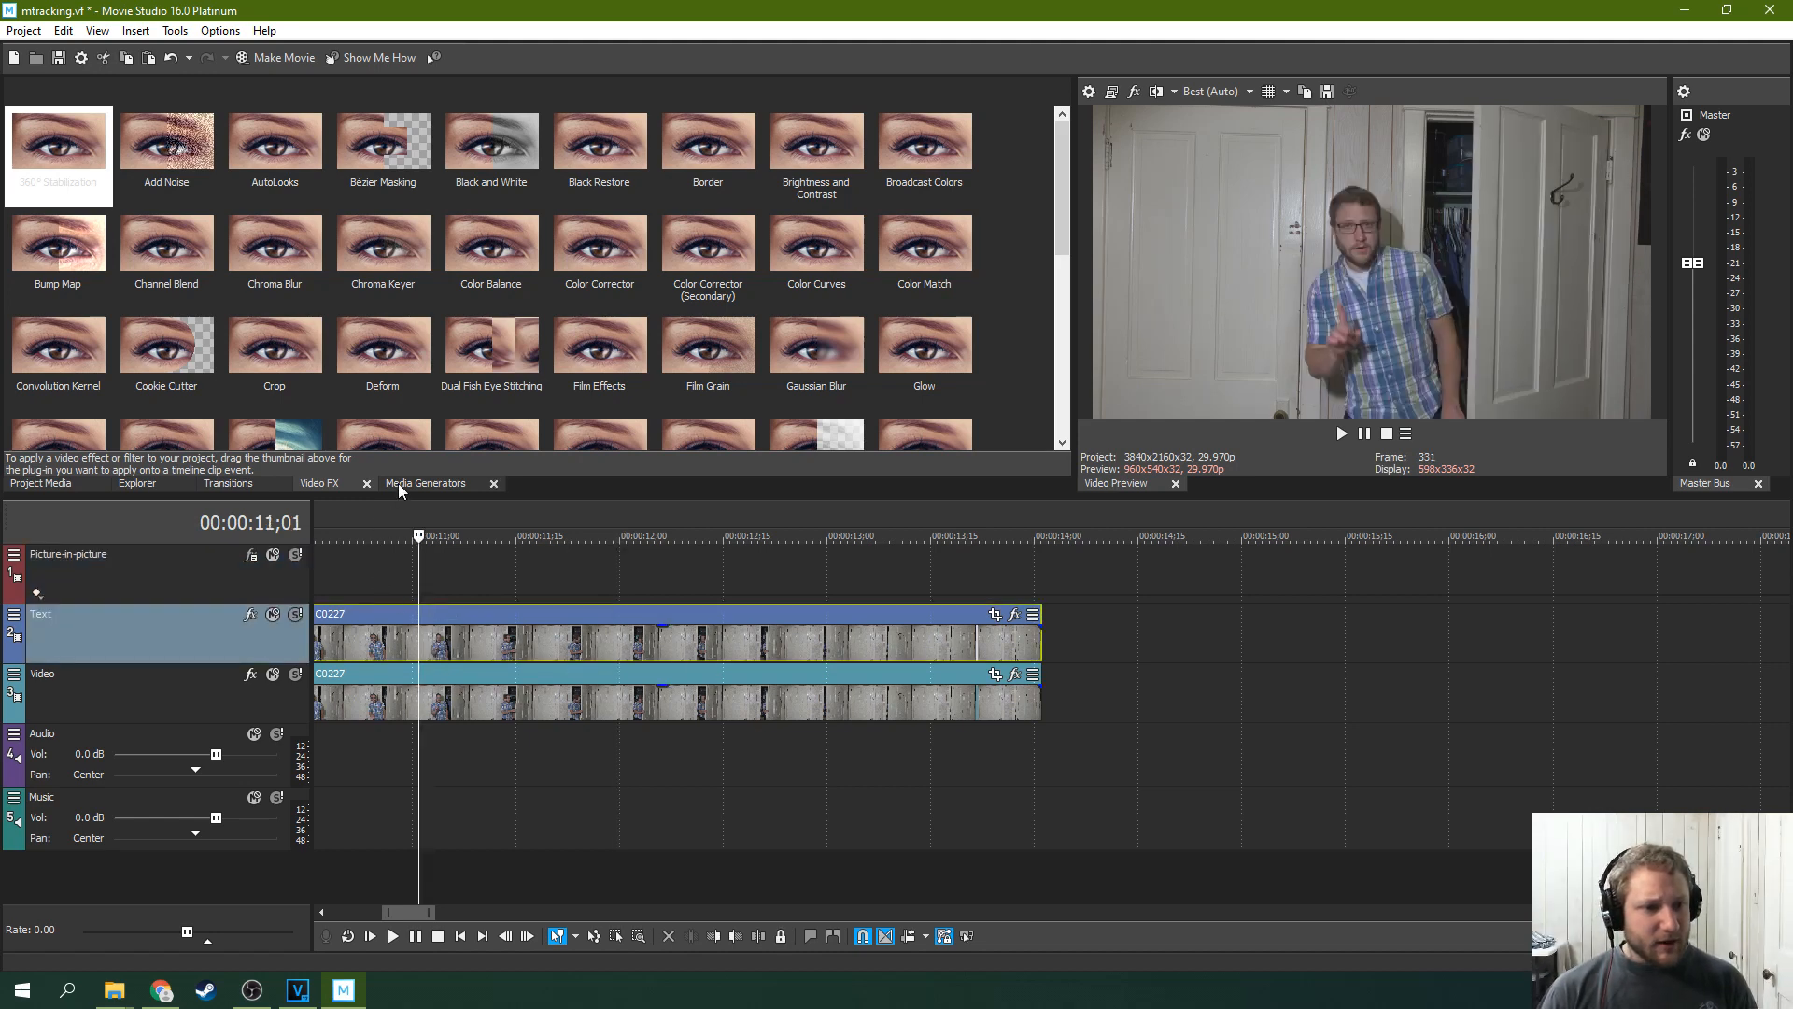
Apply the Swirl effect to the lower clip and close its settings
scroll("down", 3)
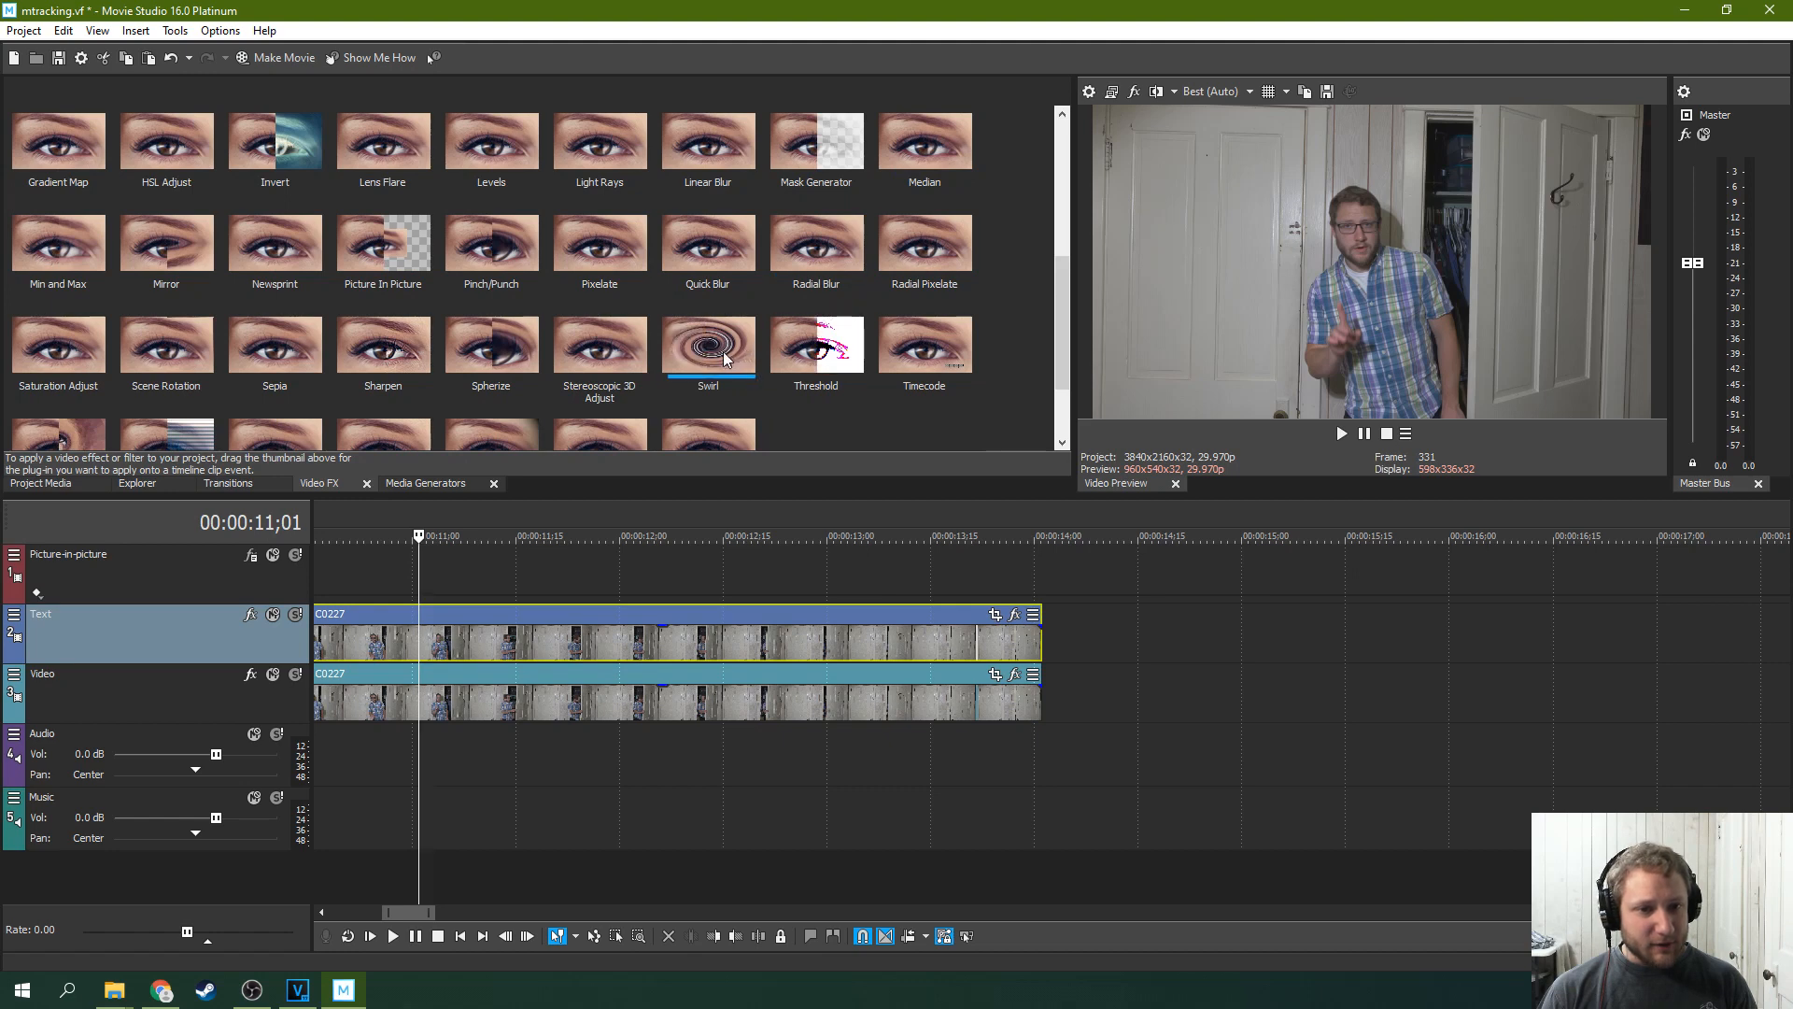
double_click(708, 341)
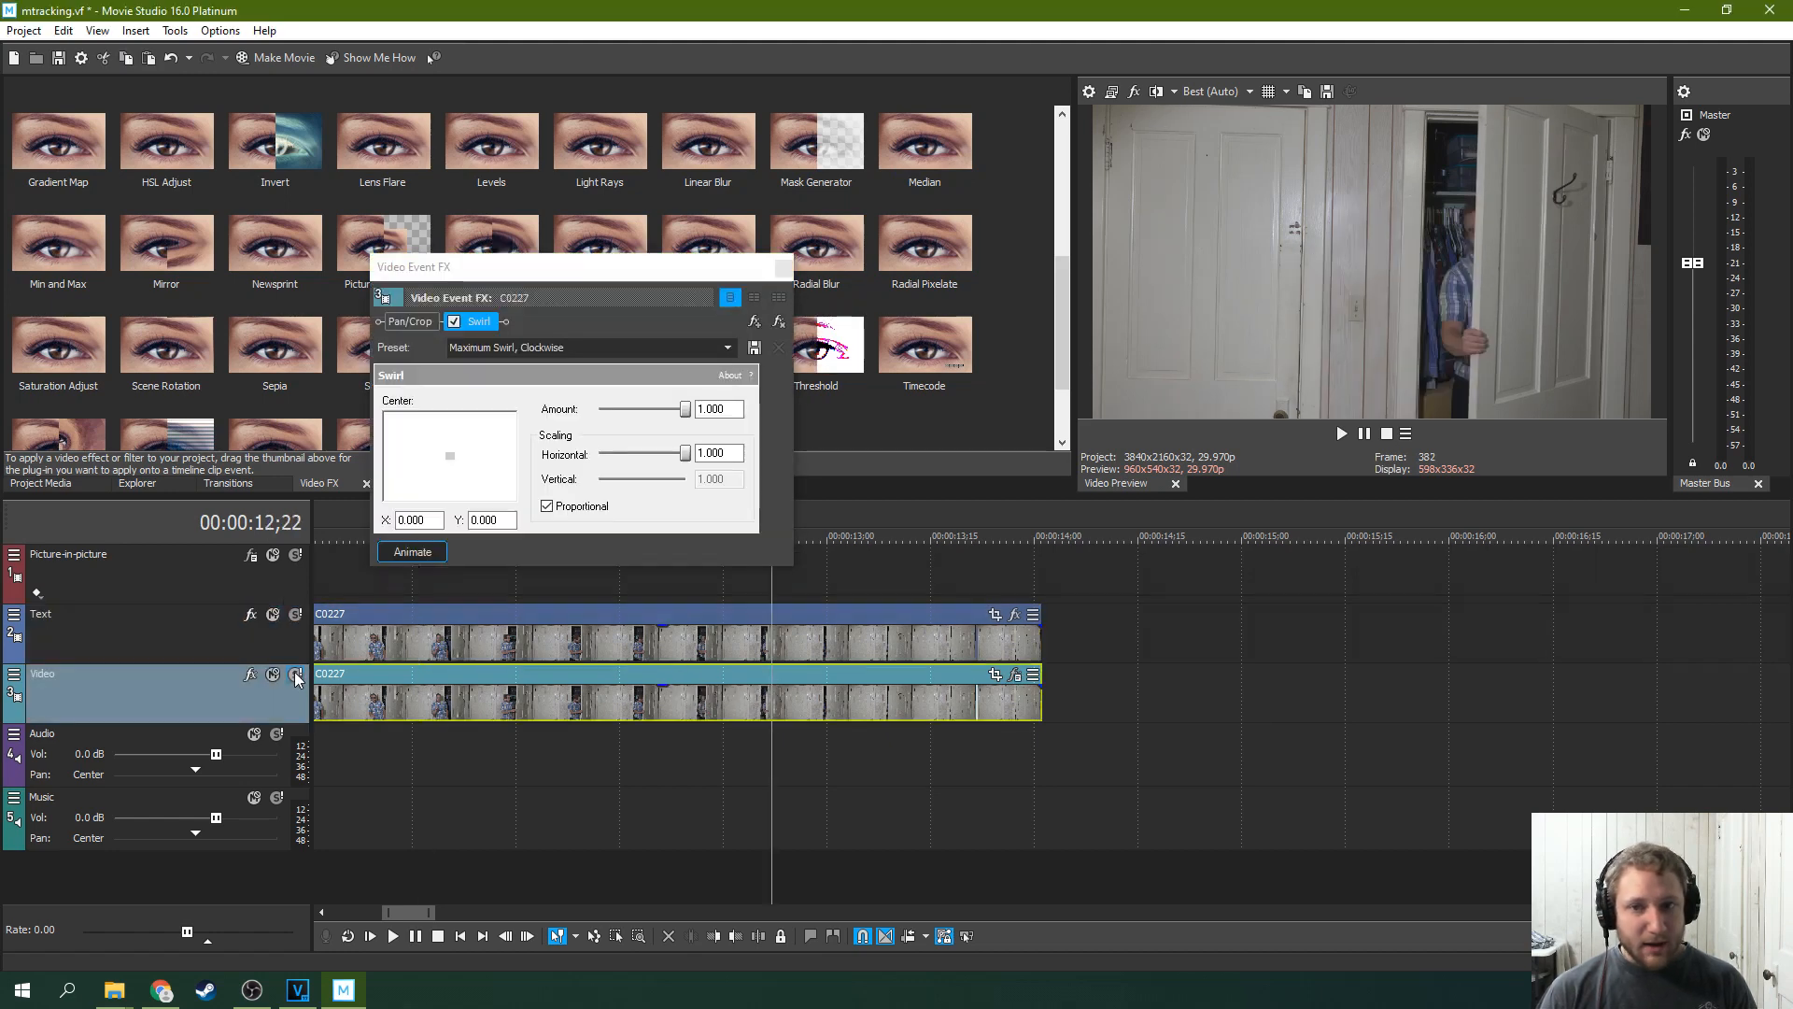
left_click(295, 675)
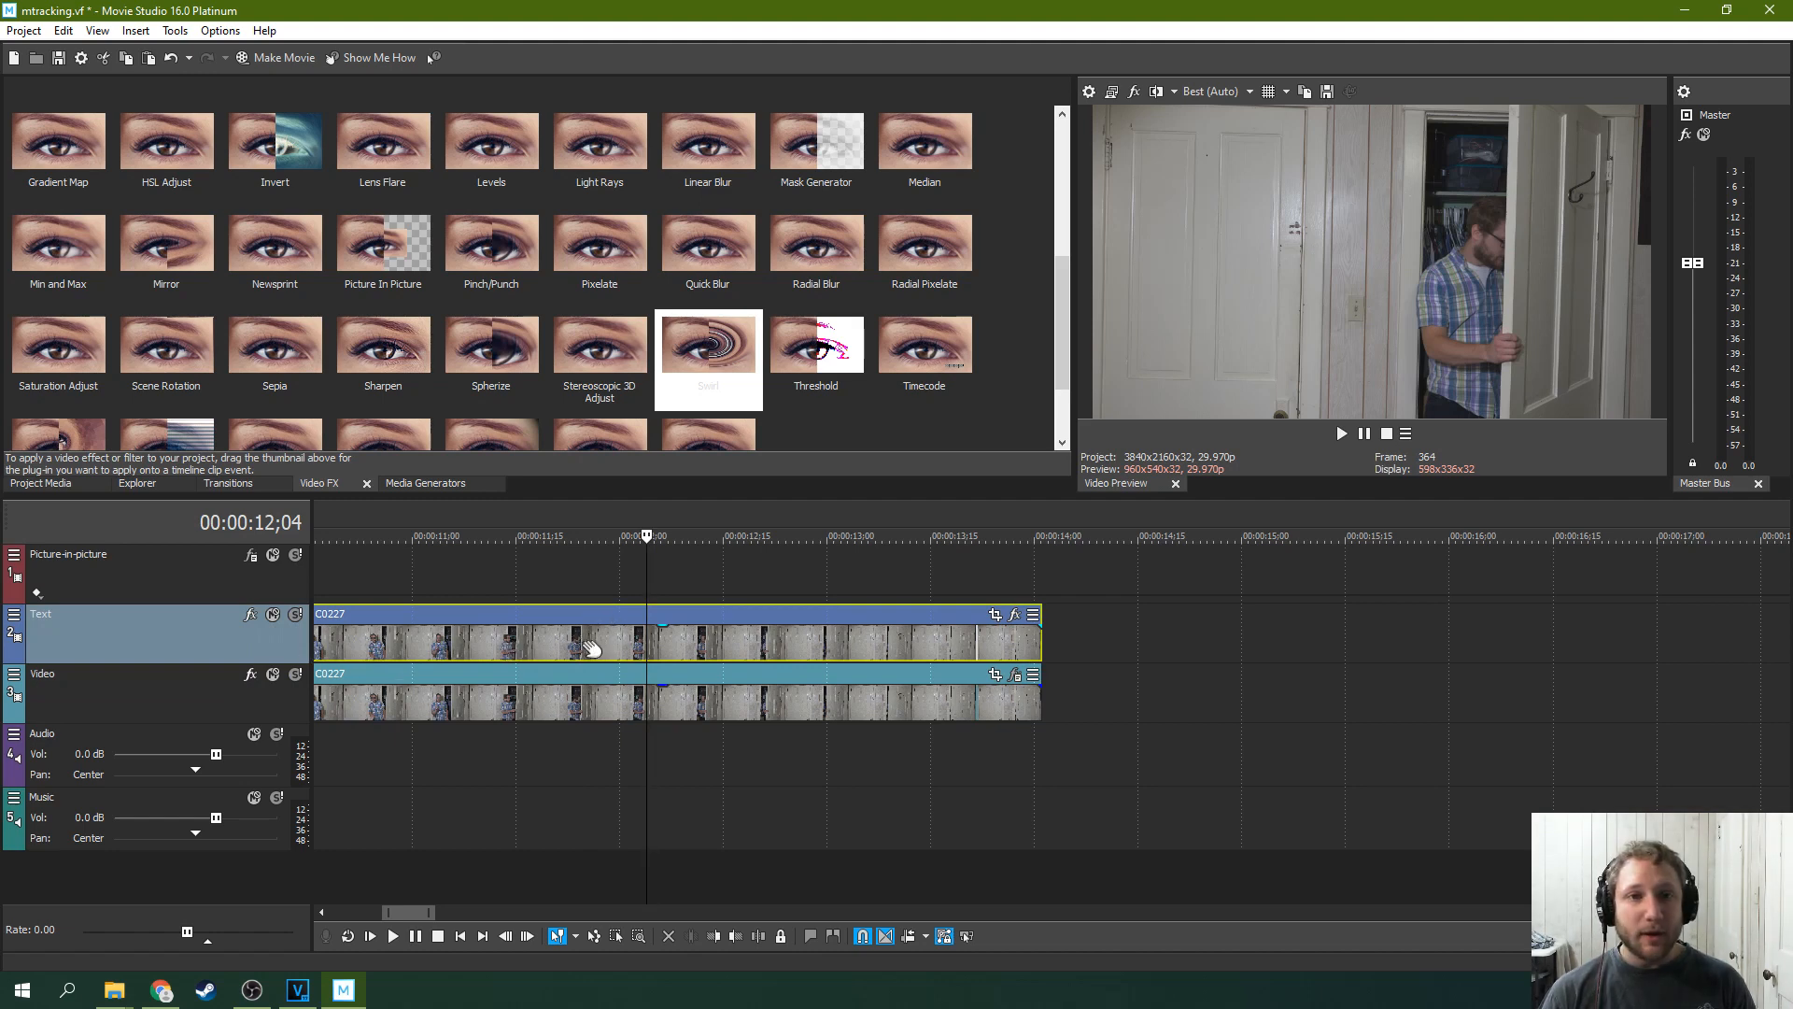
mouse_move(414, 594)
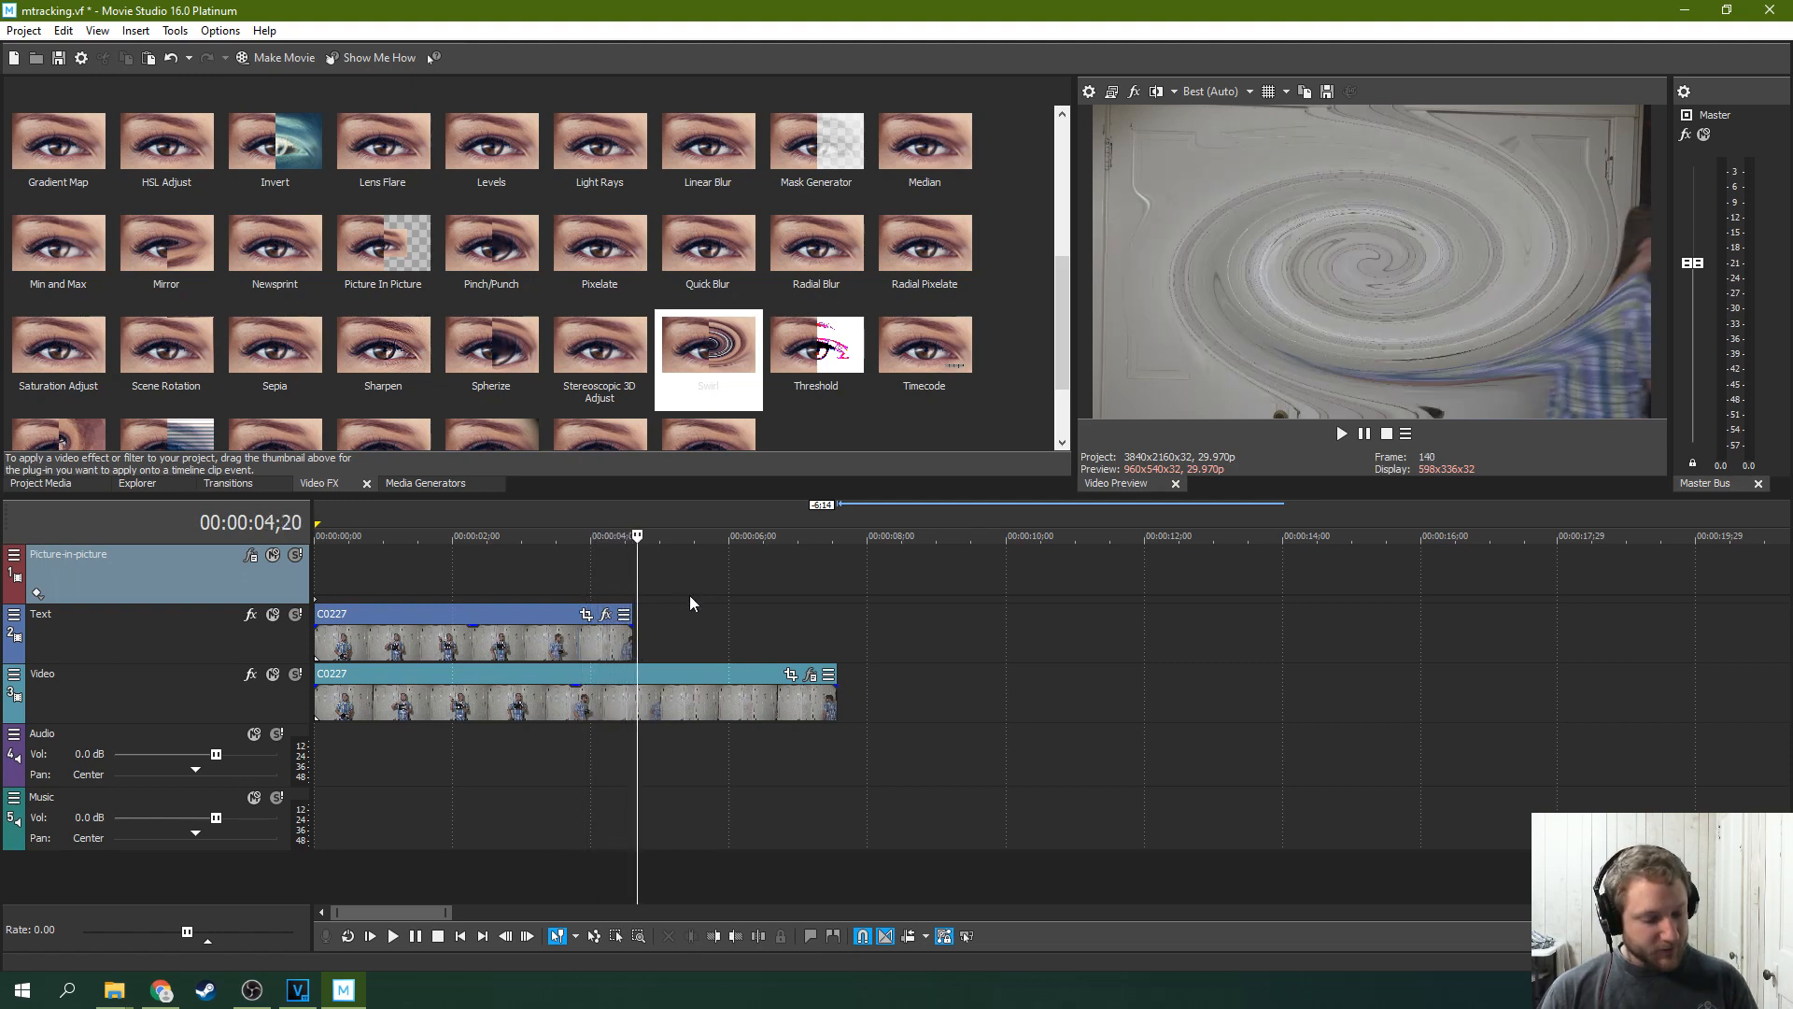
Add Bézier Masking to the upper clip, test Mask FX and Blend, leaving Blend at 0
left_click(492, 536)
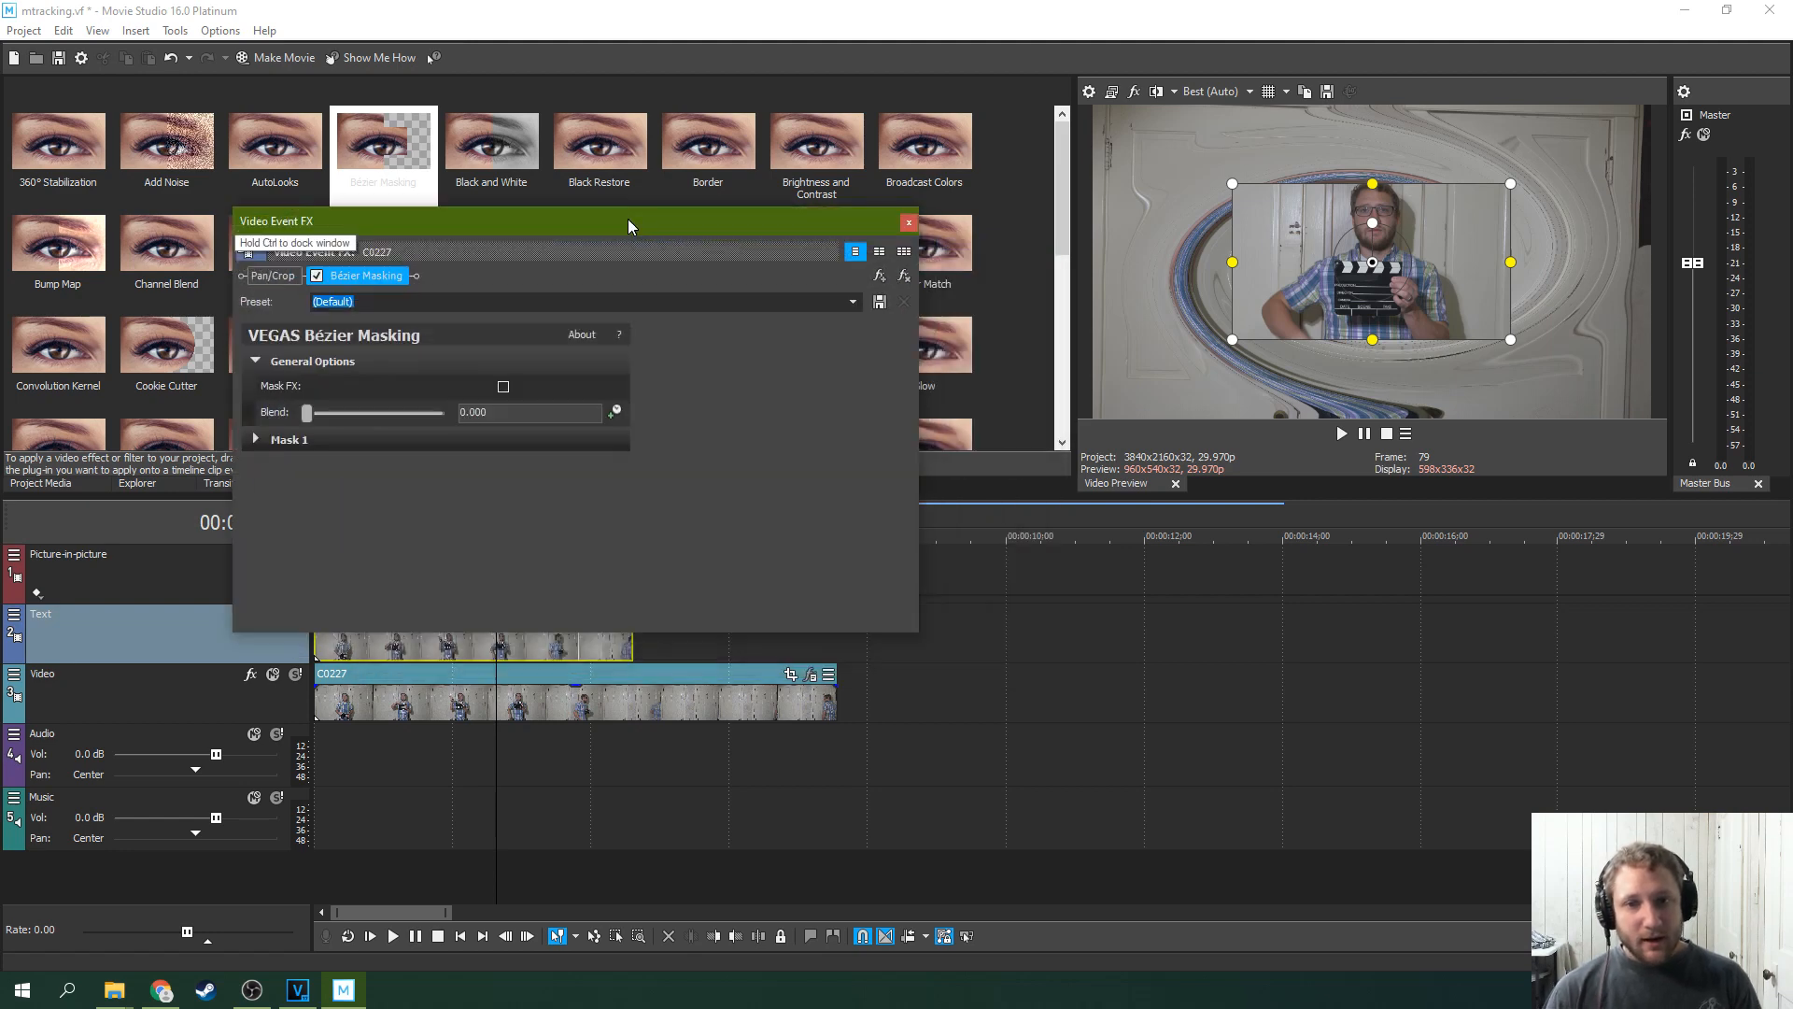
left_click(502, 386)
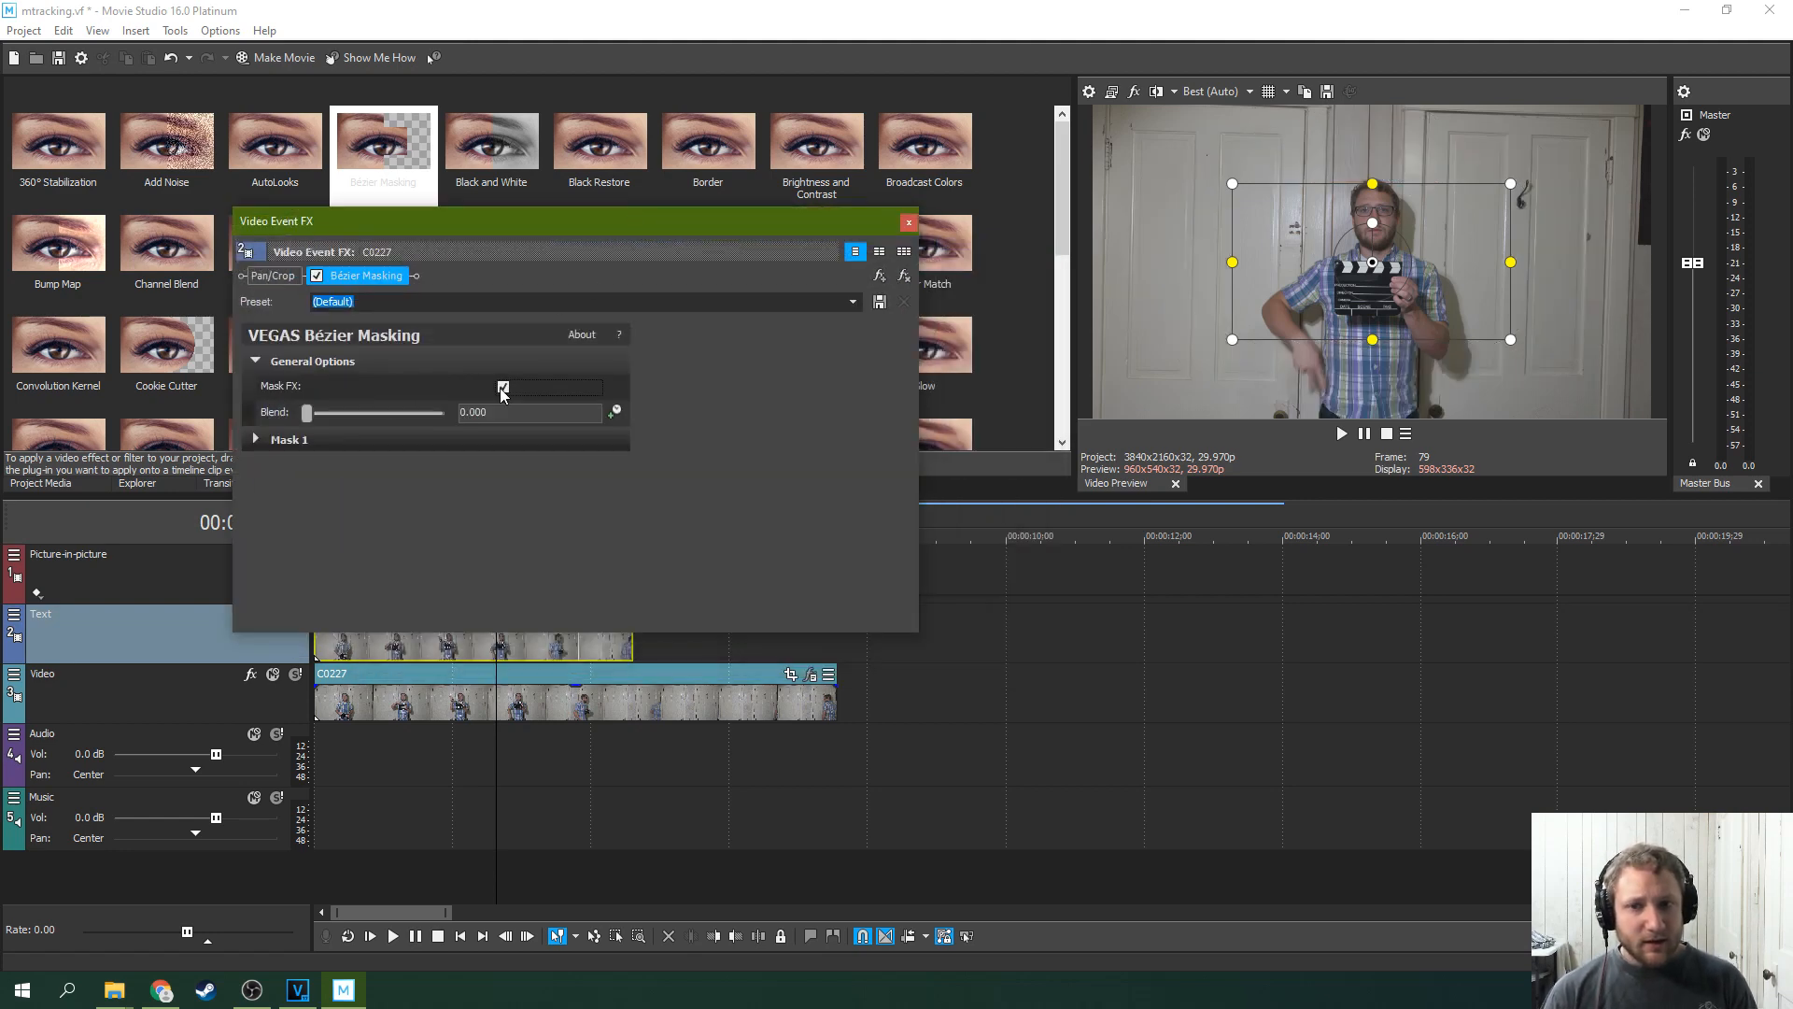
left_click(502, 387)
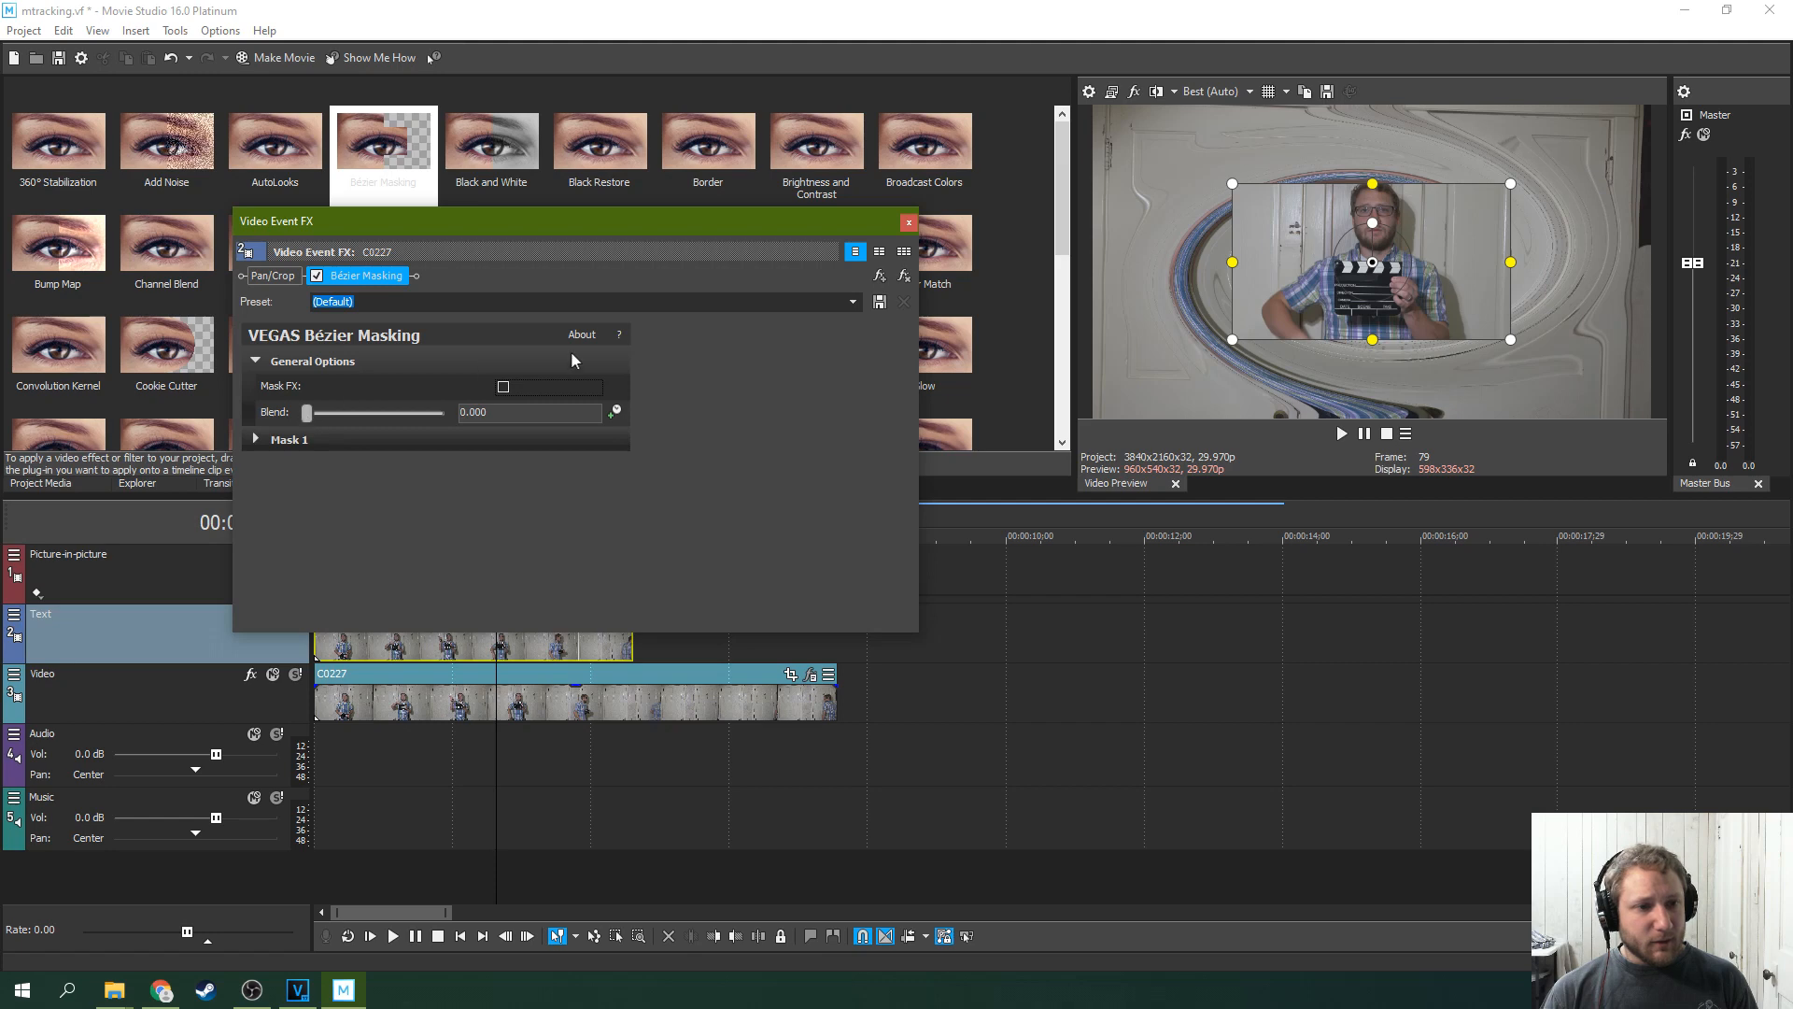
left_click_drag(306, 412, 316, 412)
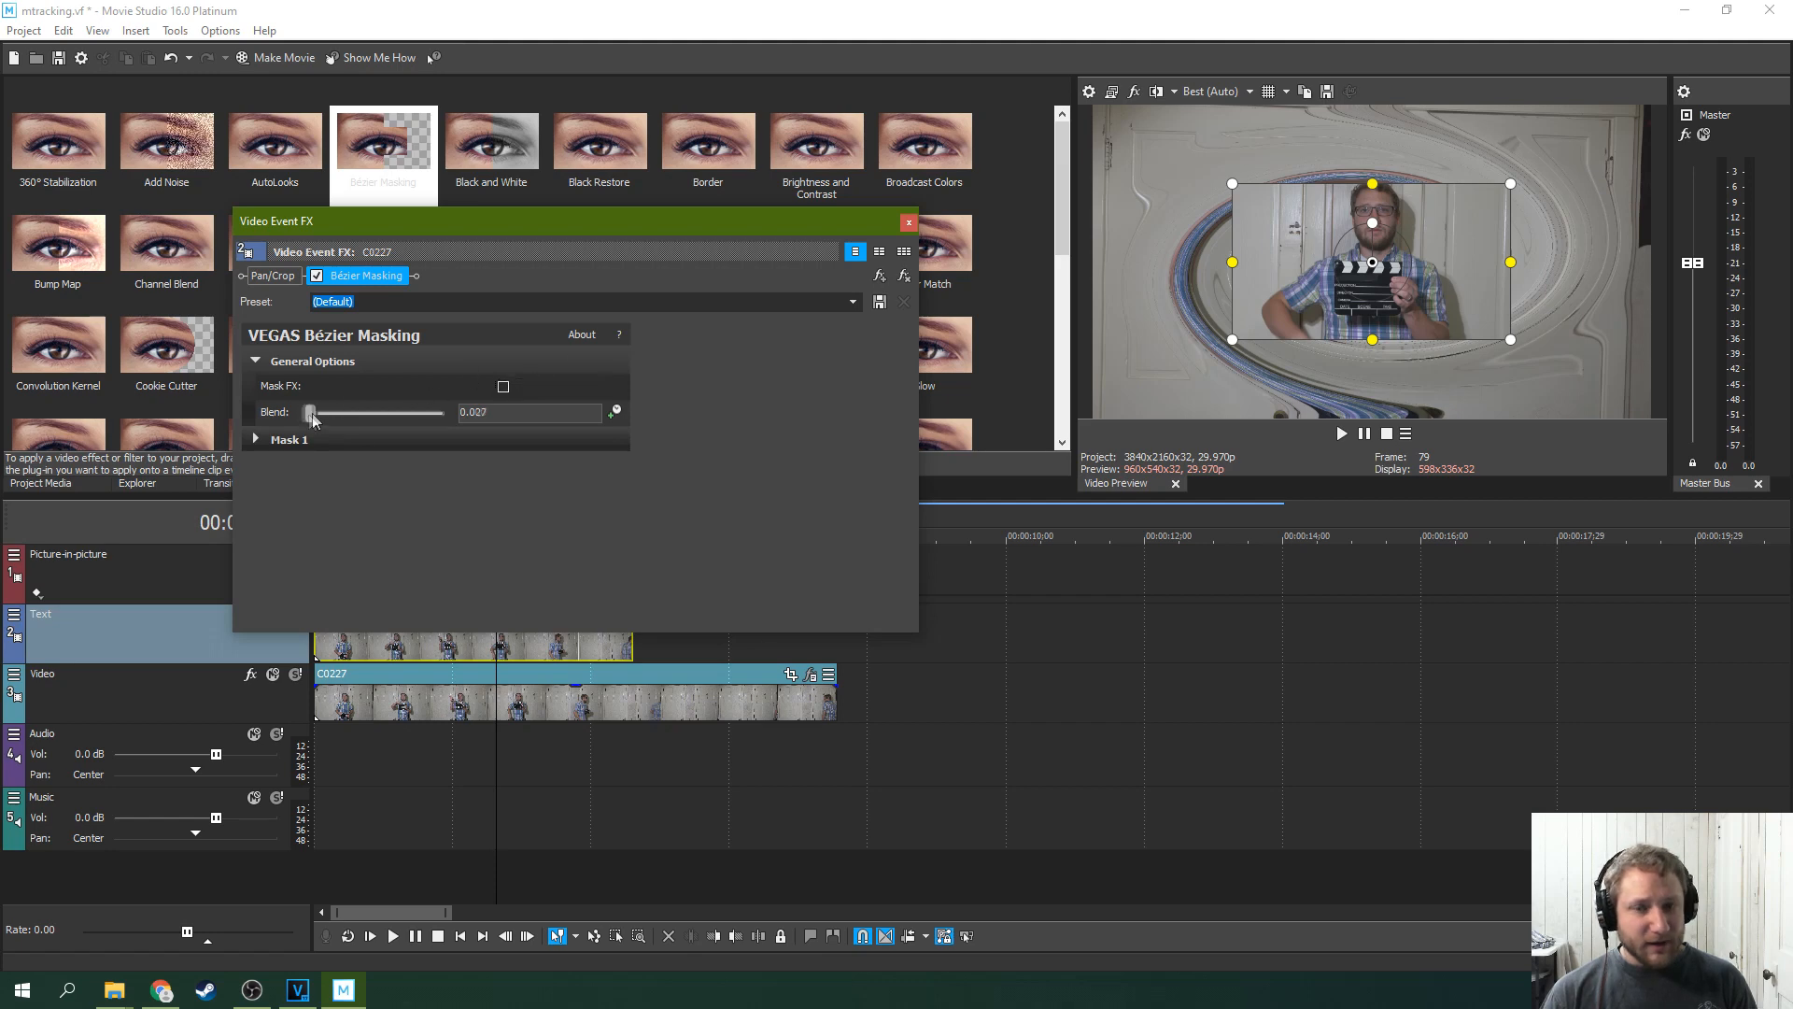
left_click_drag(311, 412, 414, 412)
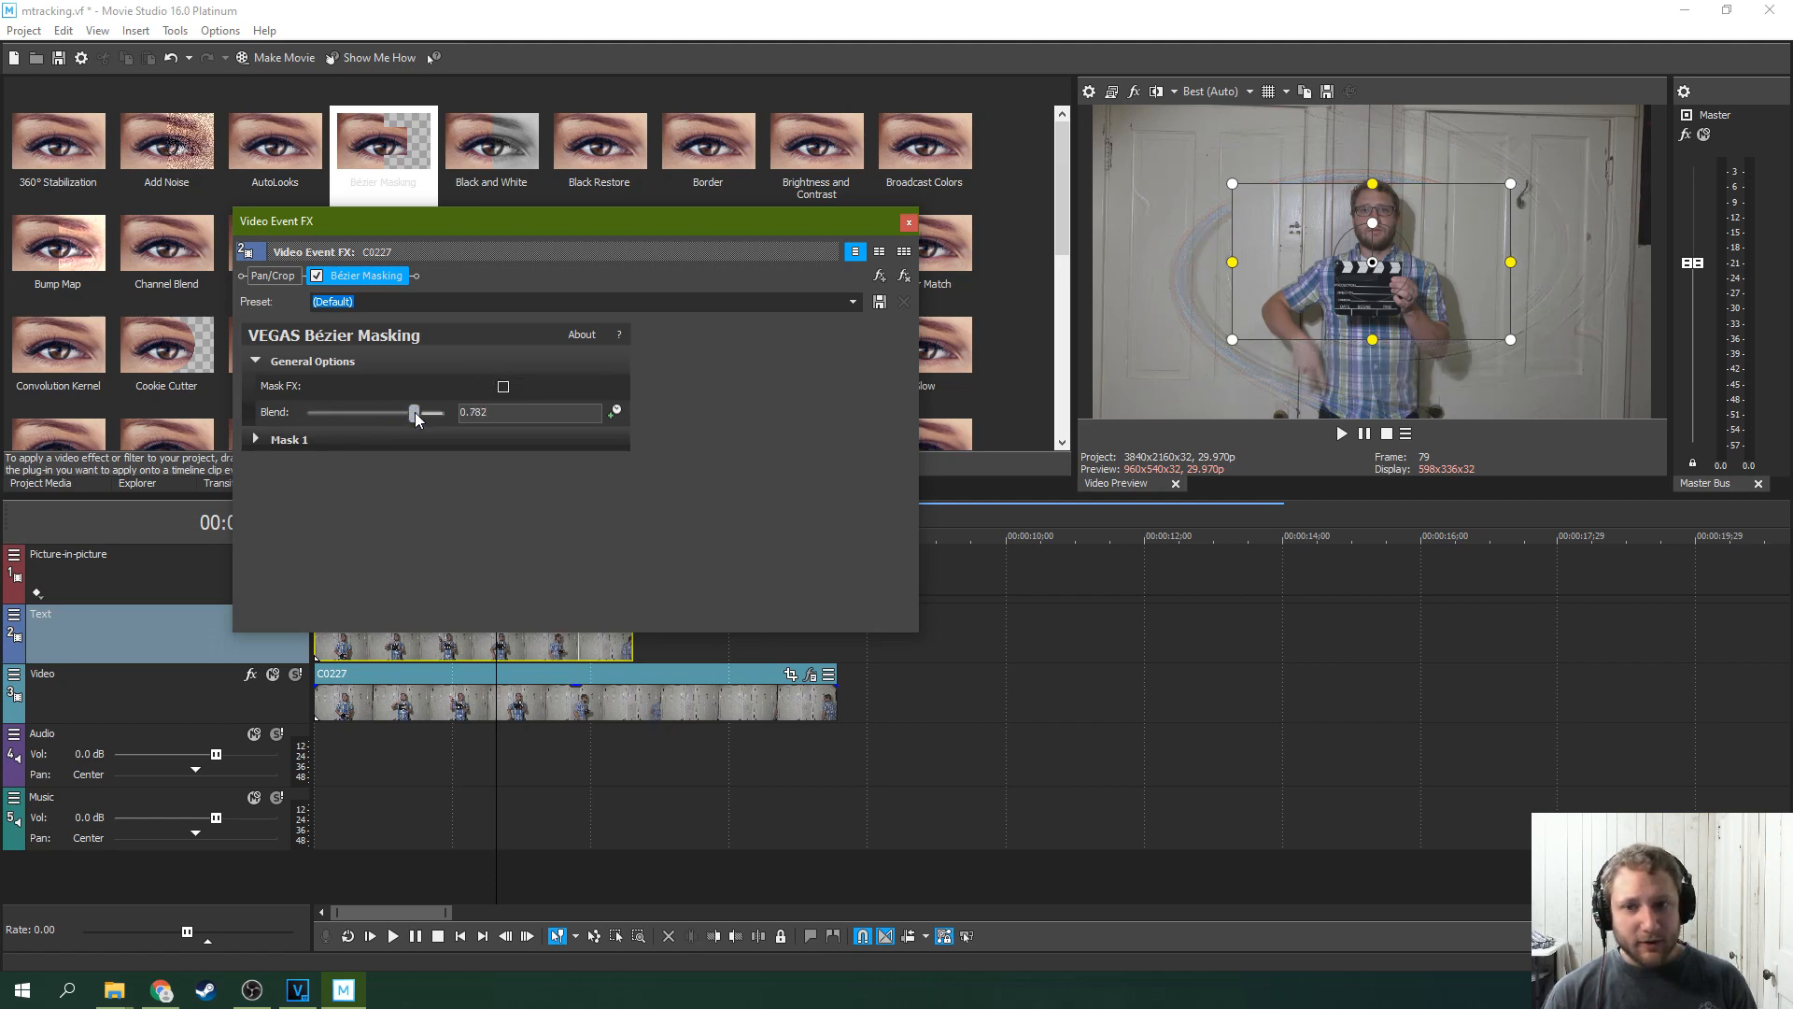
left_click_drag(415, 413, 306, 413)
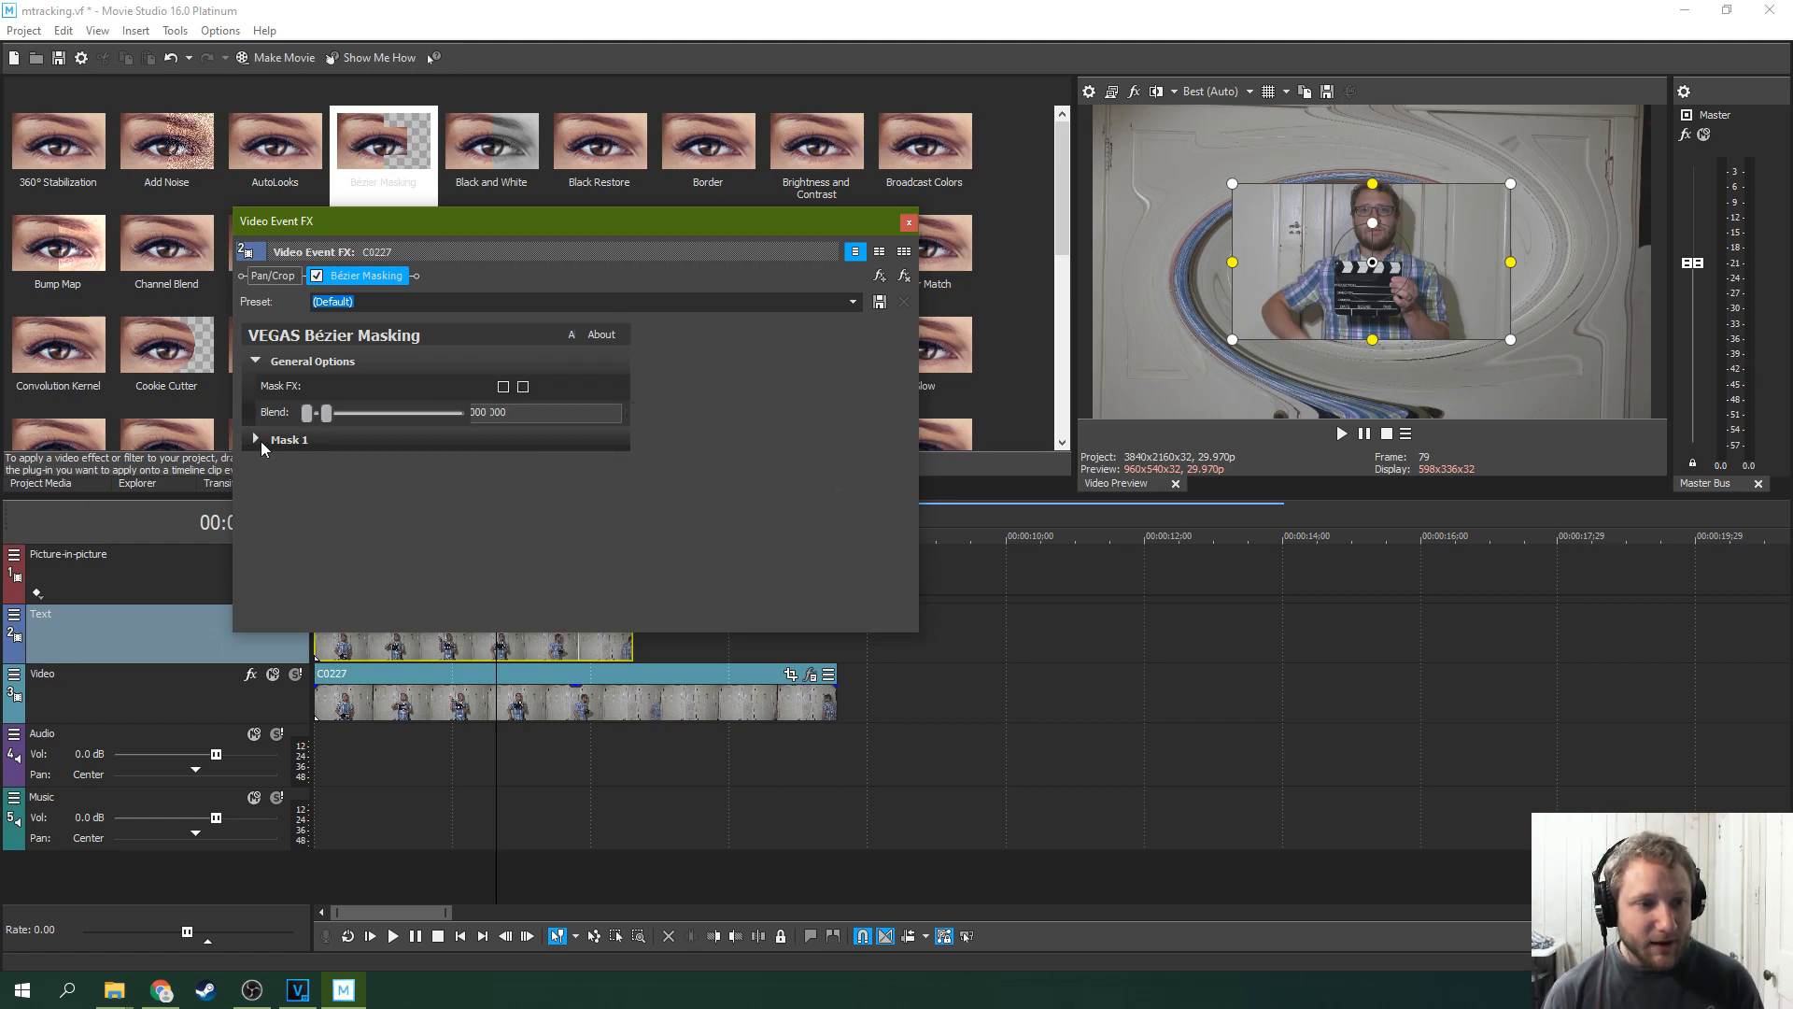
Expand Mask 1 and change its Type from Rectangle to Curve
left_click(258, 439)
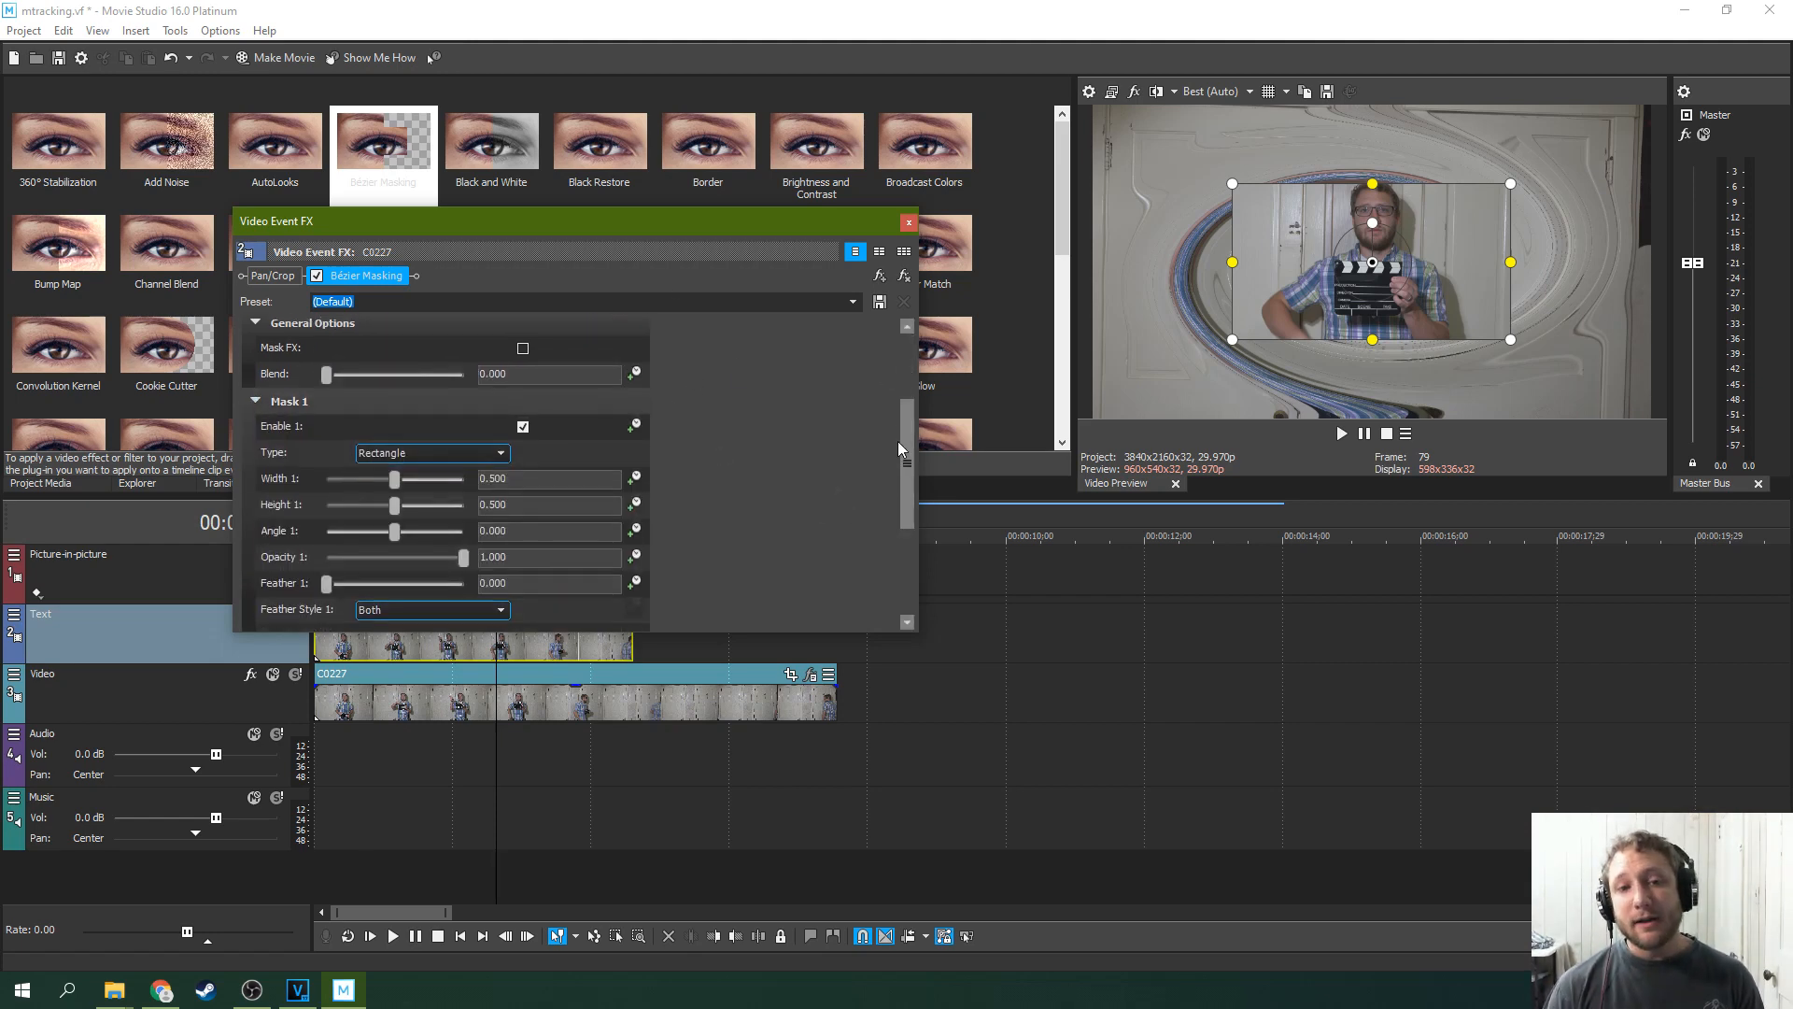
scroll("down", 3)
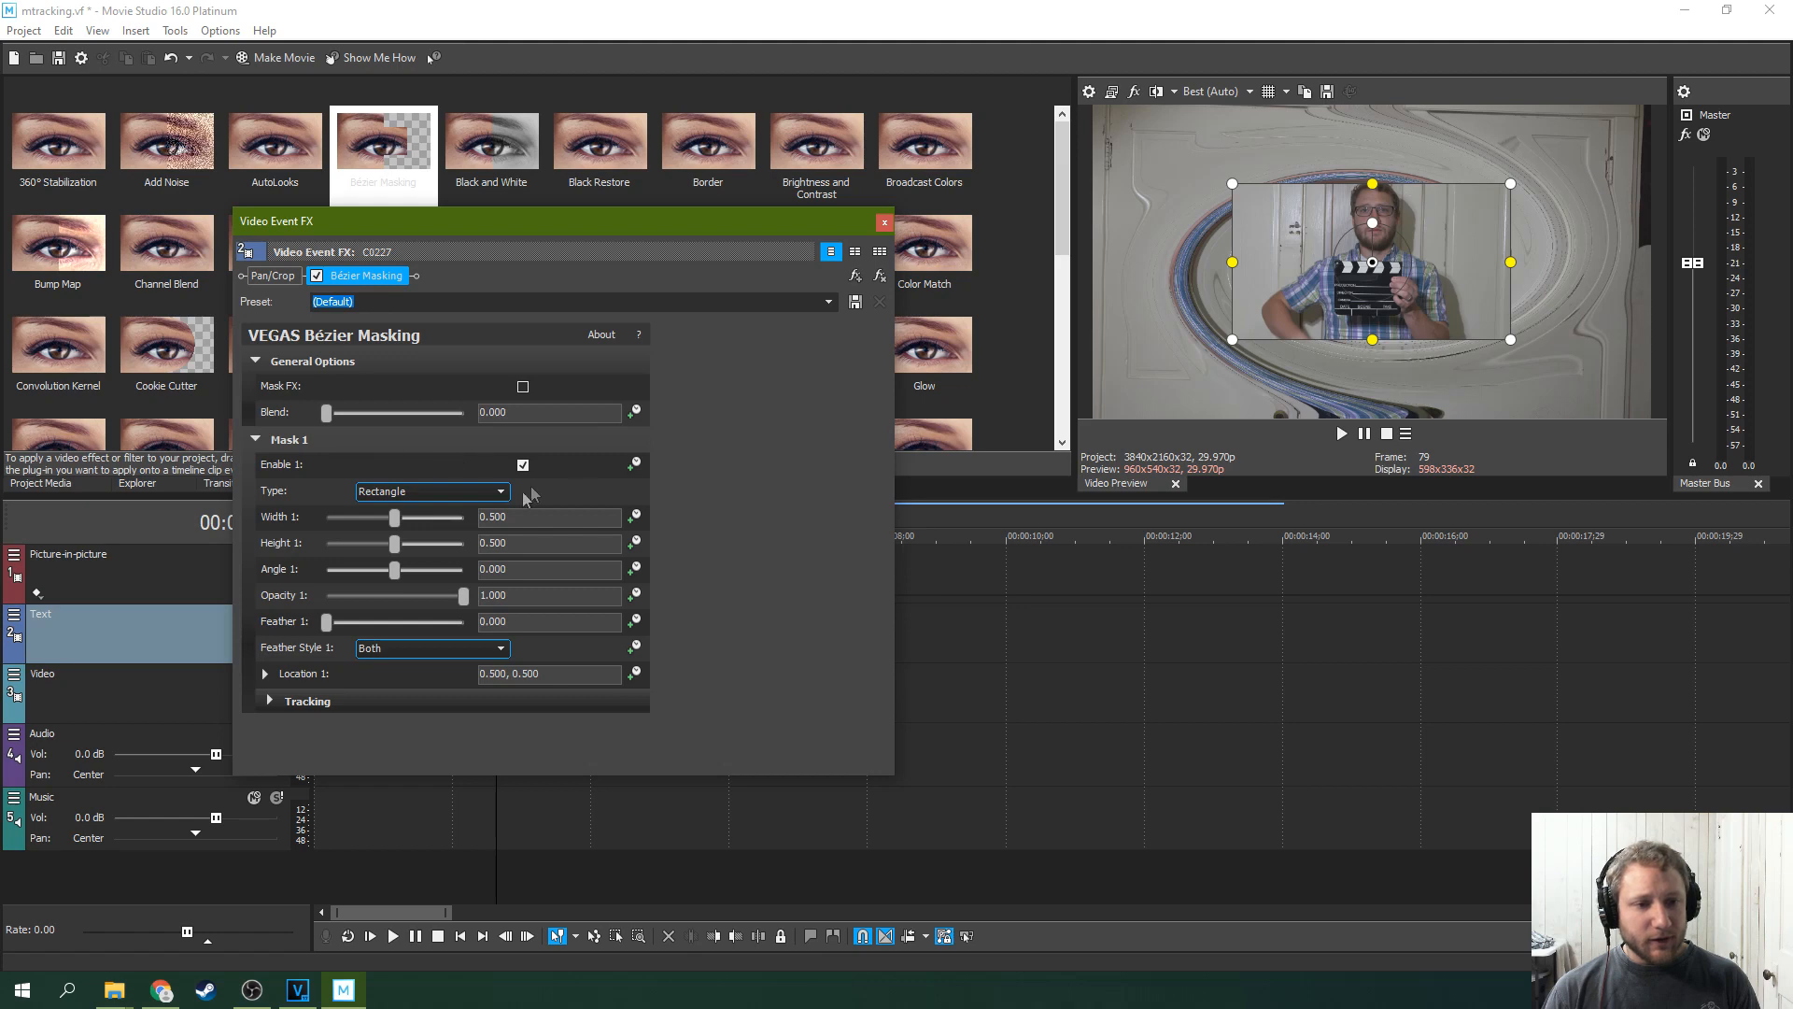
left_click(431, 490)
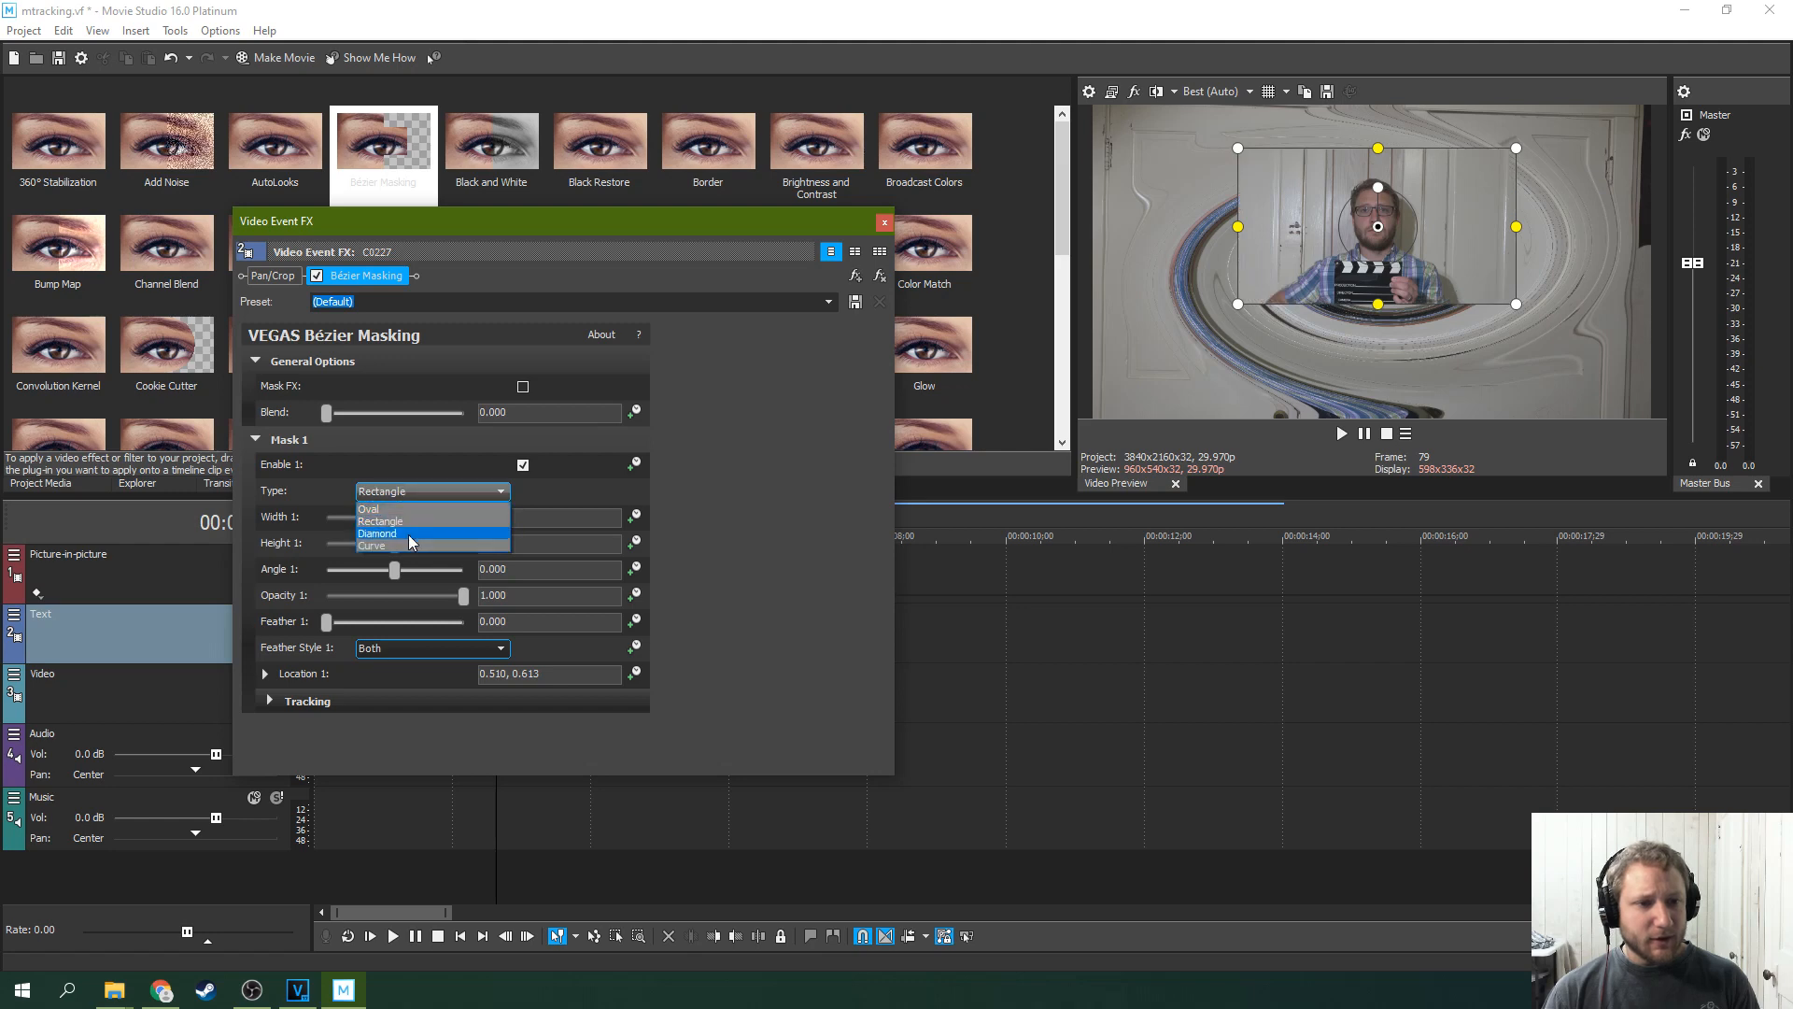
left_click(373, 546)
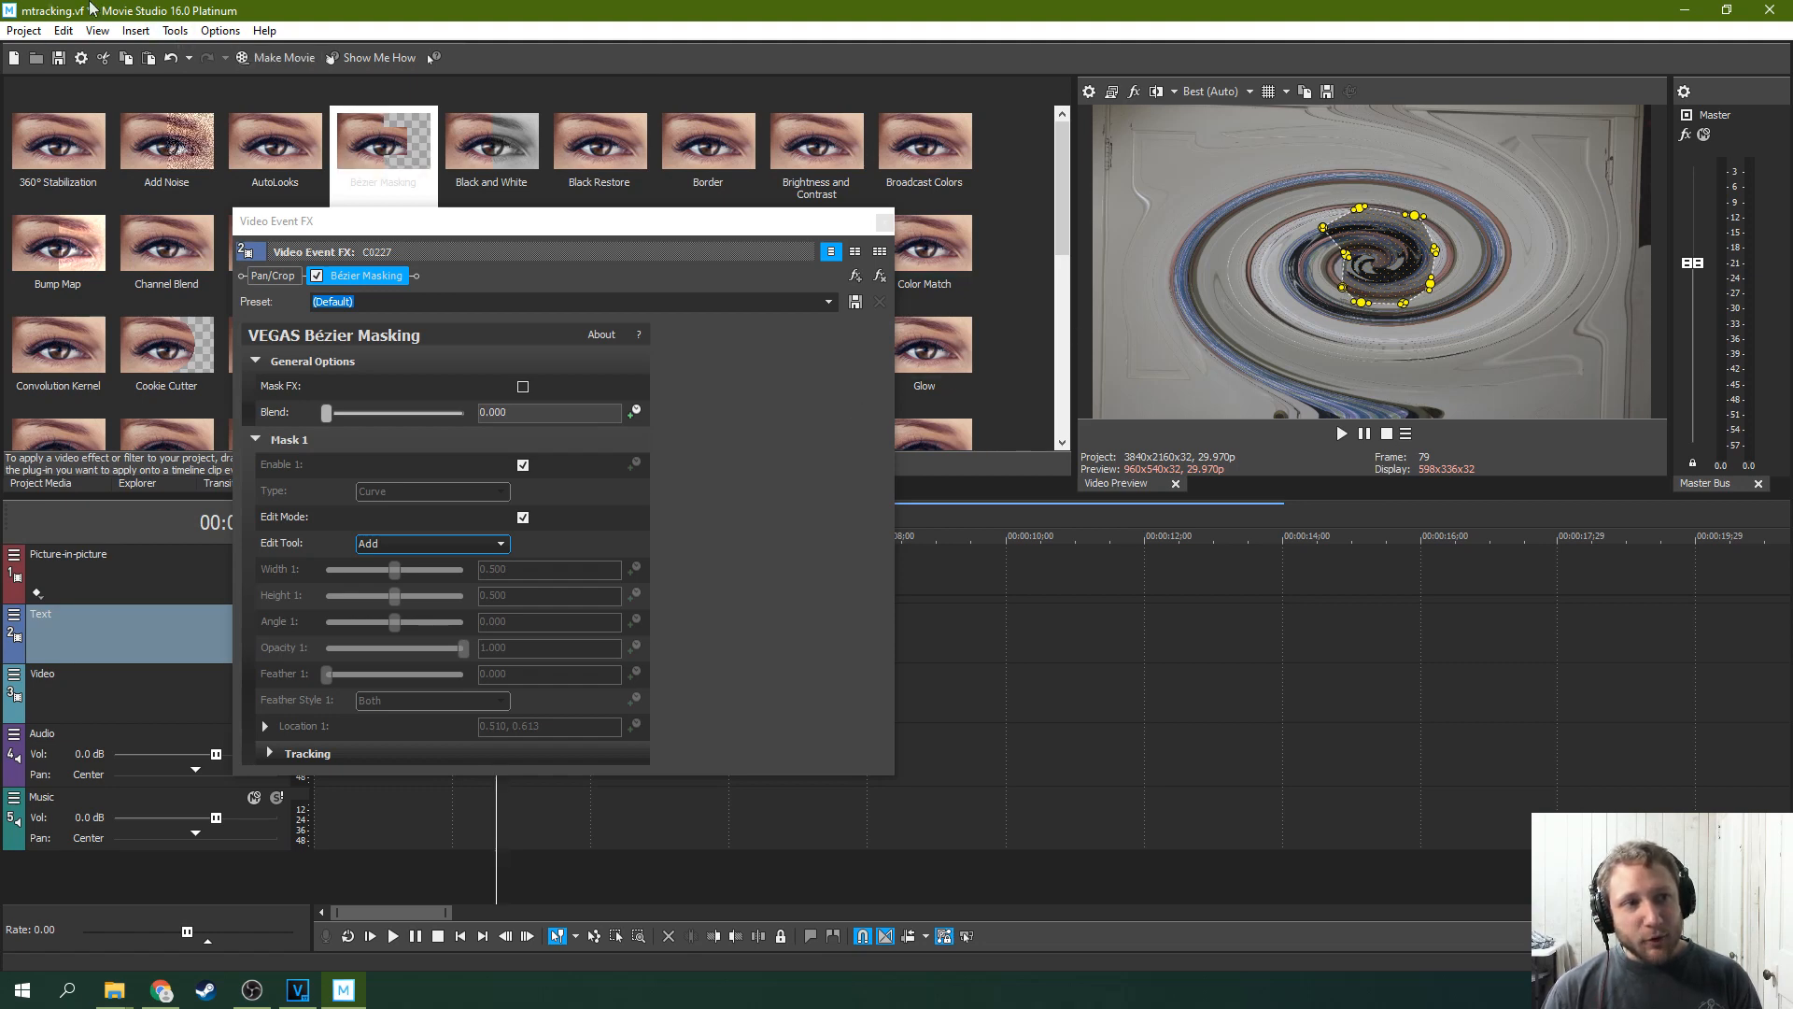
Turn off Edit Mode and resize the curve mask to cover the face
left_click(523, 515)
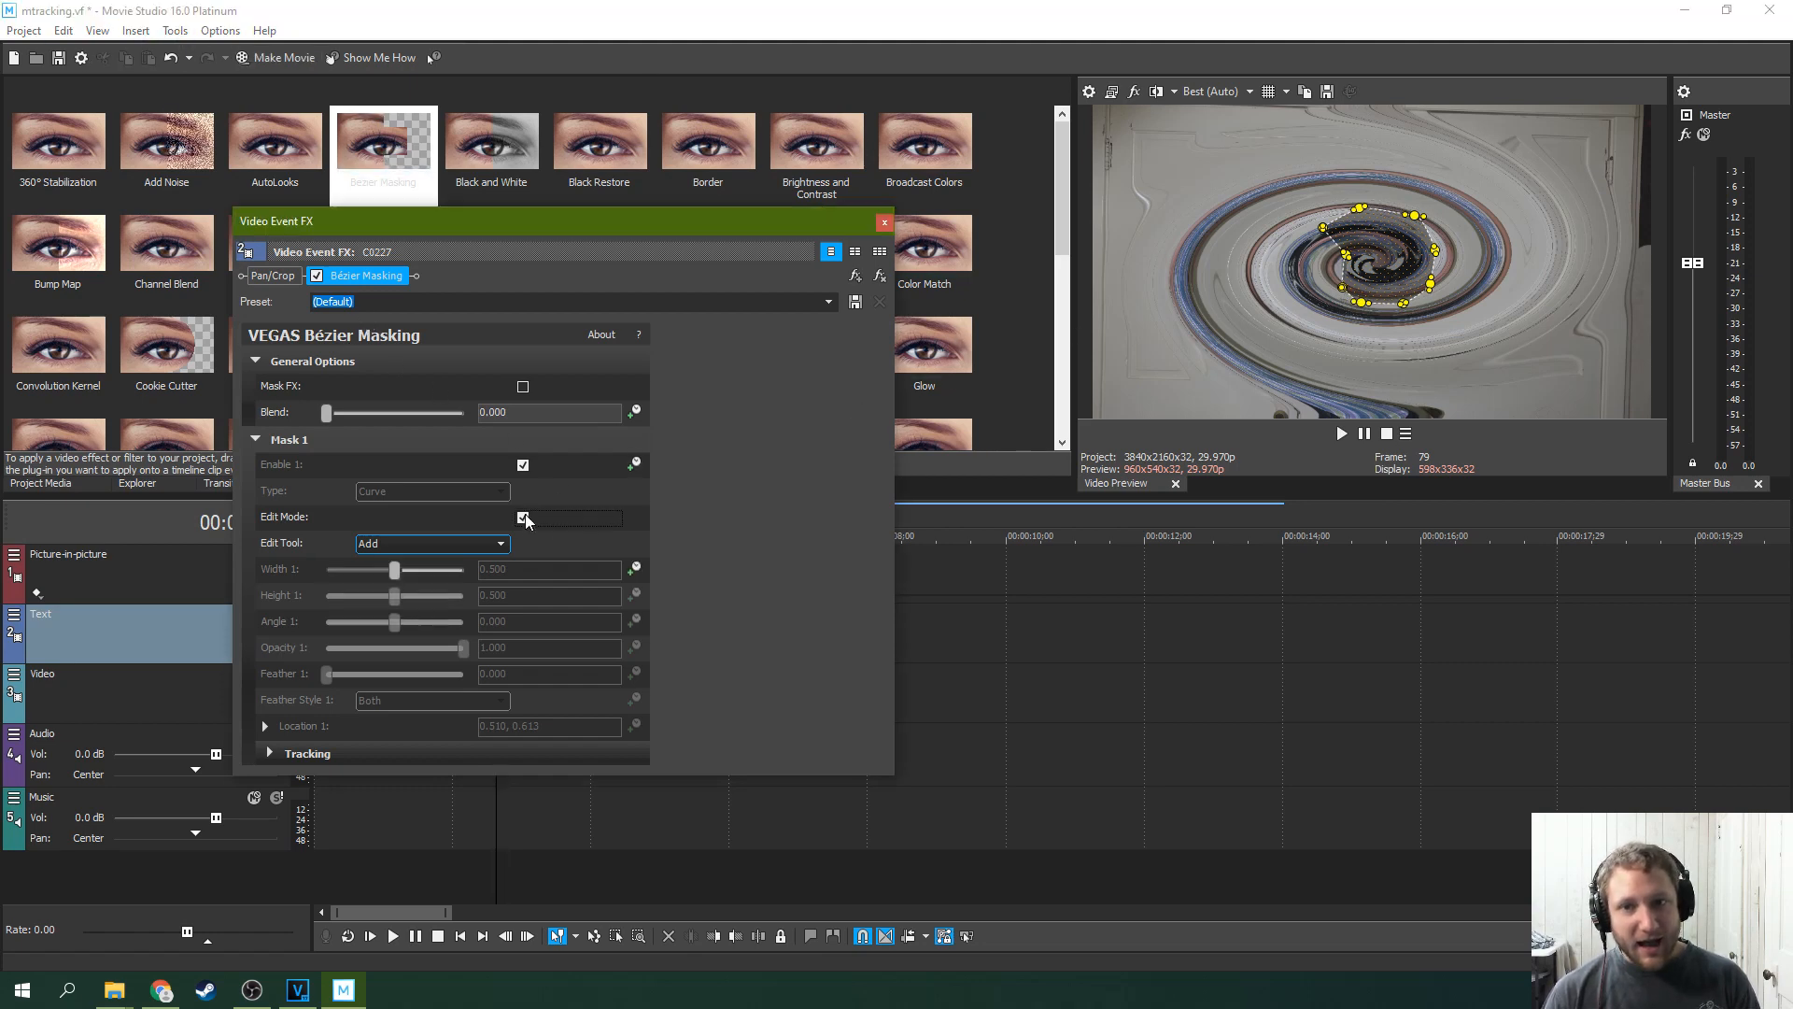
left_click(523, 516)
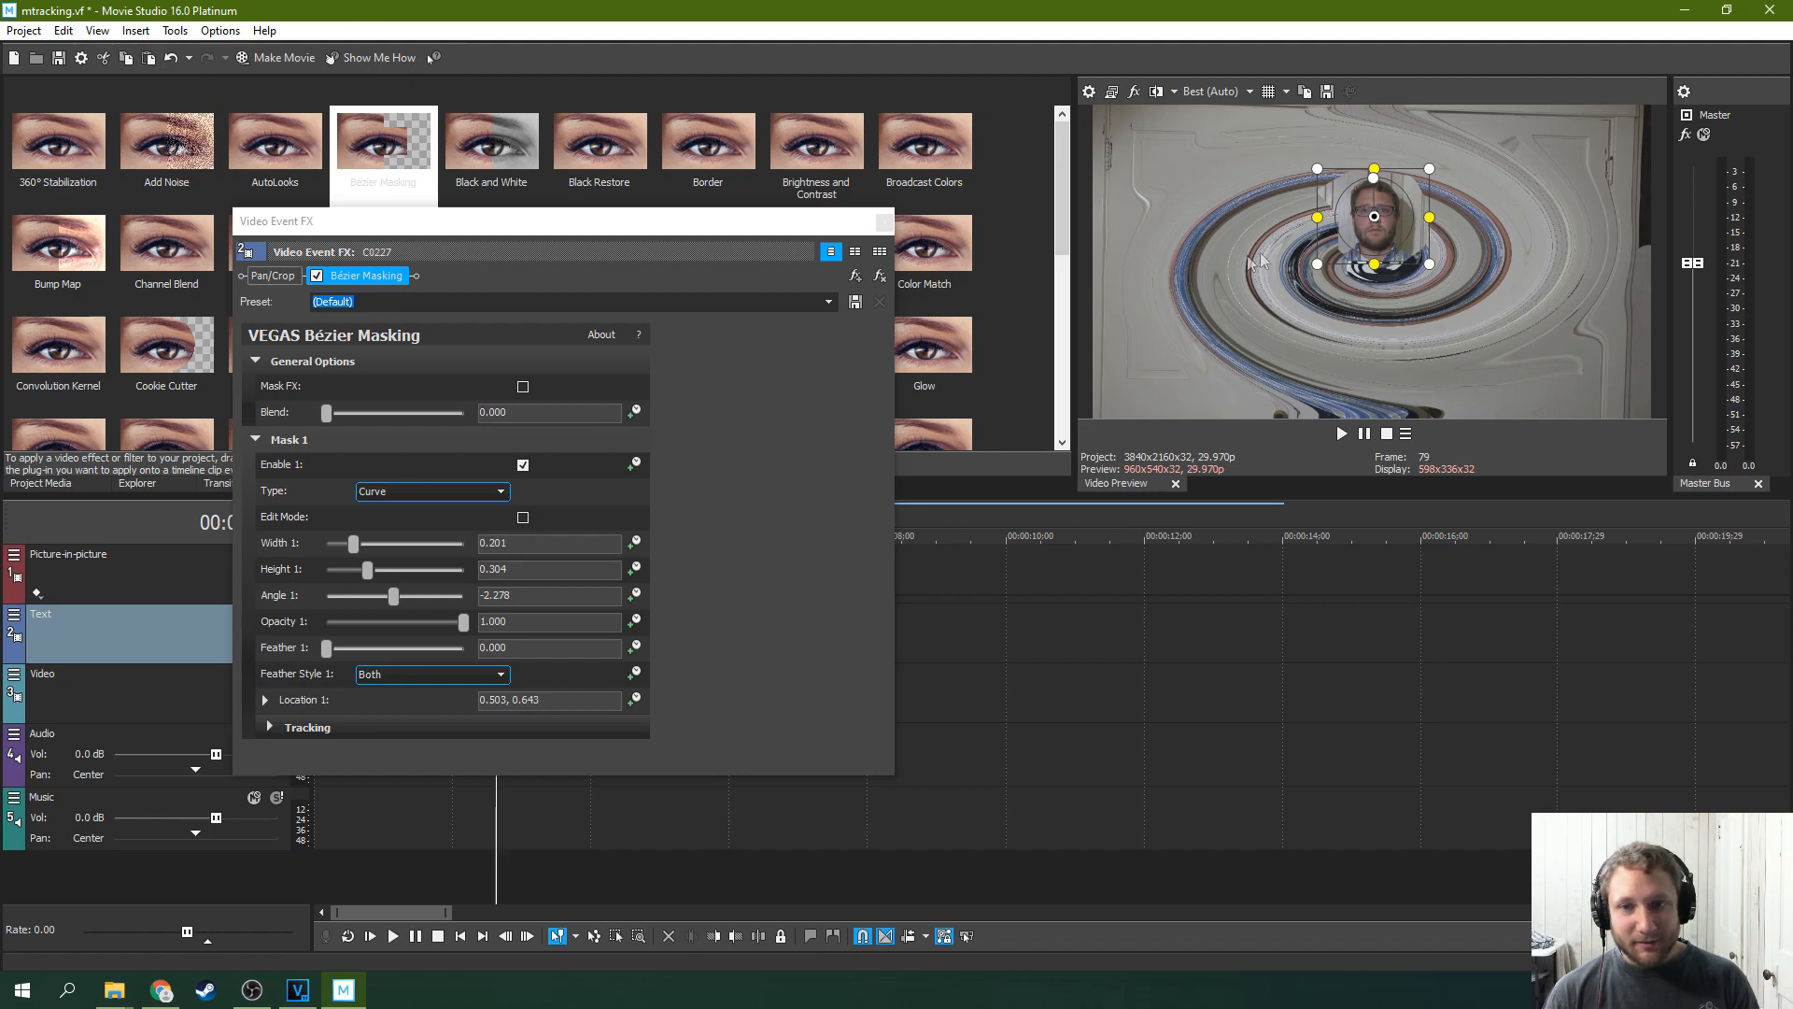
left_click_drag(1372, 223, 1369, 215)
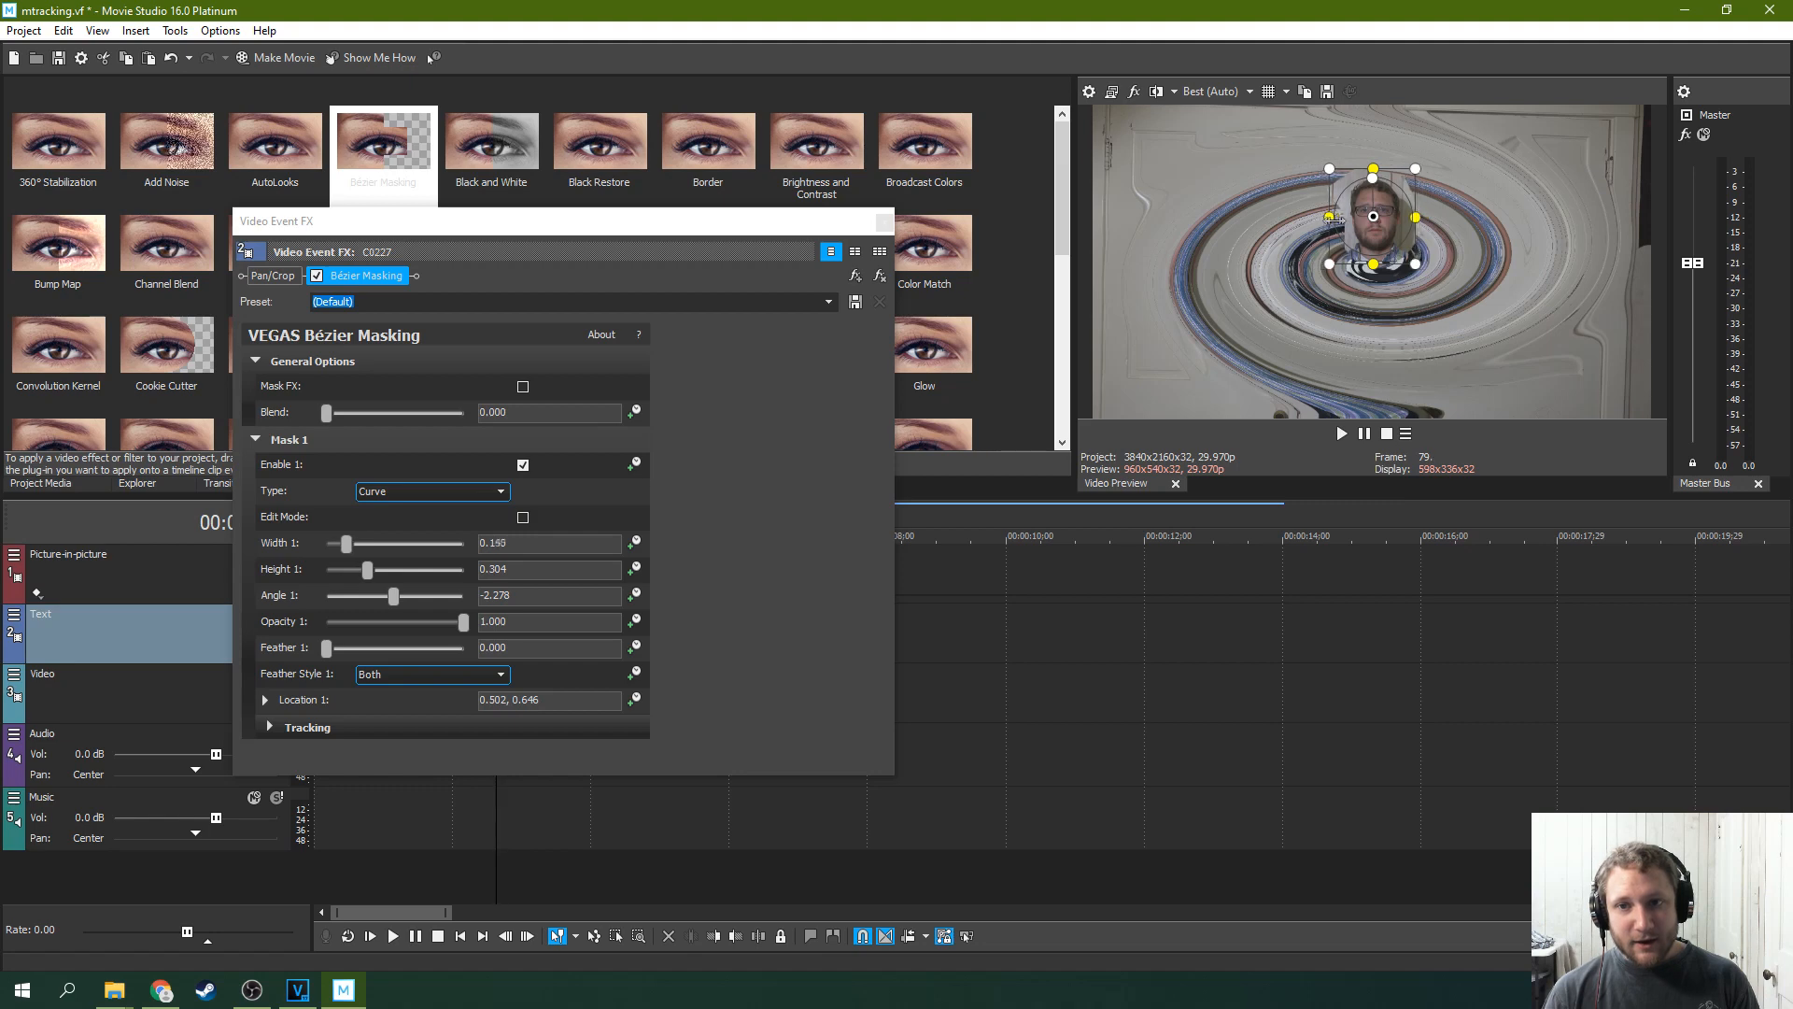
left_click_drag(343, 543, 394, 543)
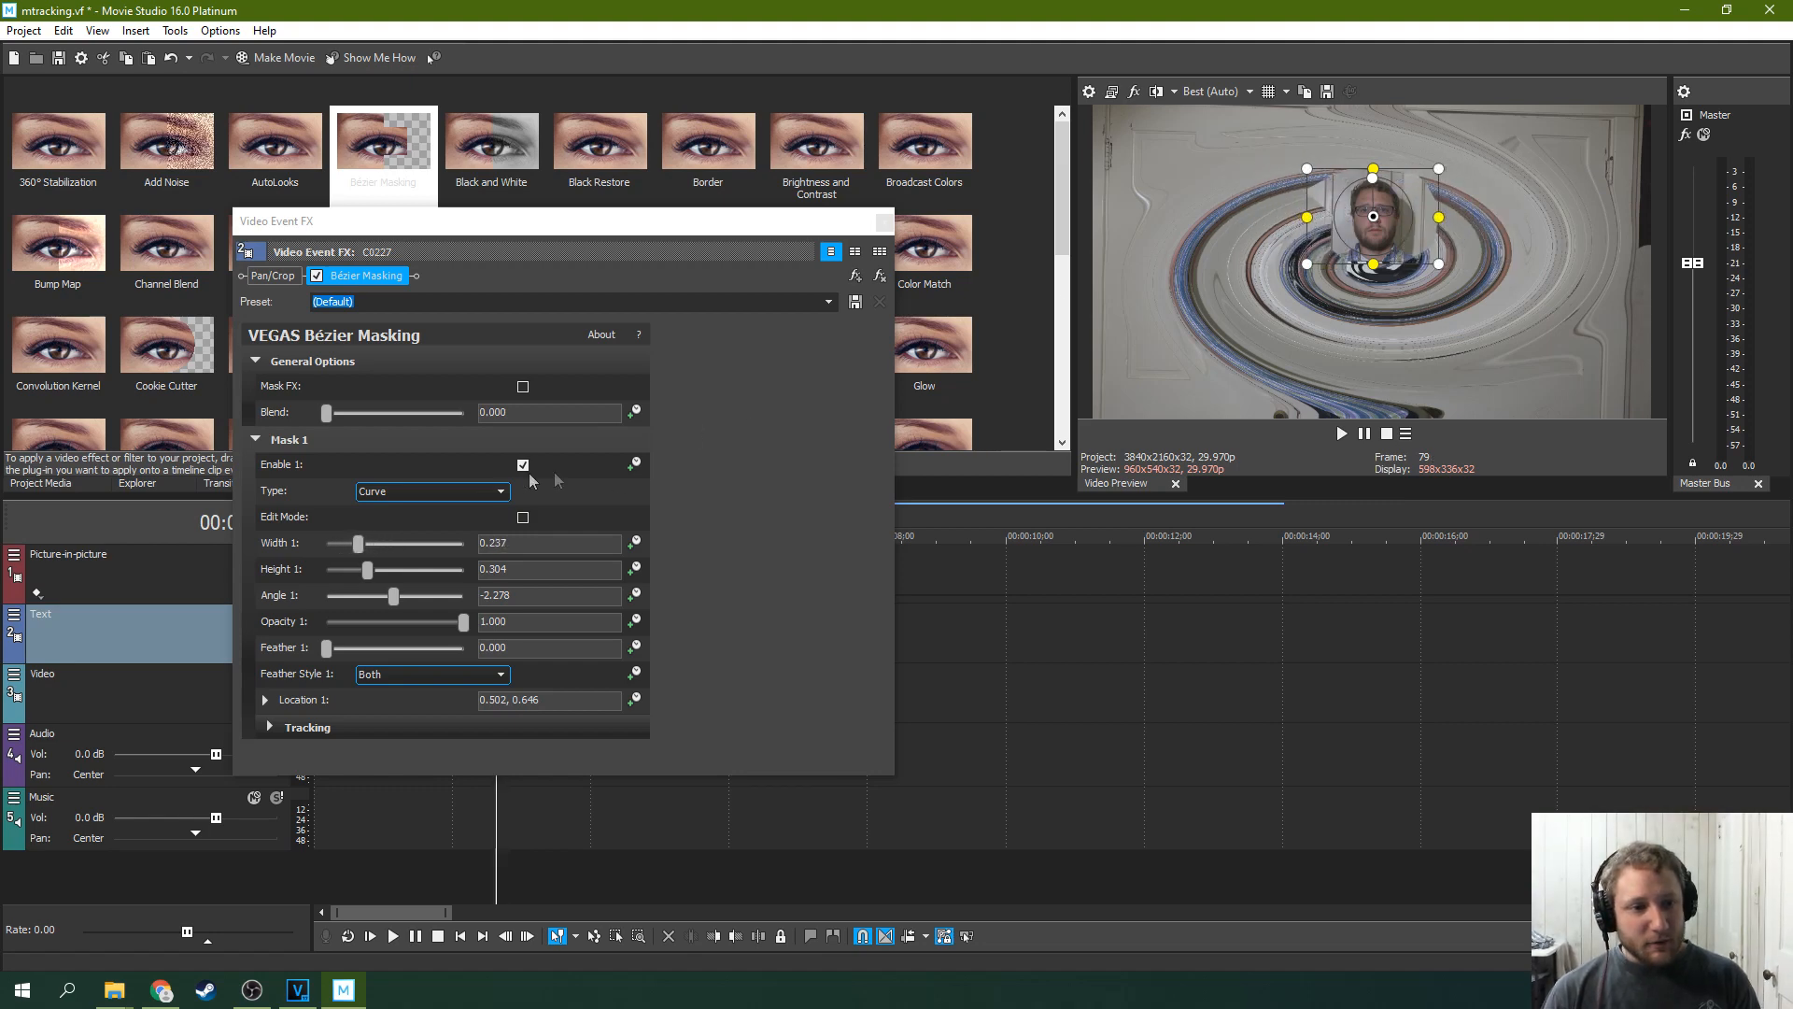
left_click(500, 490)
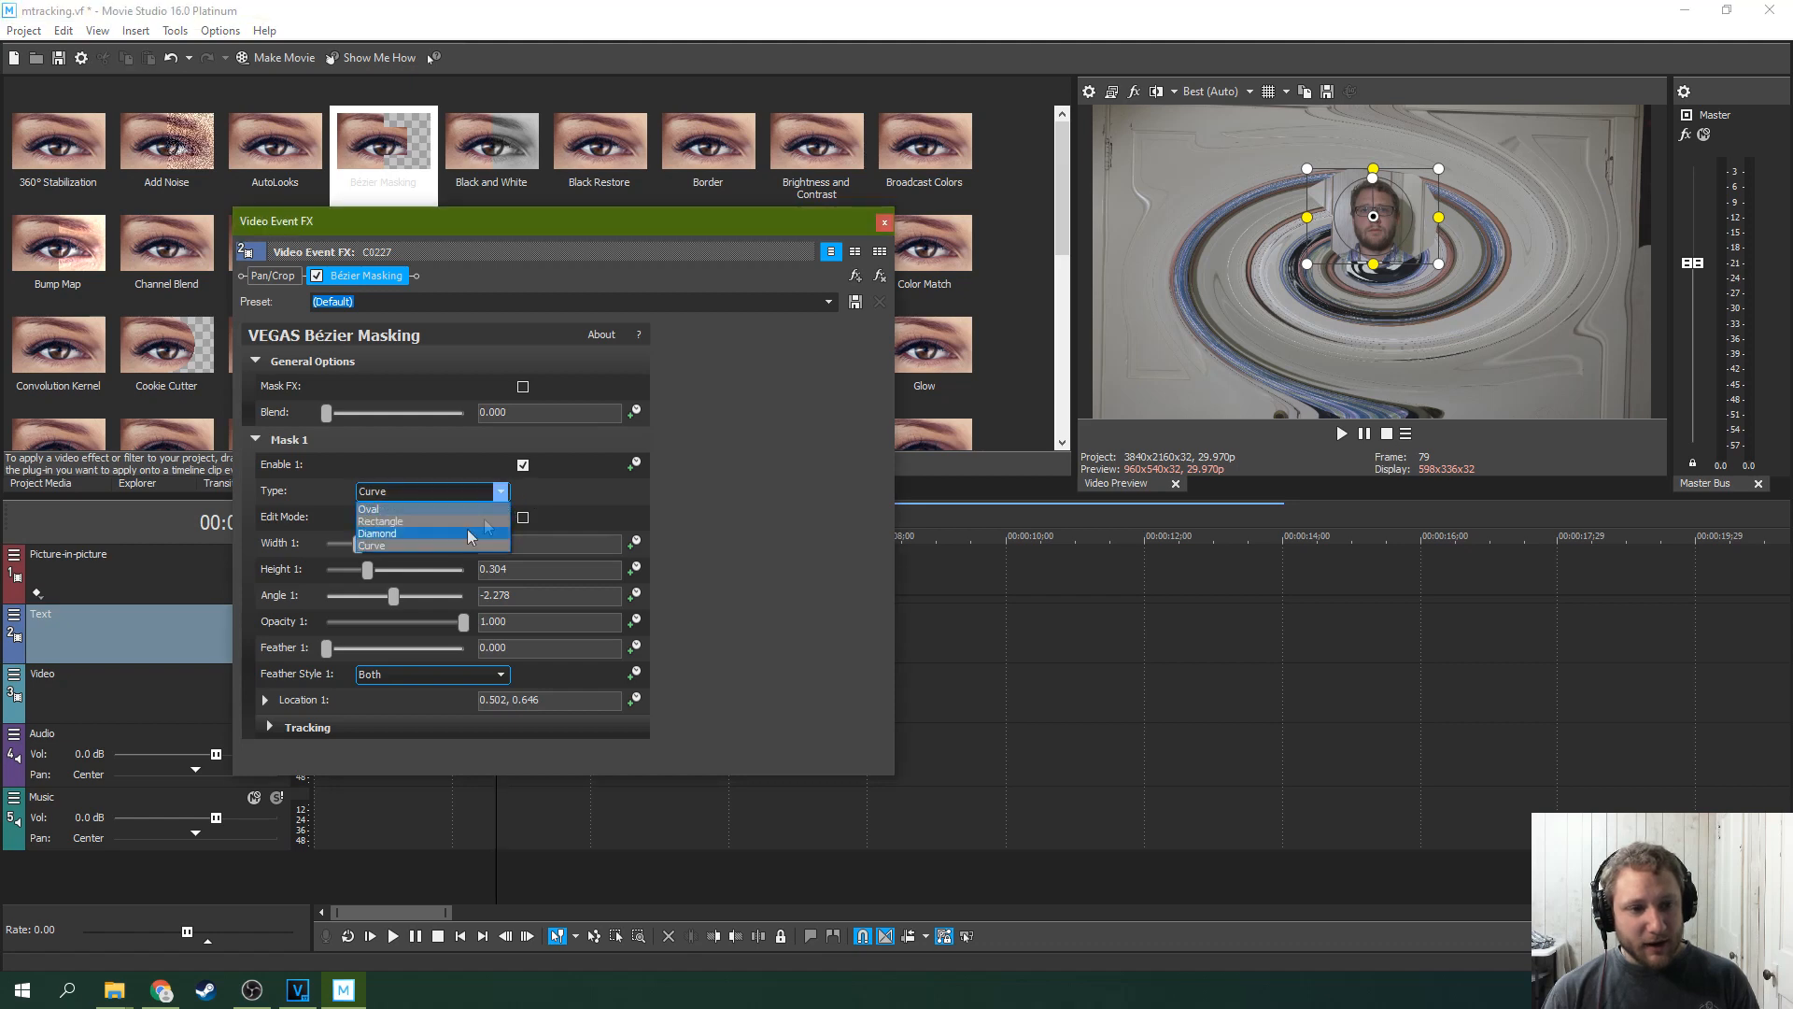
left_click(372, 544)
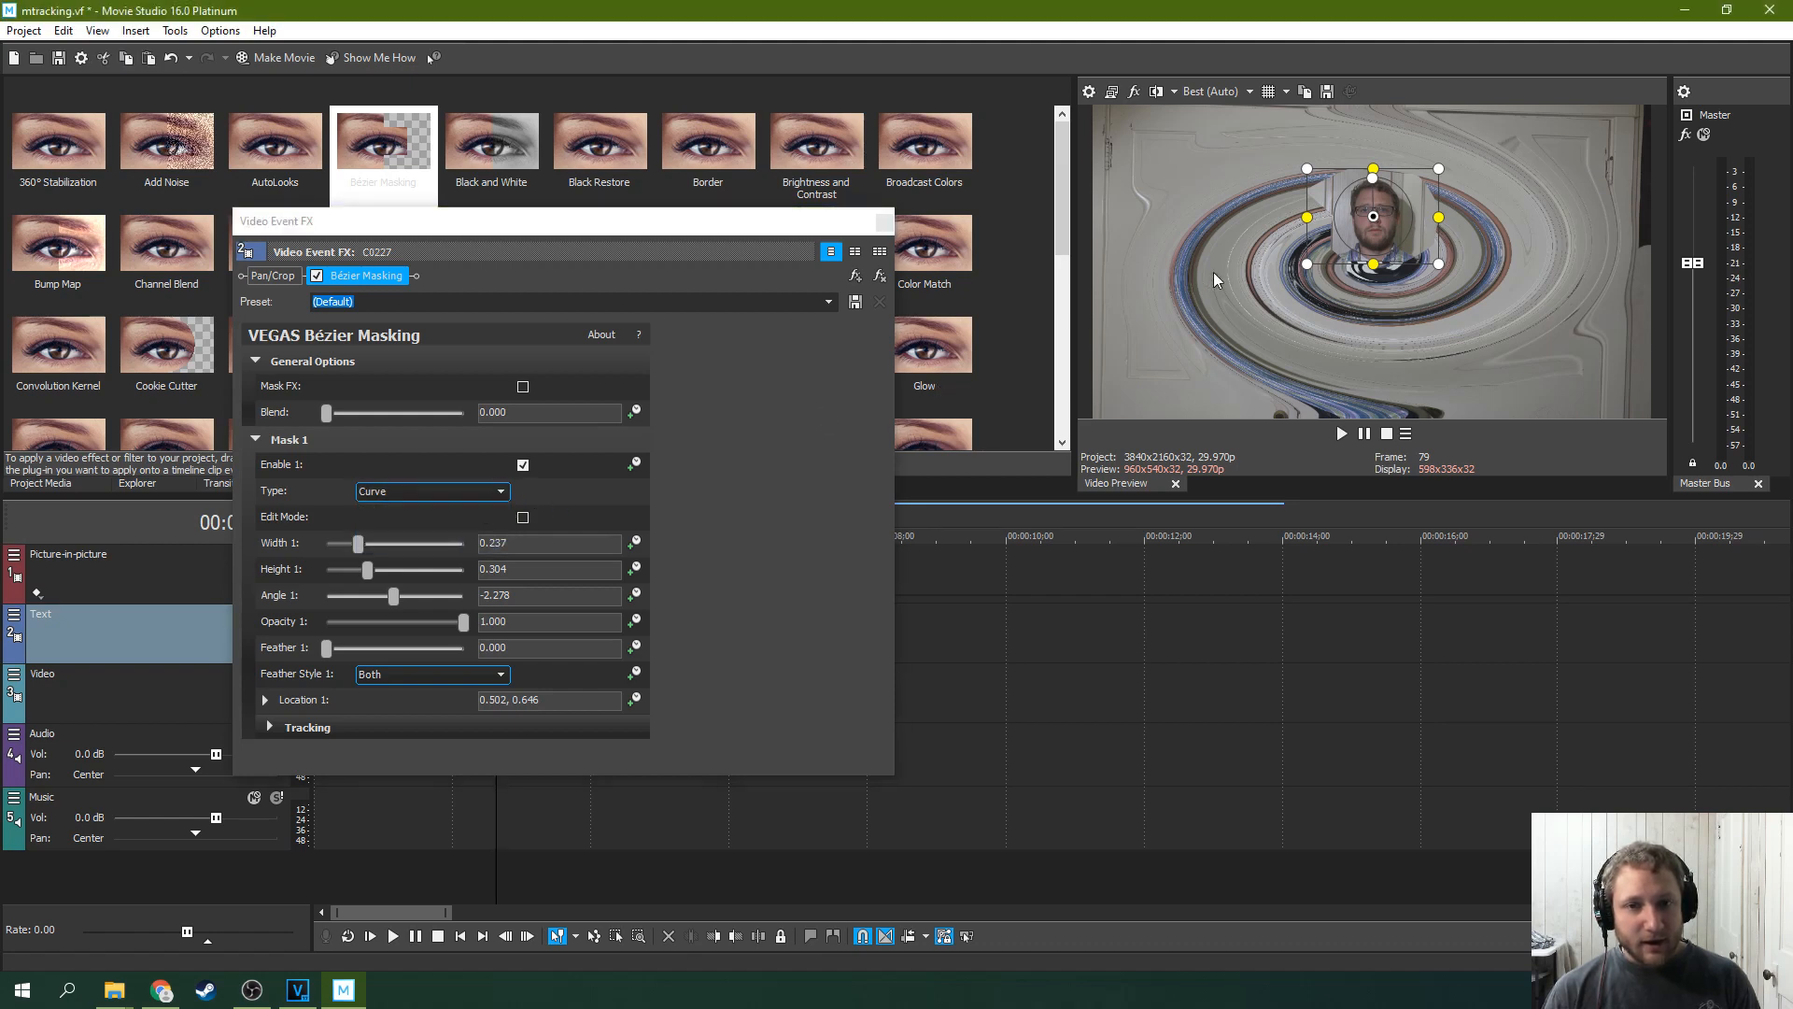
mouse_move(444, 519)
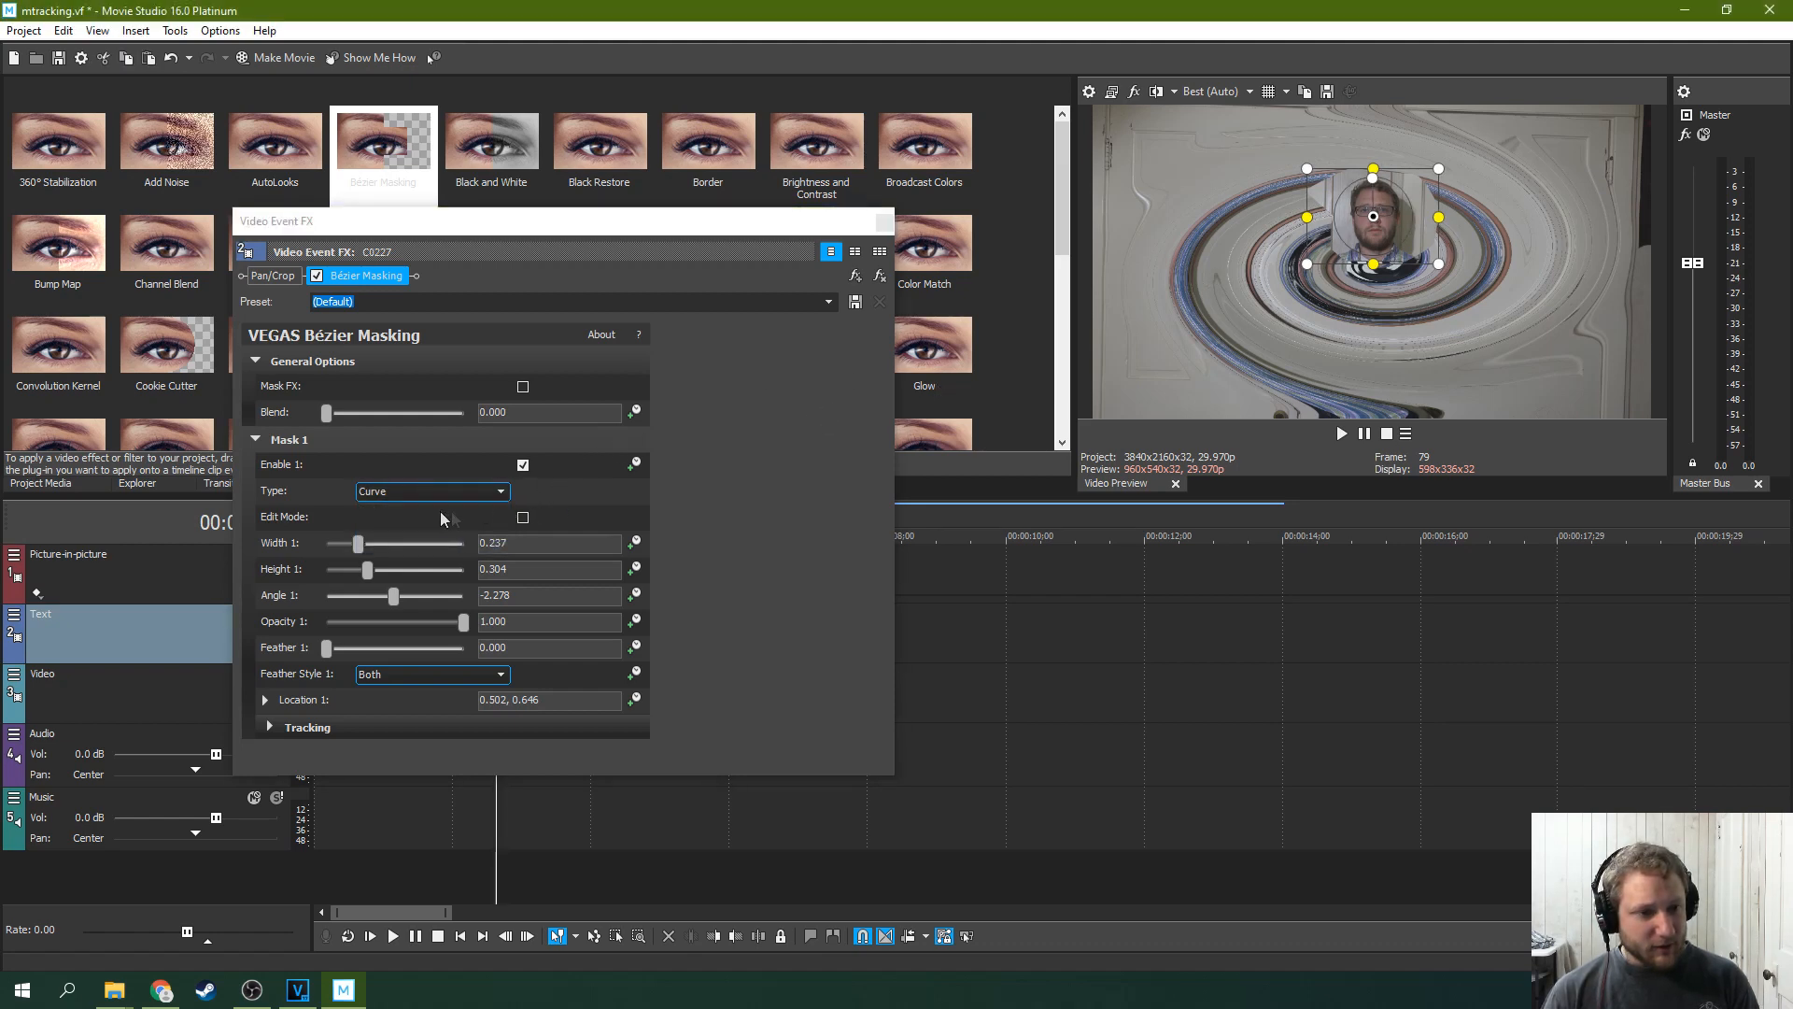
Re-enable Edit Mode, delete and add points around the face, and raise Blend to 0.435
left_click(432, 491)
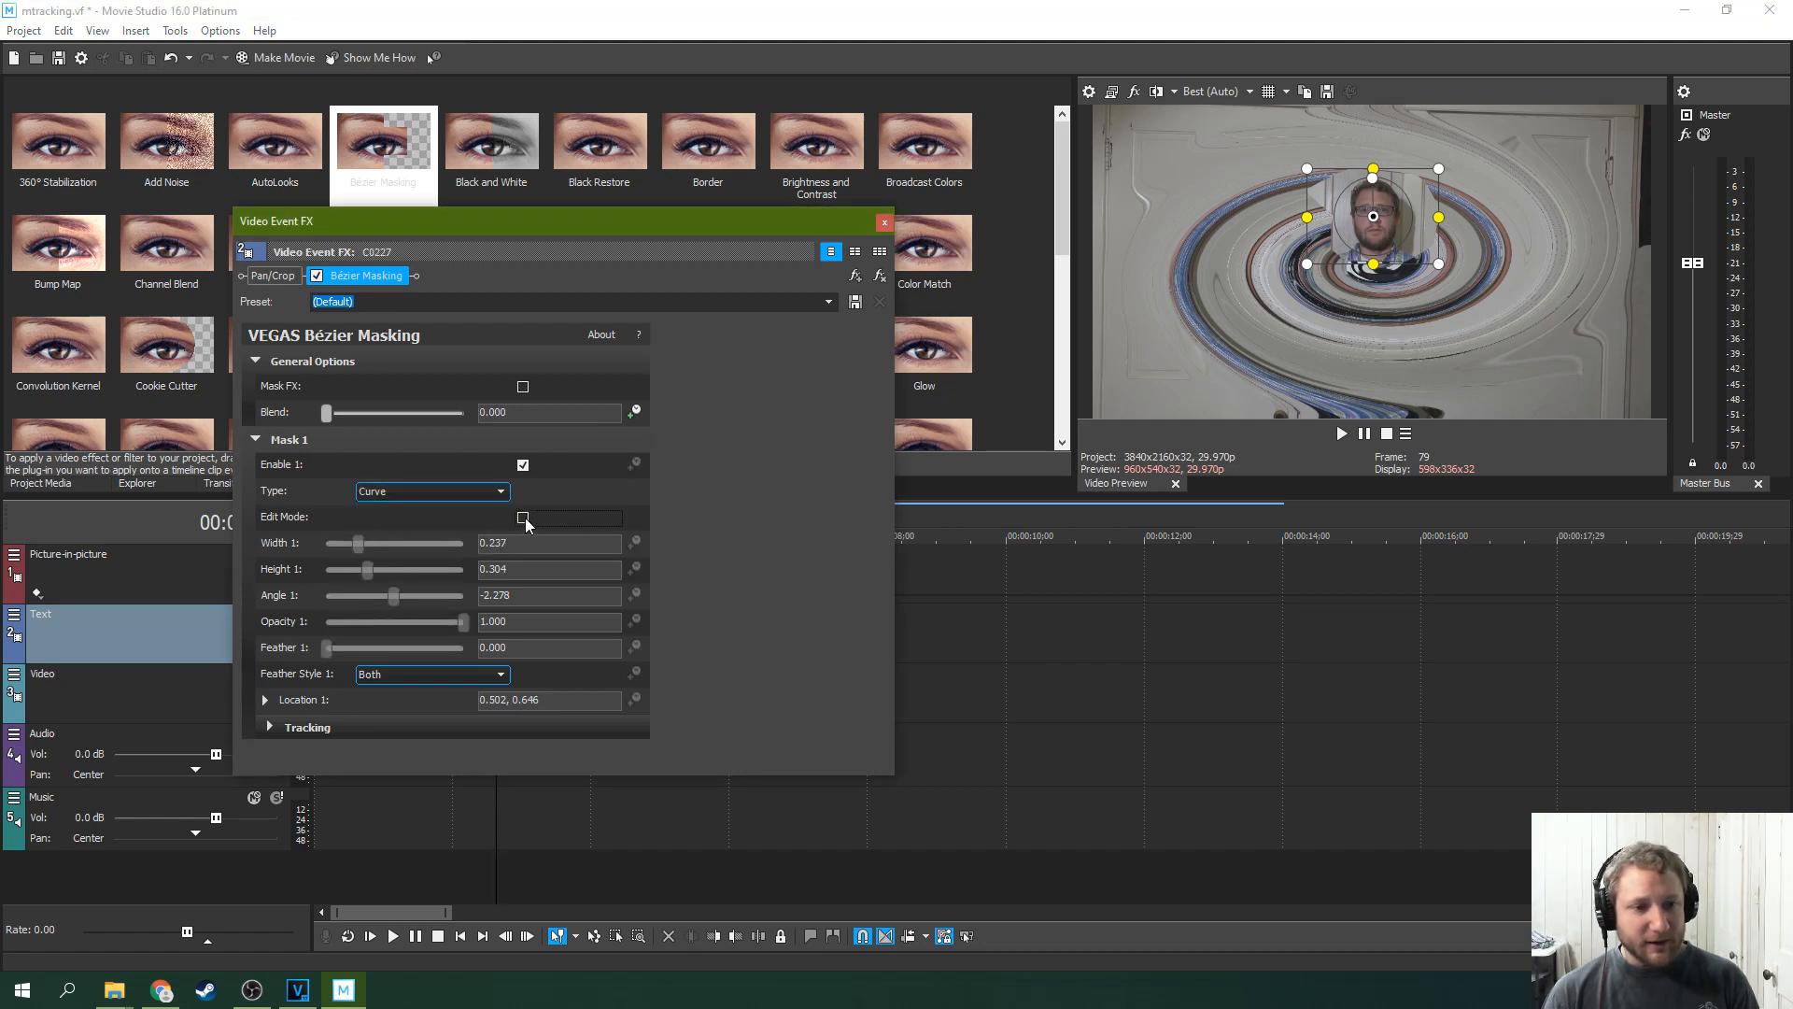
left_click(523, 516)
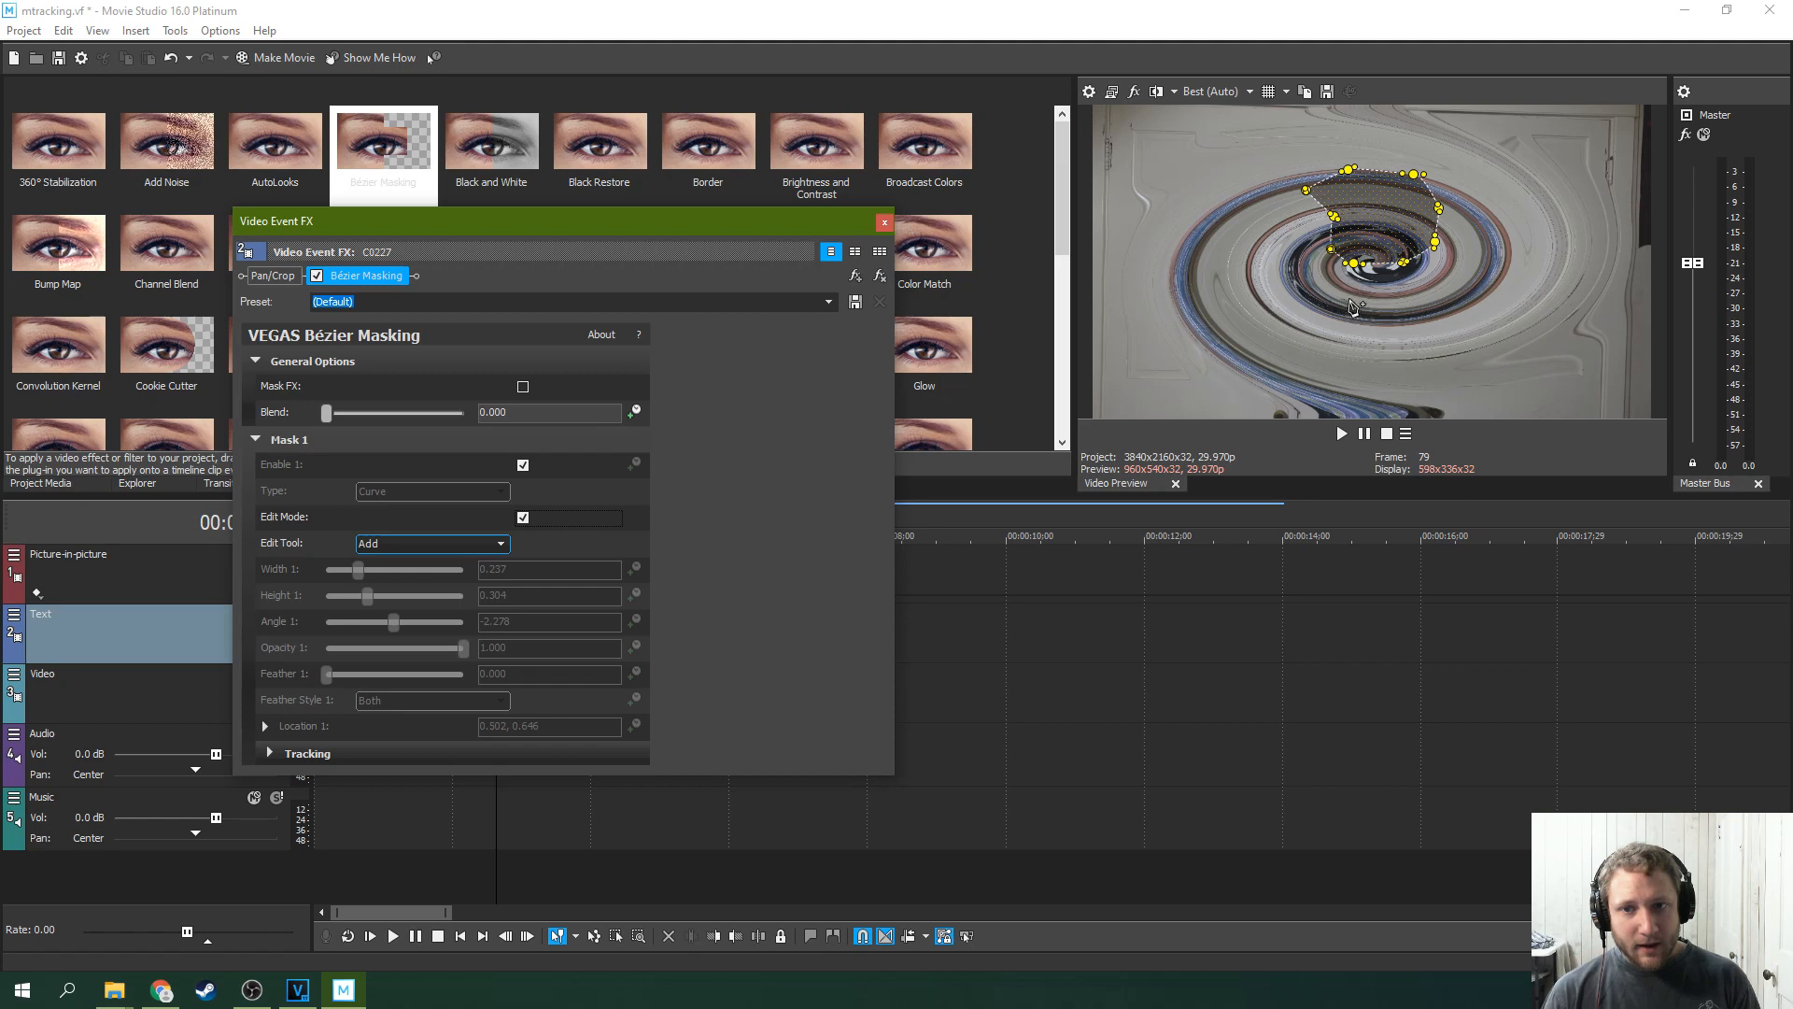
left_click(500, 544)
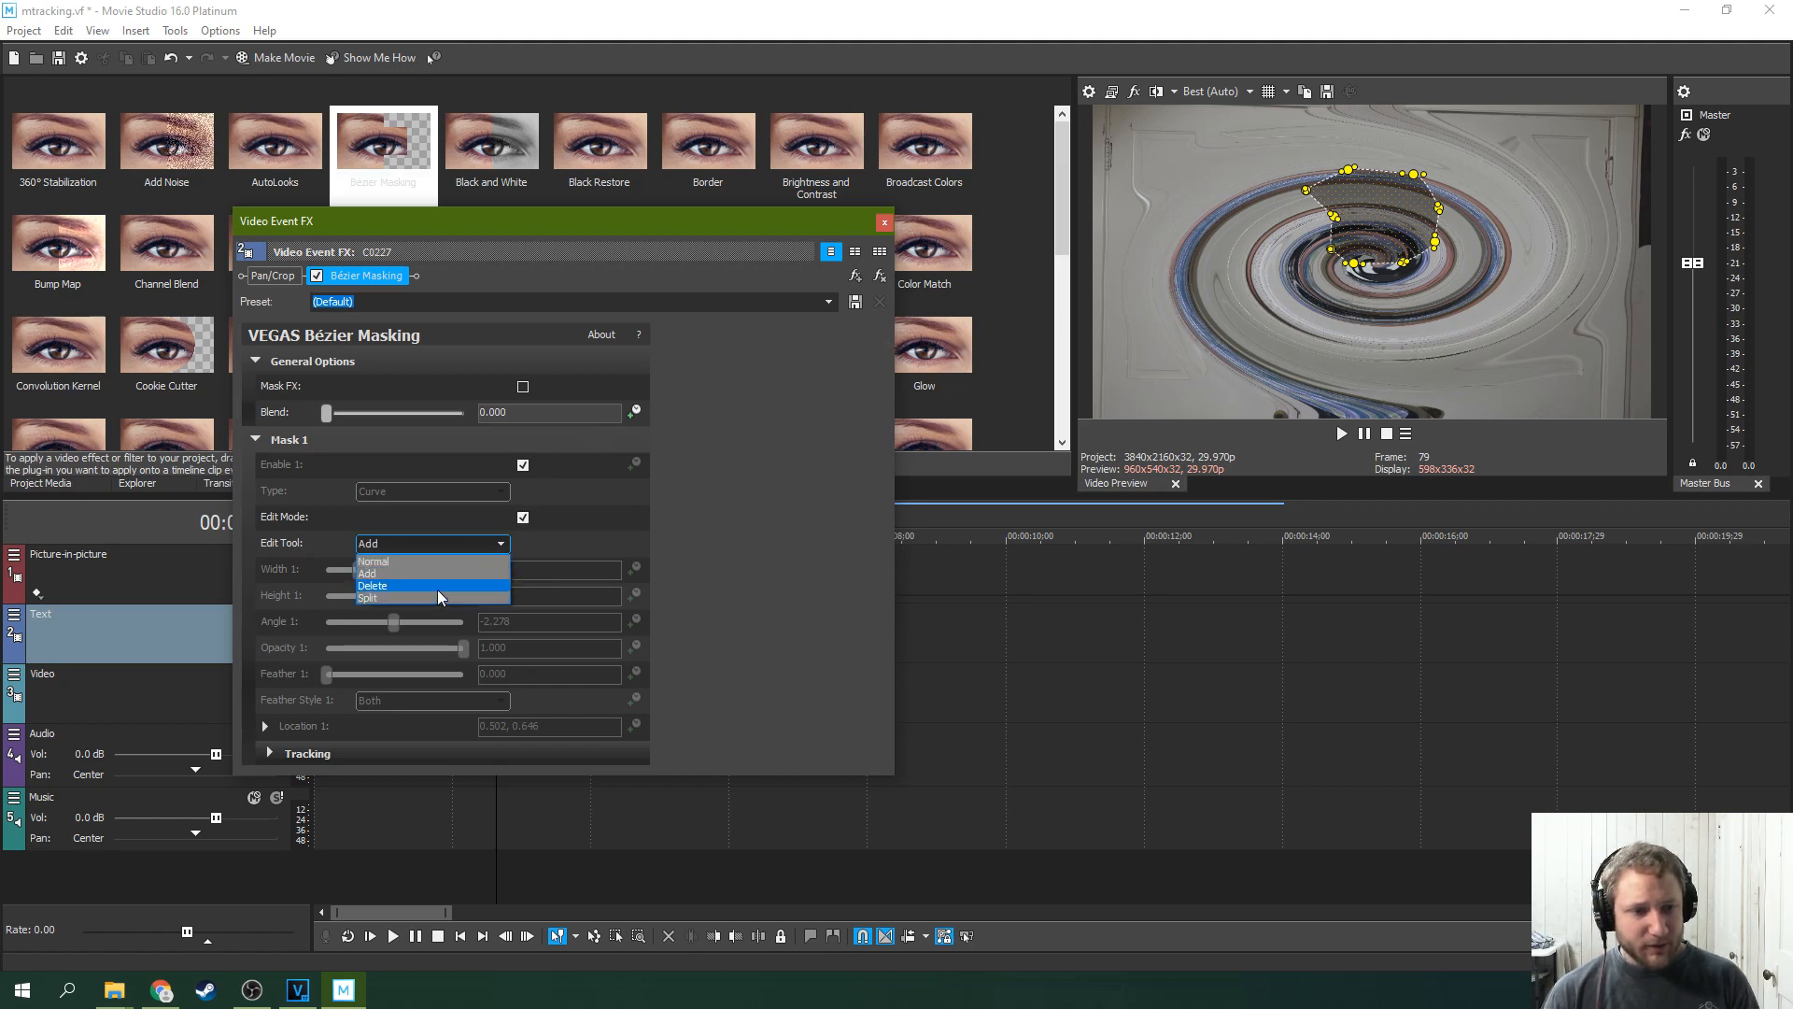
left_click(373, 585)
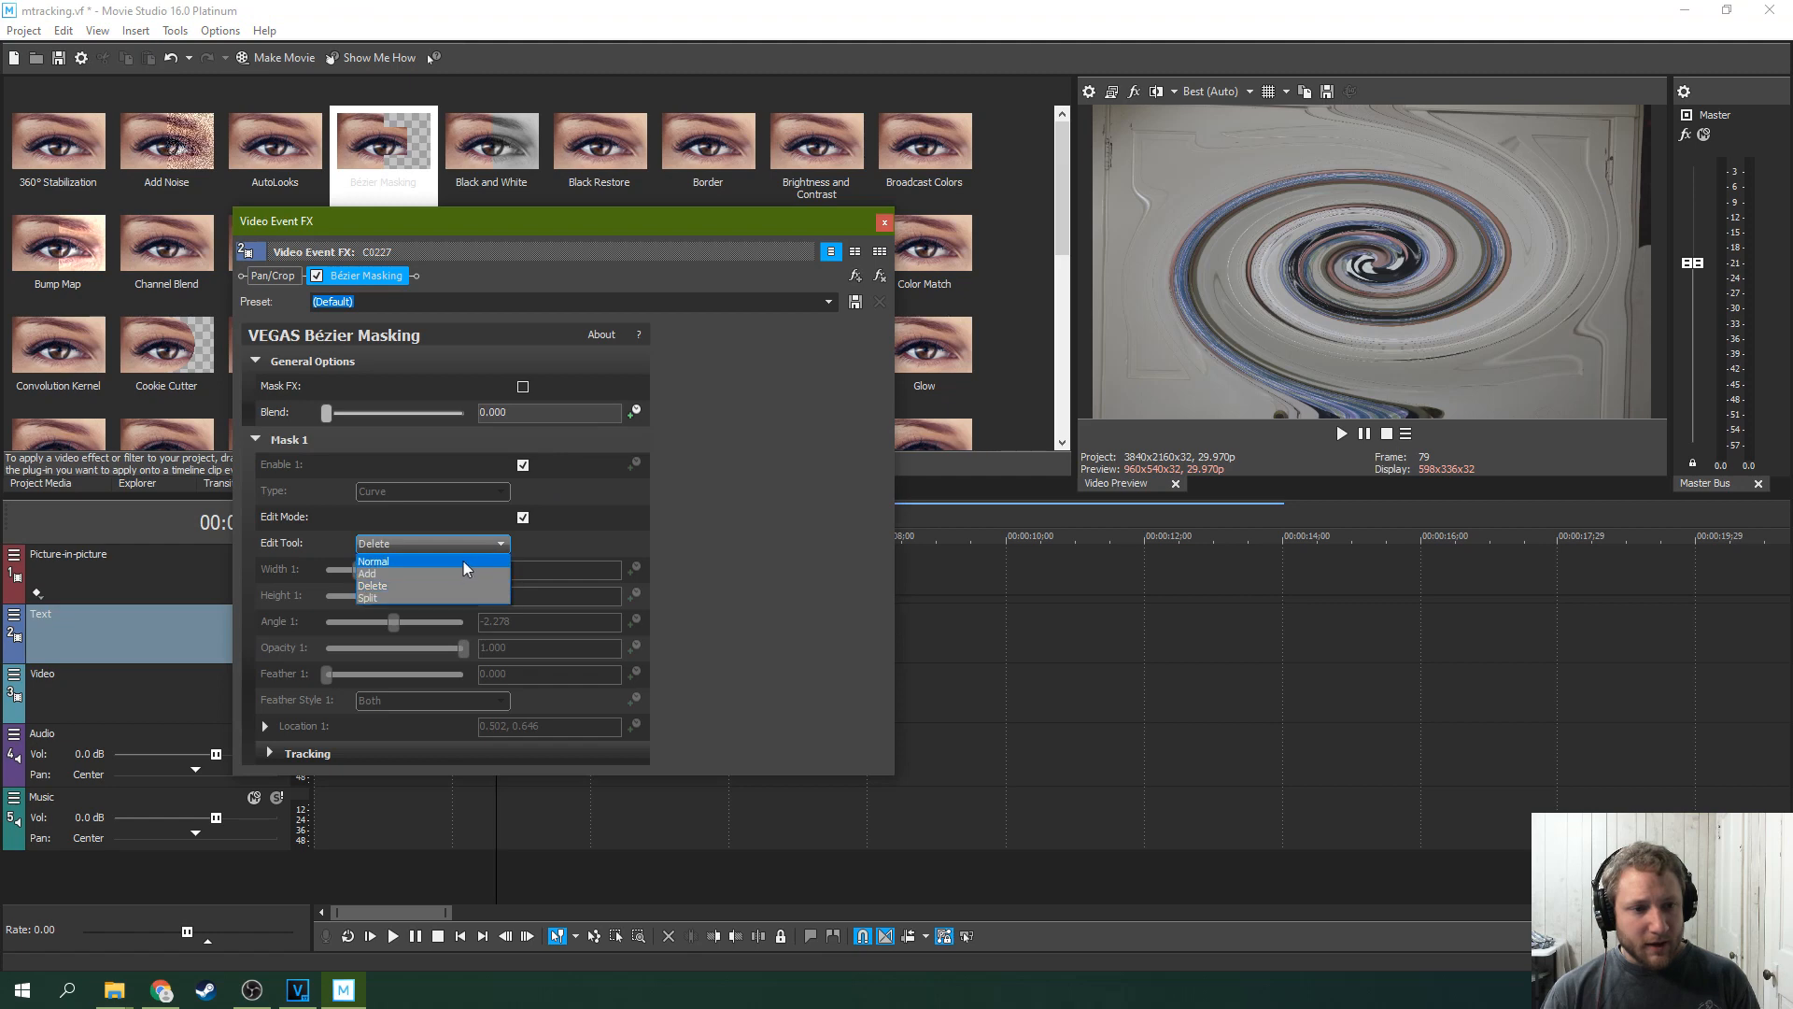
left_click(368, 573)
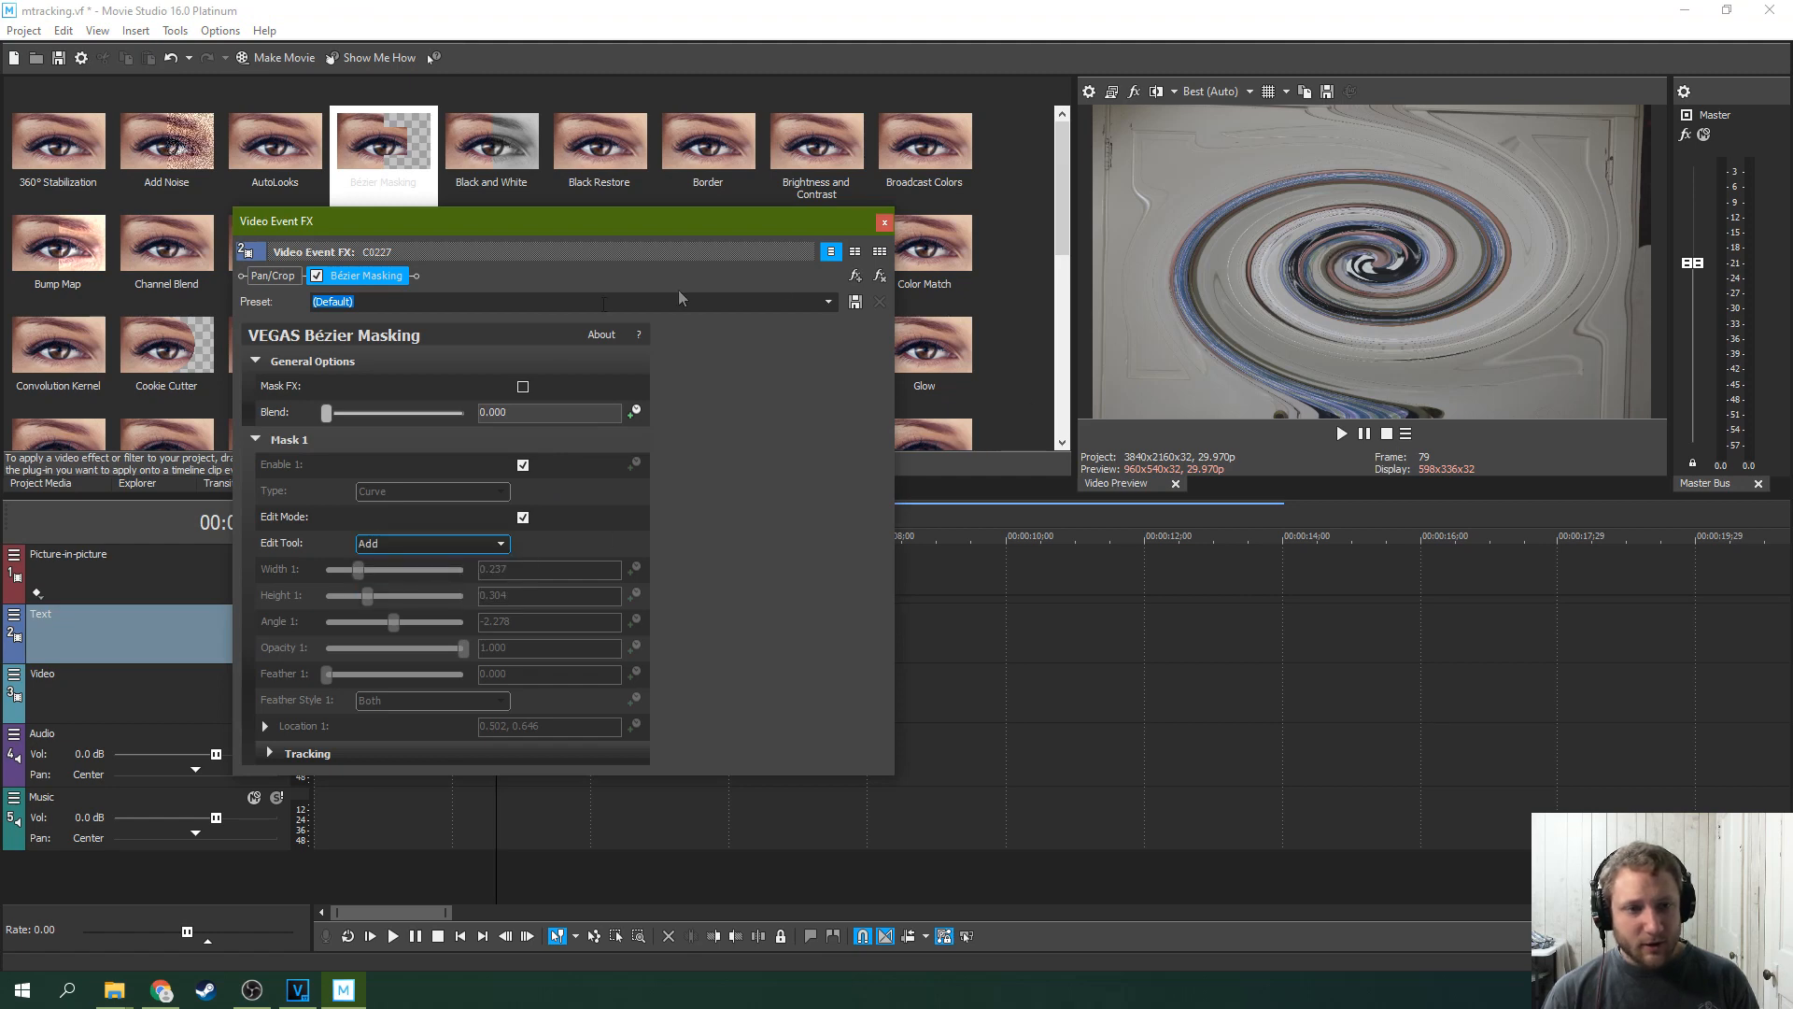
left_click_drag(326, 413, 386, 413)
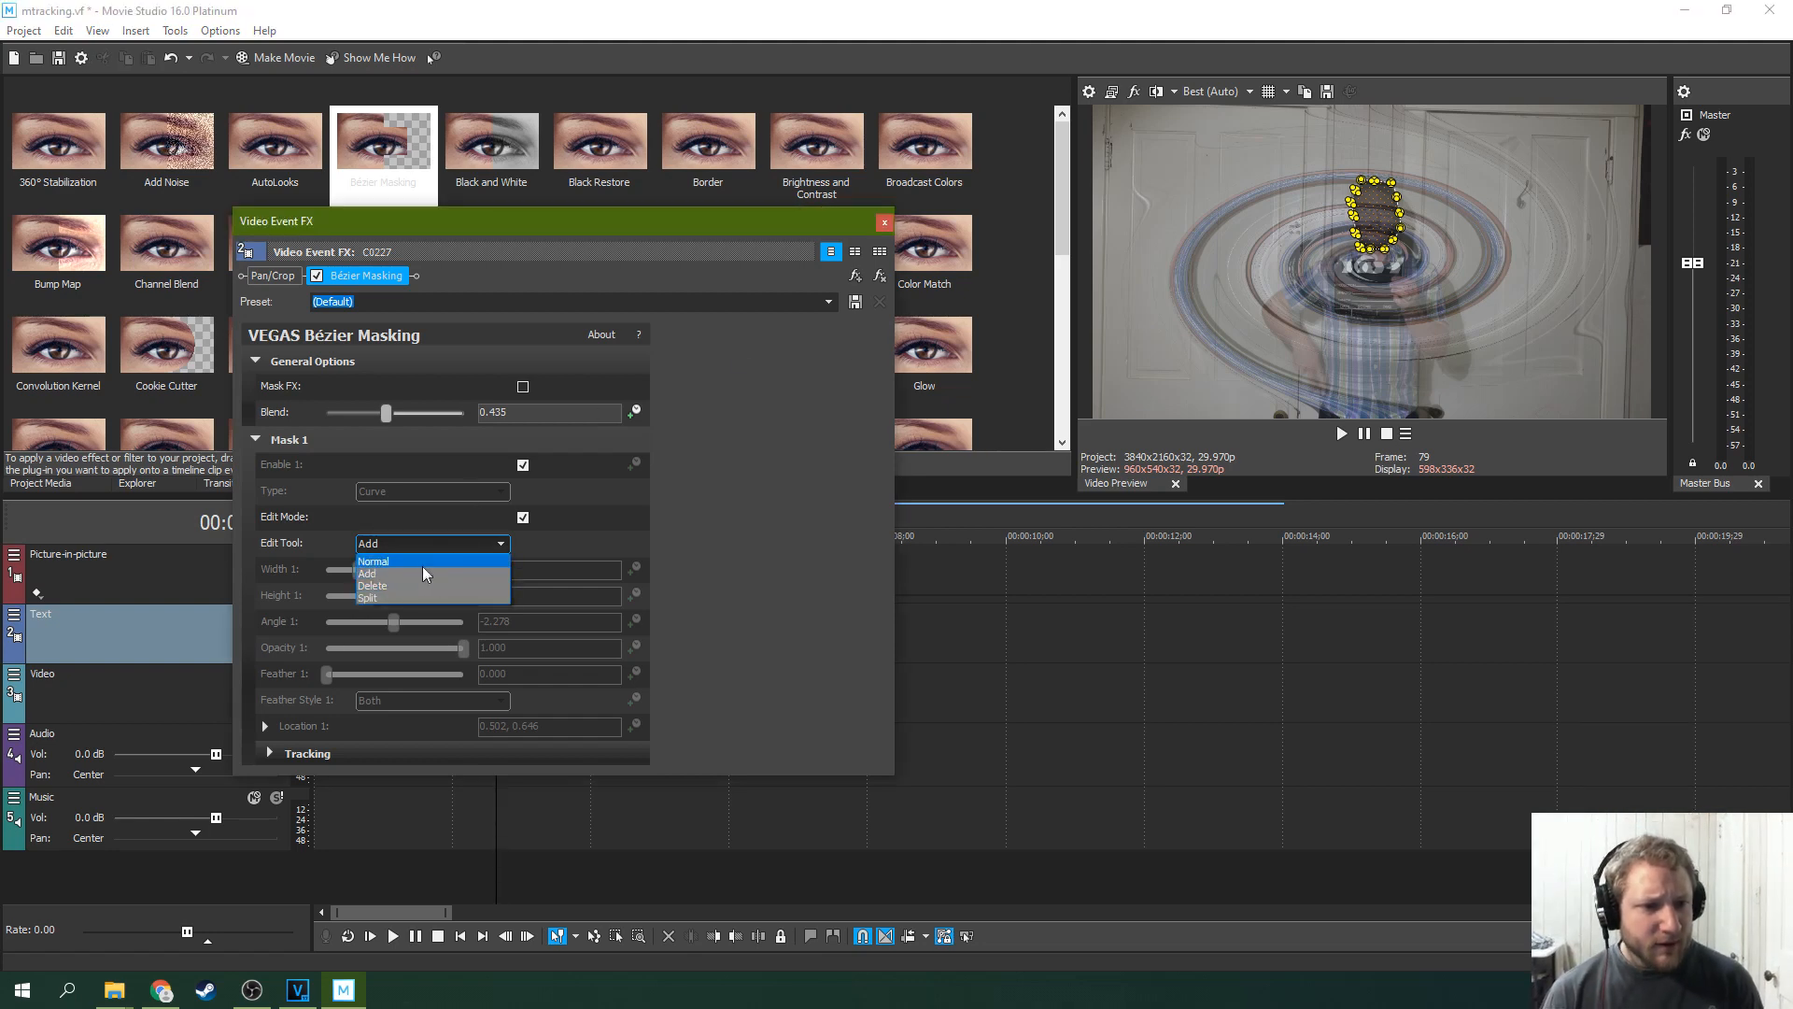
left_click(372, 561)
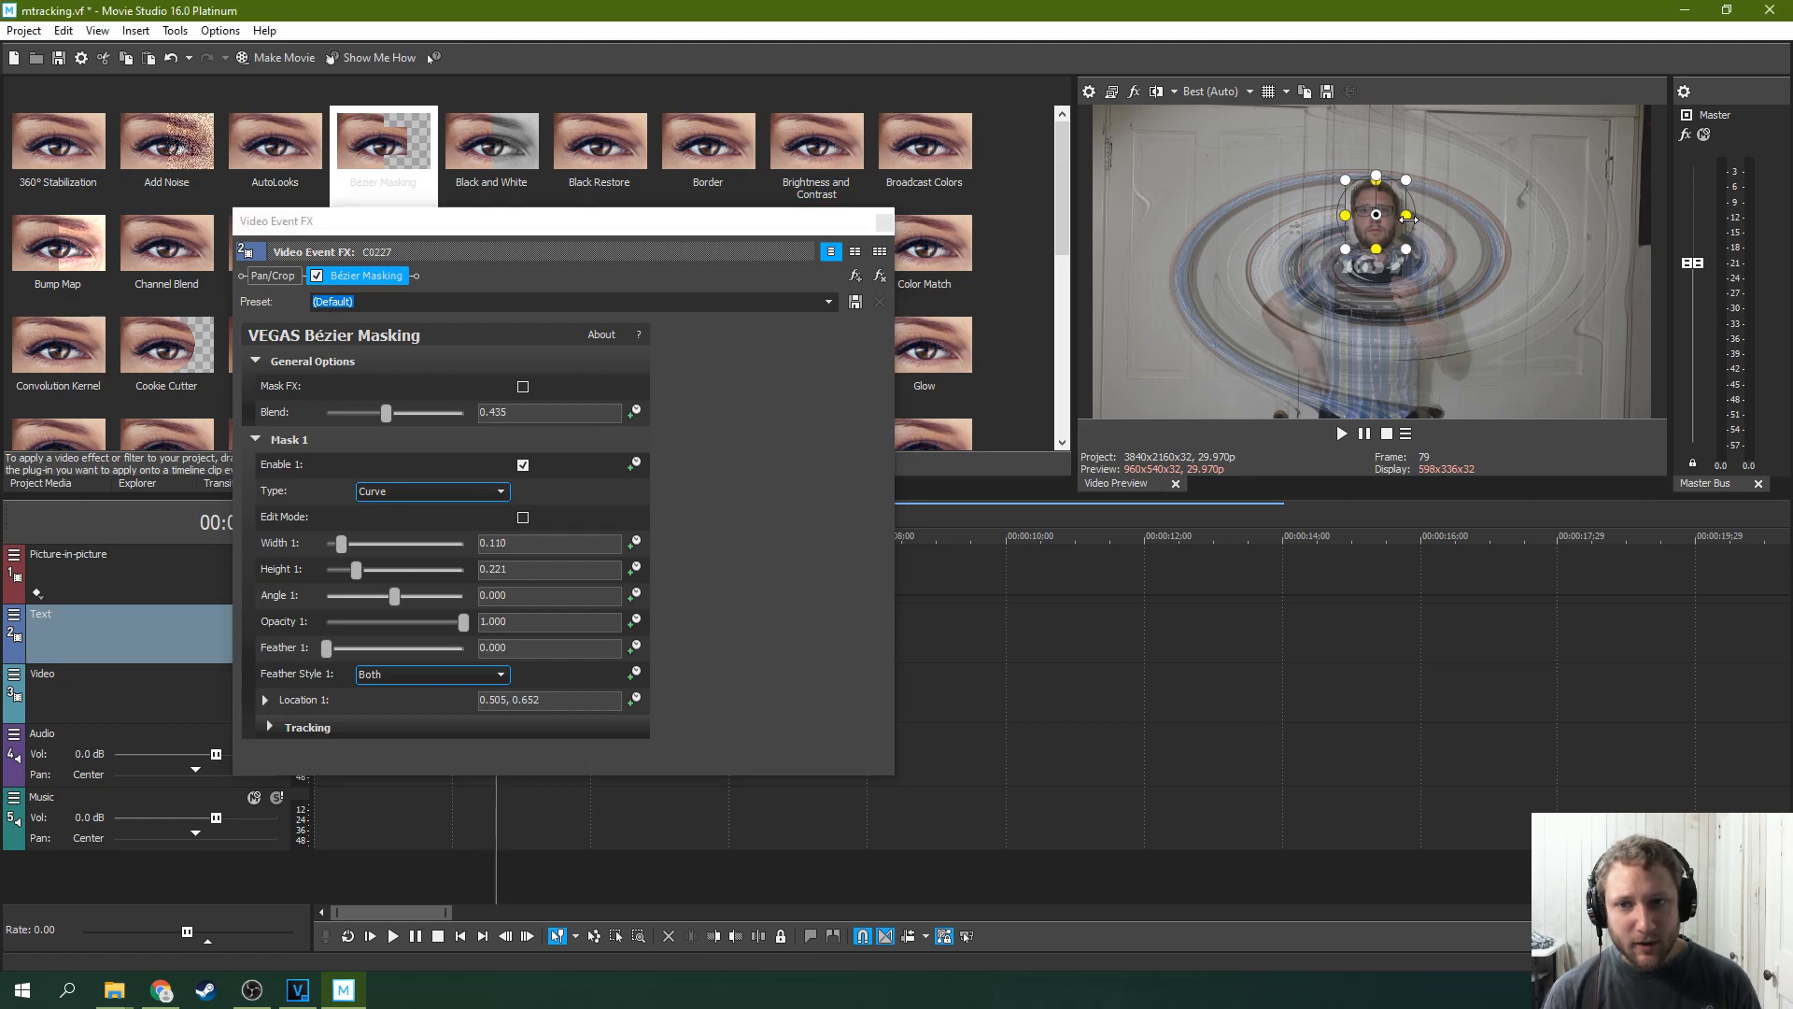
Narrow the mask to 0.116 wide, keeping full opacity and zero feather
left_click_drag(341, 543, 337, 543)
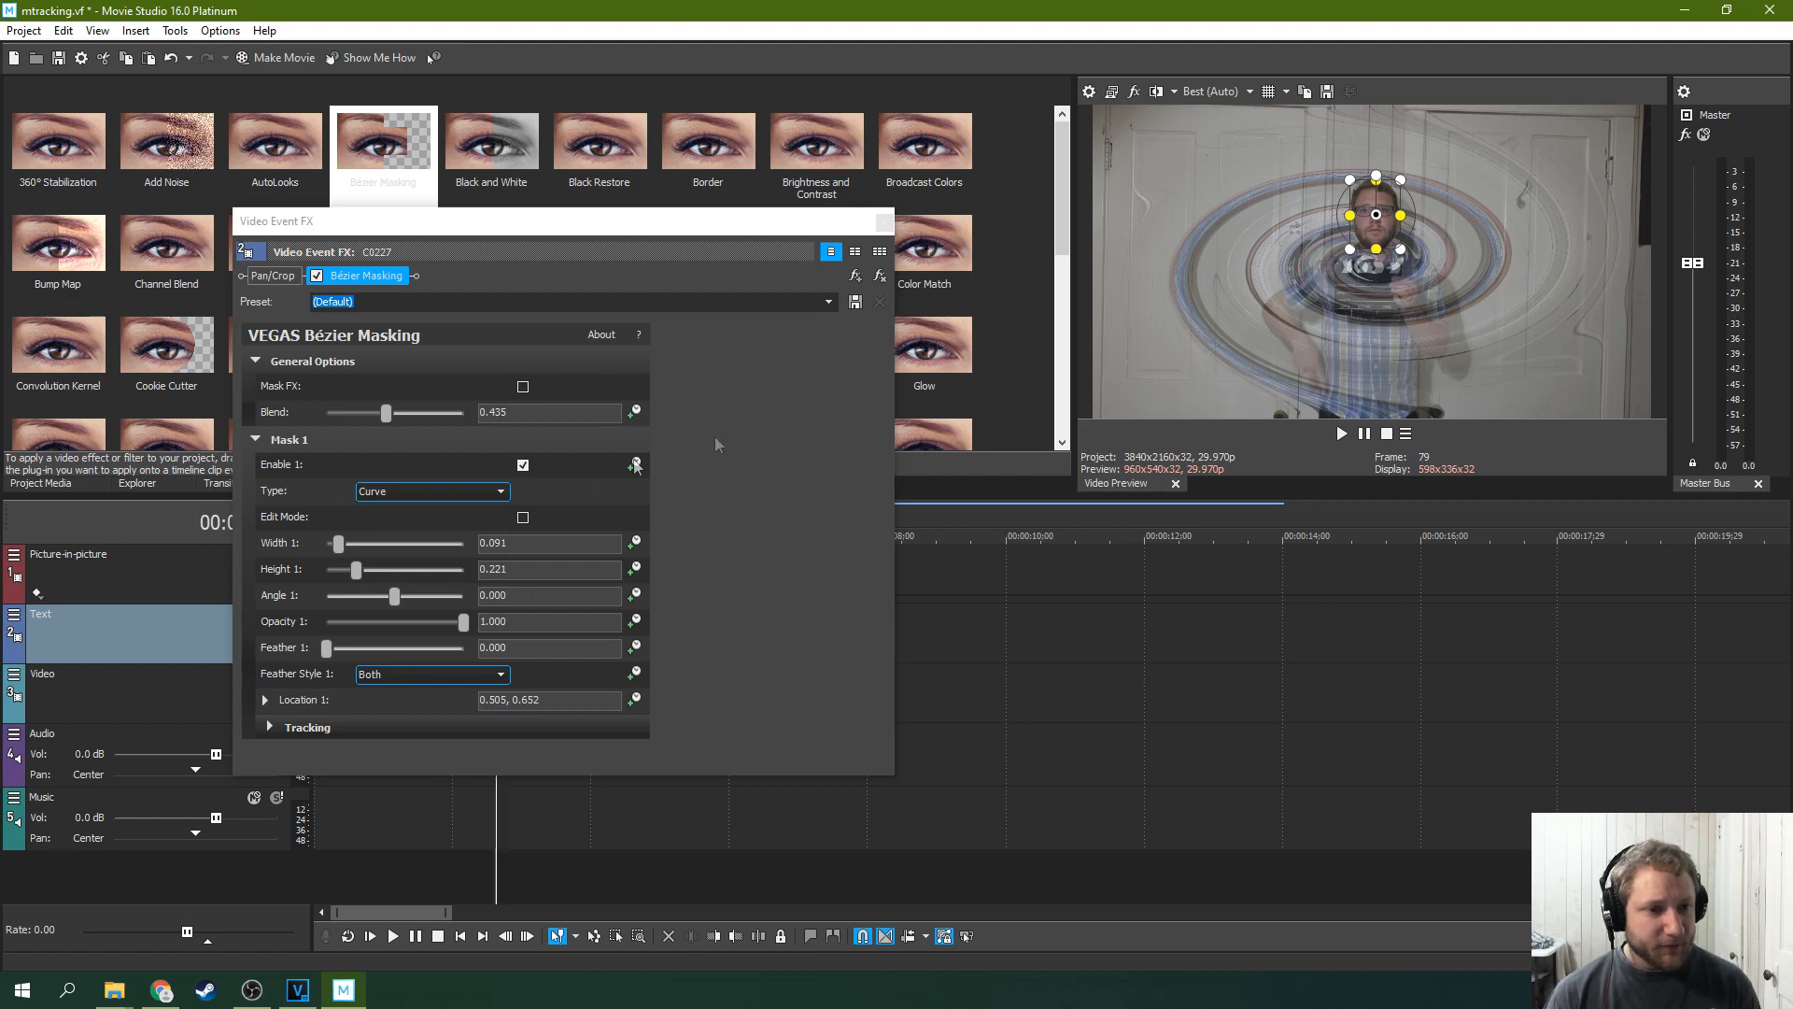
mouse_move(304, 561)
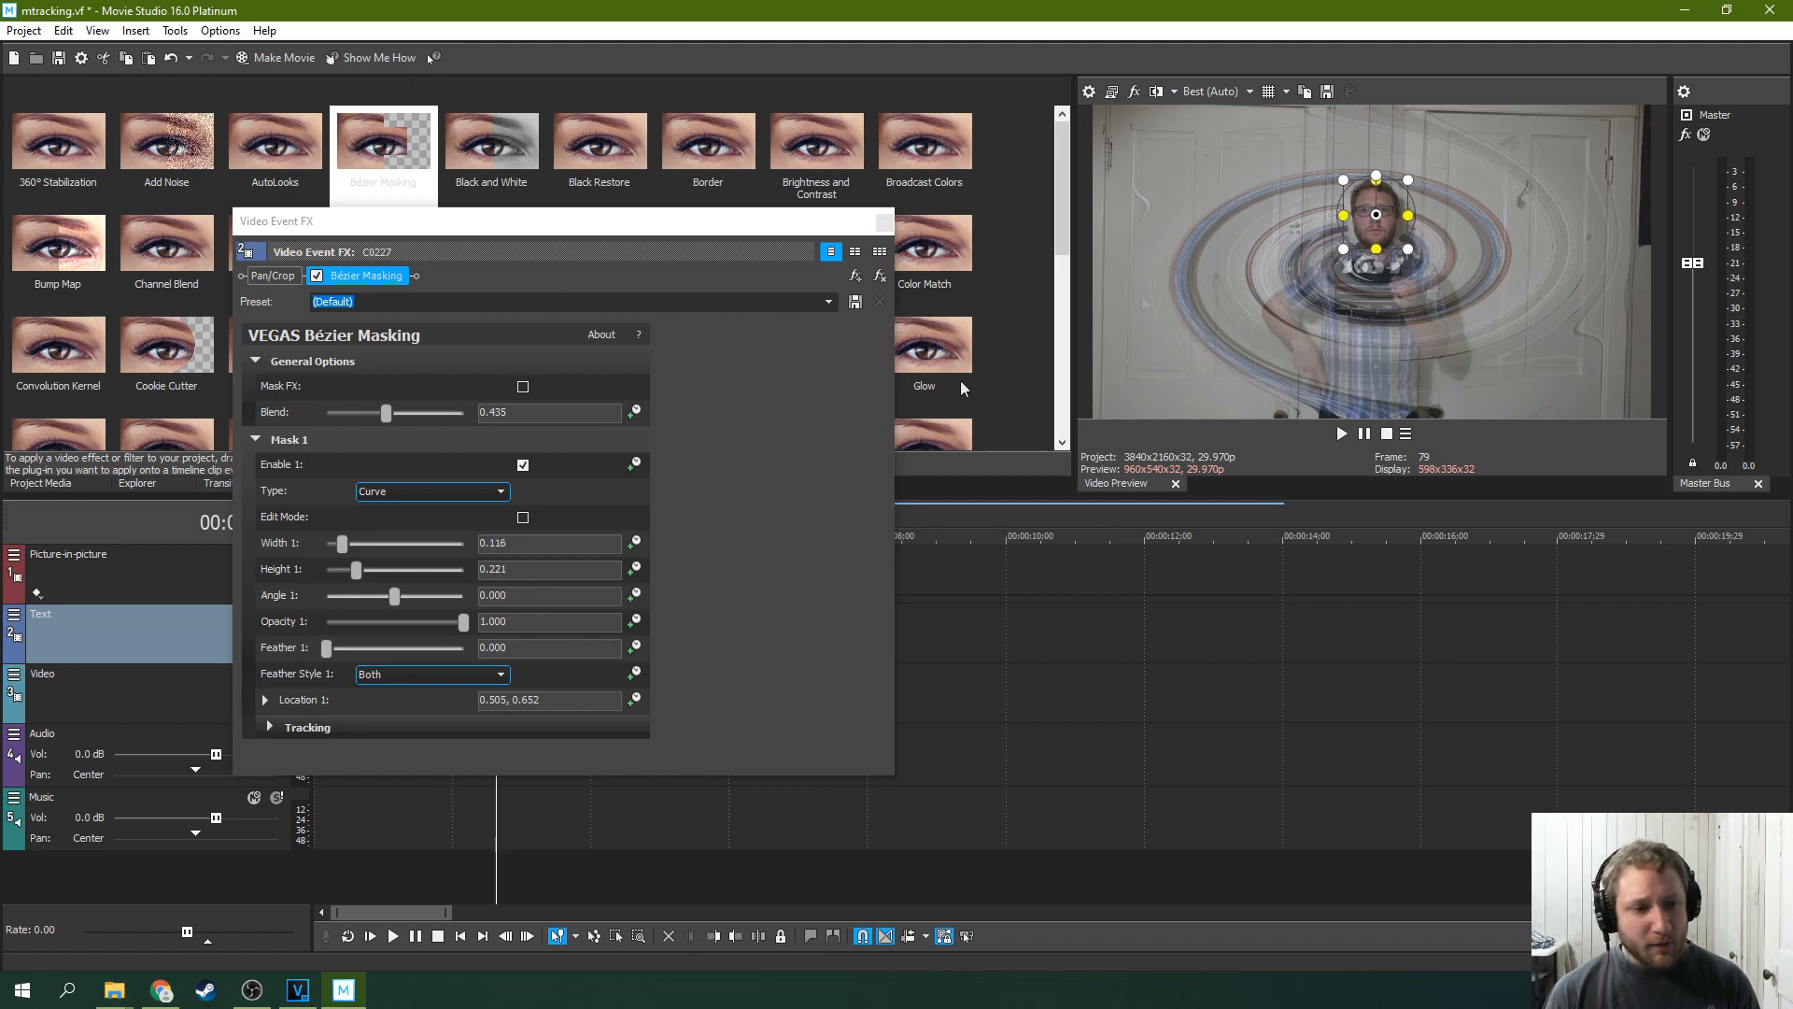
left_click_drag(464, 621, 382, 621)
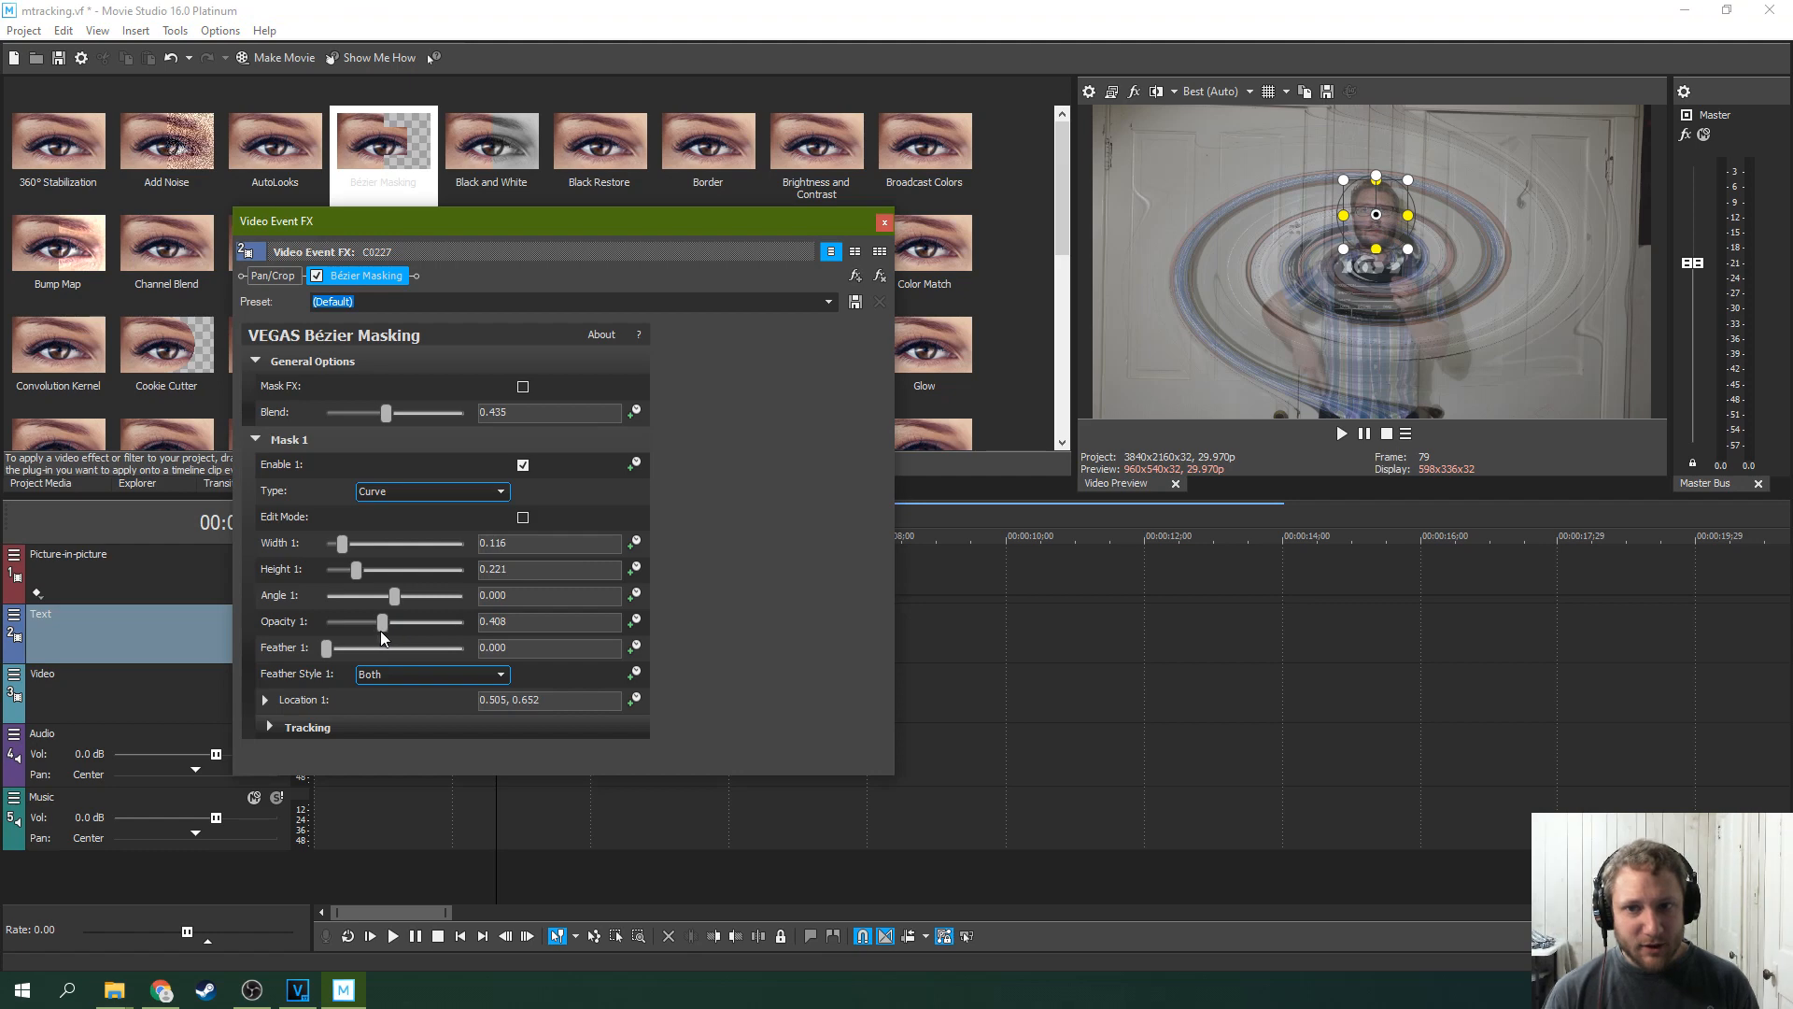
left_click_drag(382, 621, 458, 621)
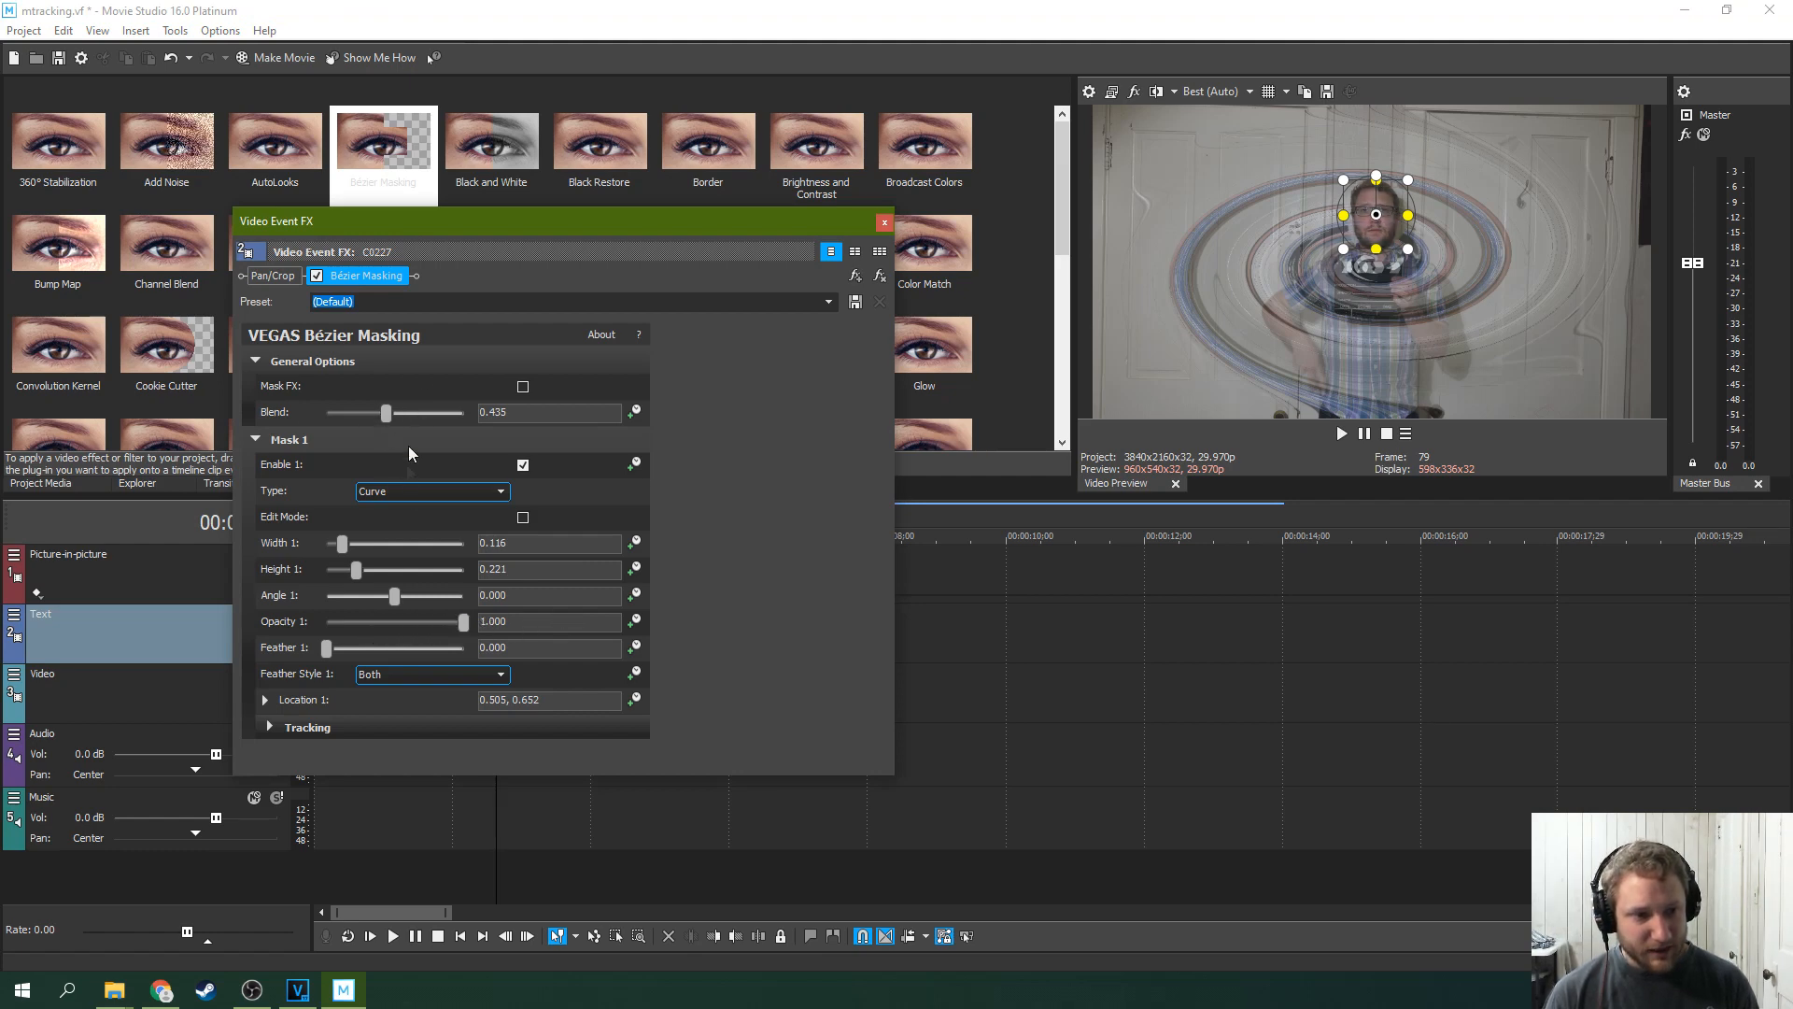
left_click_drag(330, 647, 371, 647)
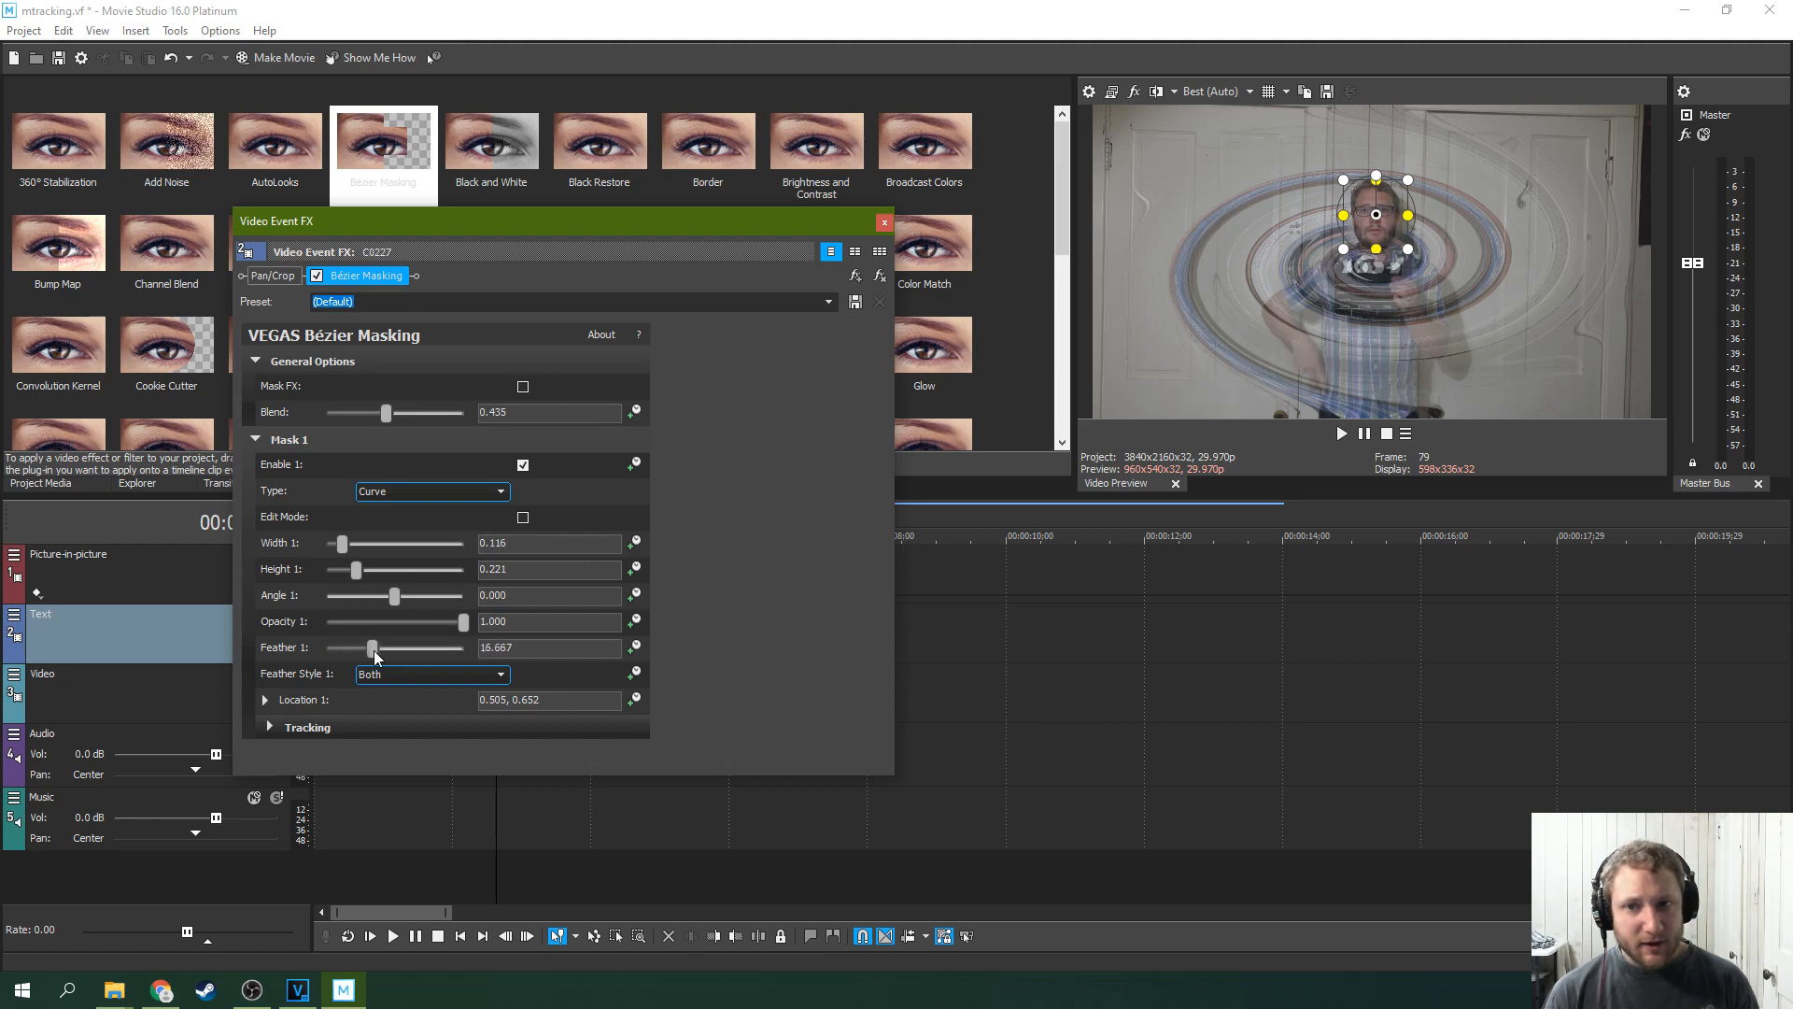
left_click_drag(370, 647, 327, 647)
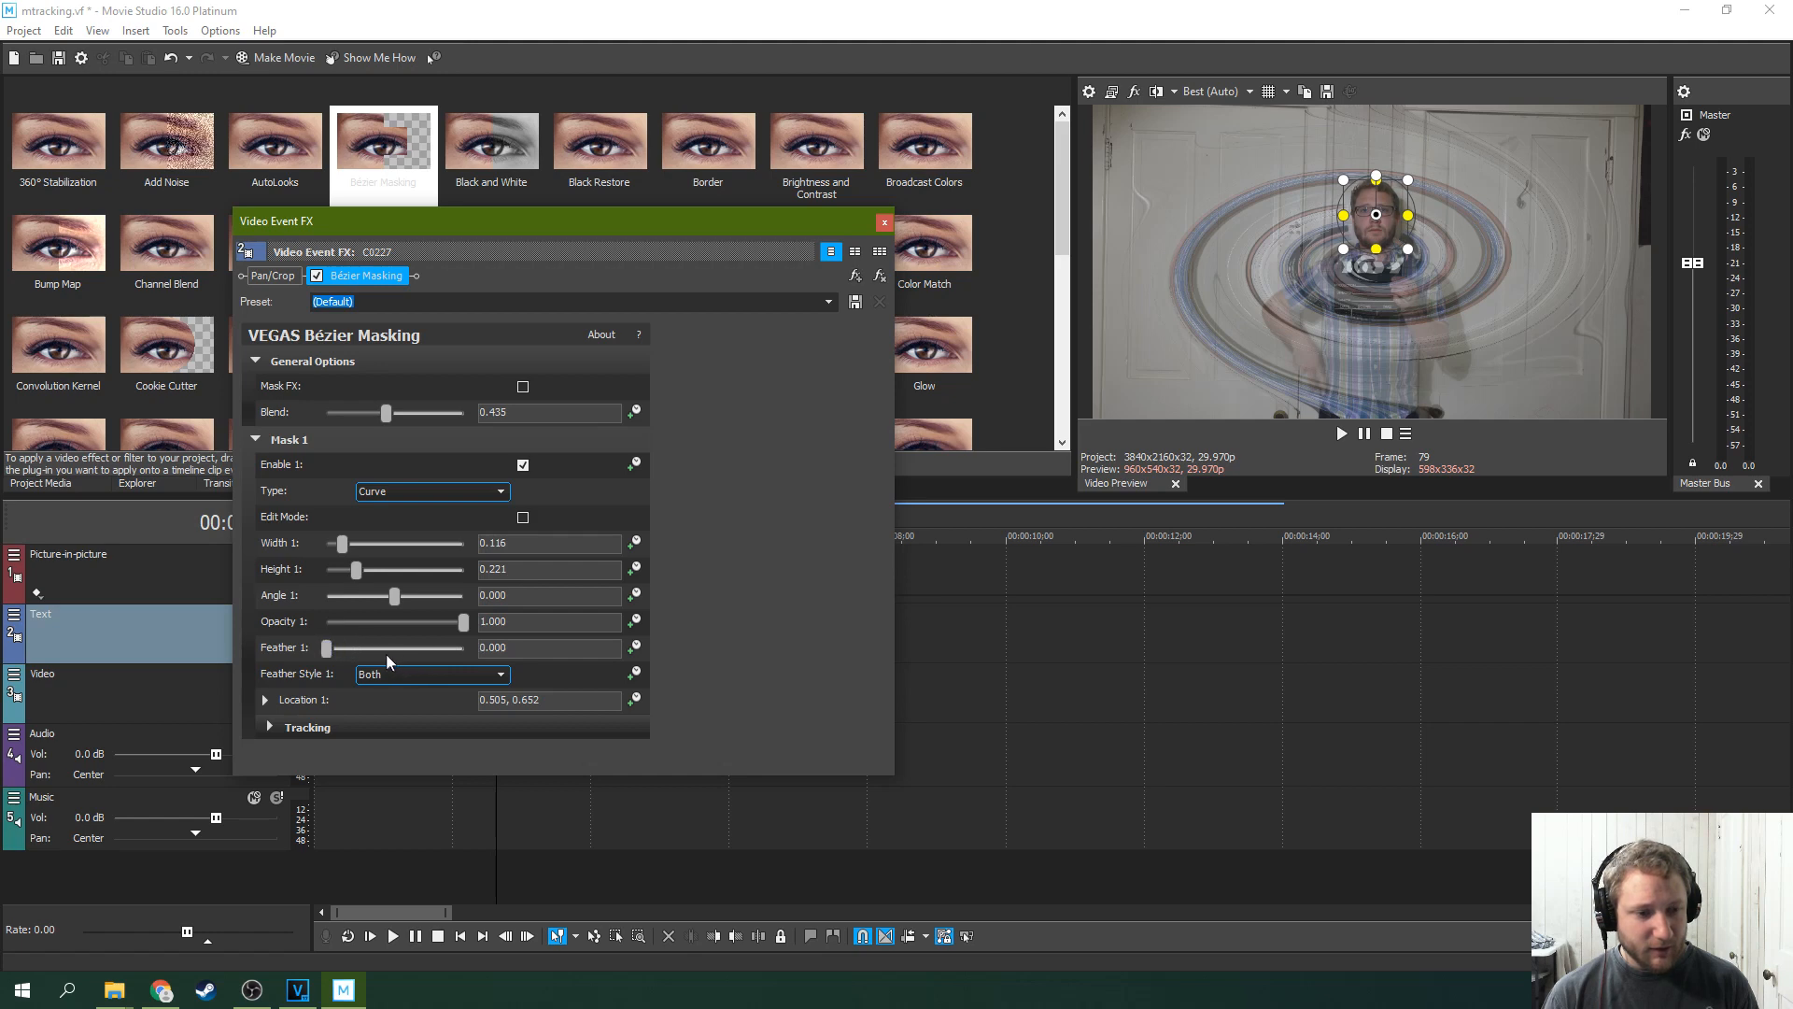
Set Feather Style 1 to In
left_click(500, 673)
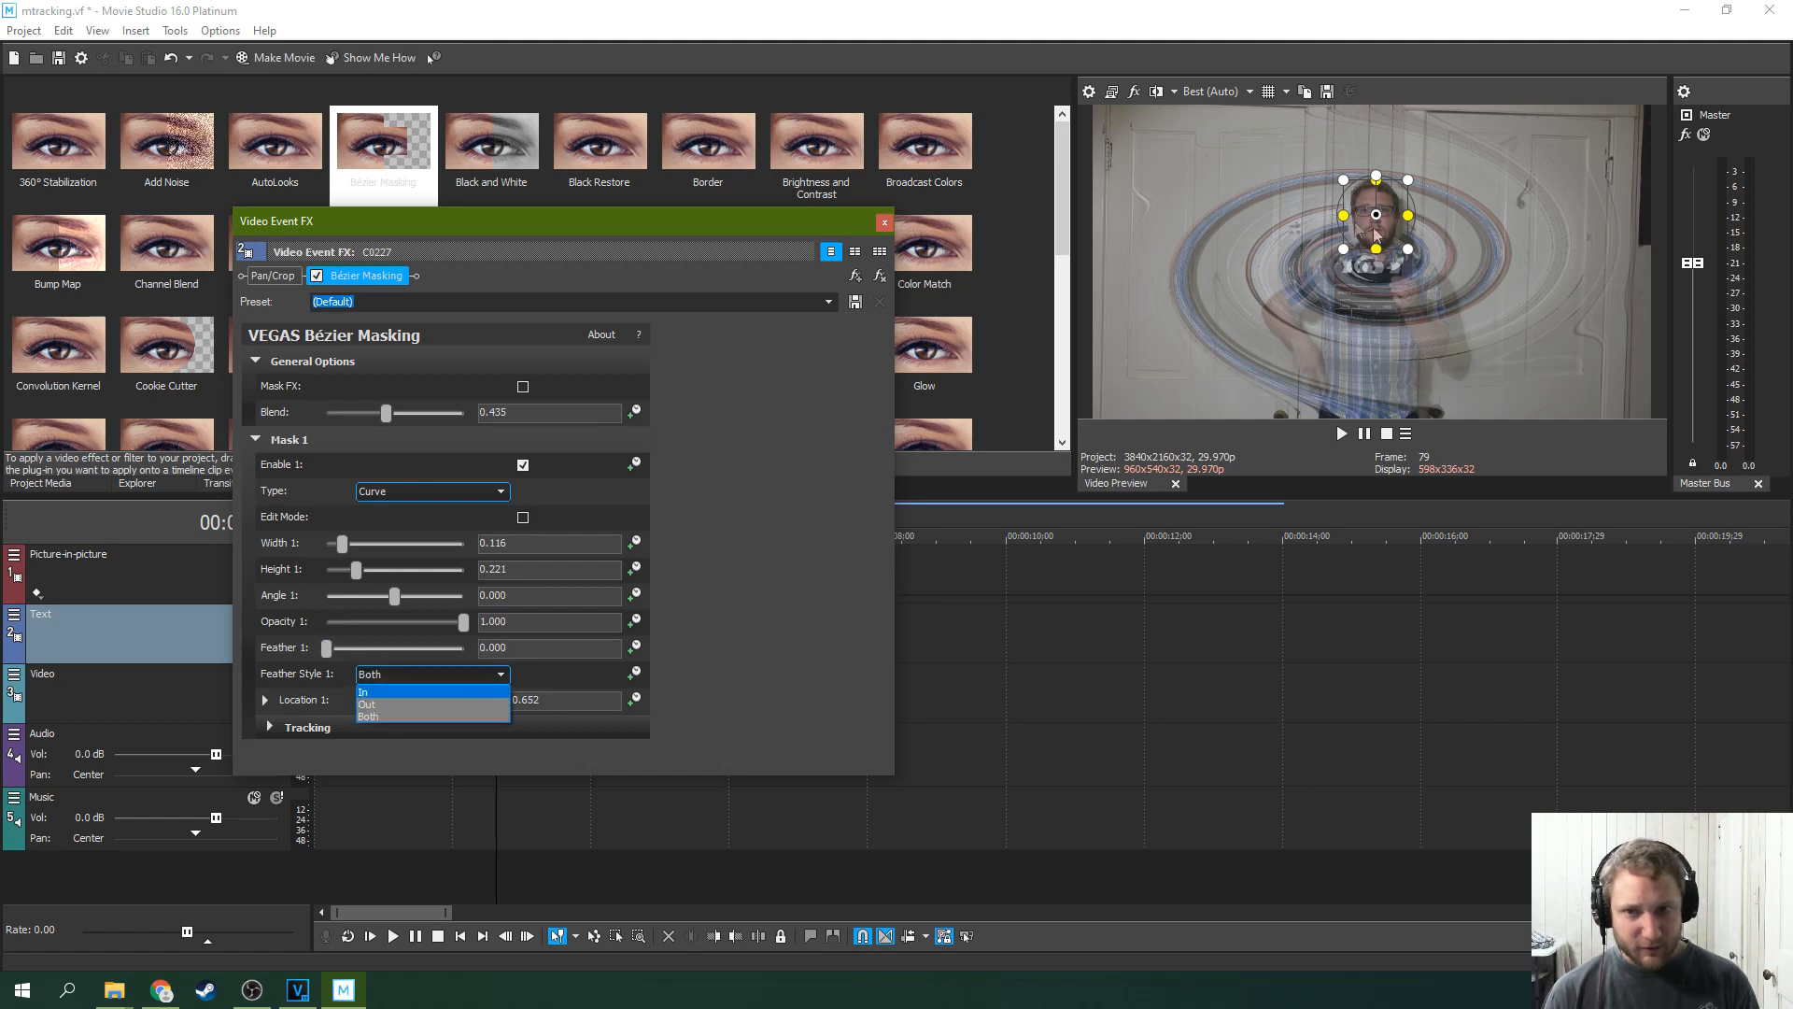
left_click(364, 690)
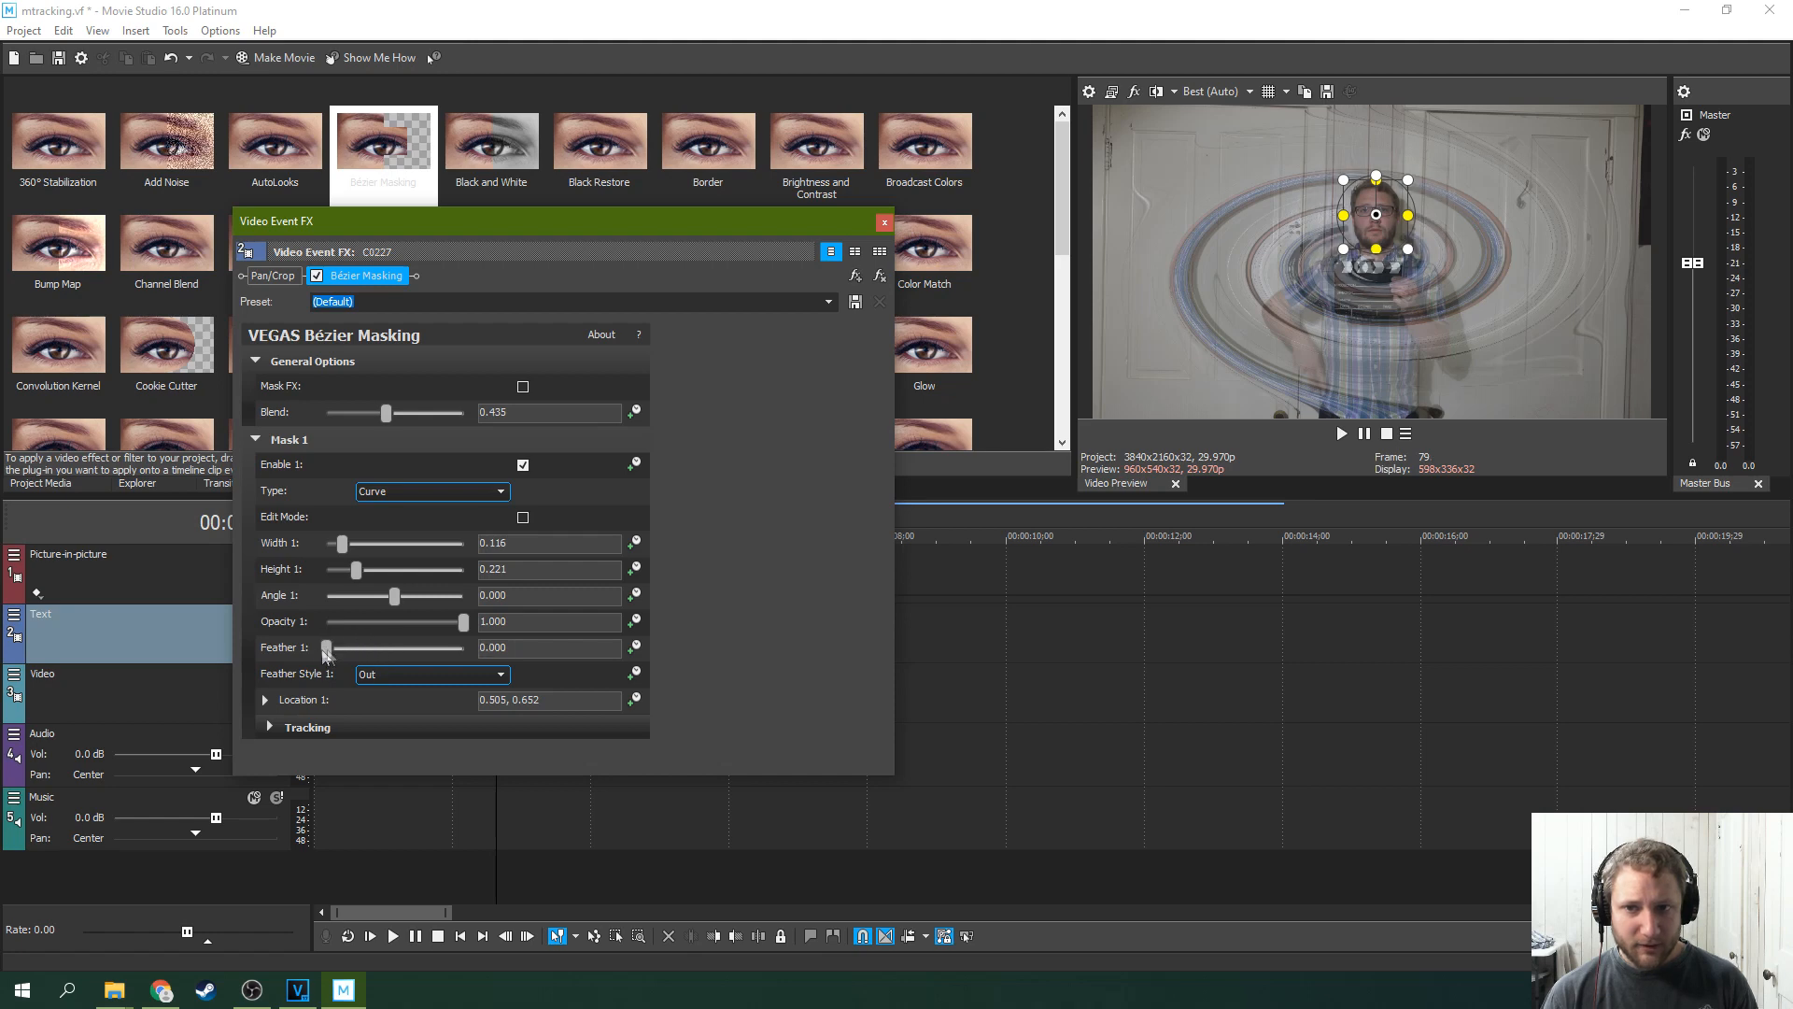
left_click(431, 674)
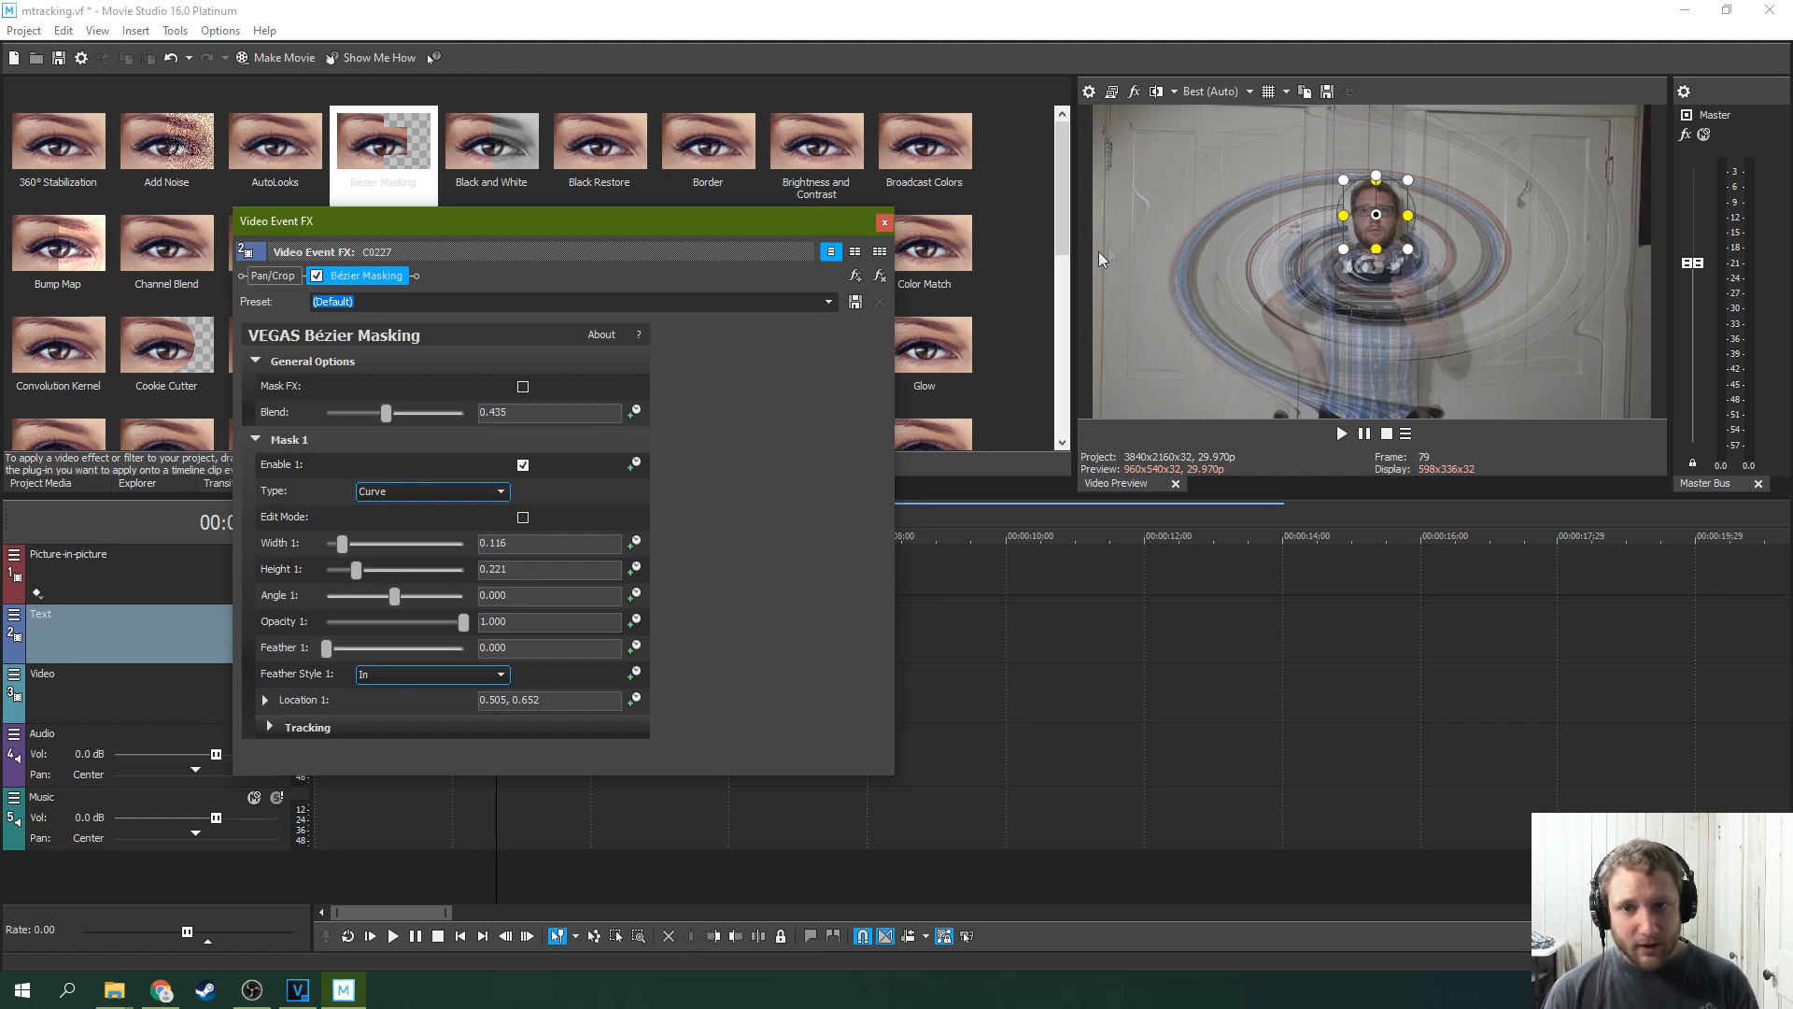
mouse_move(1167, 421)
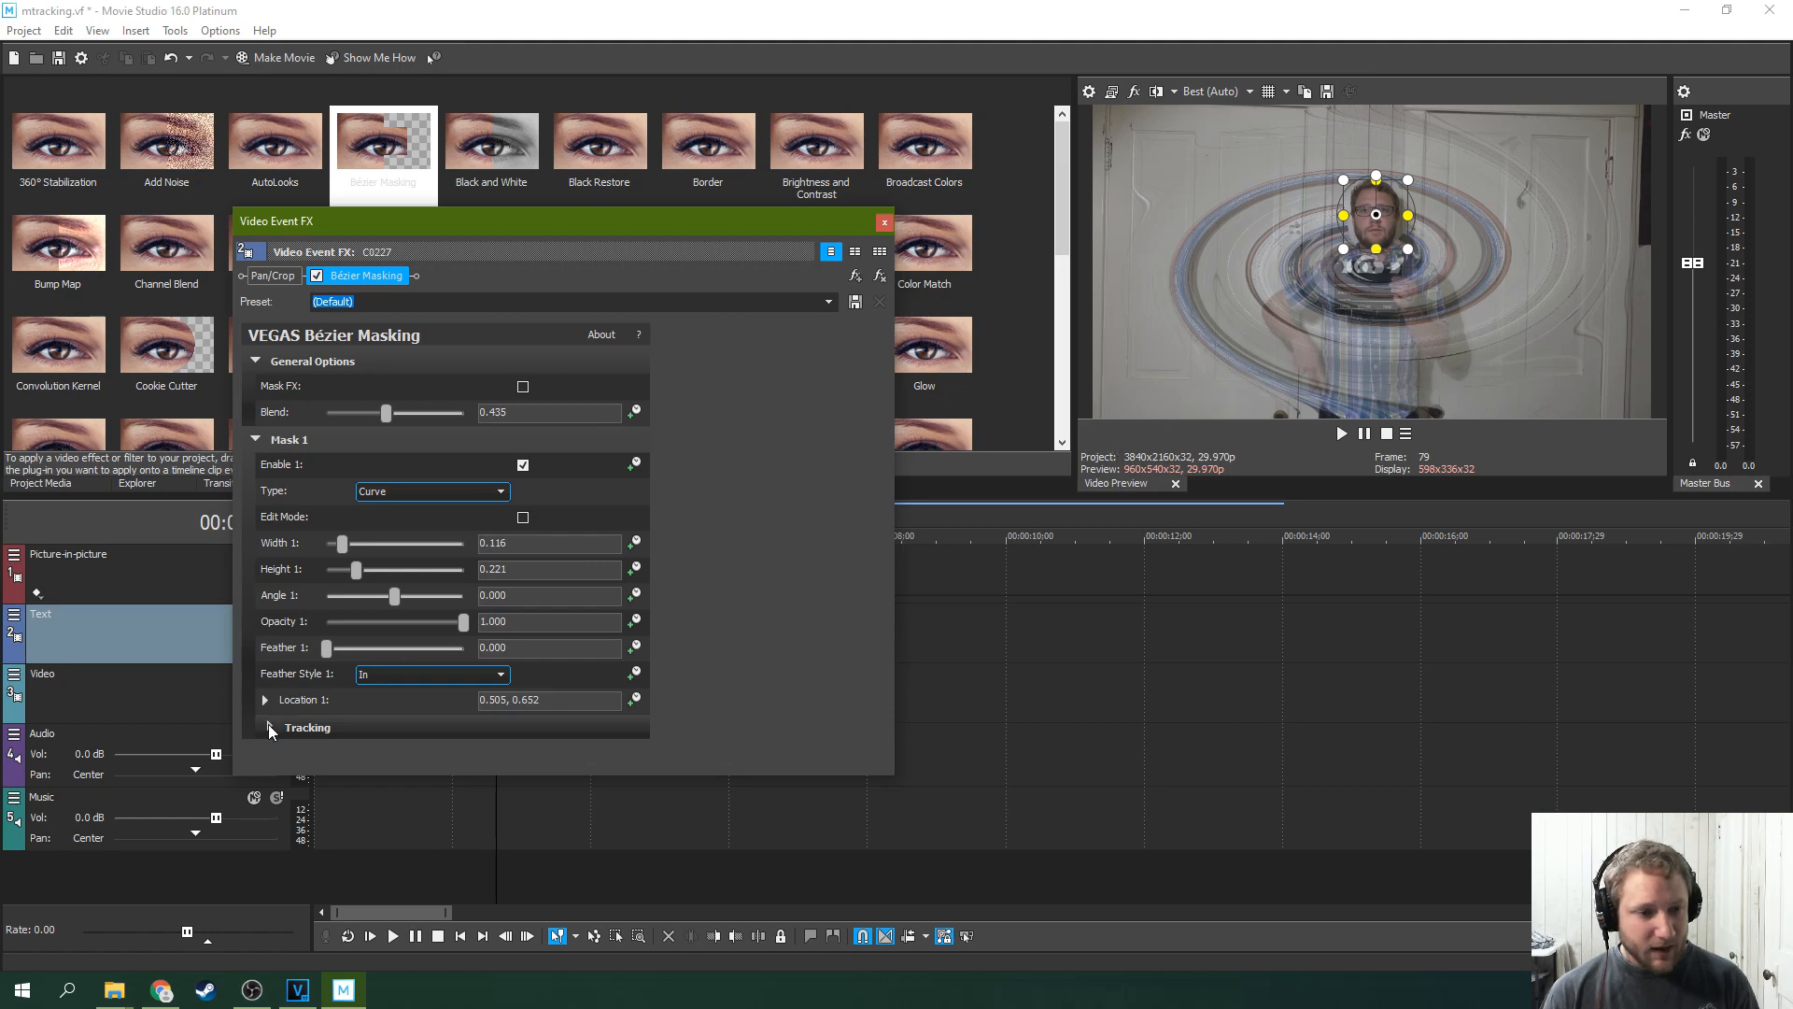
Set tracking Mode to Location and start tracking the mask on the face
left_click(265, 729)
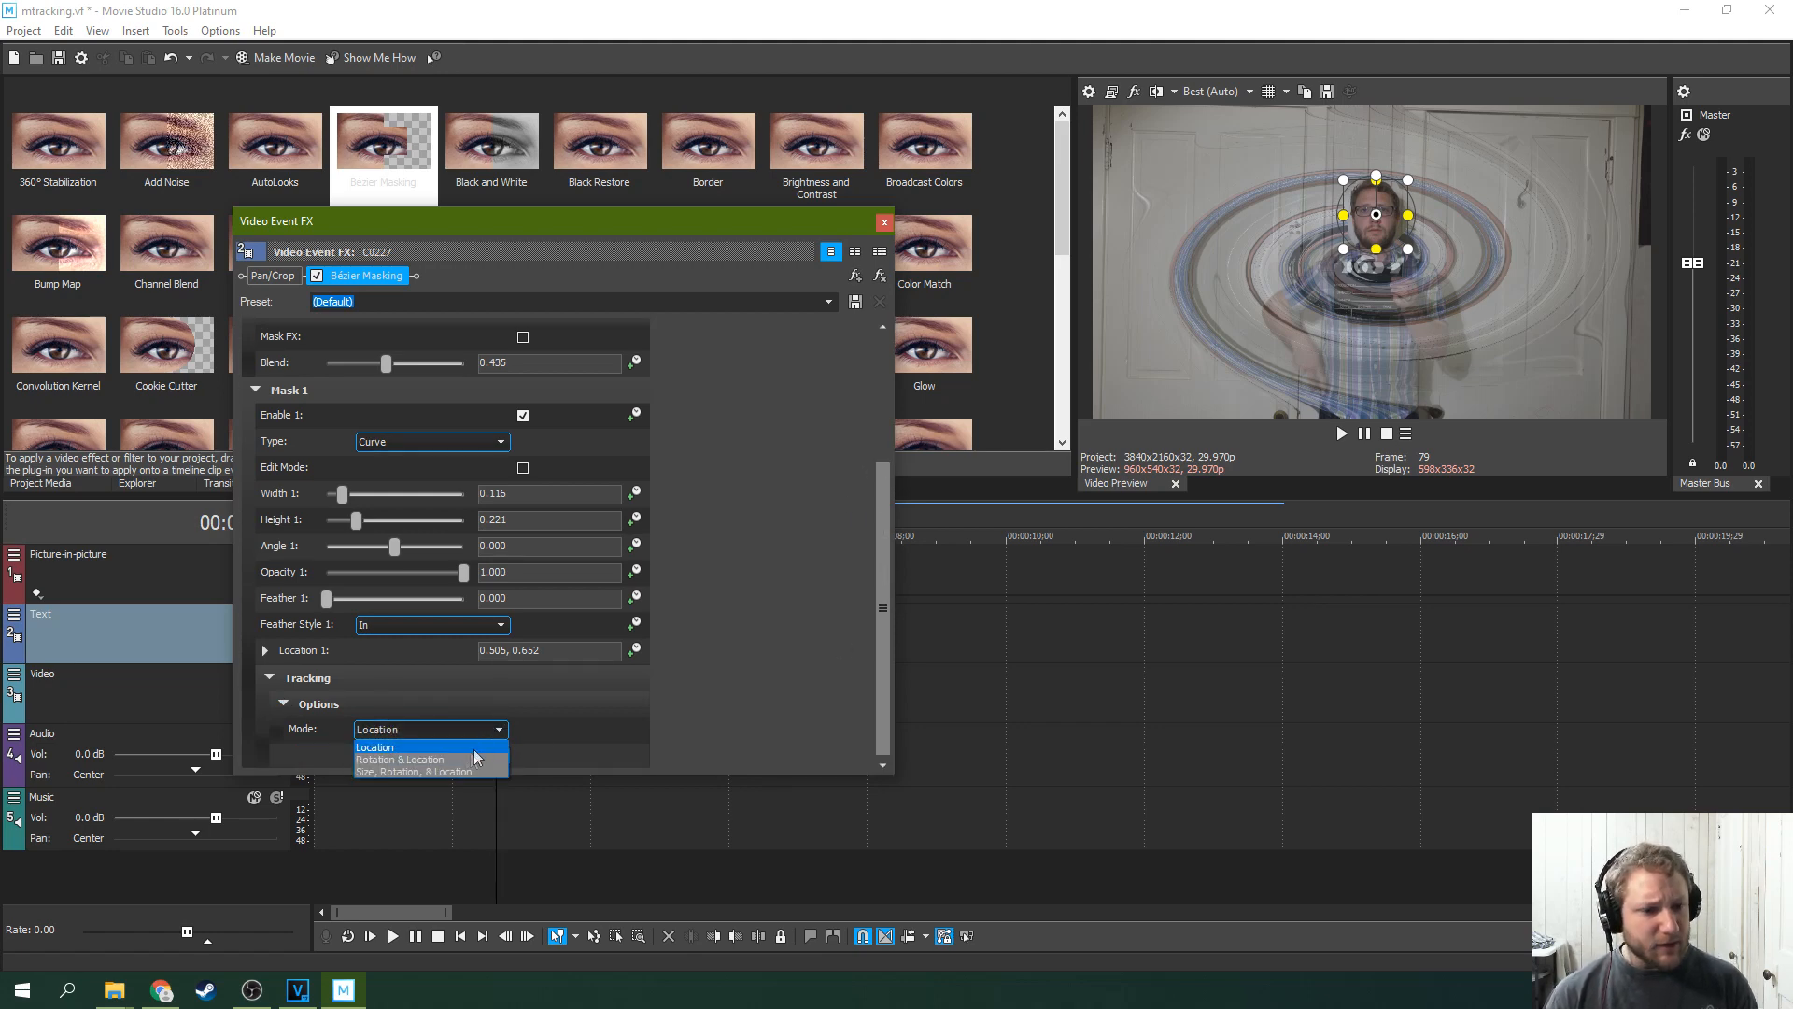
mouse_move(429, 759)
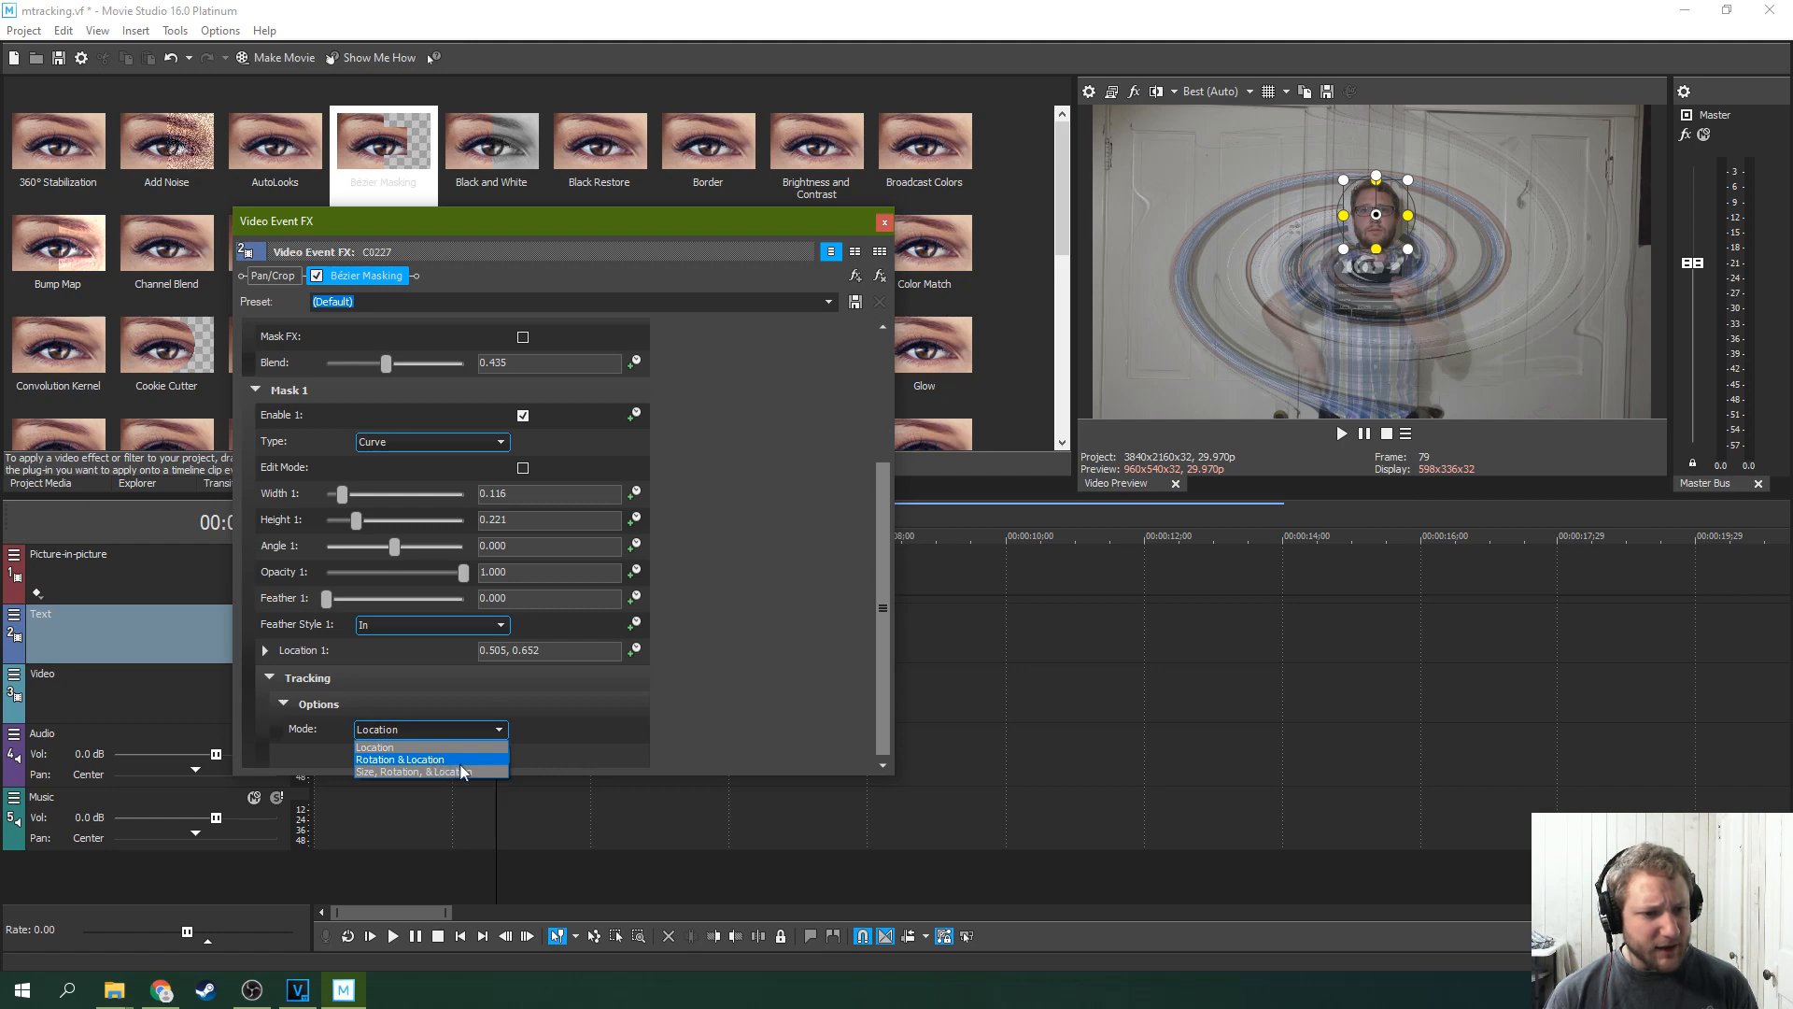
left_click(373, 747)
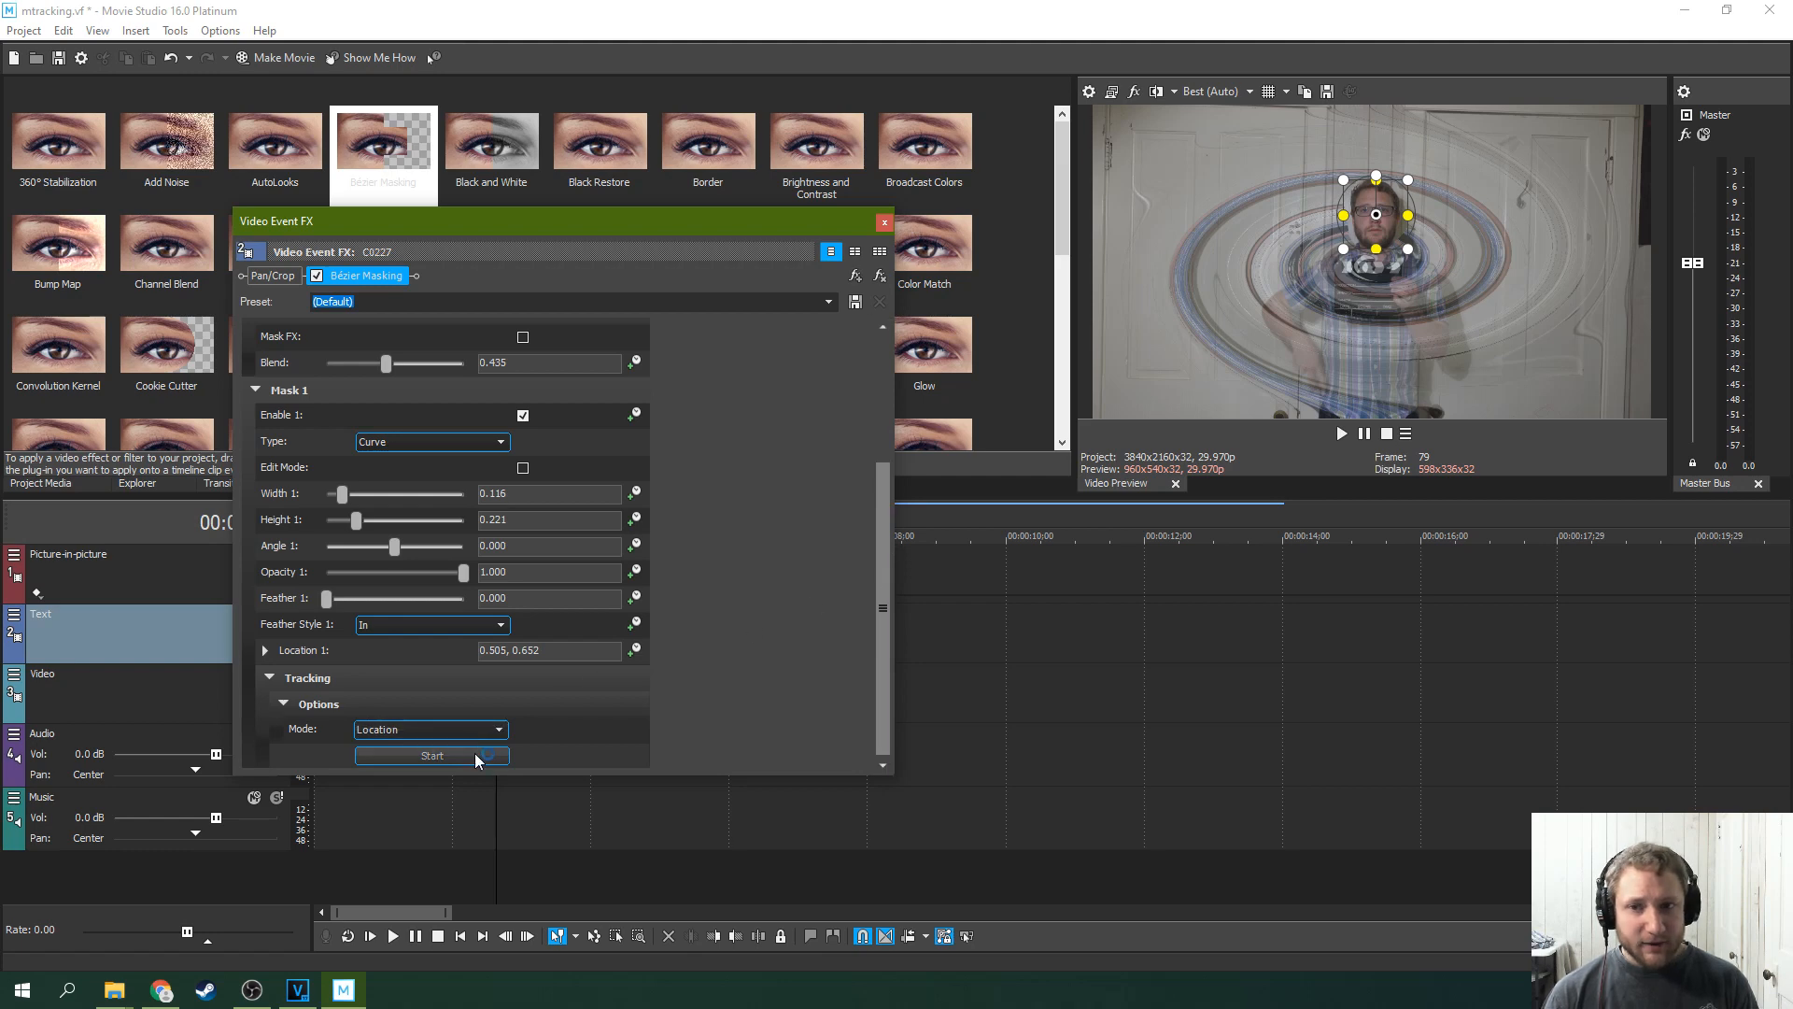
left_click(432, 755)
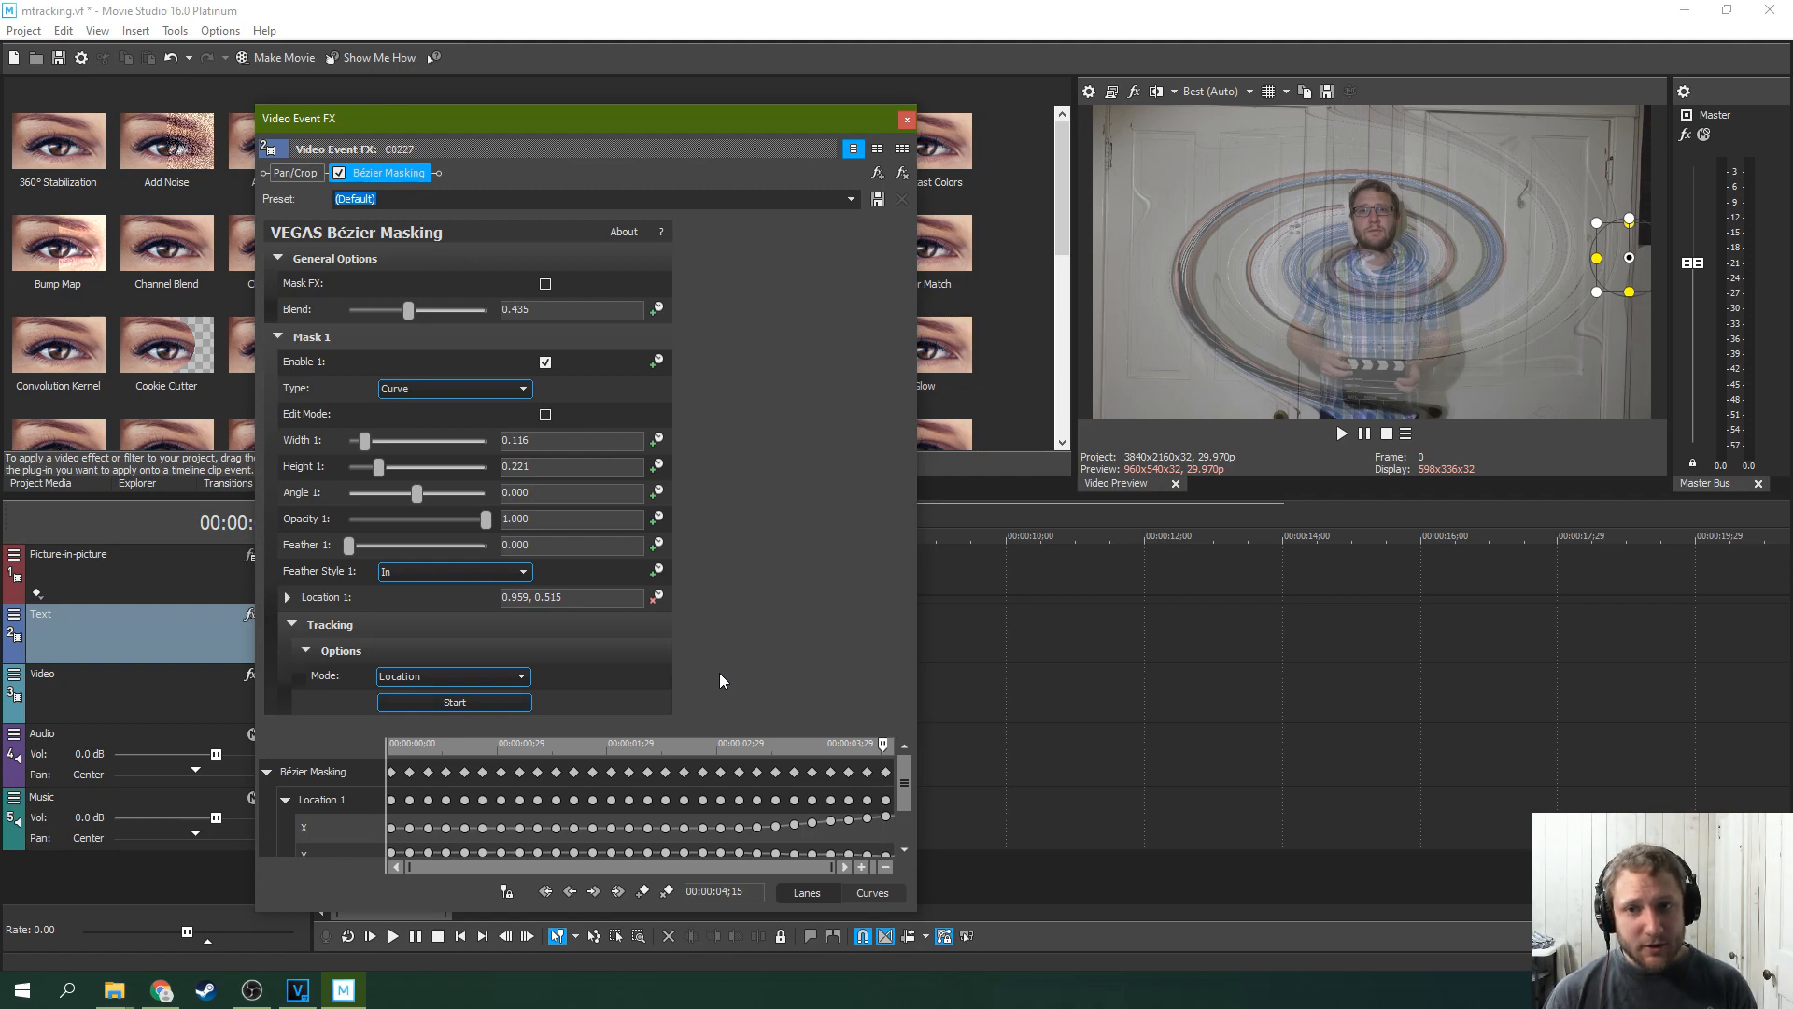
mouse_move(697, 664)
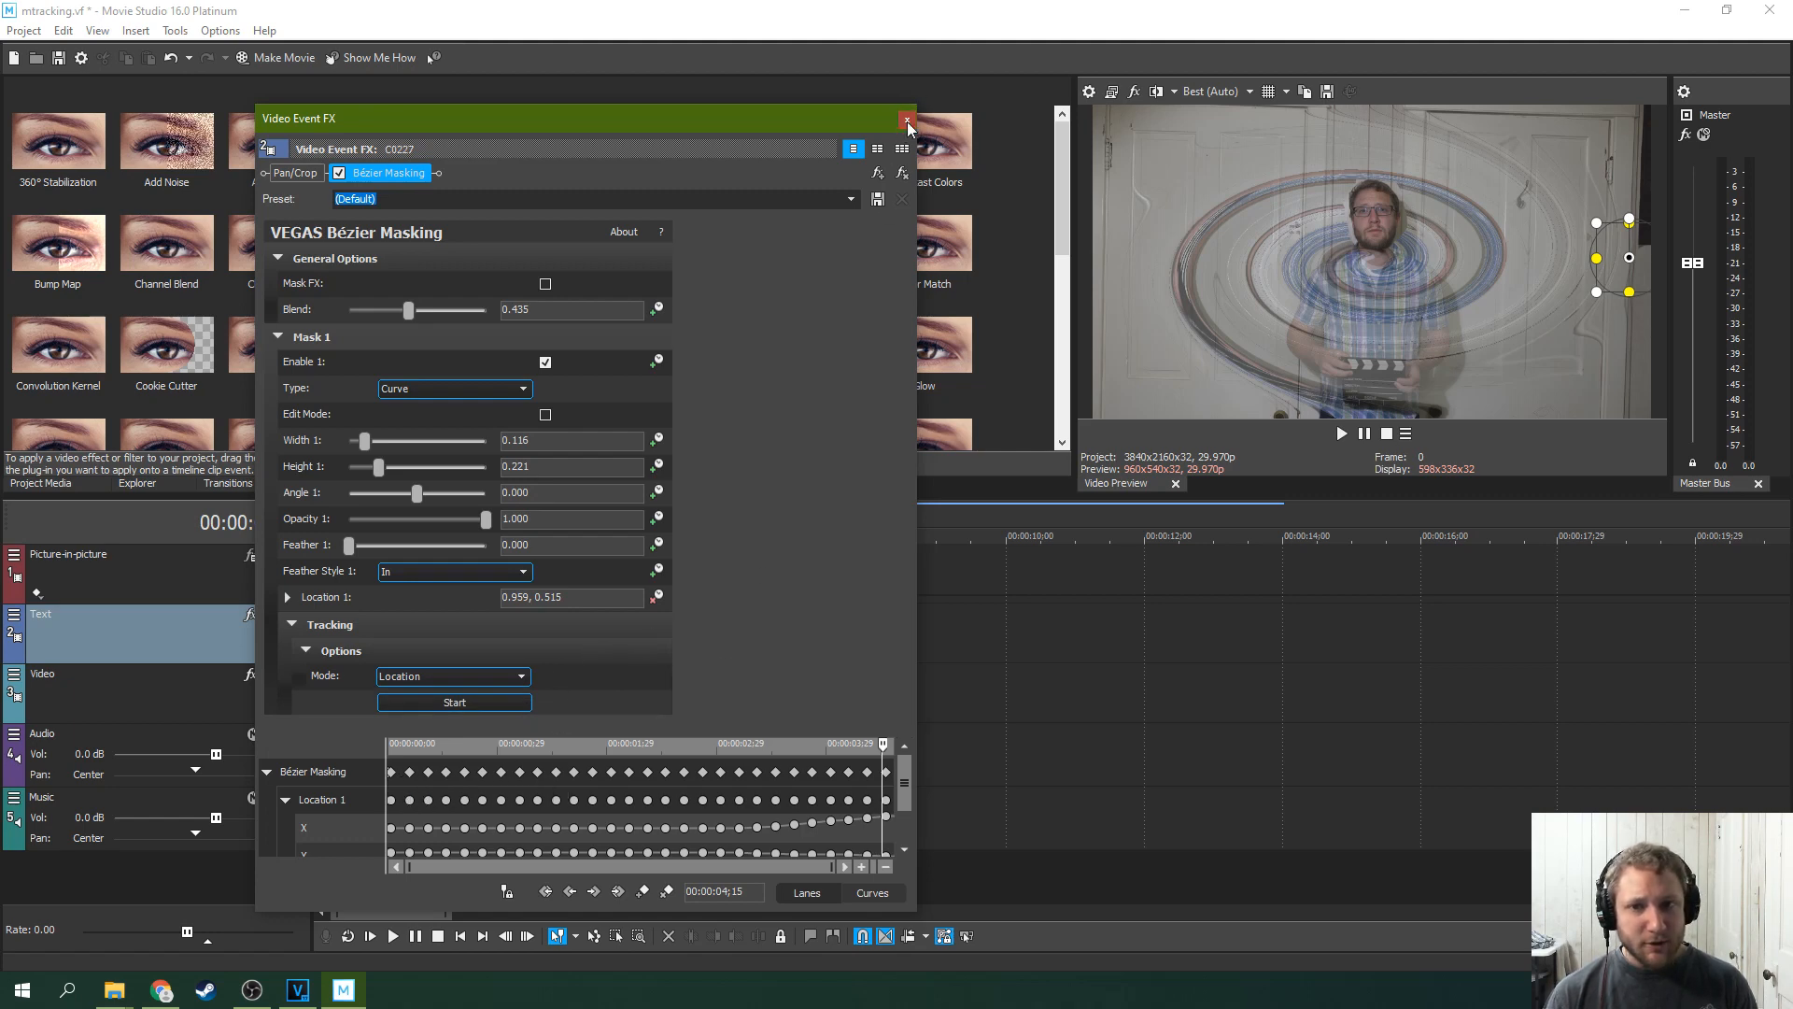
left_click(906, 121)
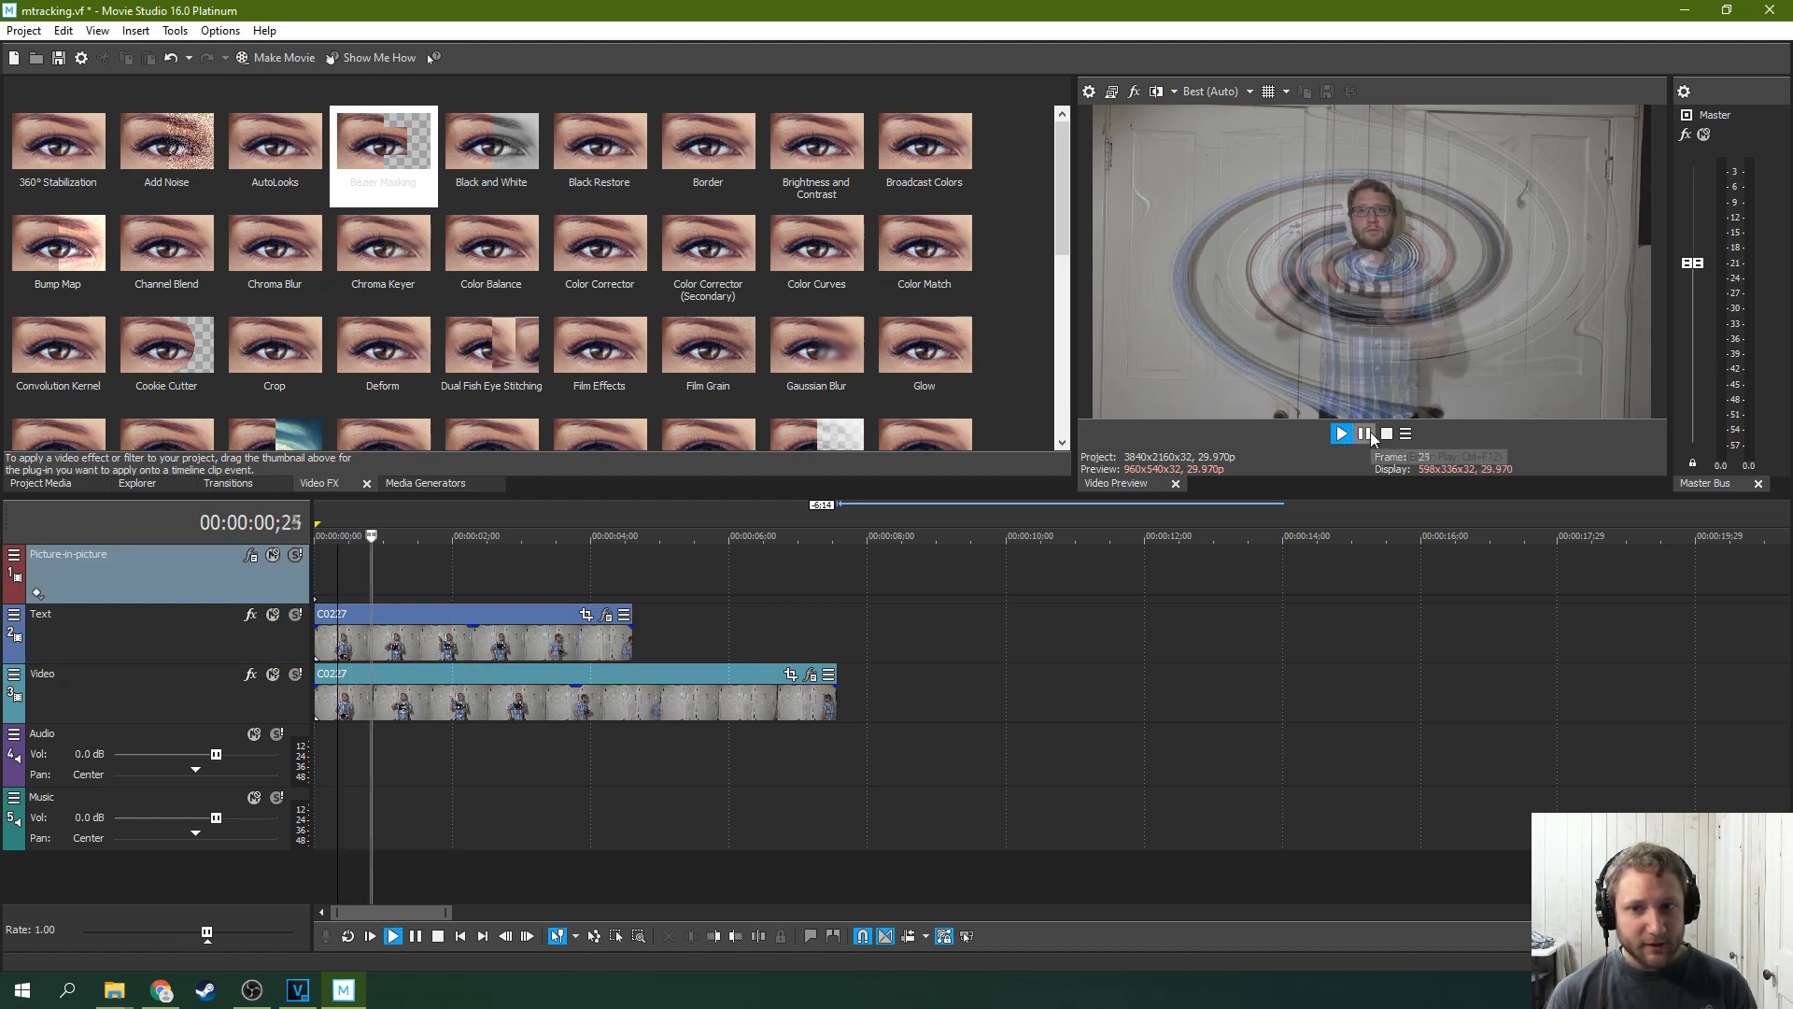
left_click(1343, 435)
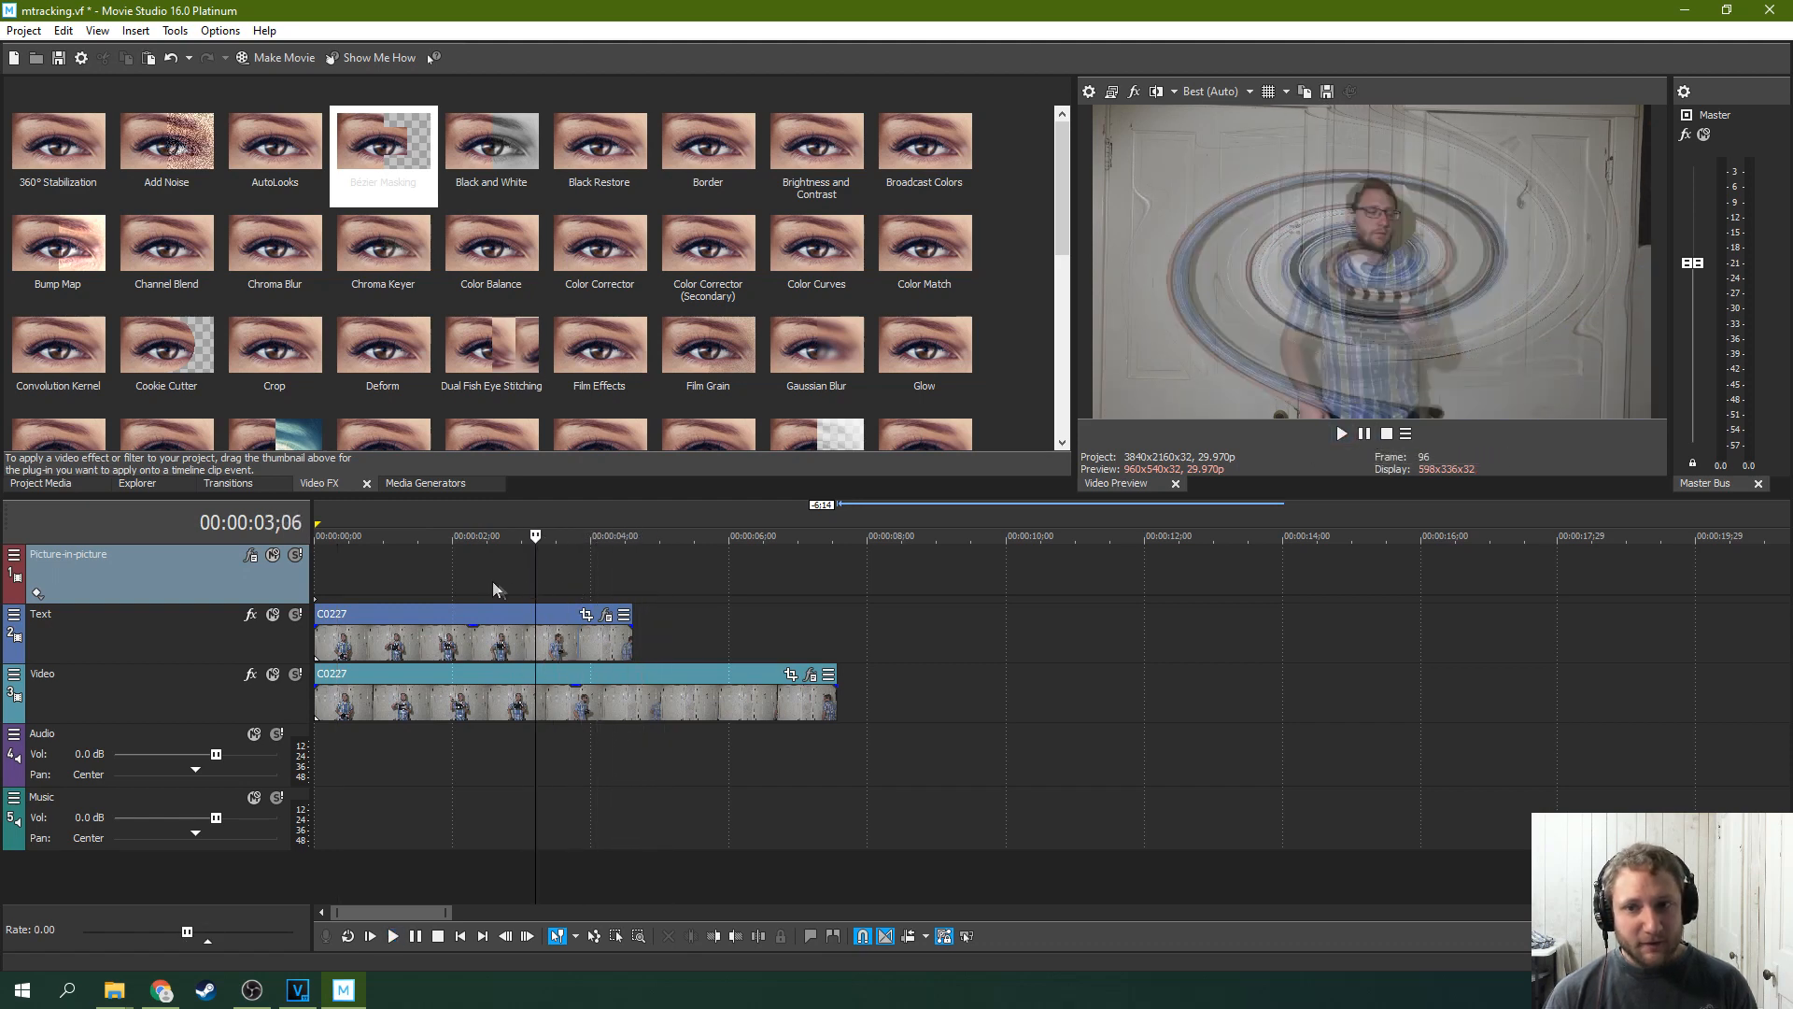
left_click(372, 535)
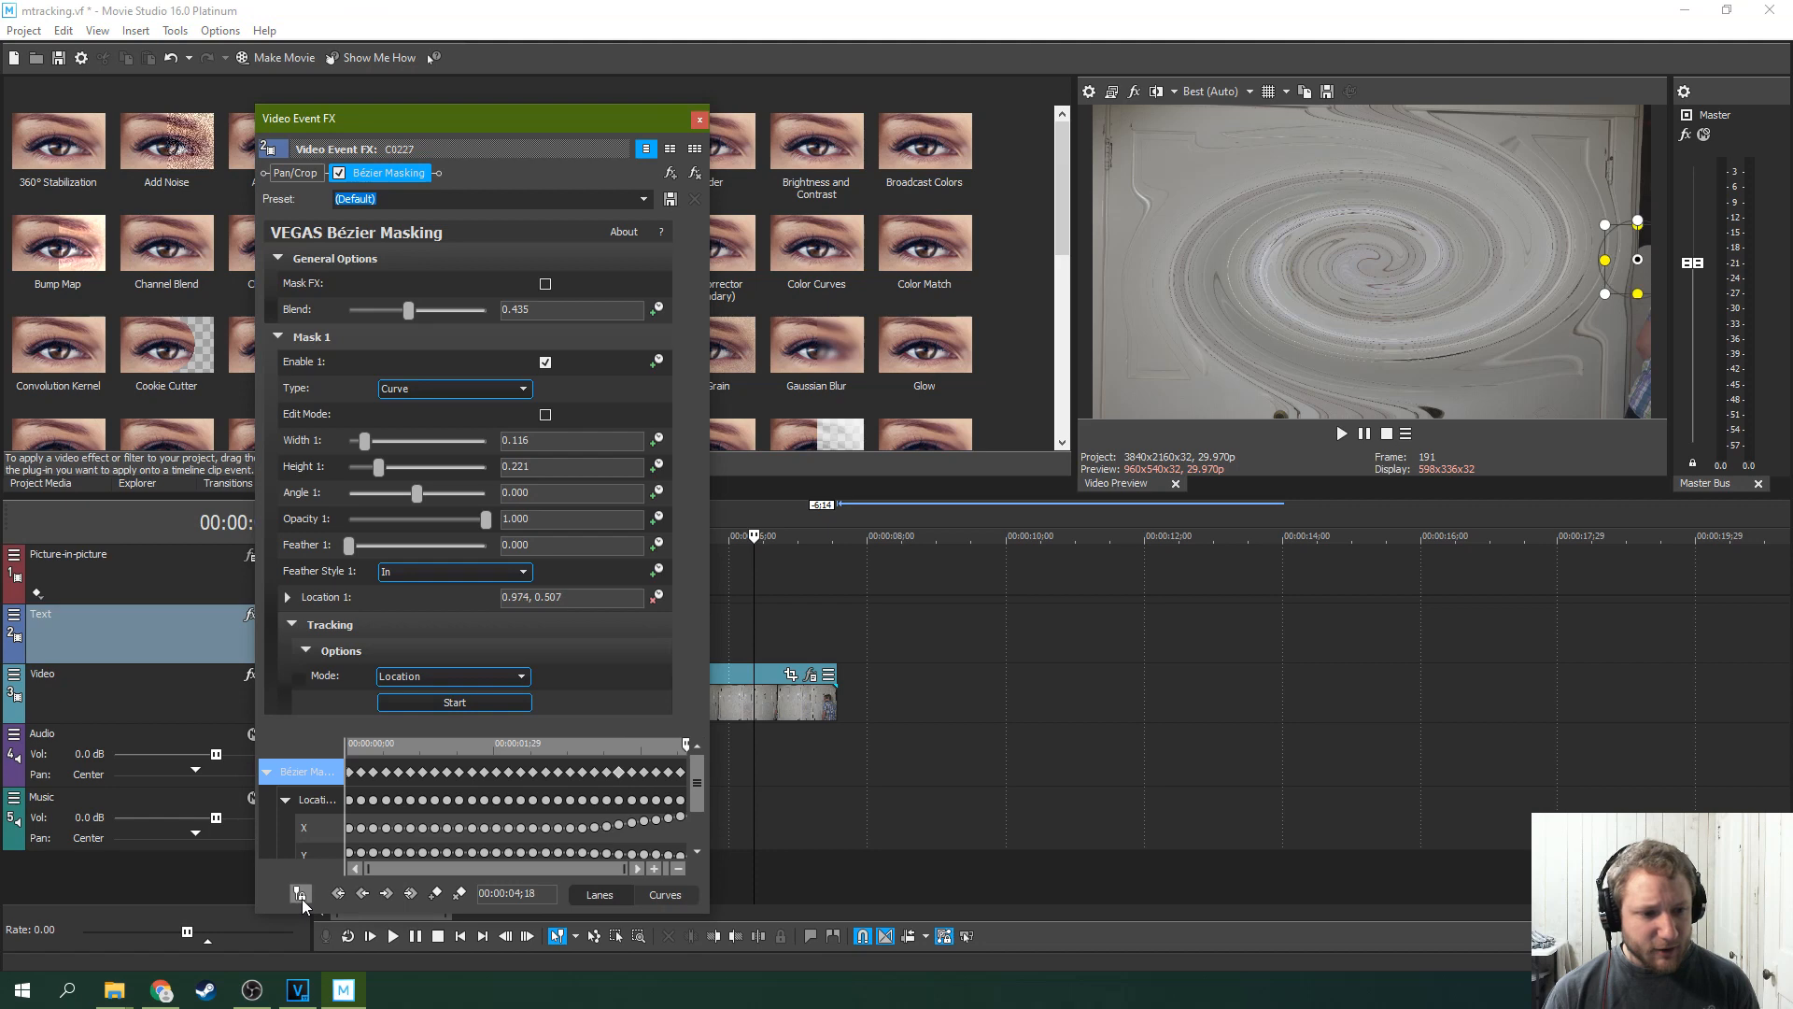
Enable Sync Cursor and scrub the tracked keyframes to check the mask follows the head
left_click(301, 892)
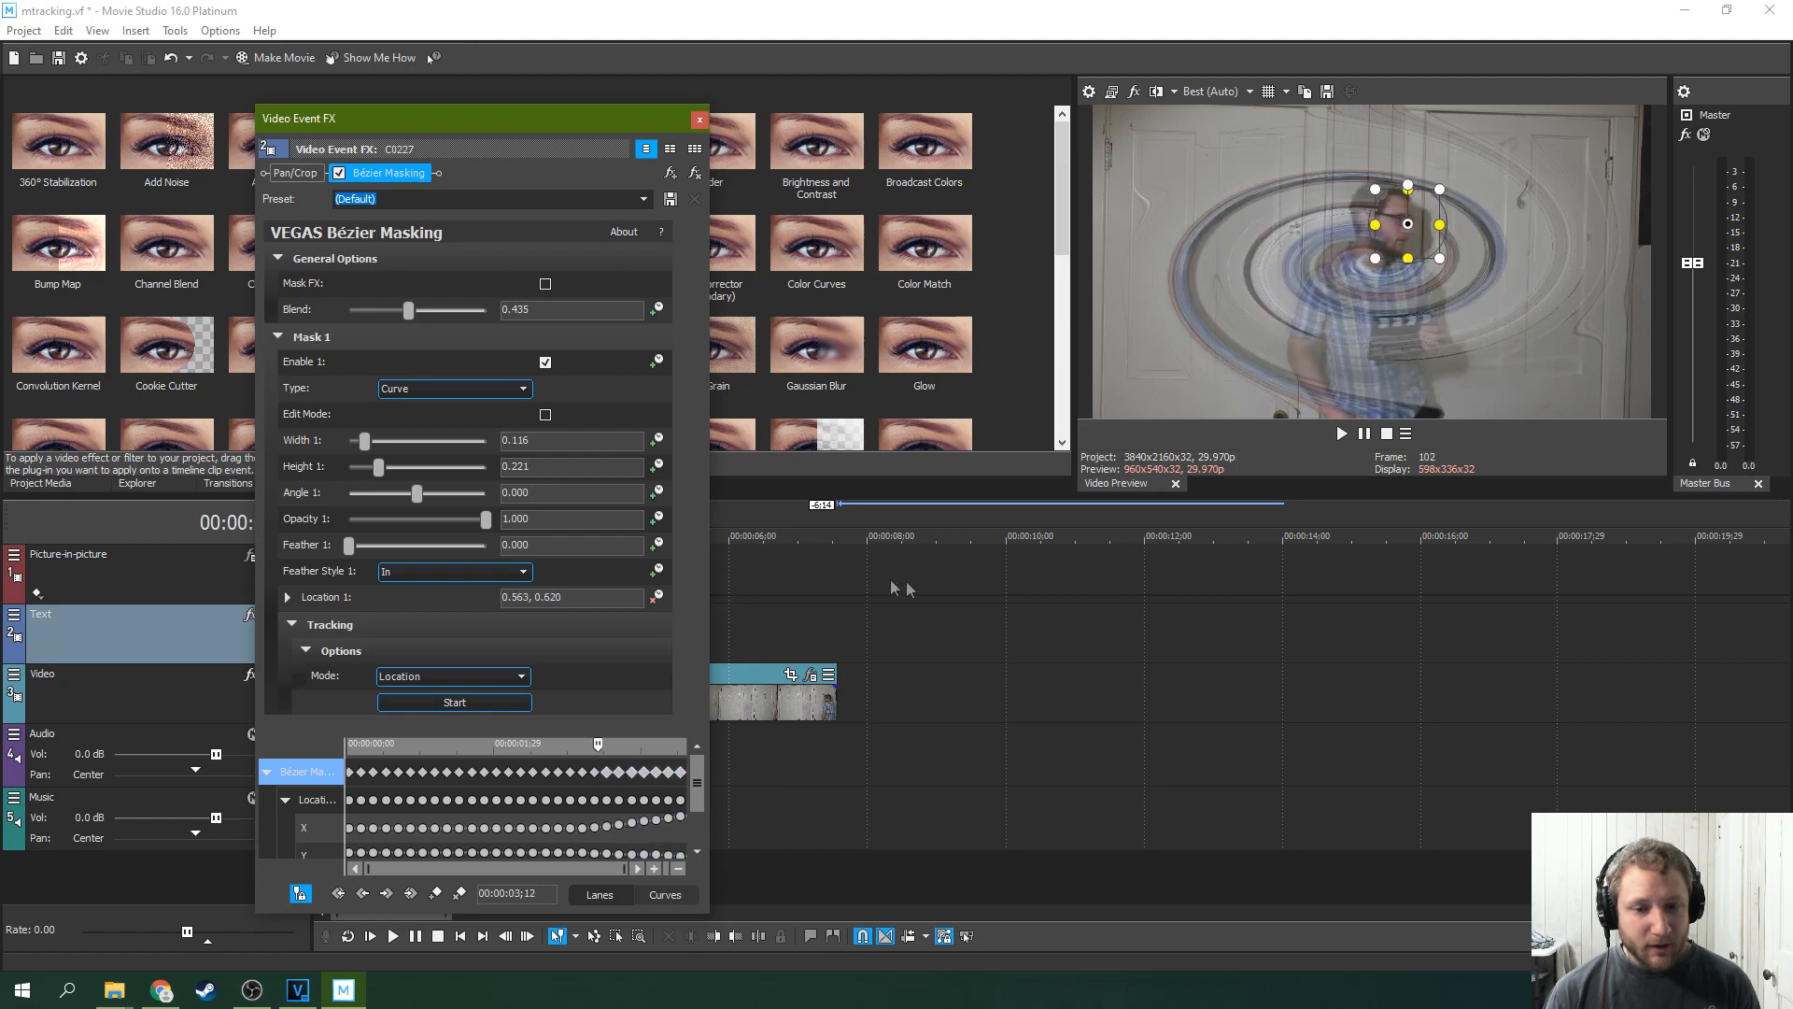
mouse_move(812, 657)
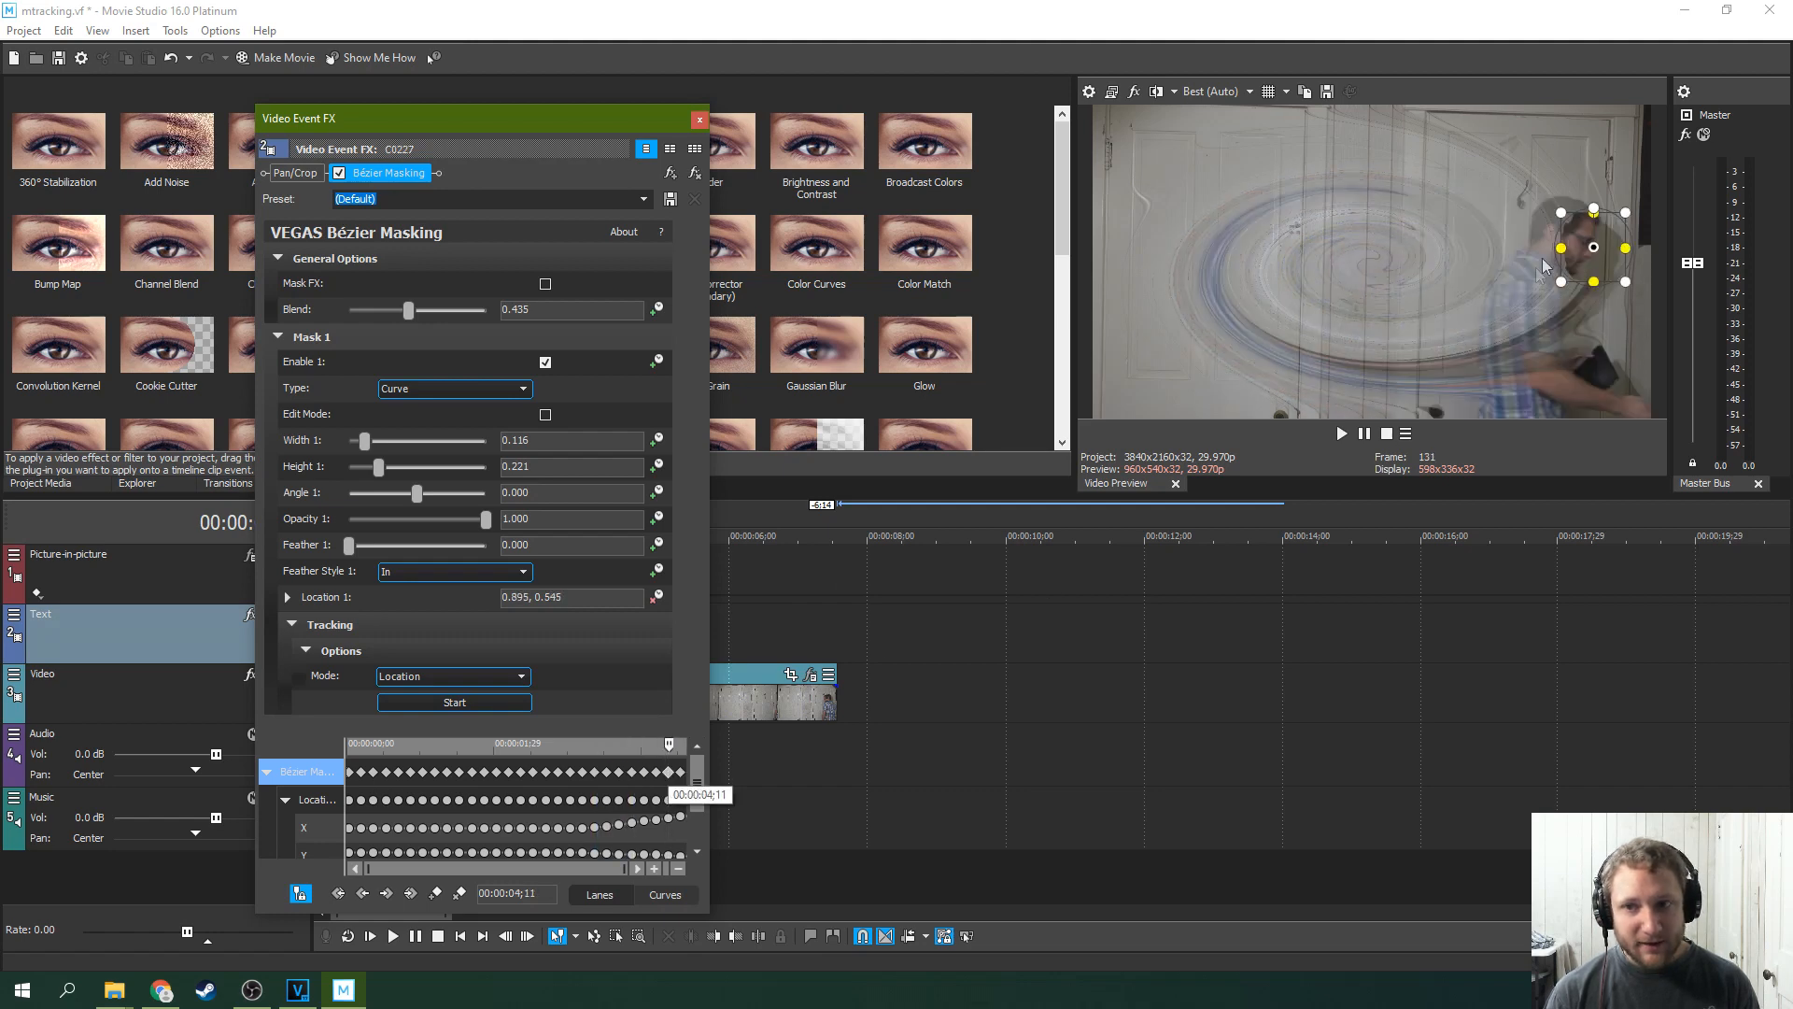
left_click_drag(1592, 246, 1581, 244)
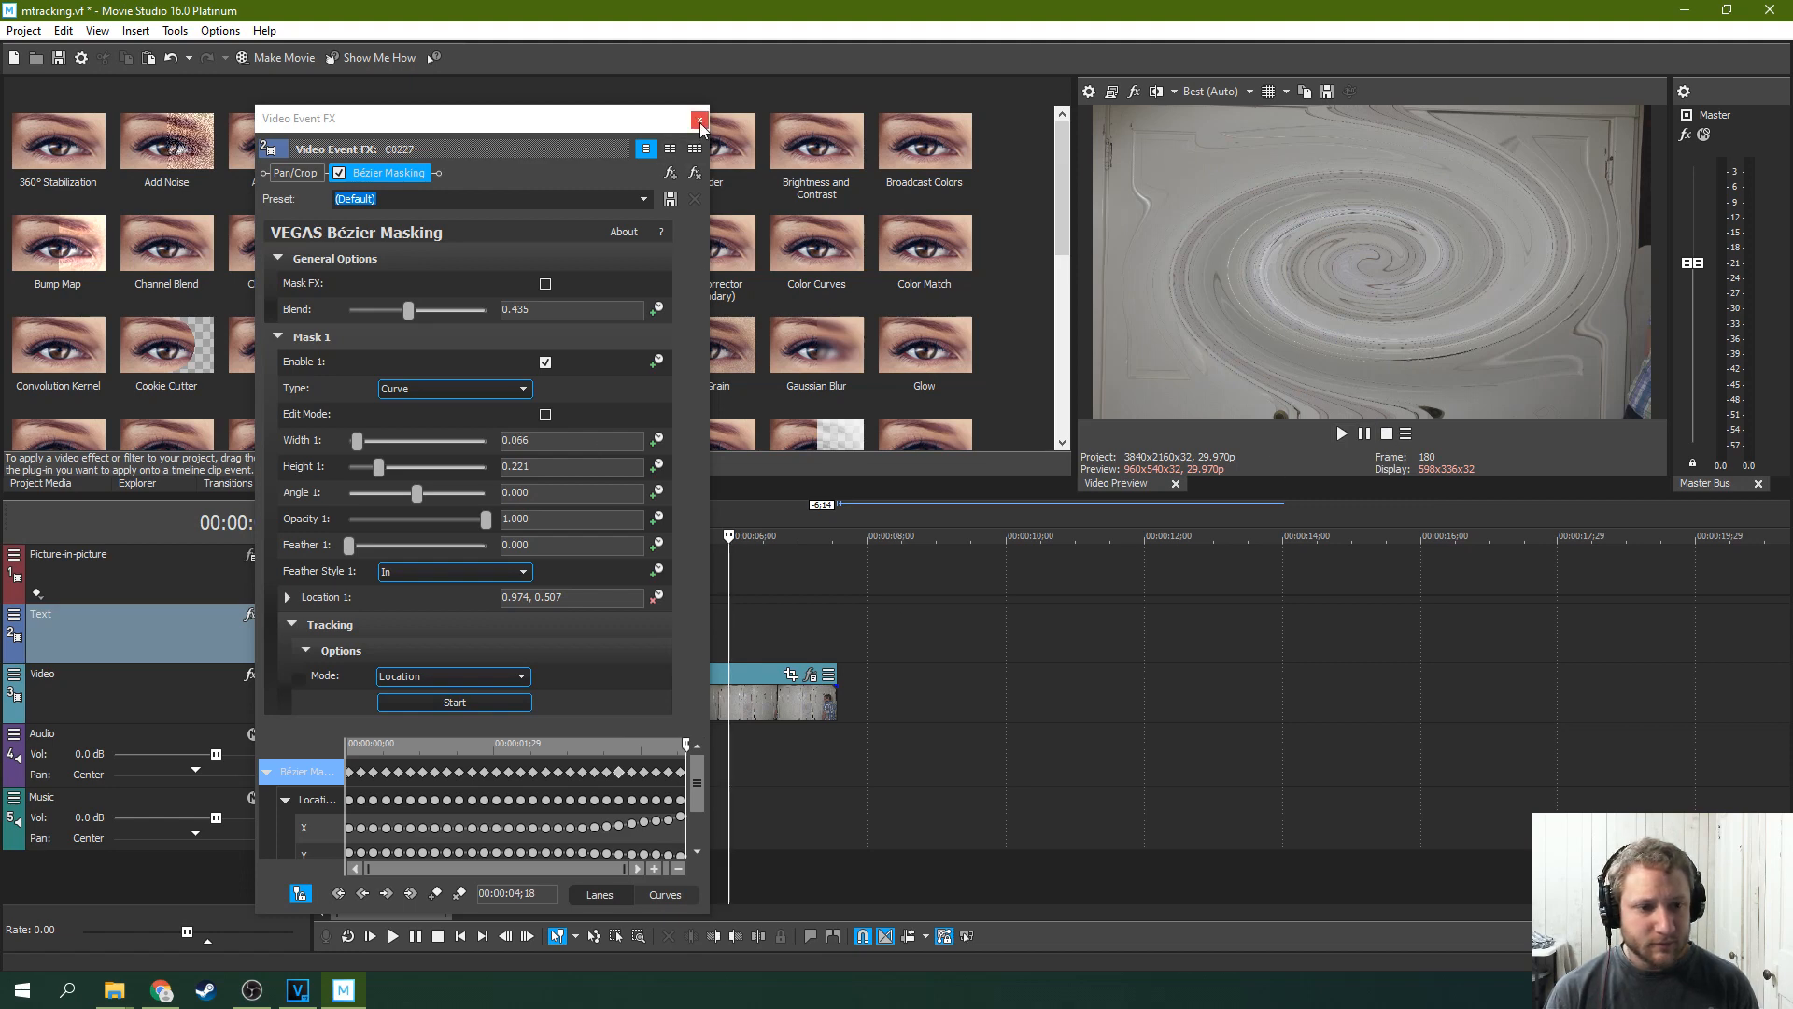
Close the FX window, play and pause the project, and select a clip on the timeline
left_click(700, 121)
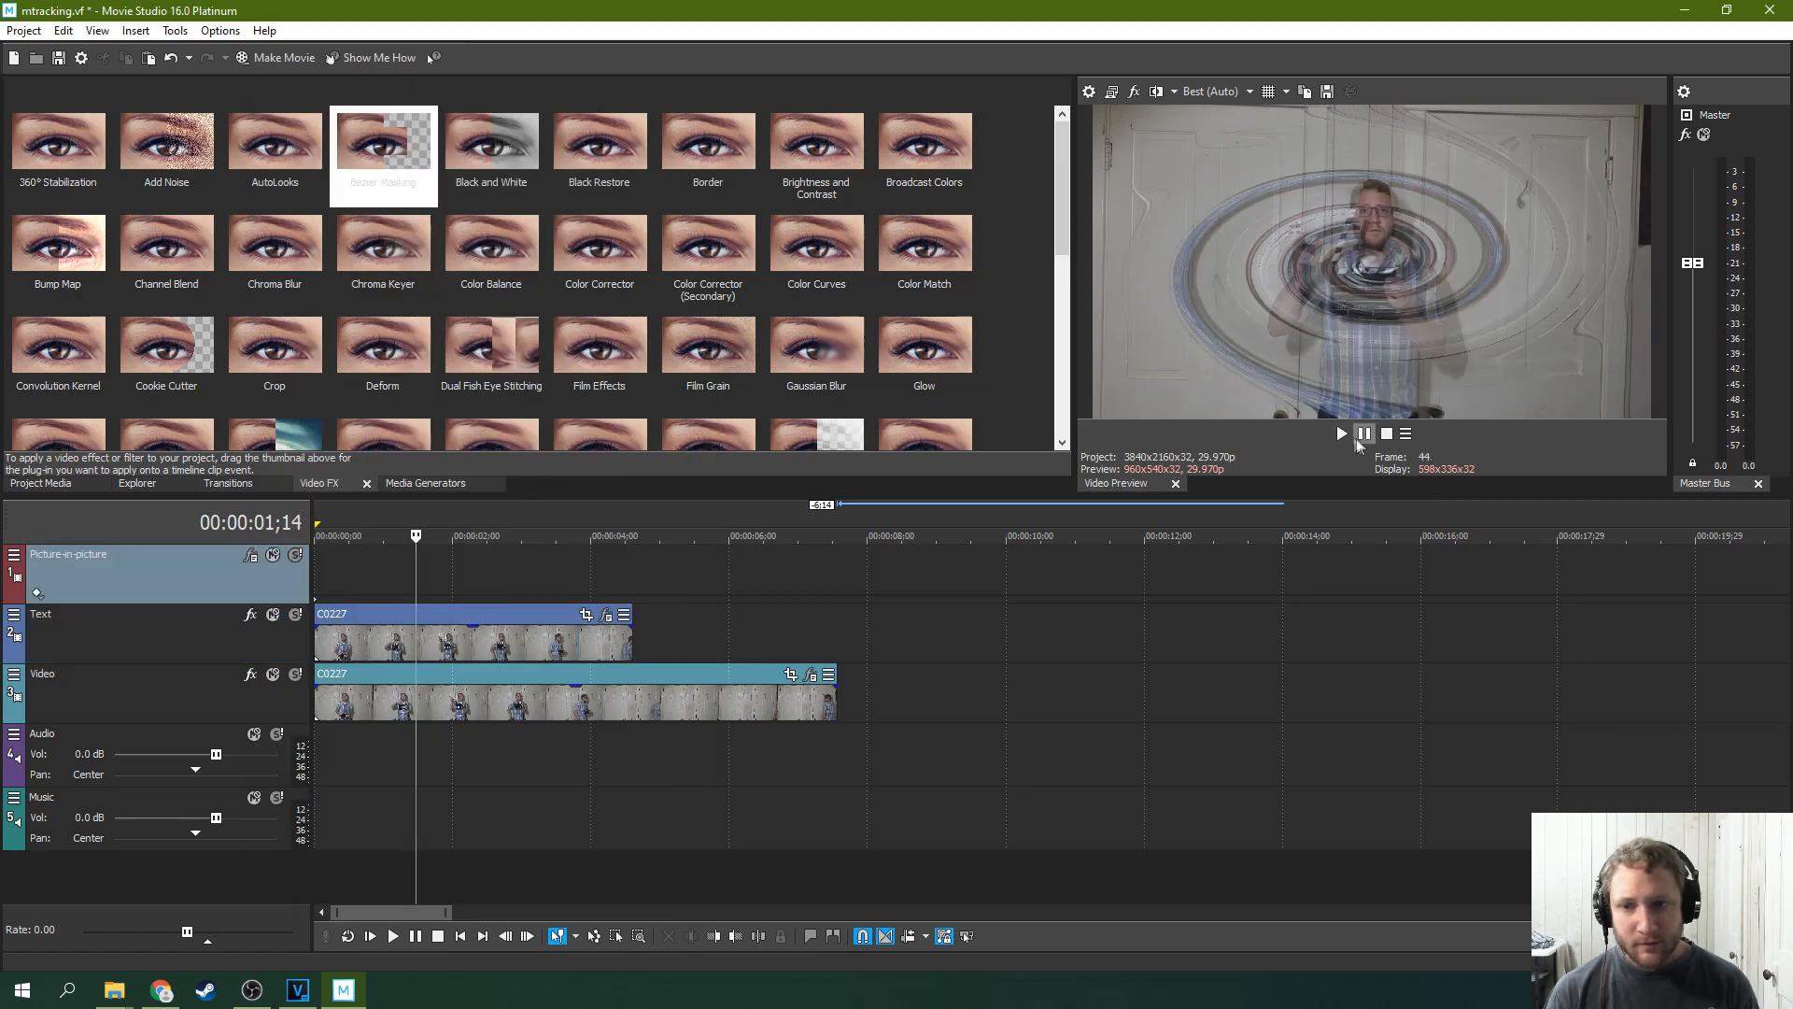
left_click(1341, 433)
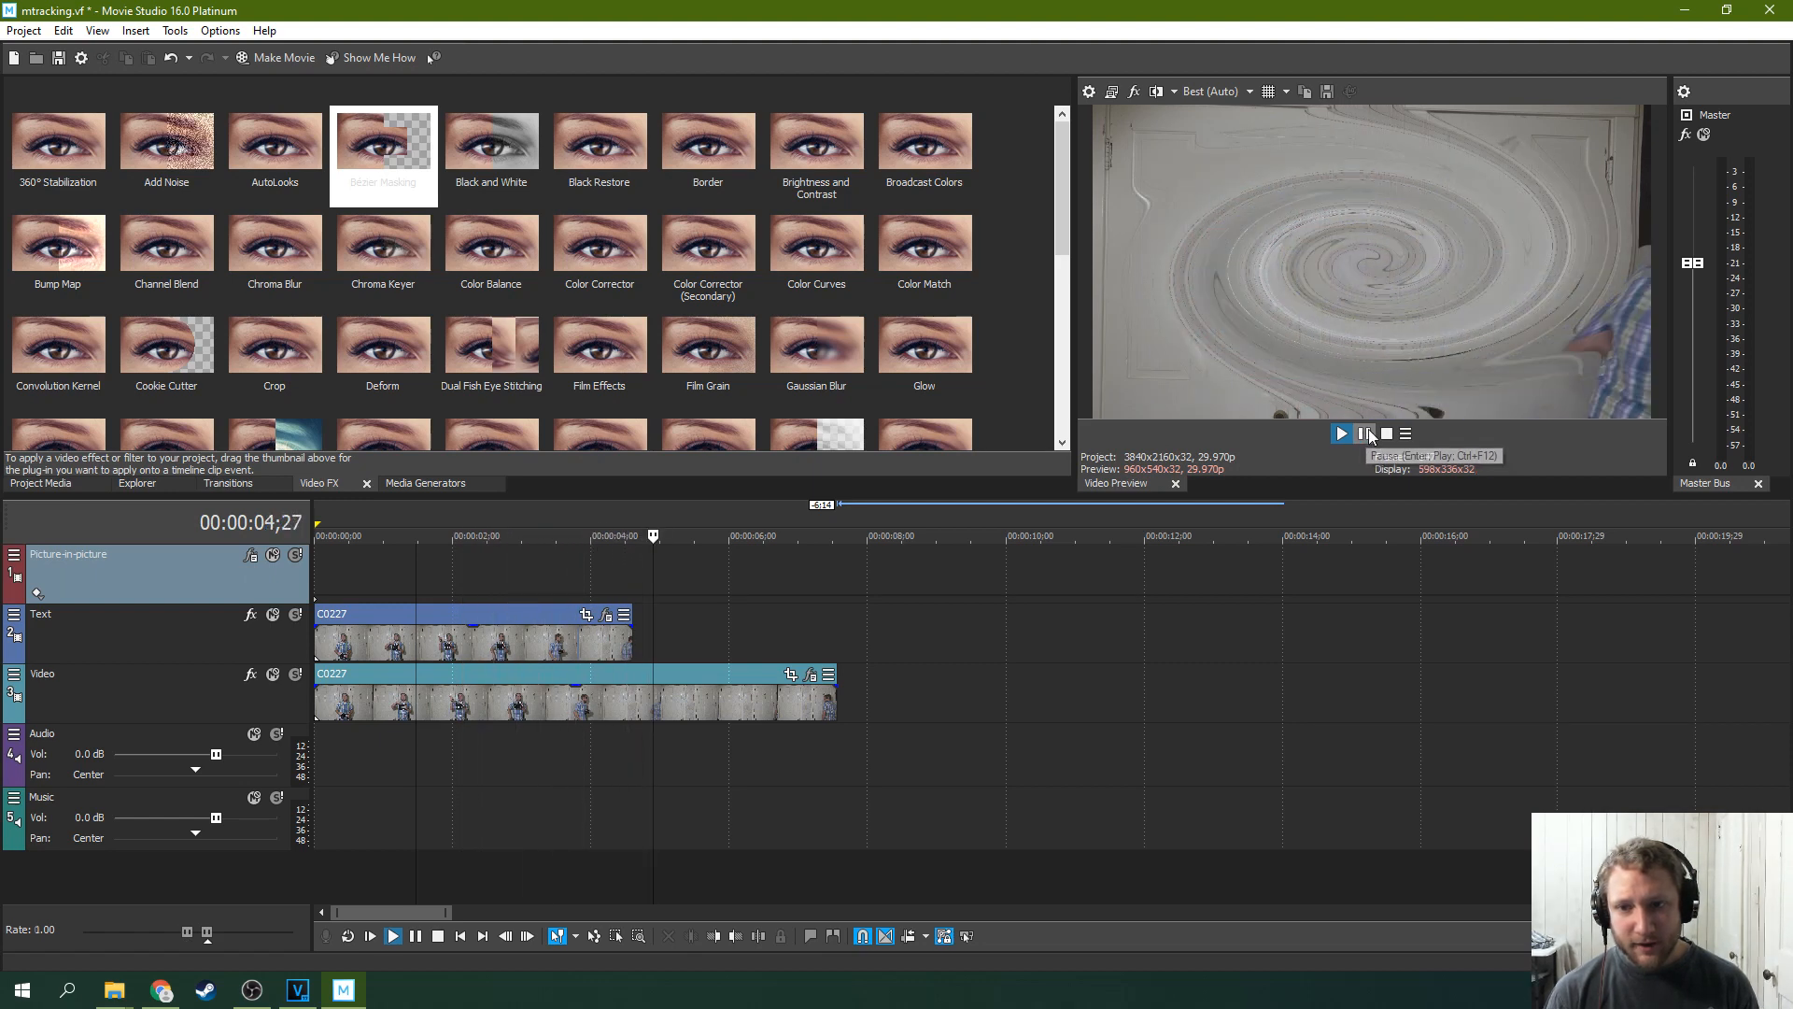
left_click(1365, 434)
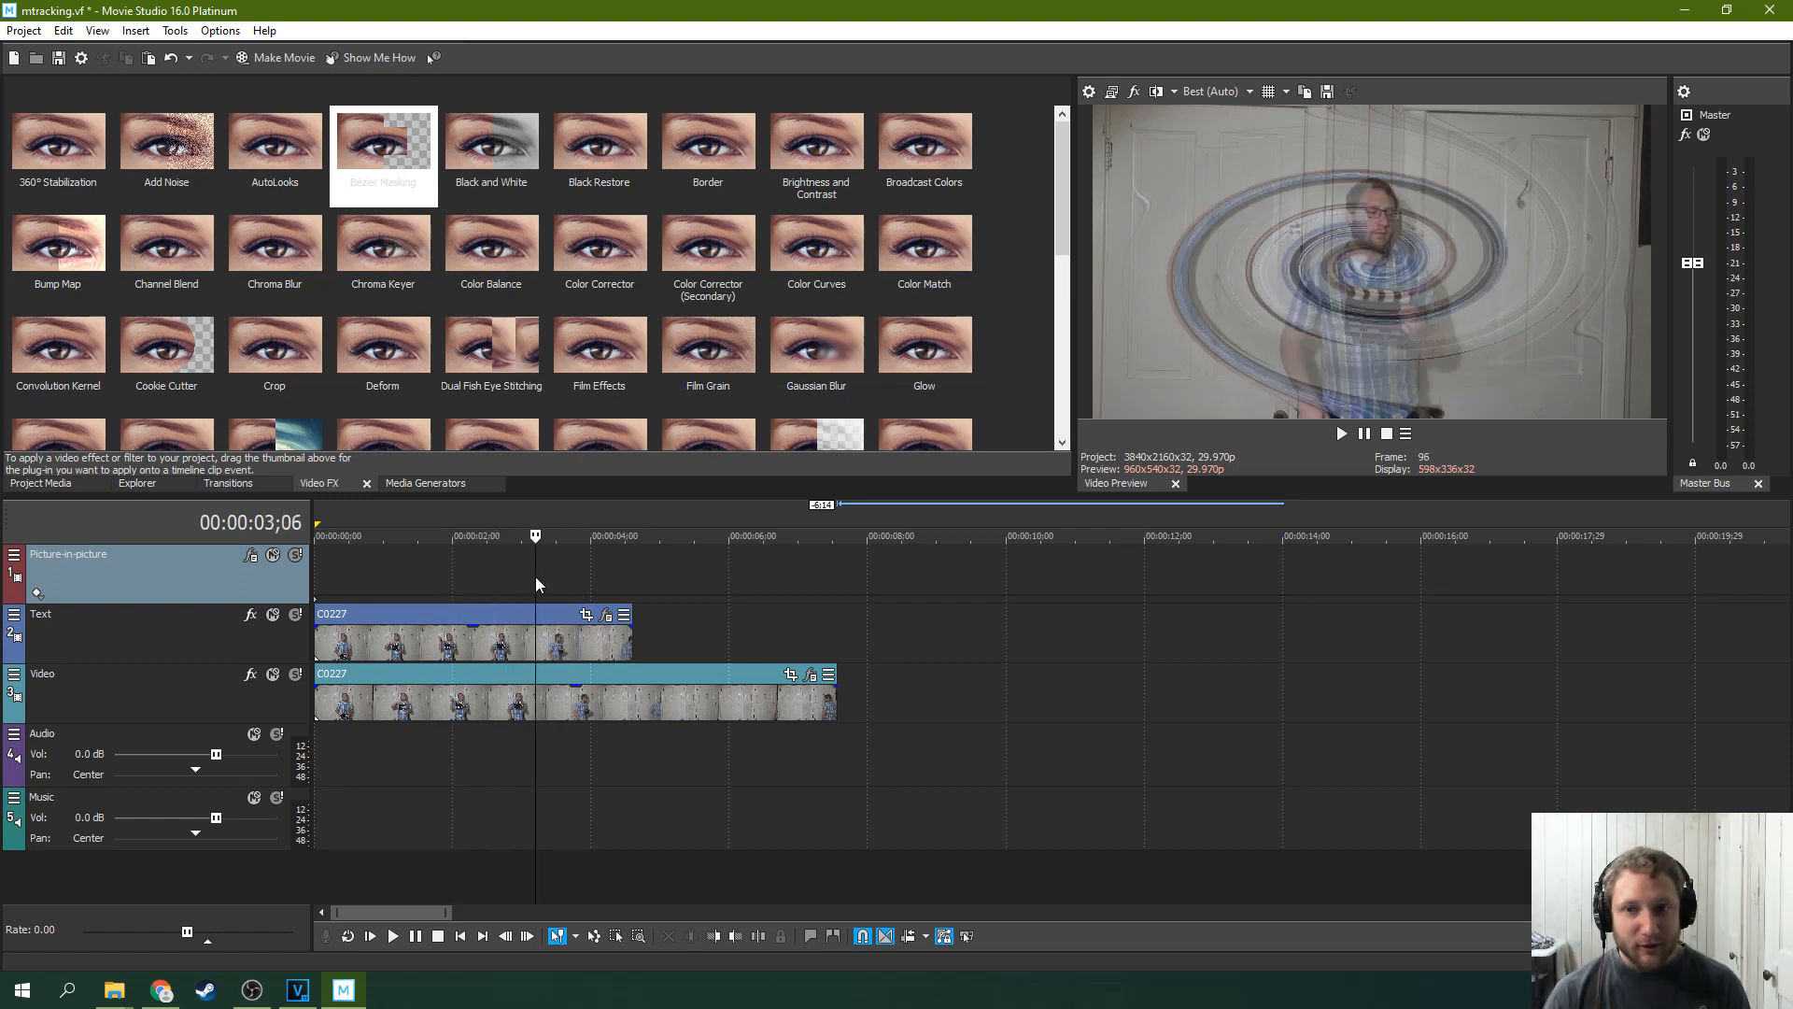
left_click(610, 534)
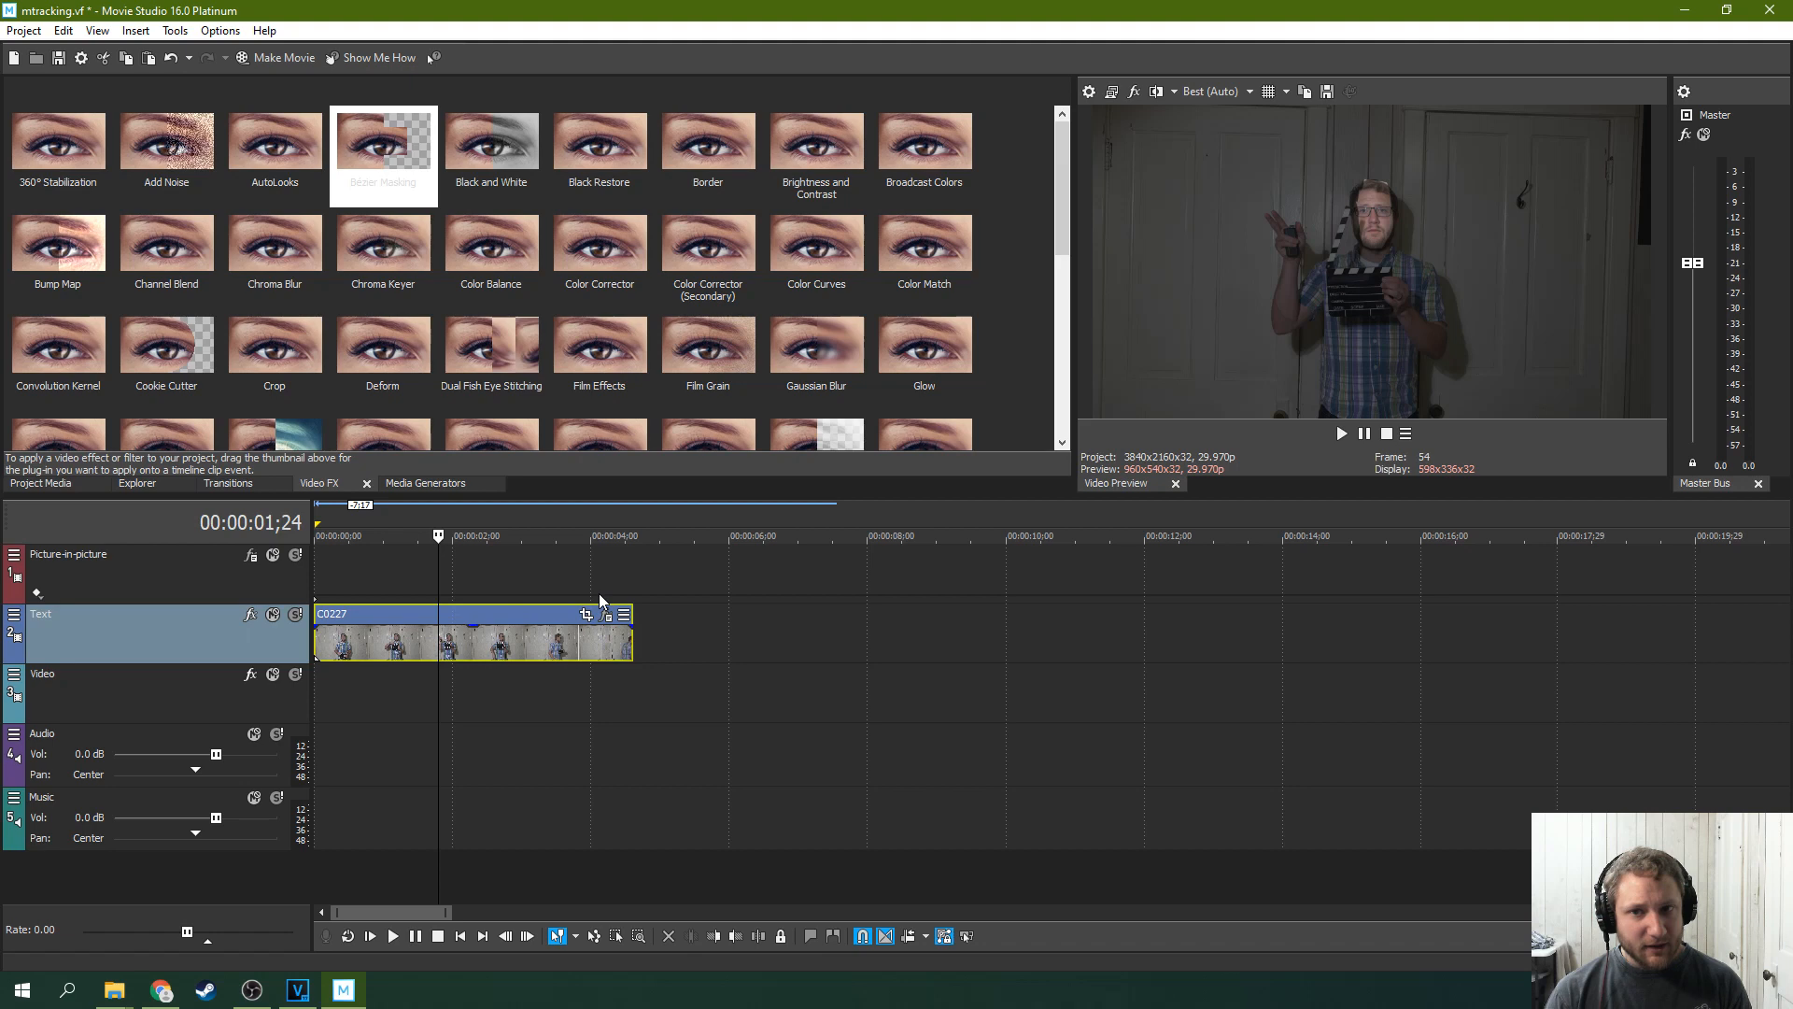
Reopen the event FX, set mask Blend to 0 and Width to 0.093, keeping Location tracking
double_click(383, 138)
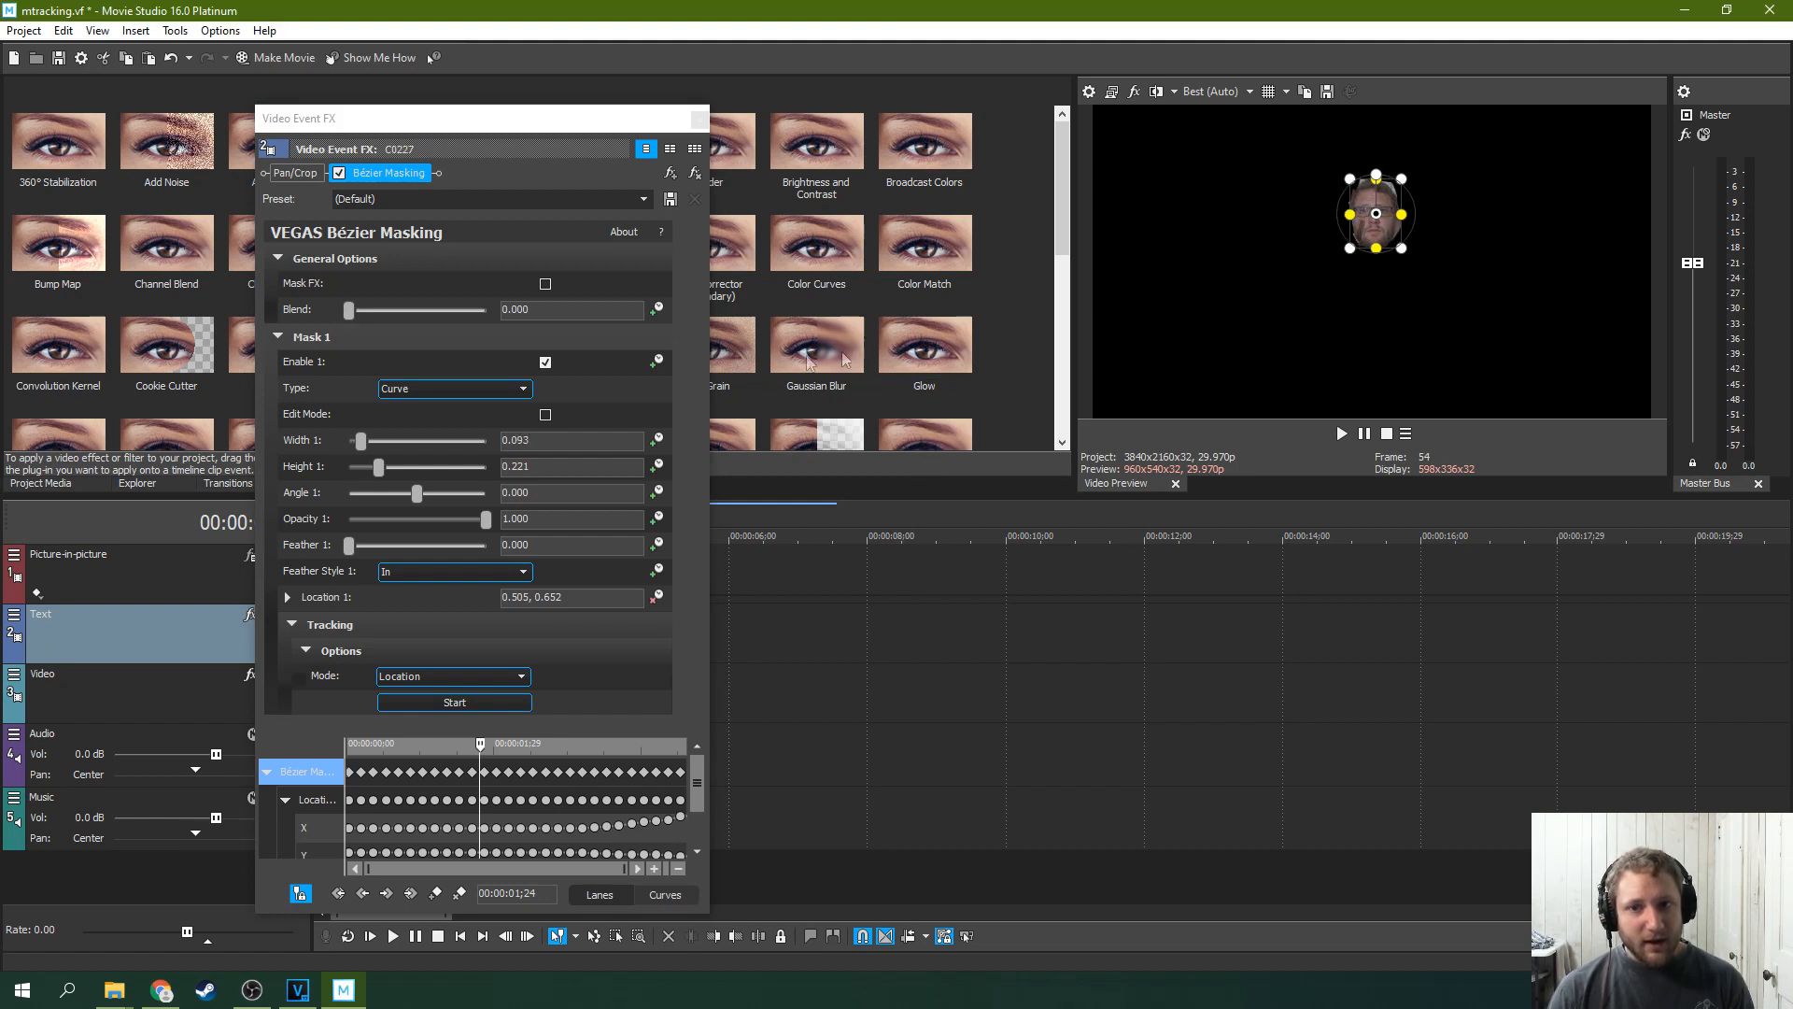
mouse_move(386, 766)
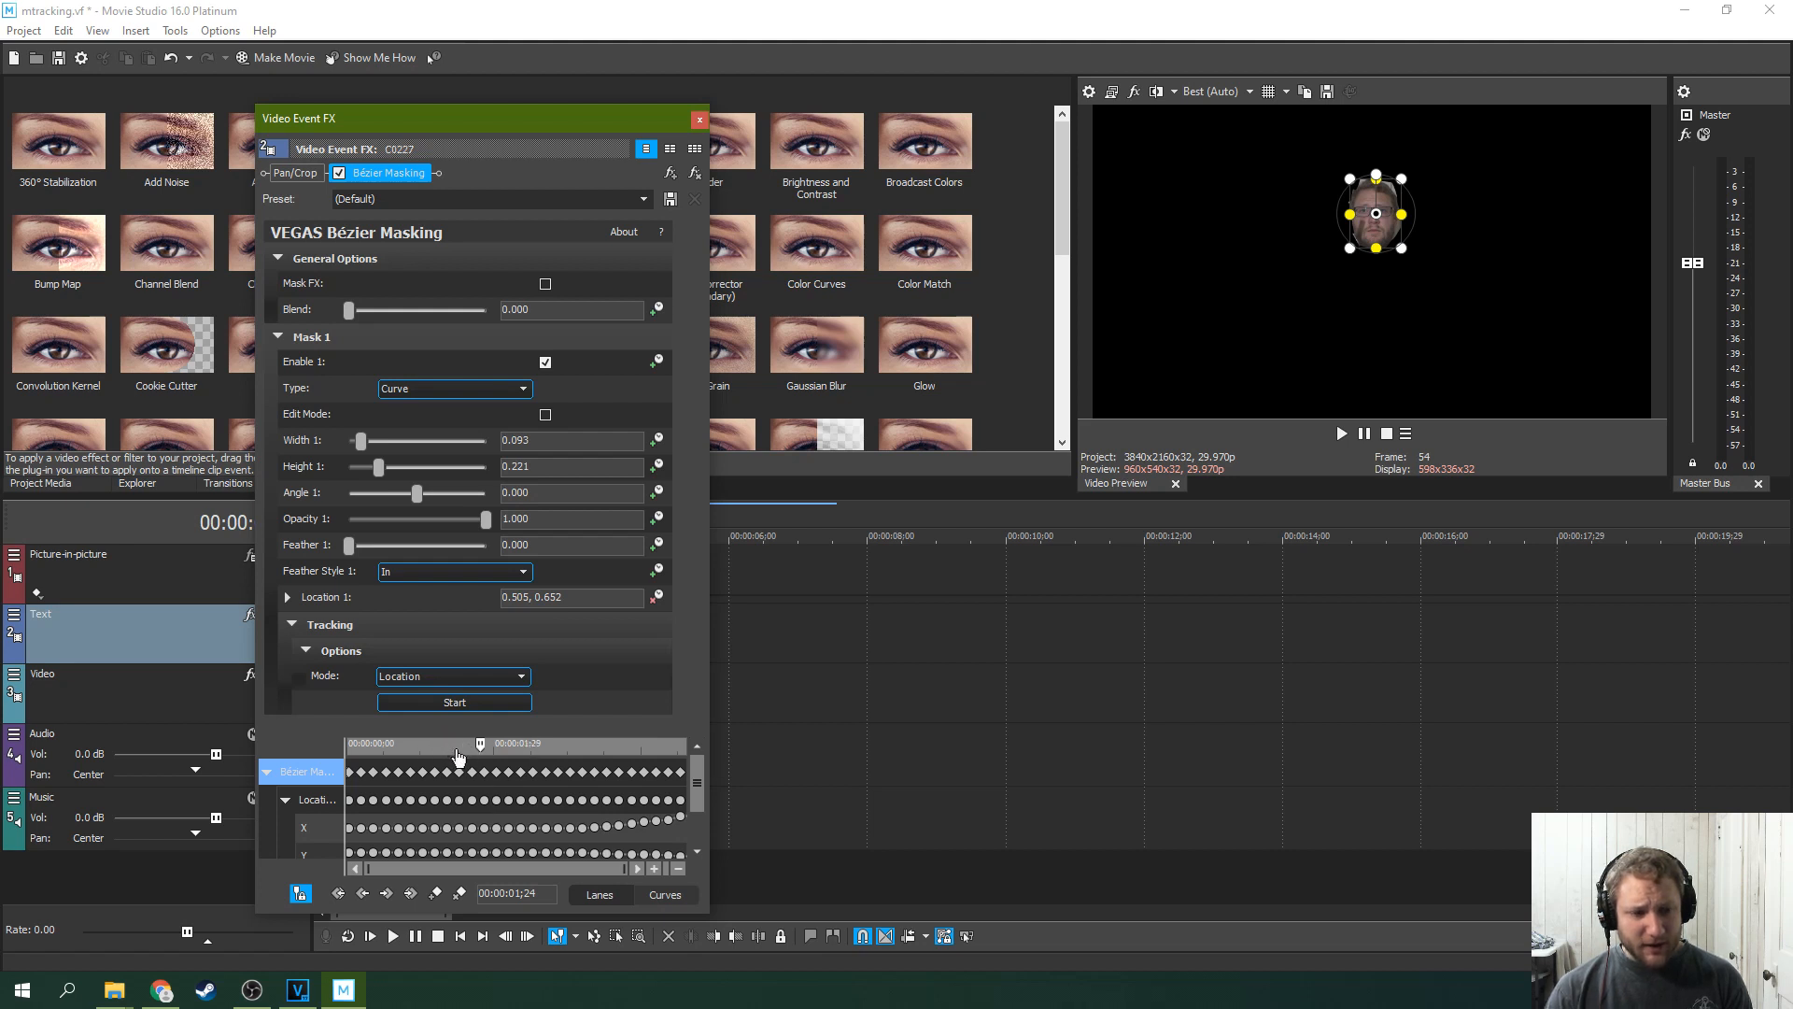
mouse_move(440, 773)
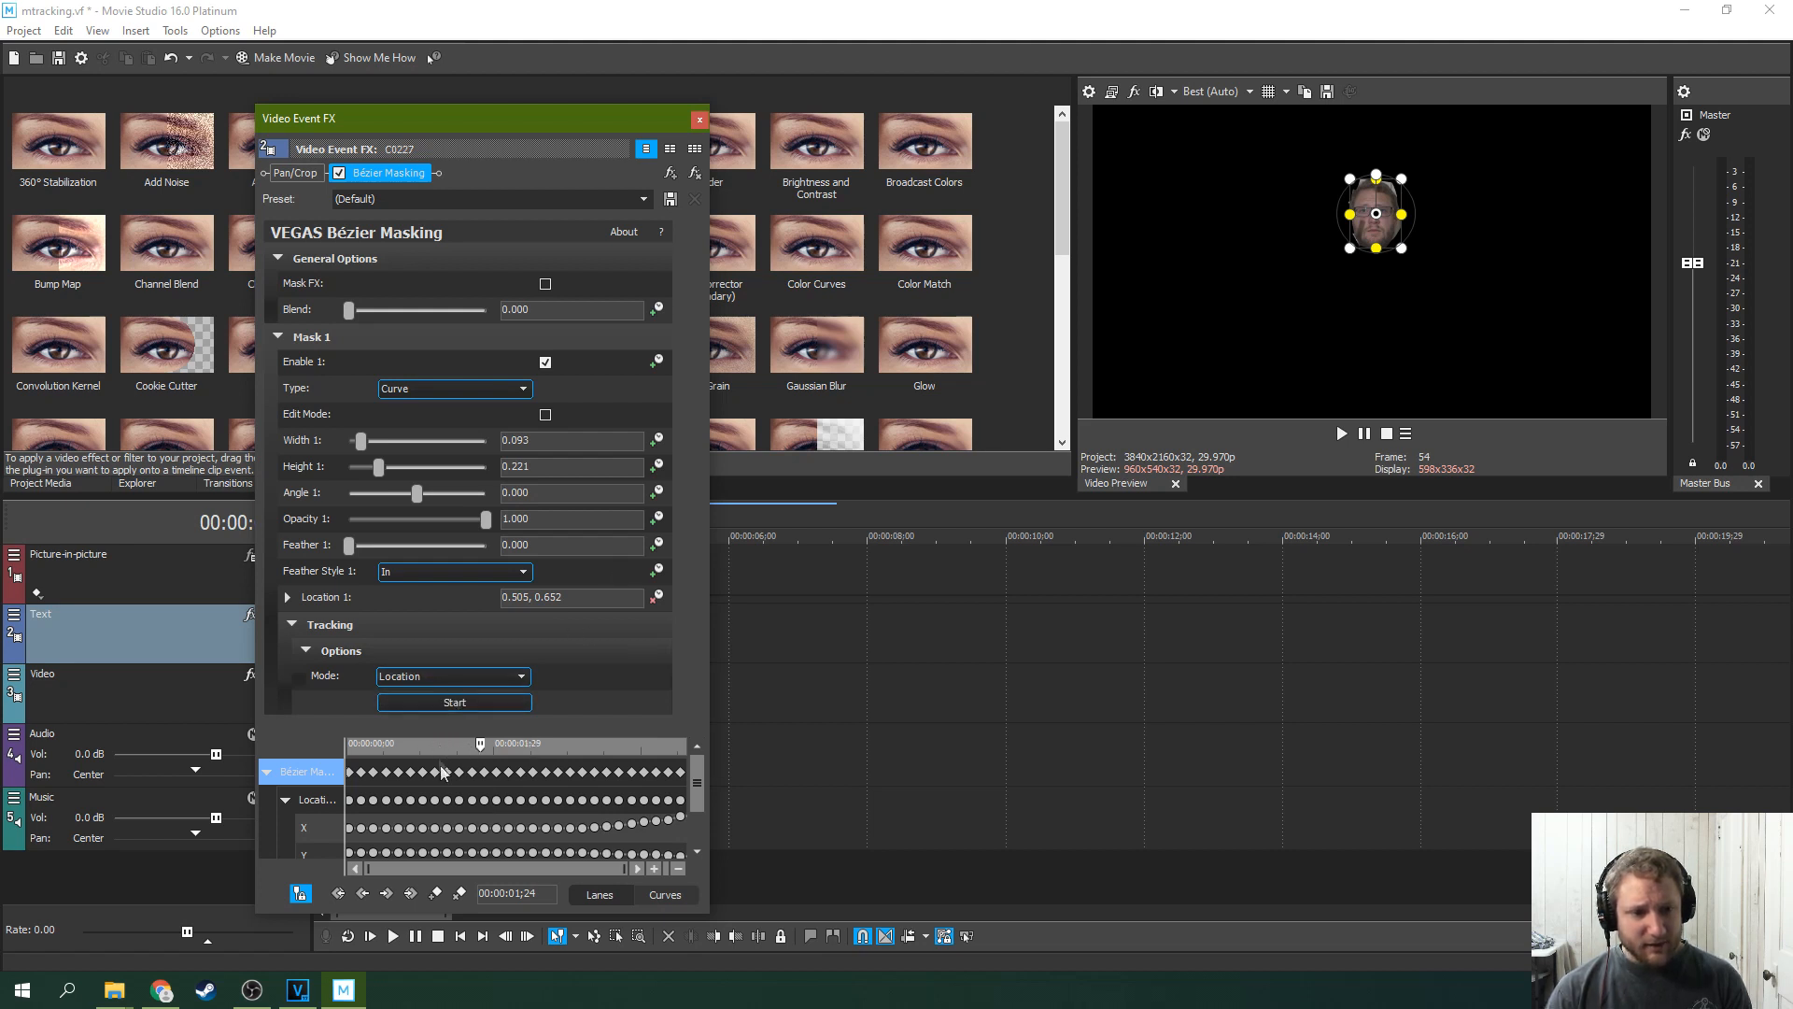
left_click(452, 676)
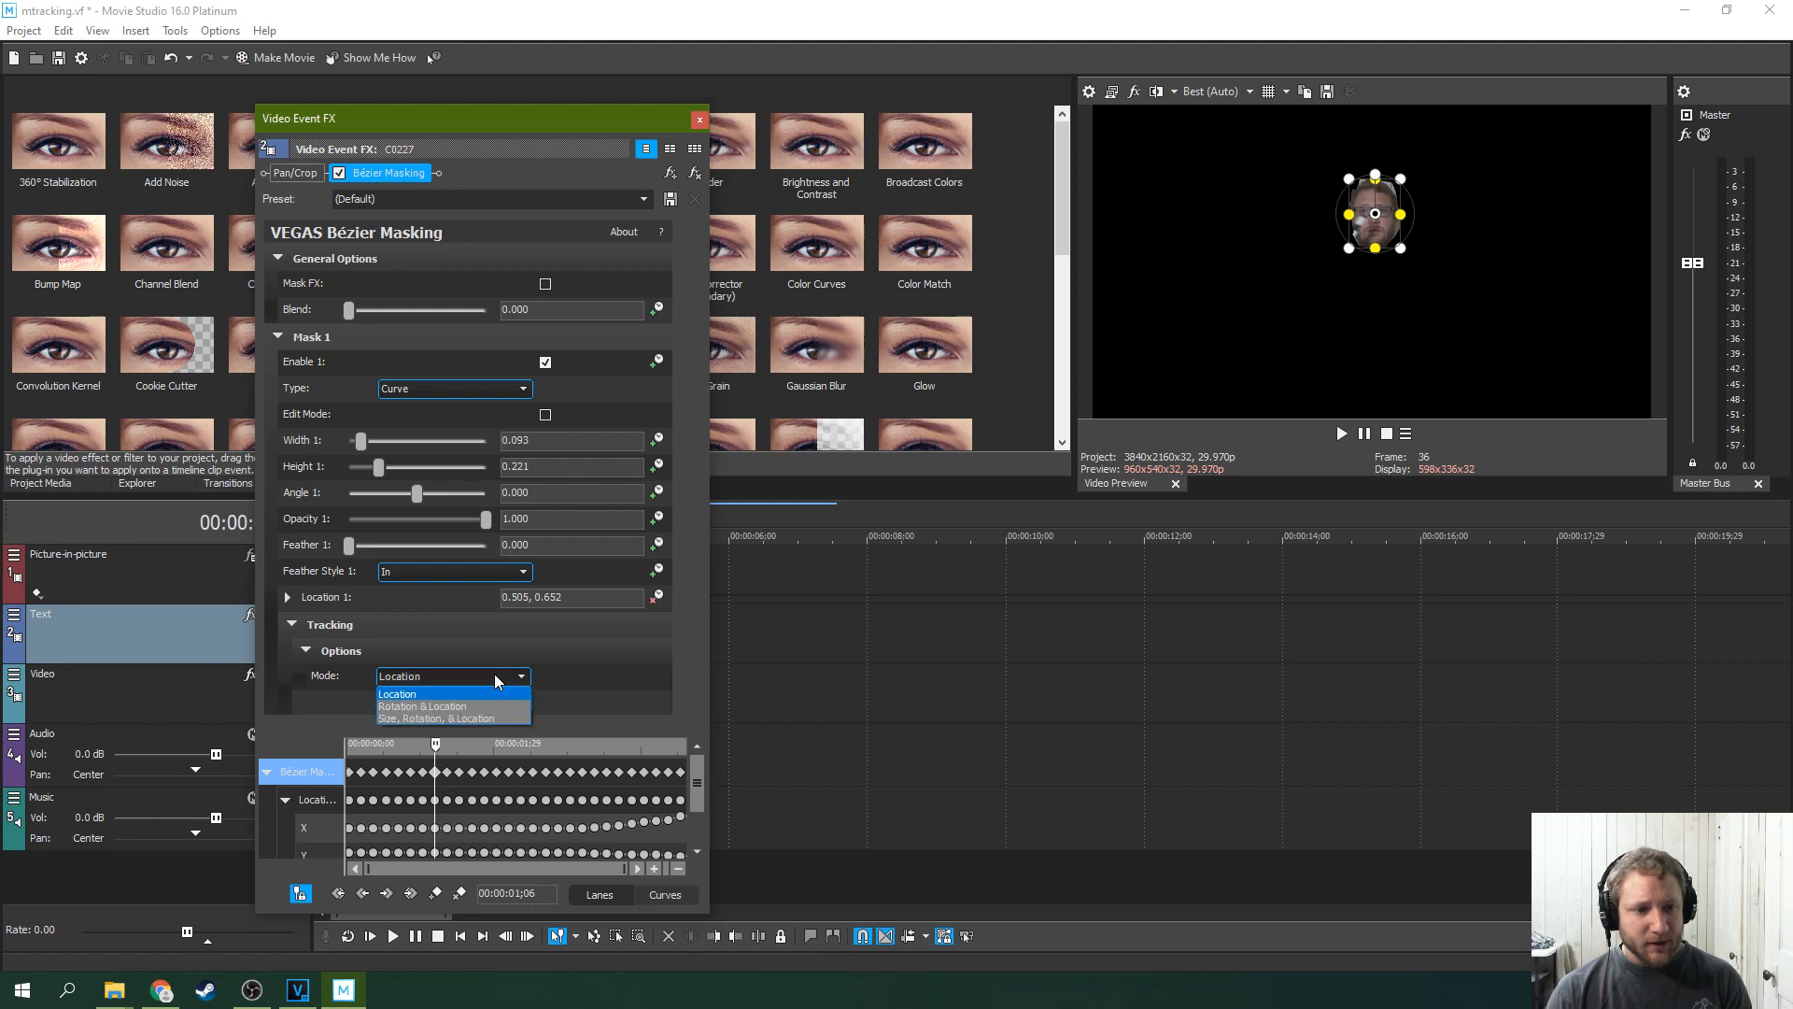
left_click(397, 693)
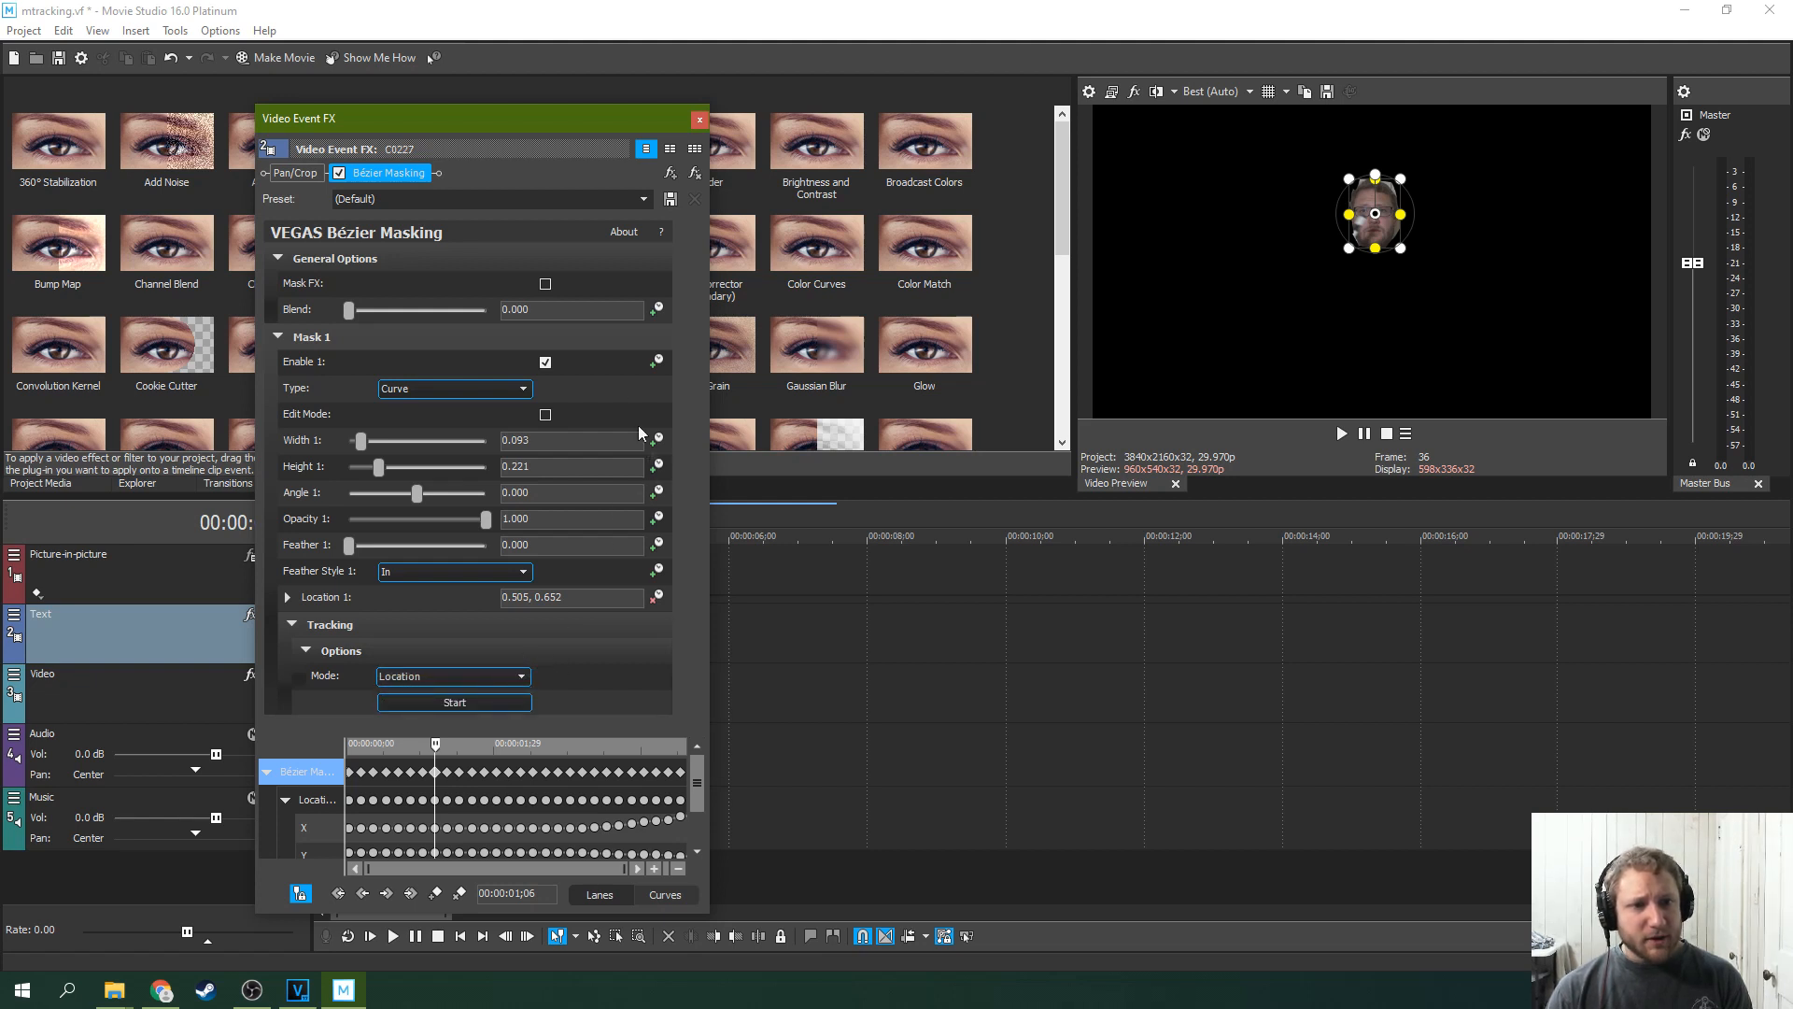
mouse_move(518, 184)
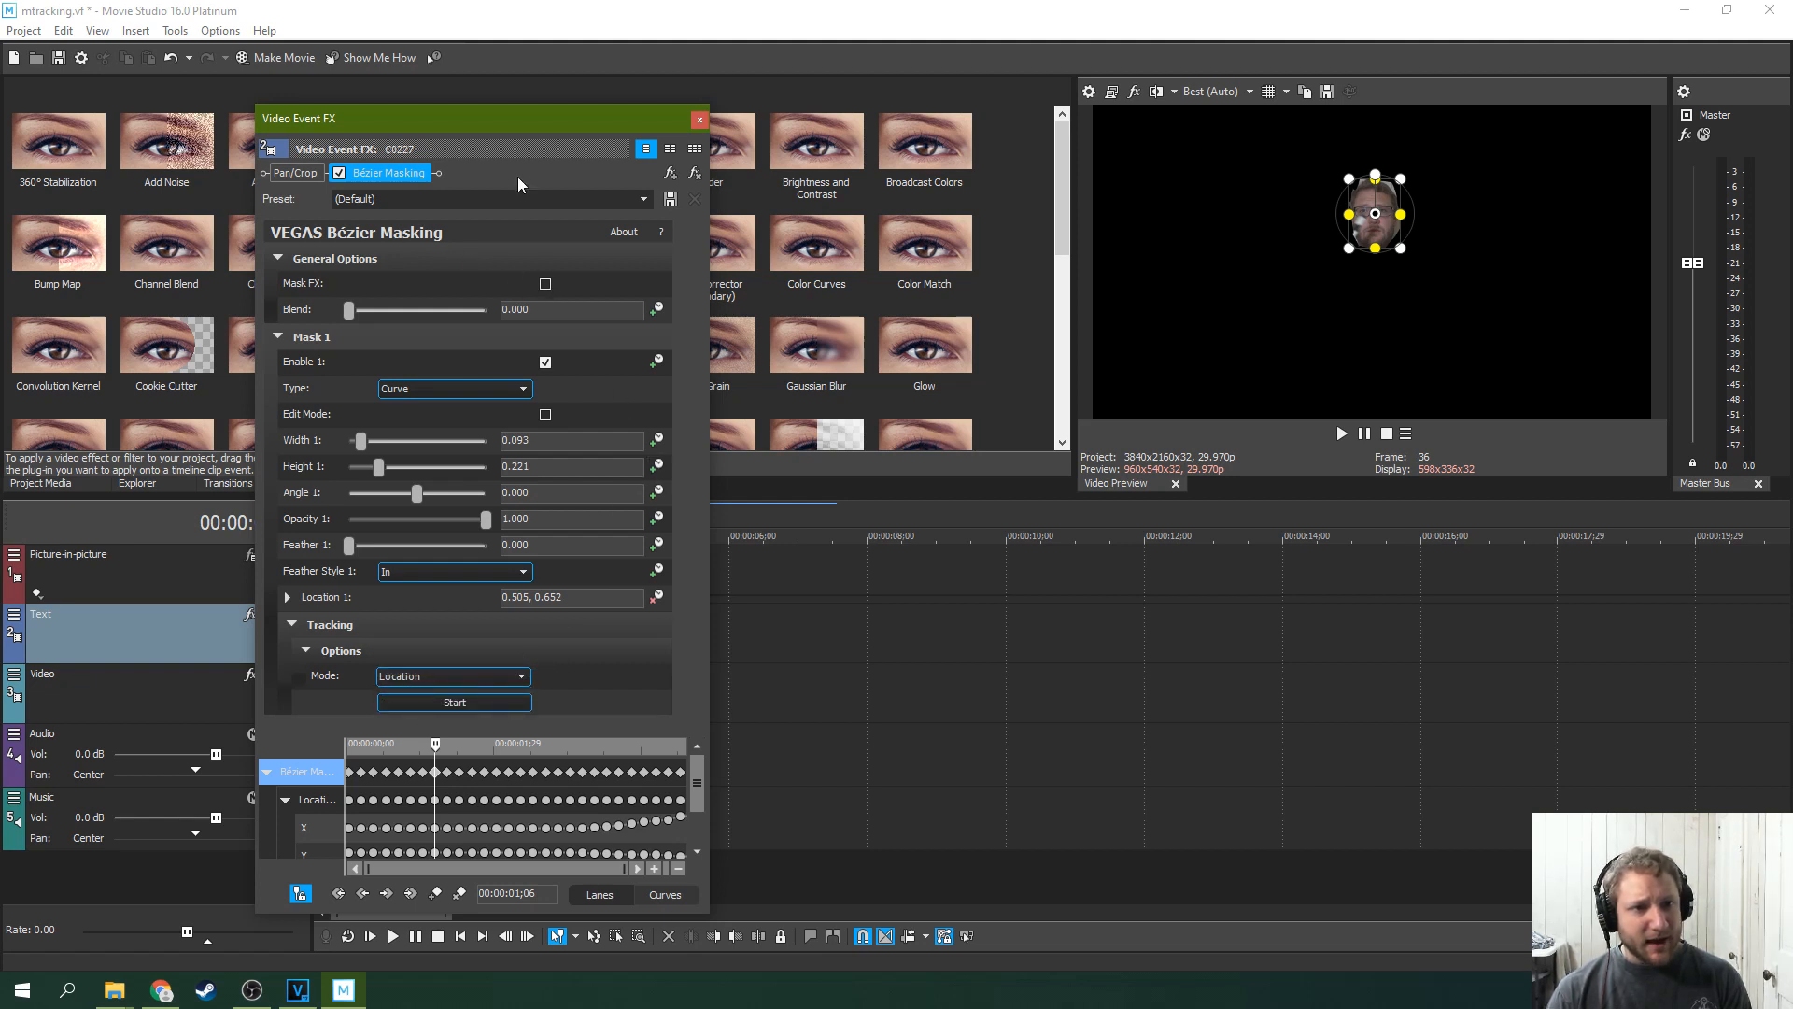
Add the Newsprint video effect and place it ahead of Bézier Masking in the chain
left_click_drag(480, 118, 411, 335)
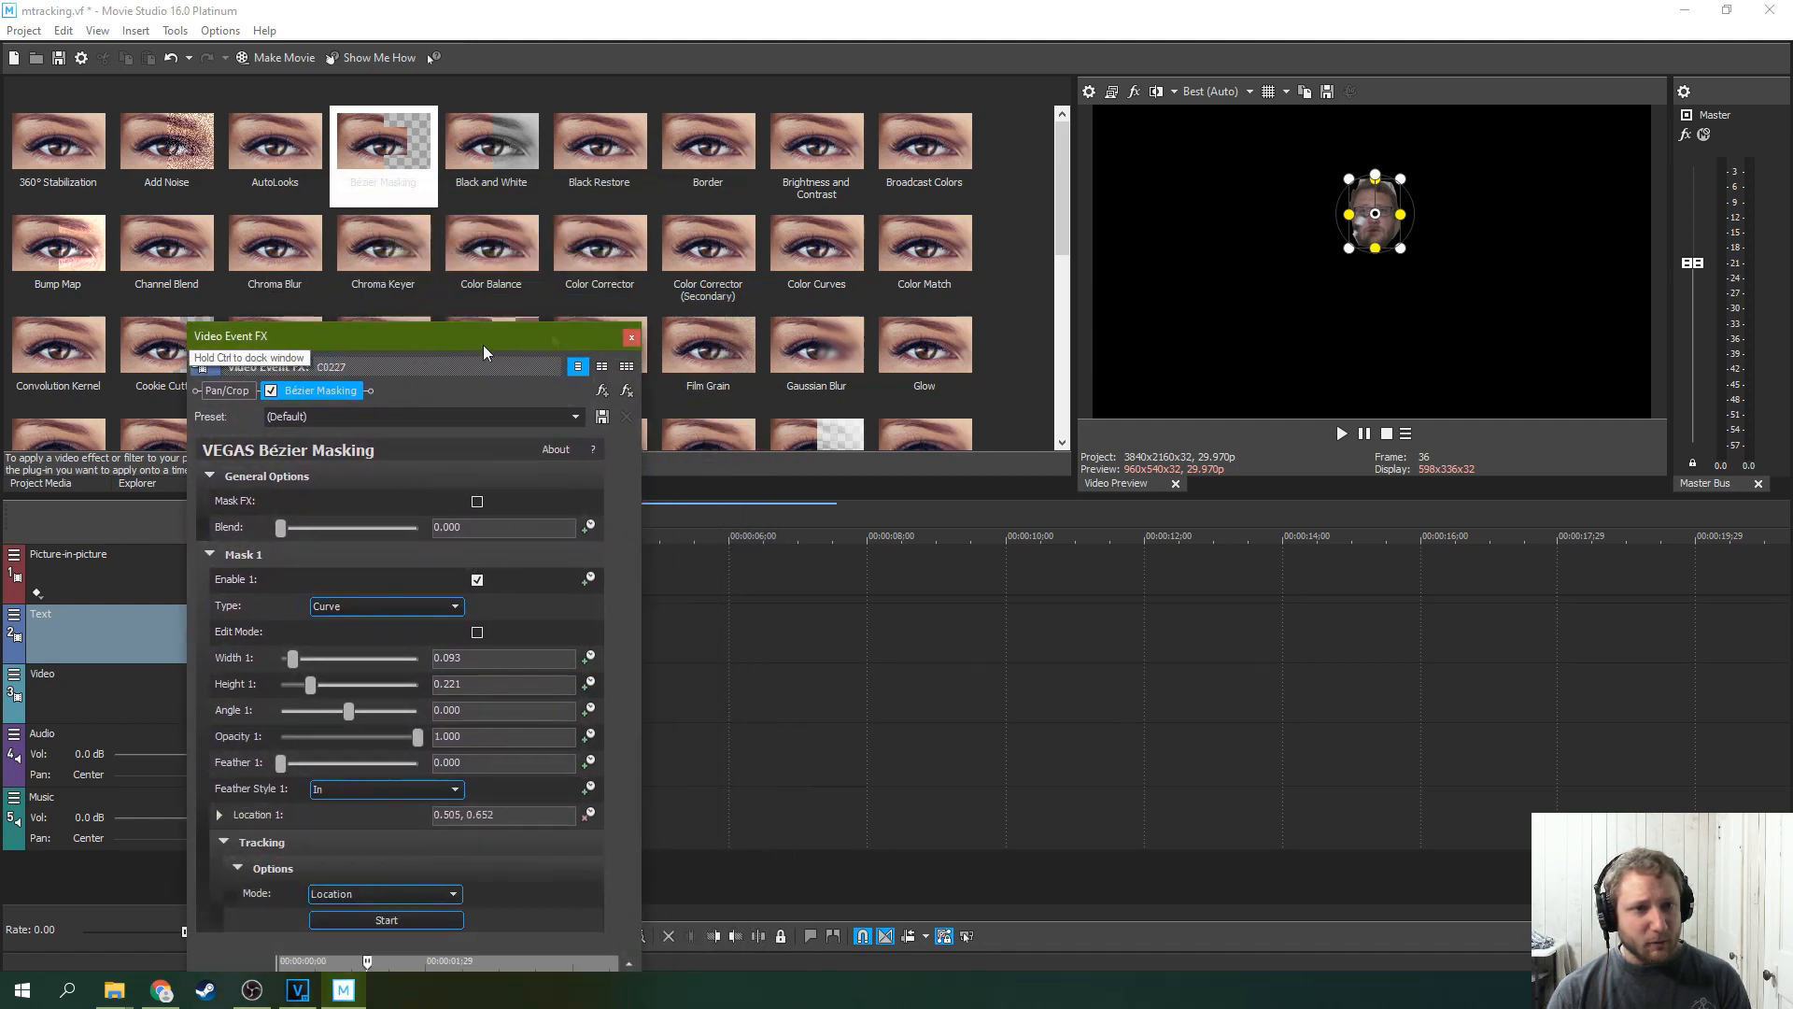
scroll("down", 3)
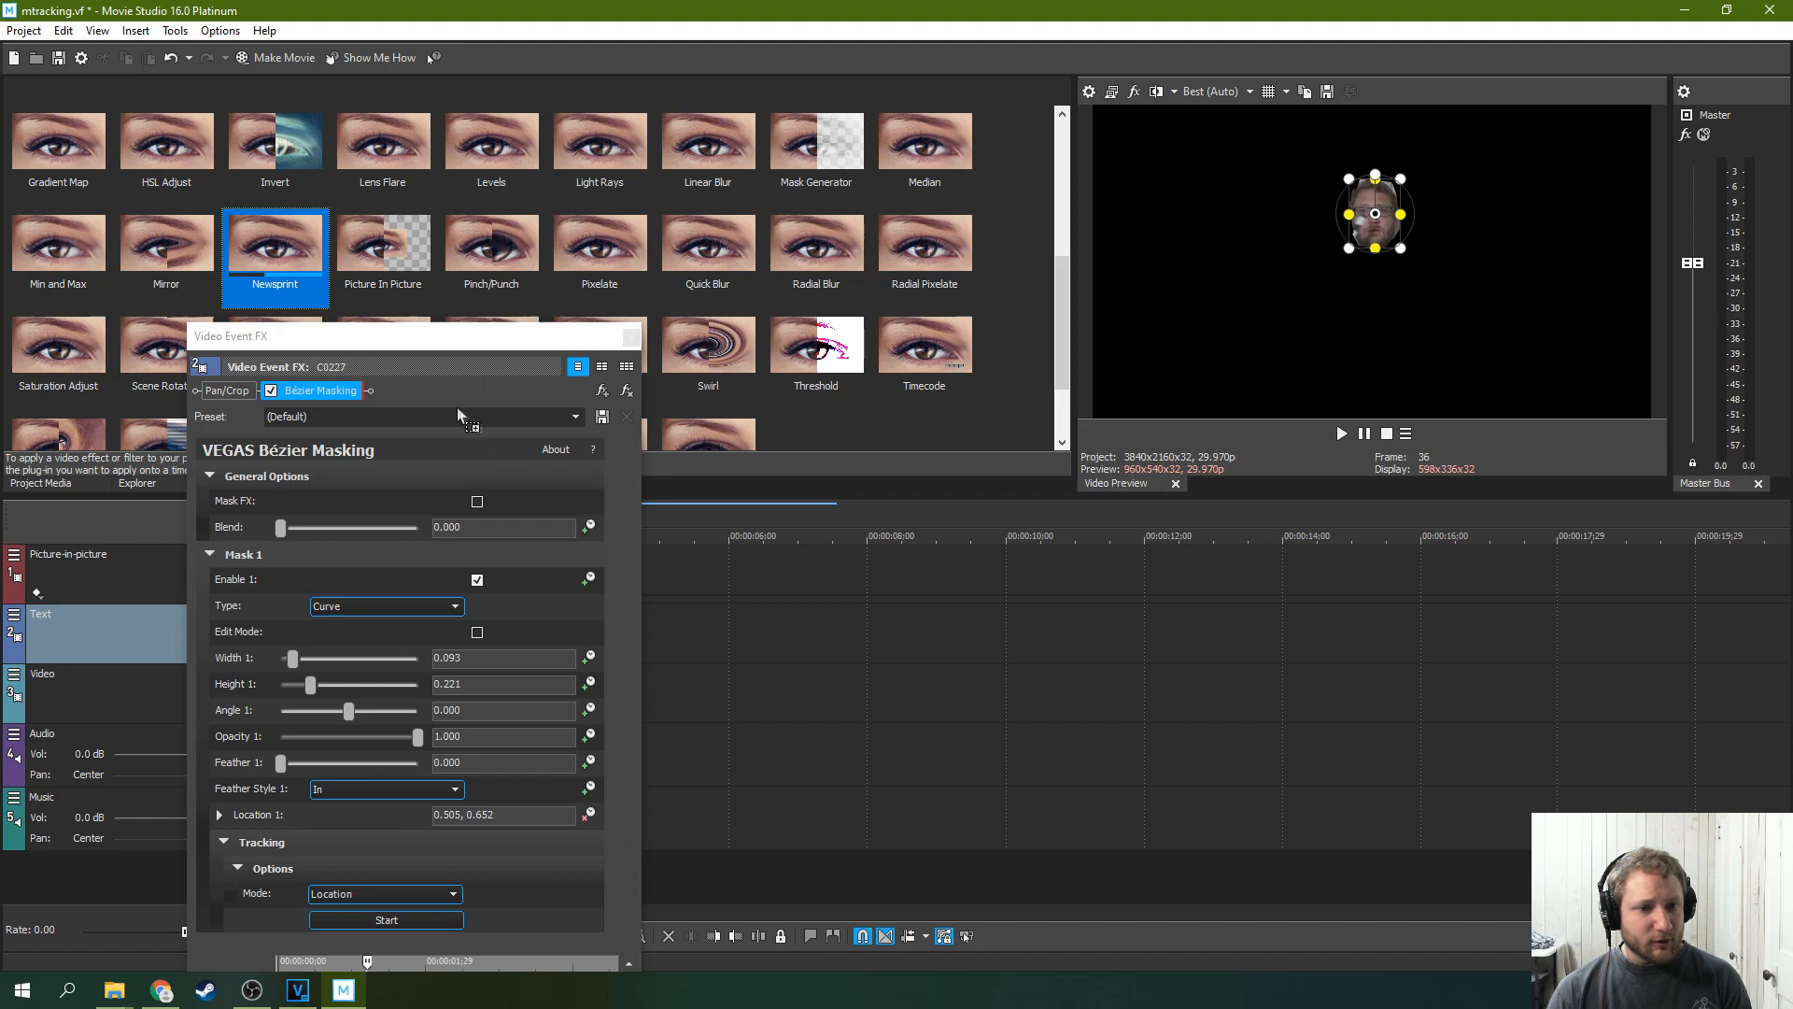
left_click(415, 391)
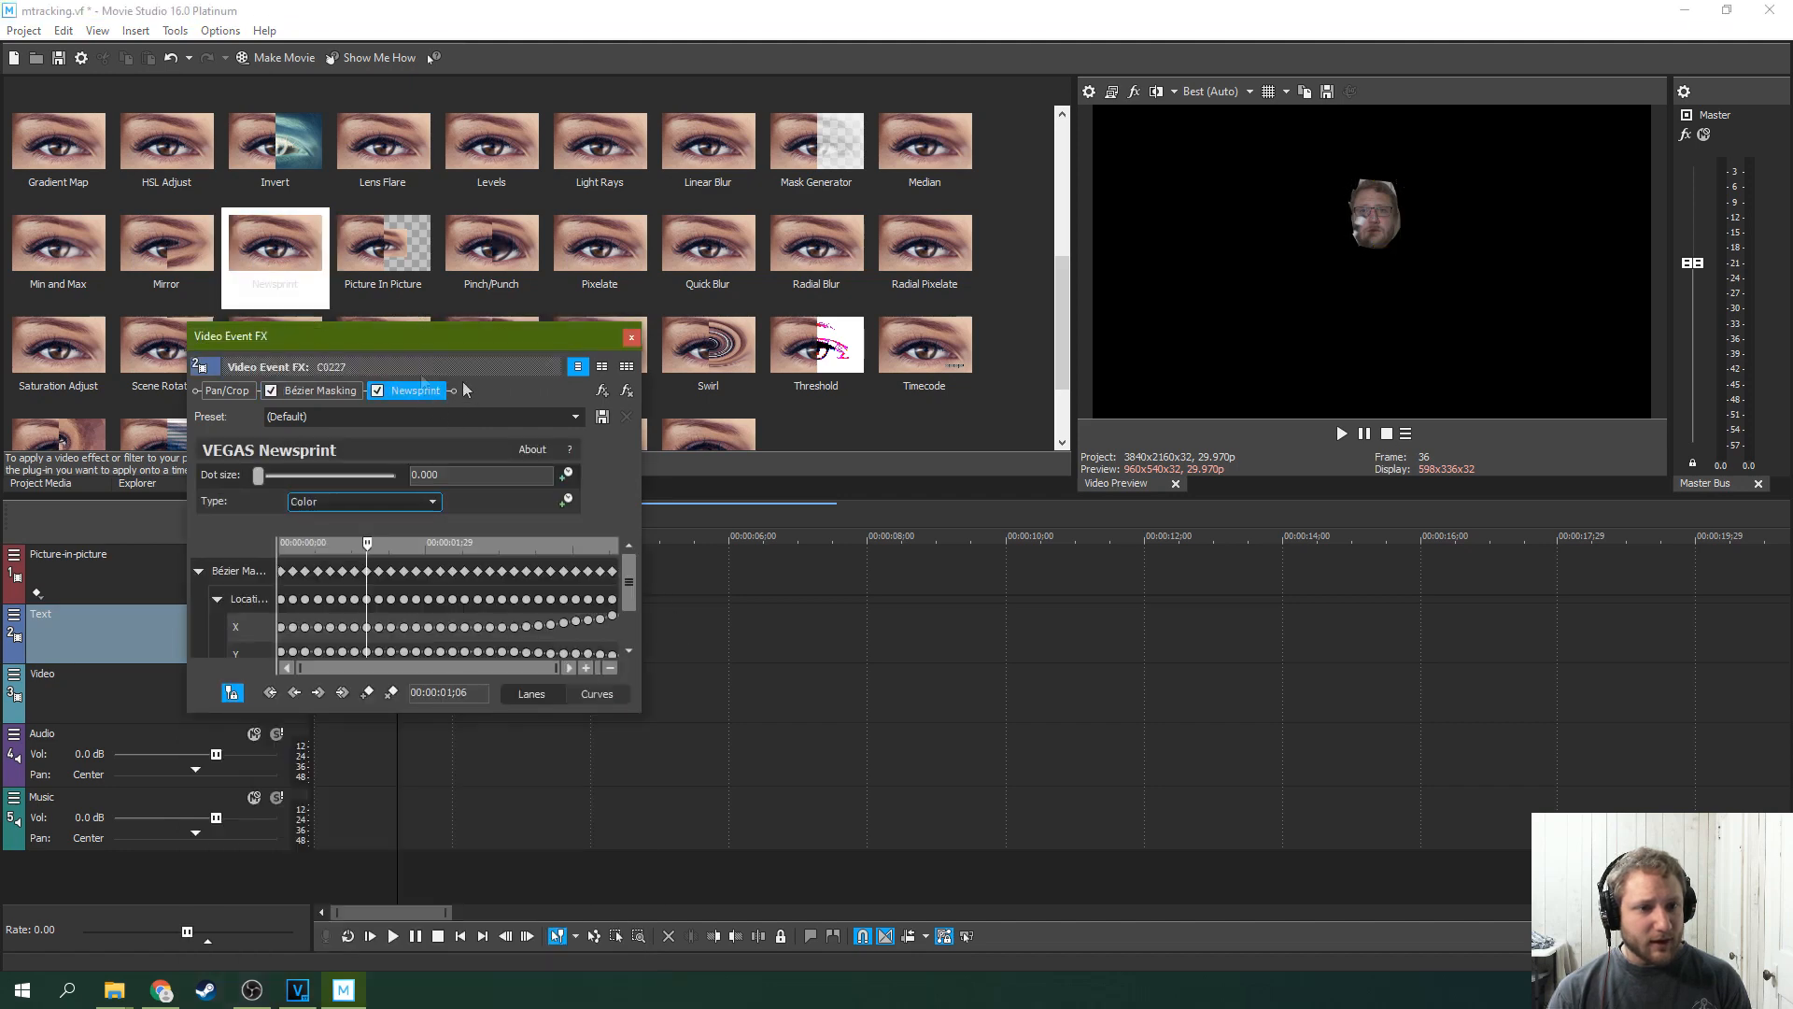
mouse_move(601, 390)
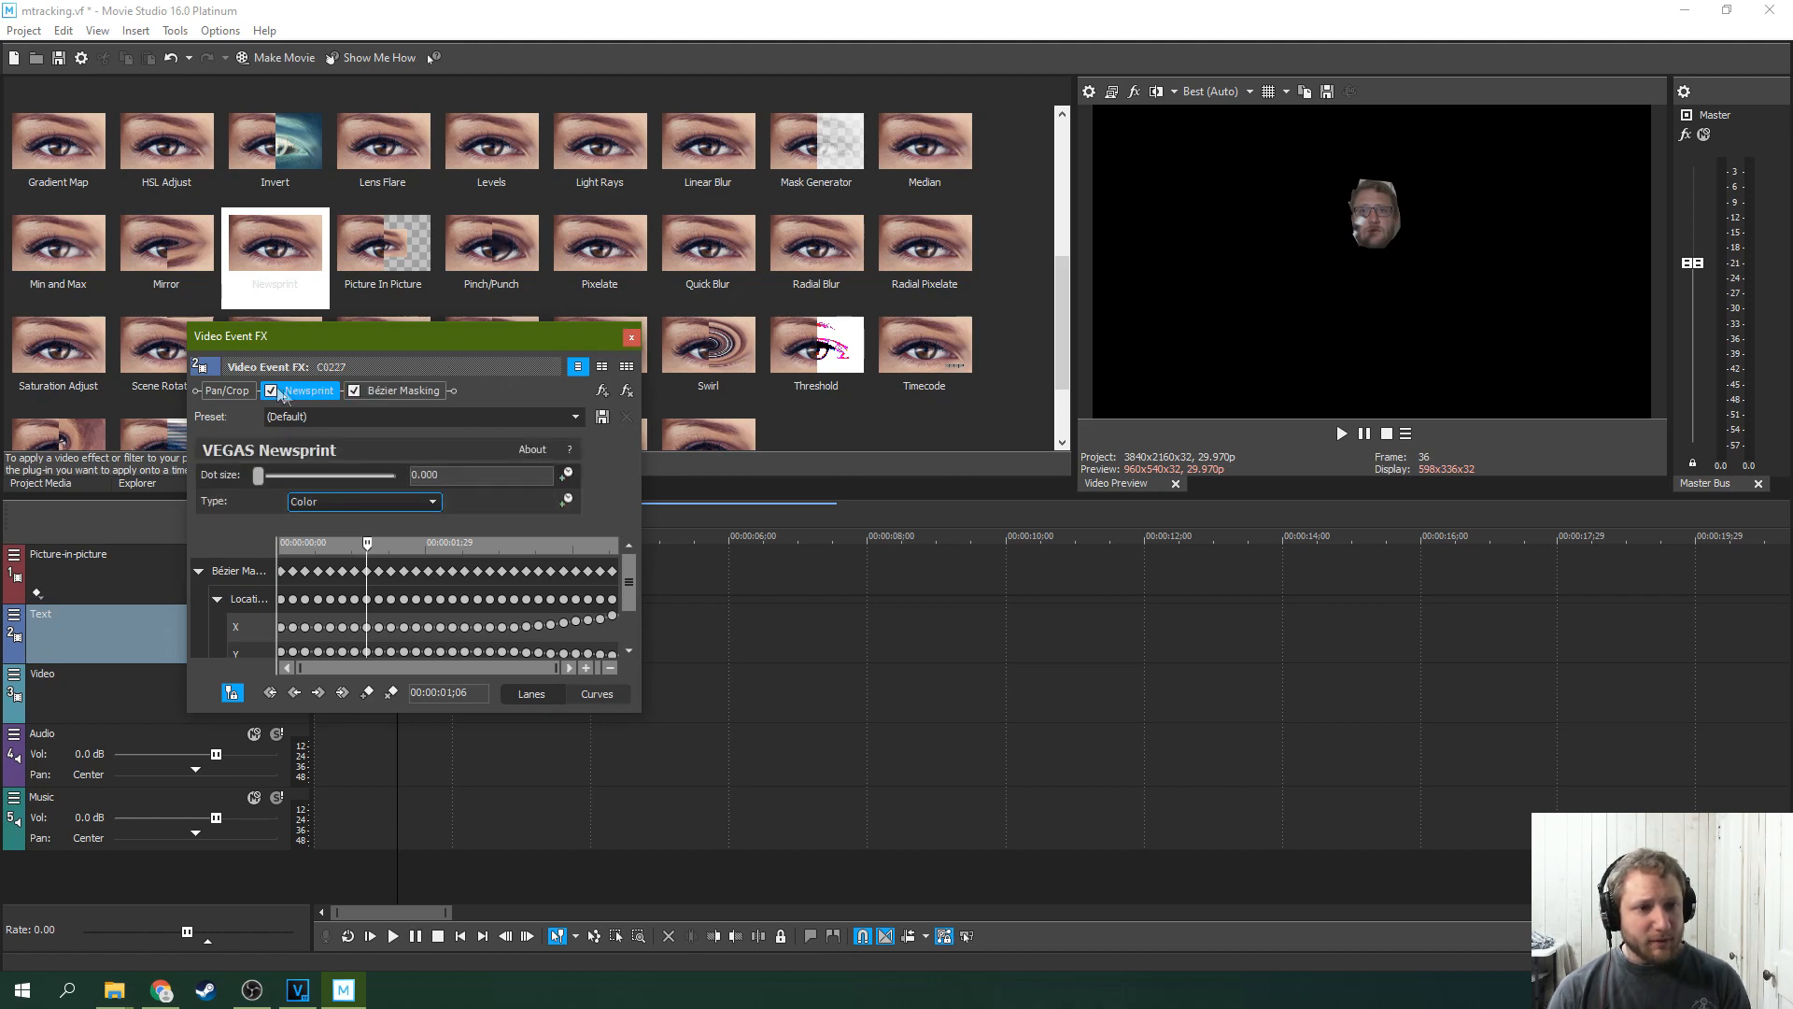
left_click_drag(412, 335, 524, 332)
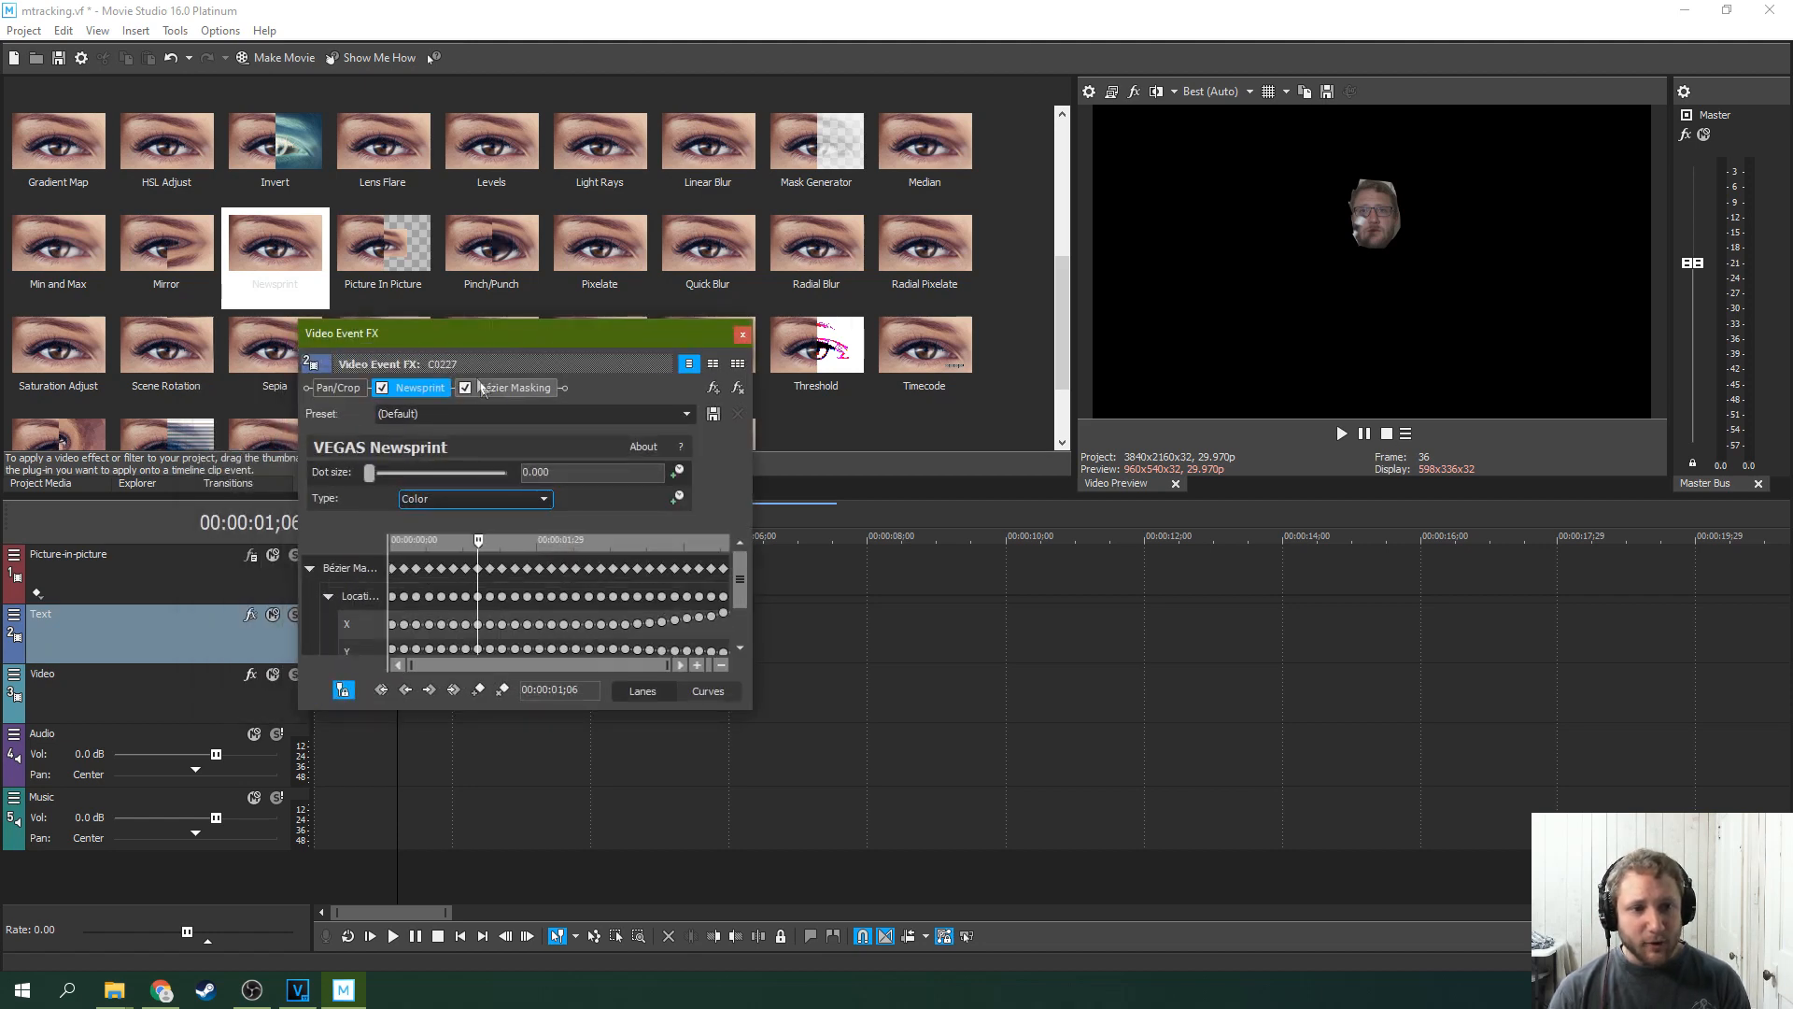
Turn on Mask FX in Bézier Masking and set the Newsprint dot size to 0.150
left_click(512, 387)
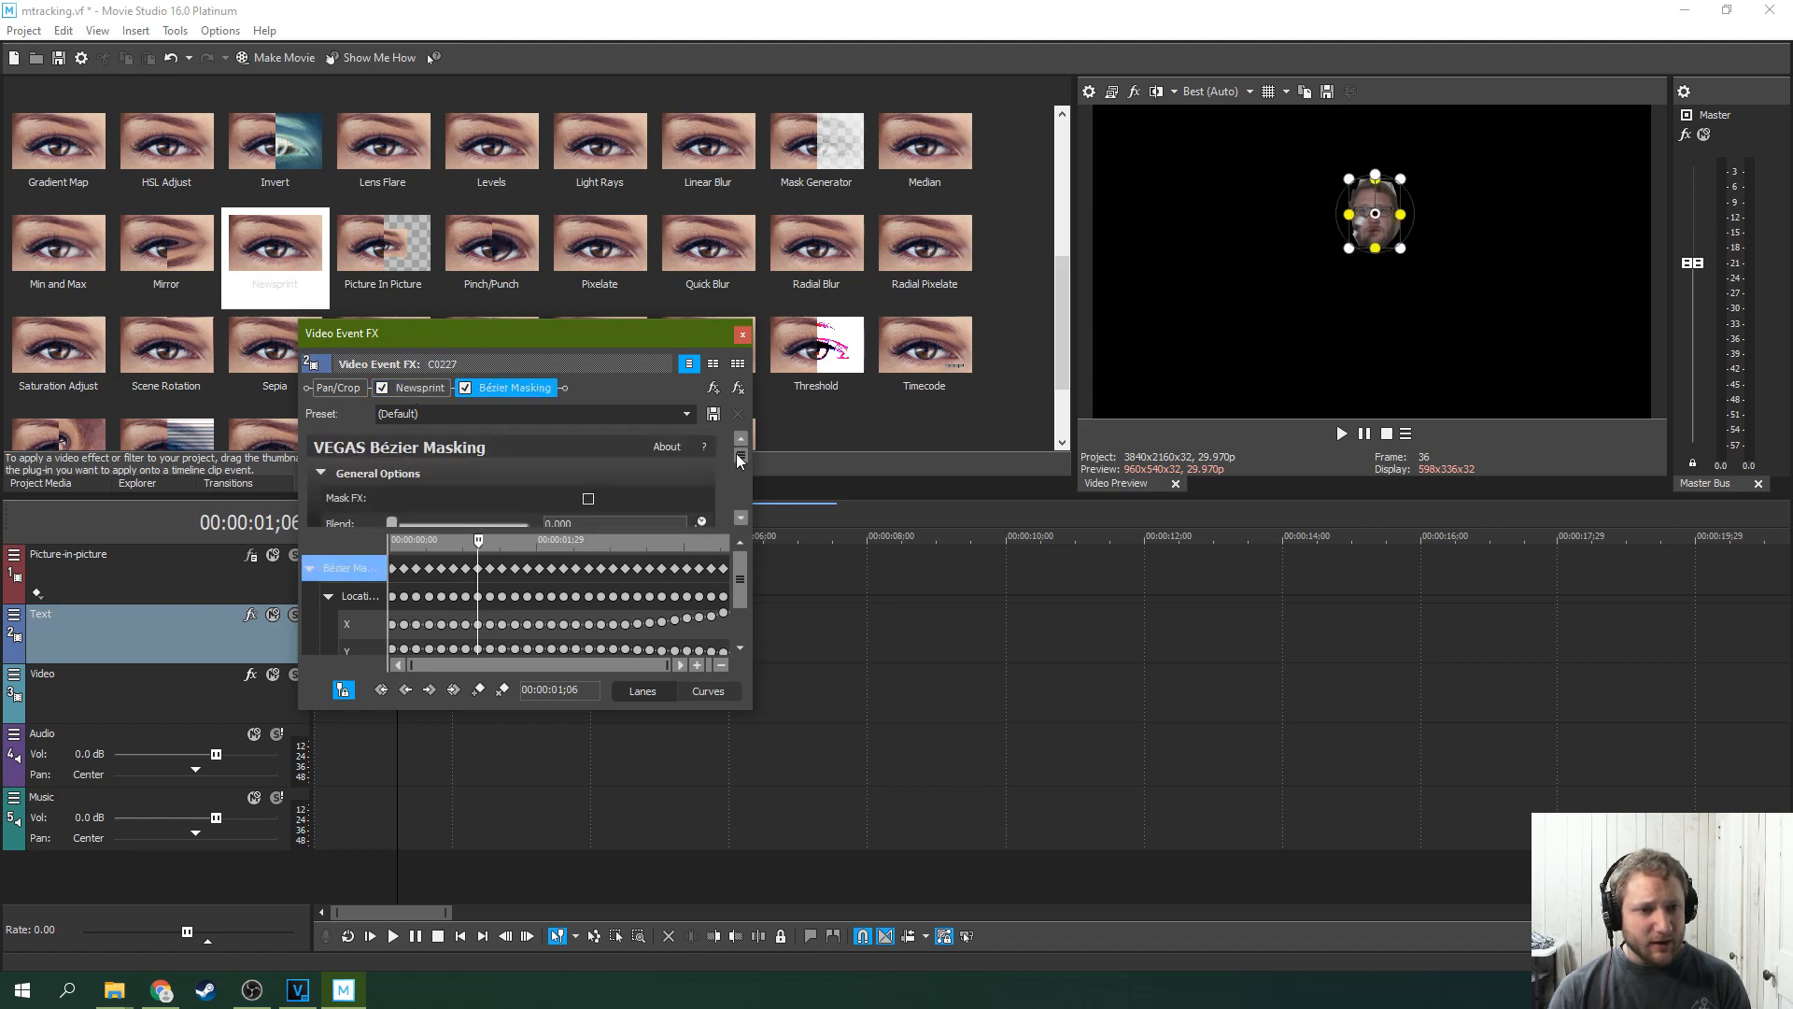
left_click(588, 499)
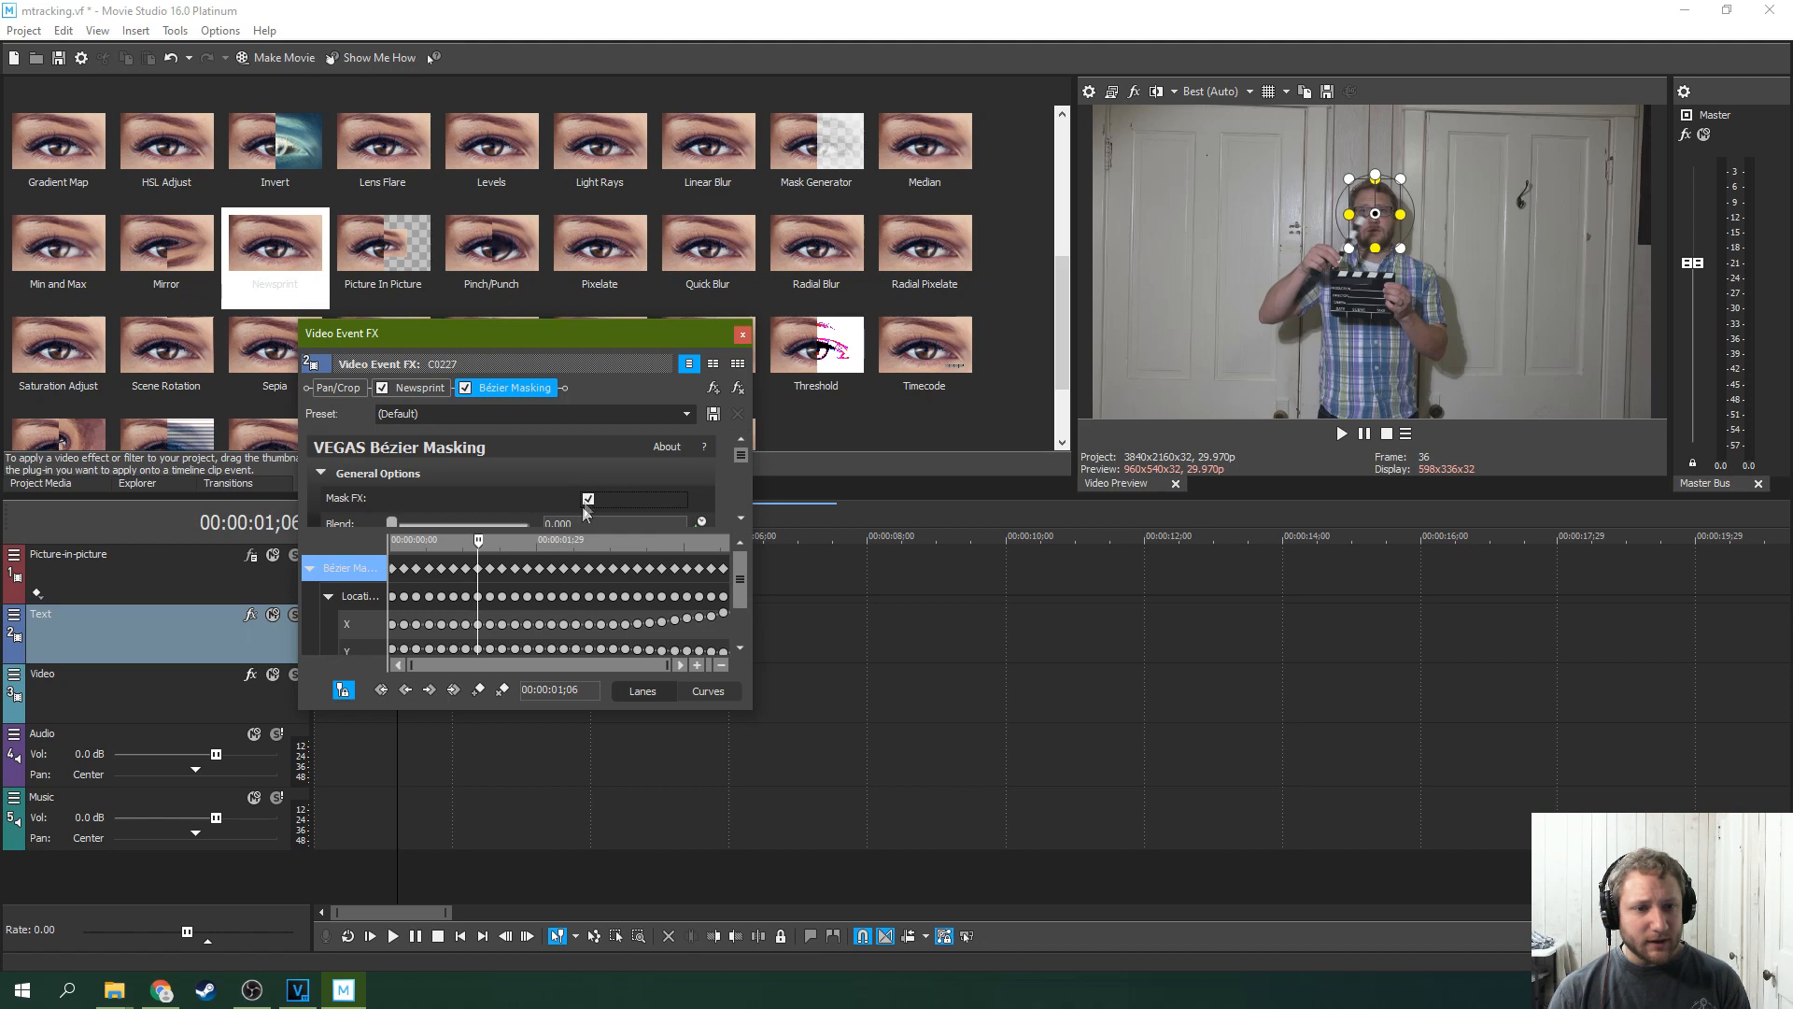
left_click(422, 388)
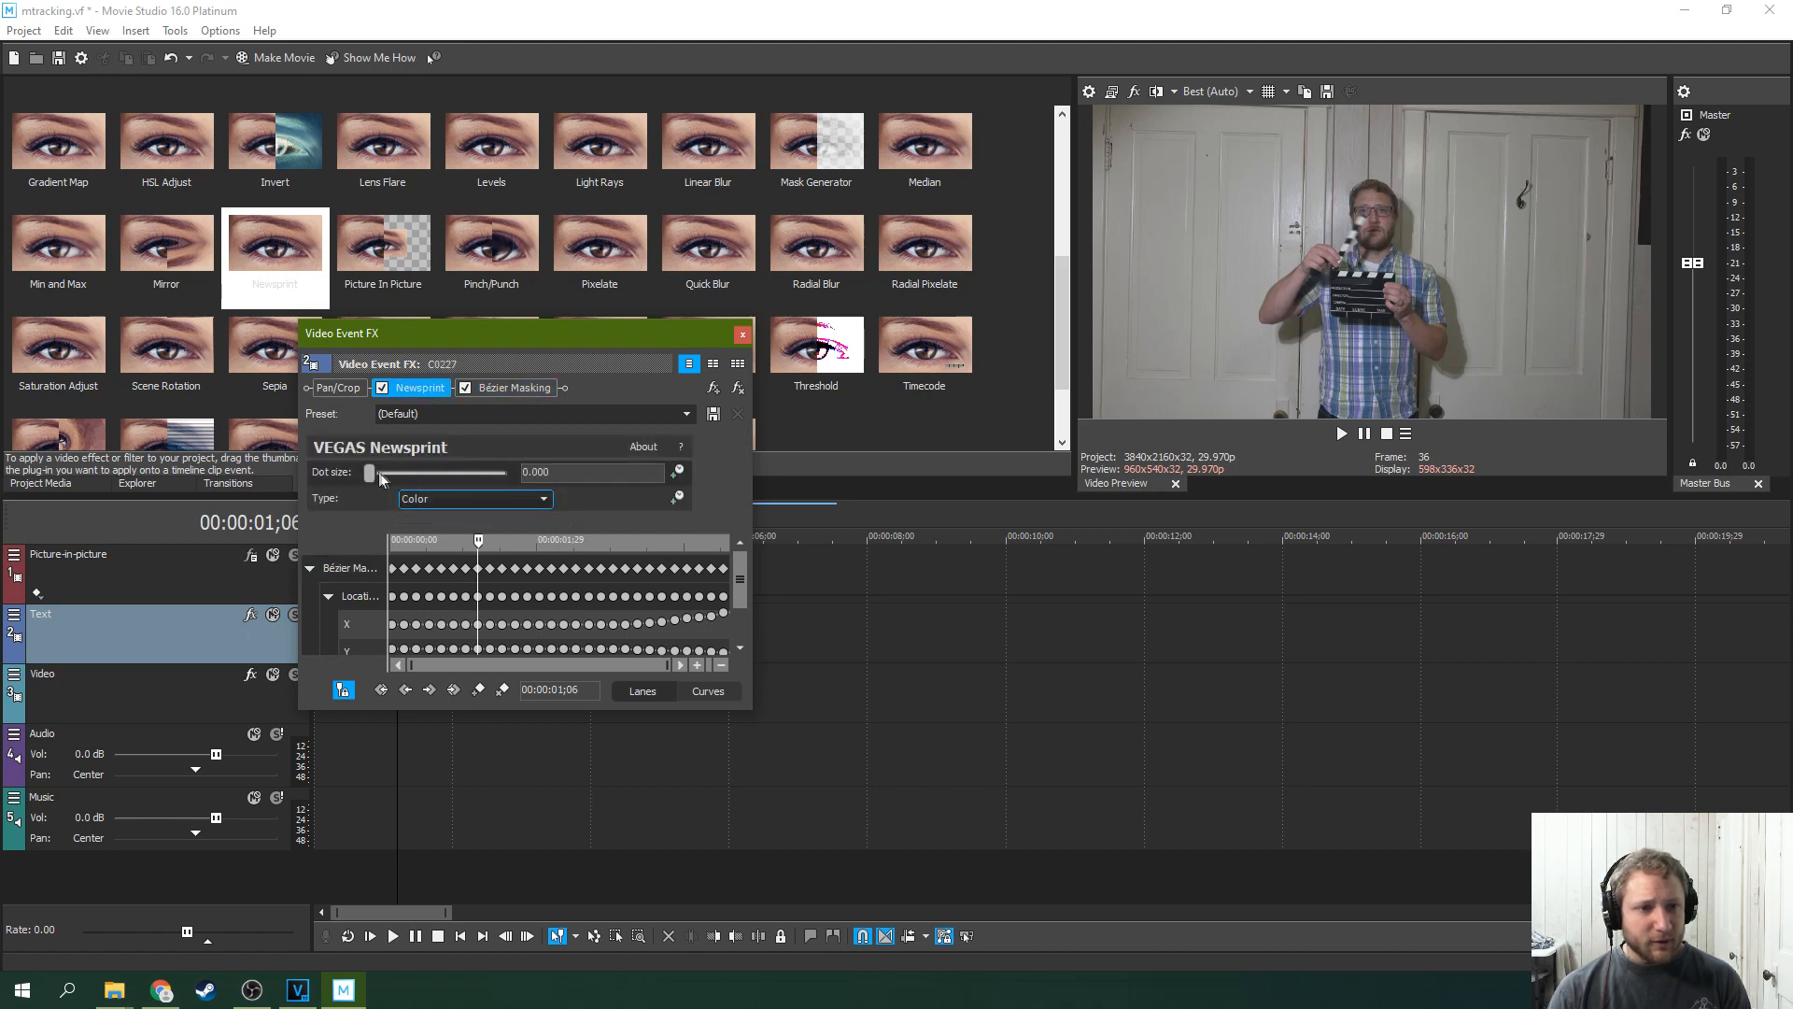
left_click_drag(369, 473, 406, 472)
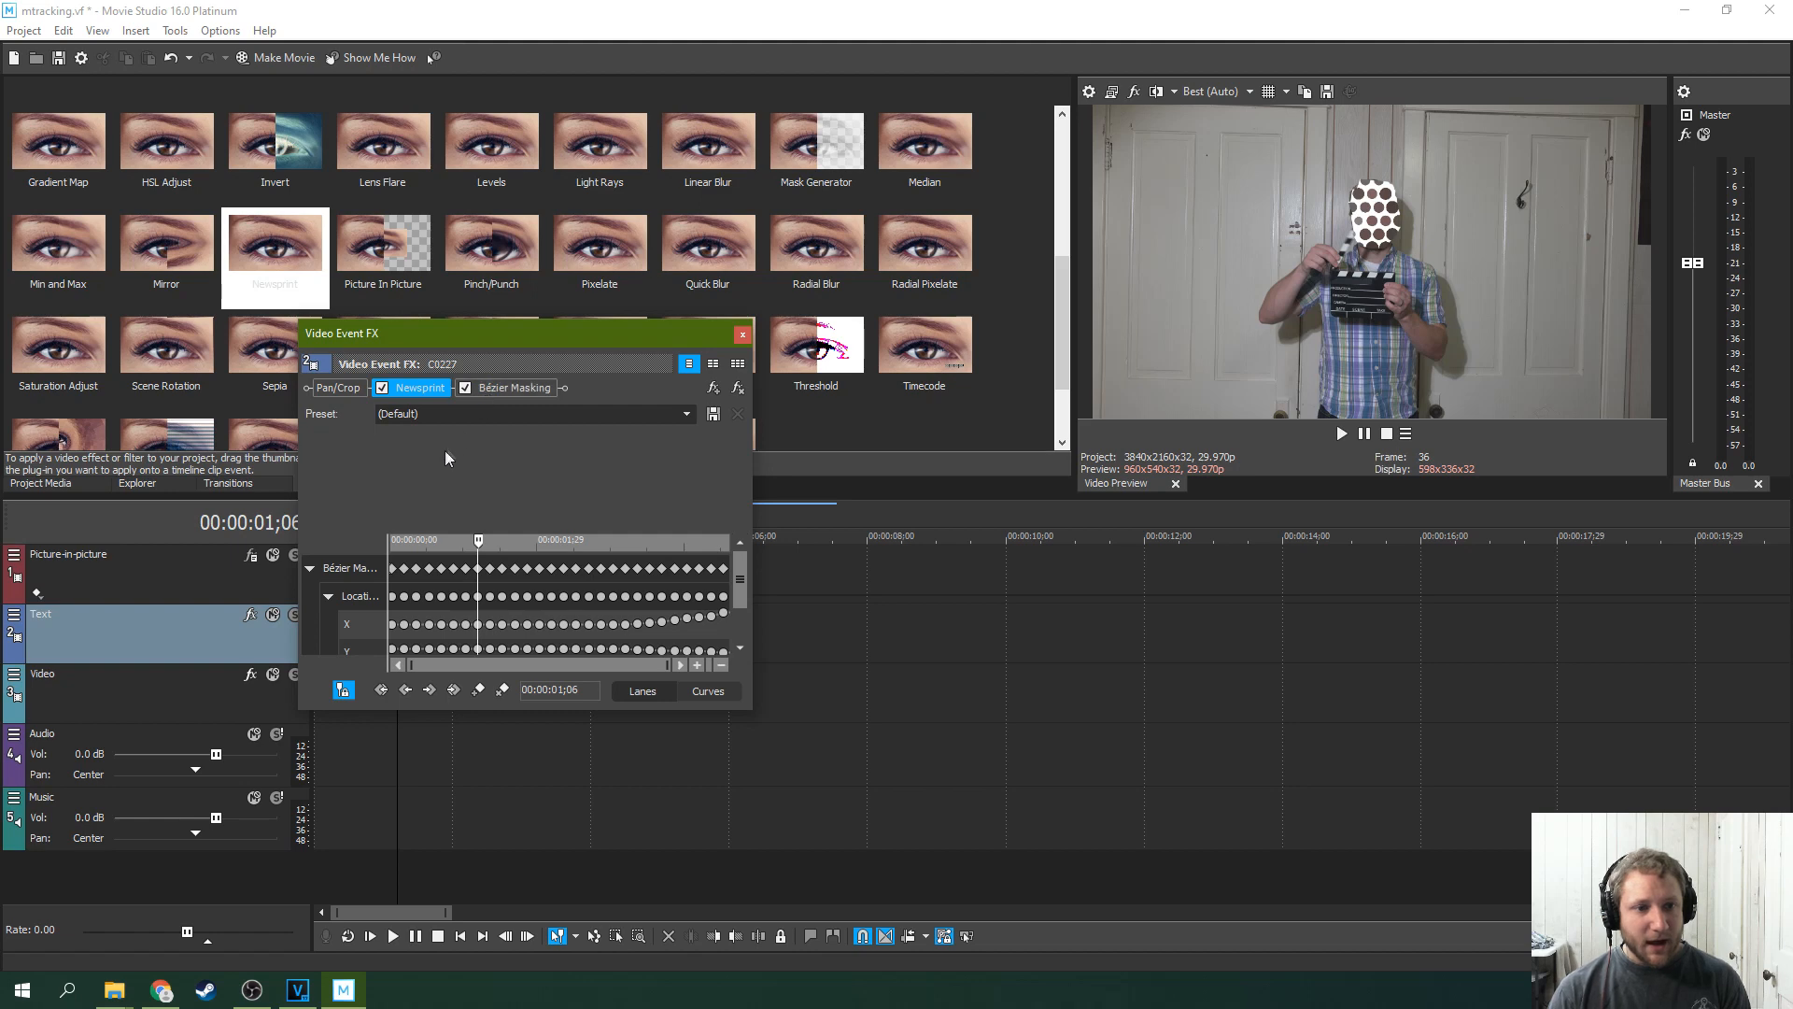
left_click(514, 388)
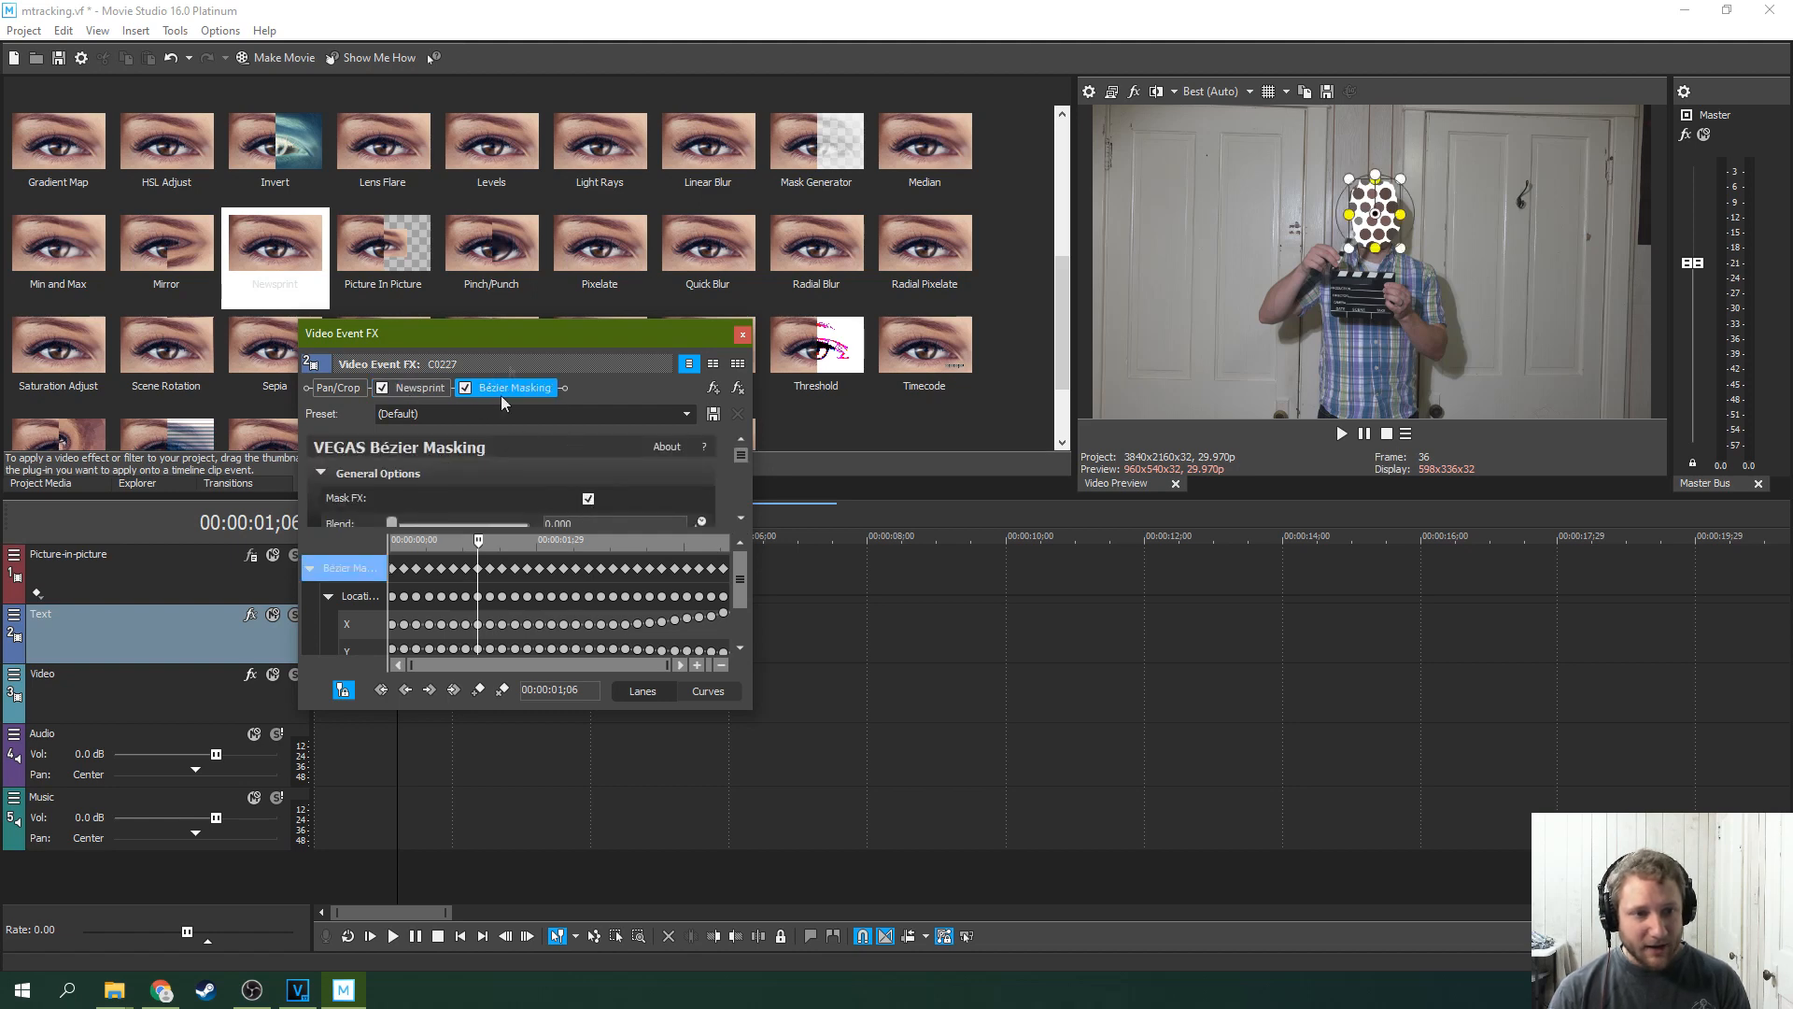
left_click(587, 499)
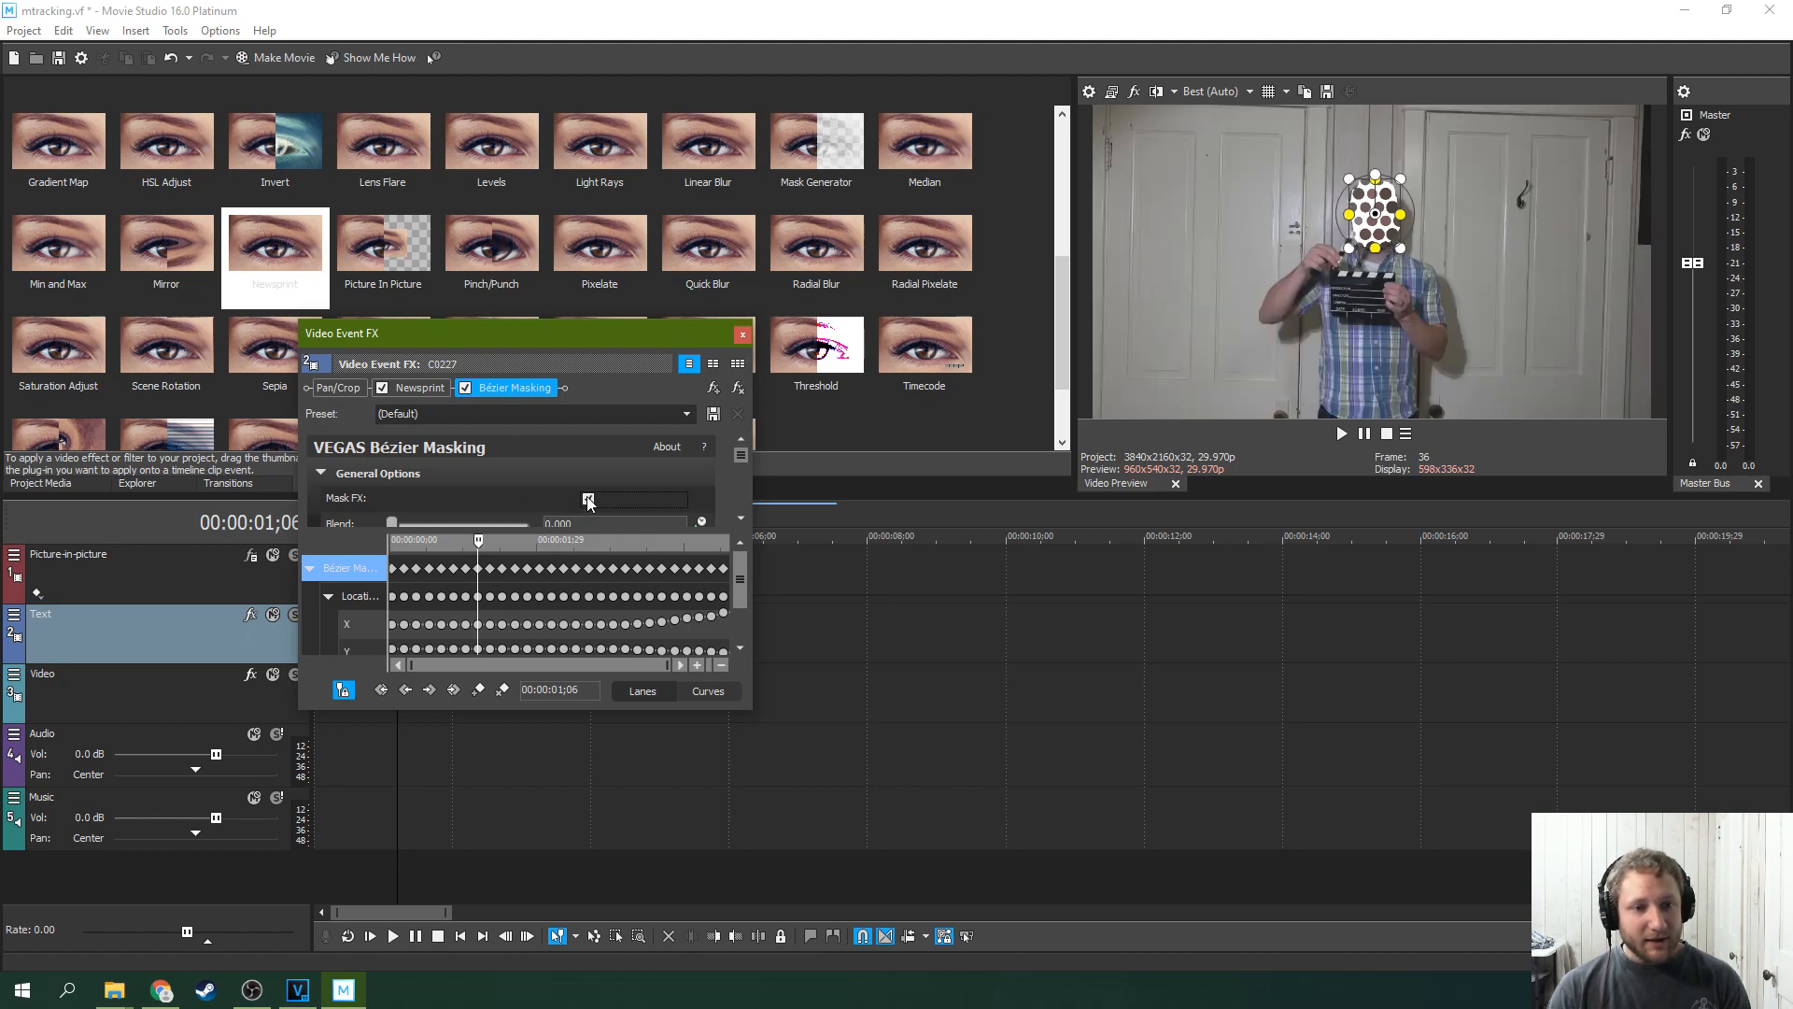
left_click(587, 499)
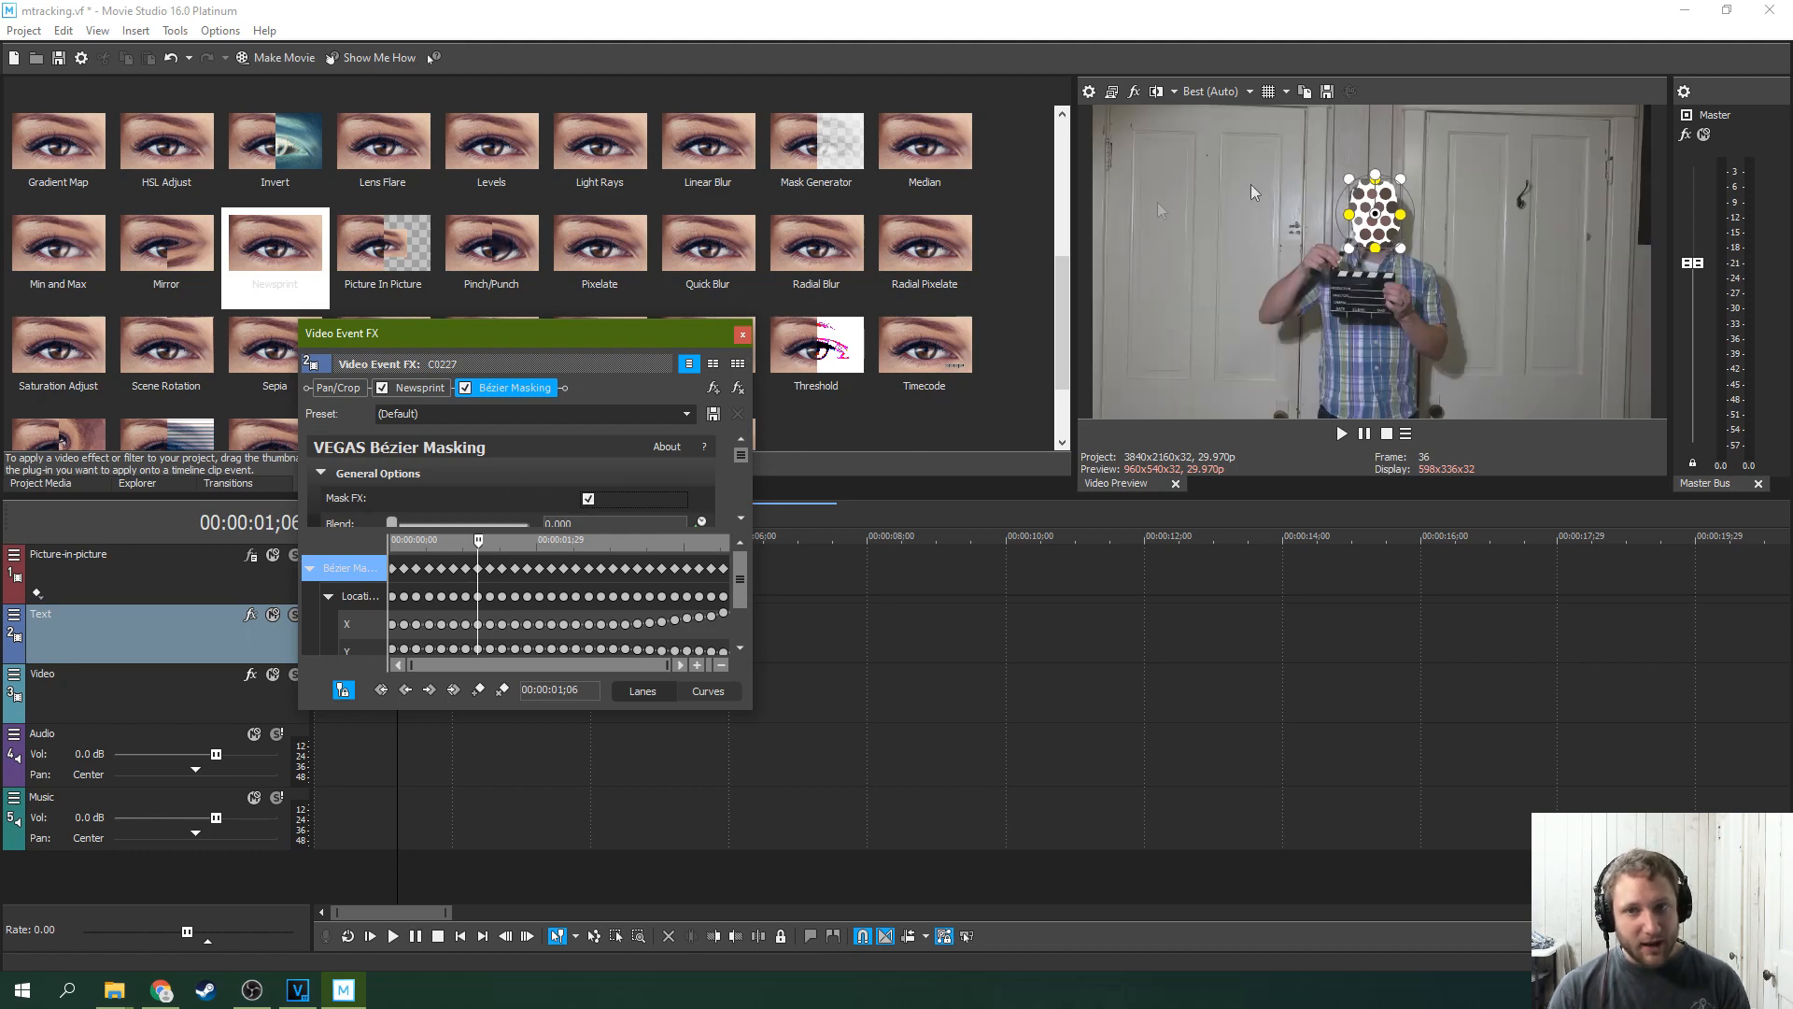
left_click(421, 387)
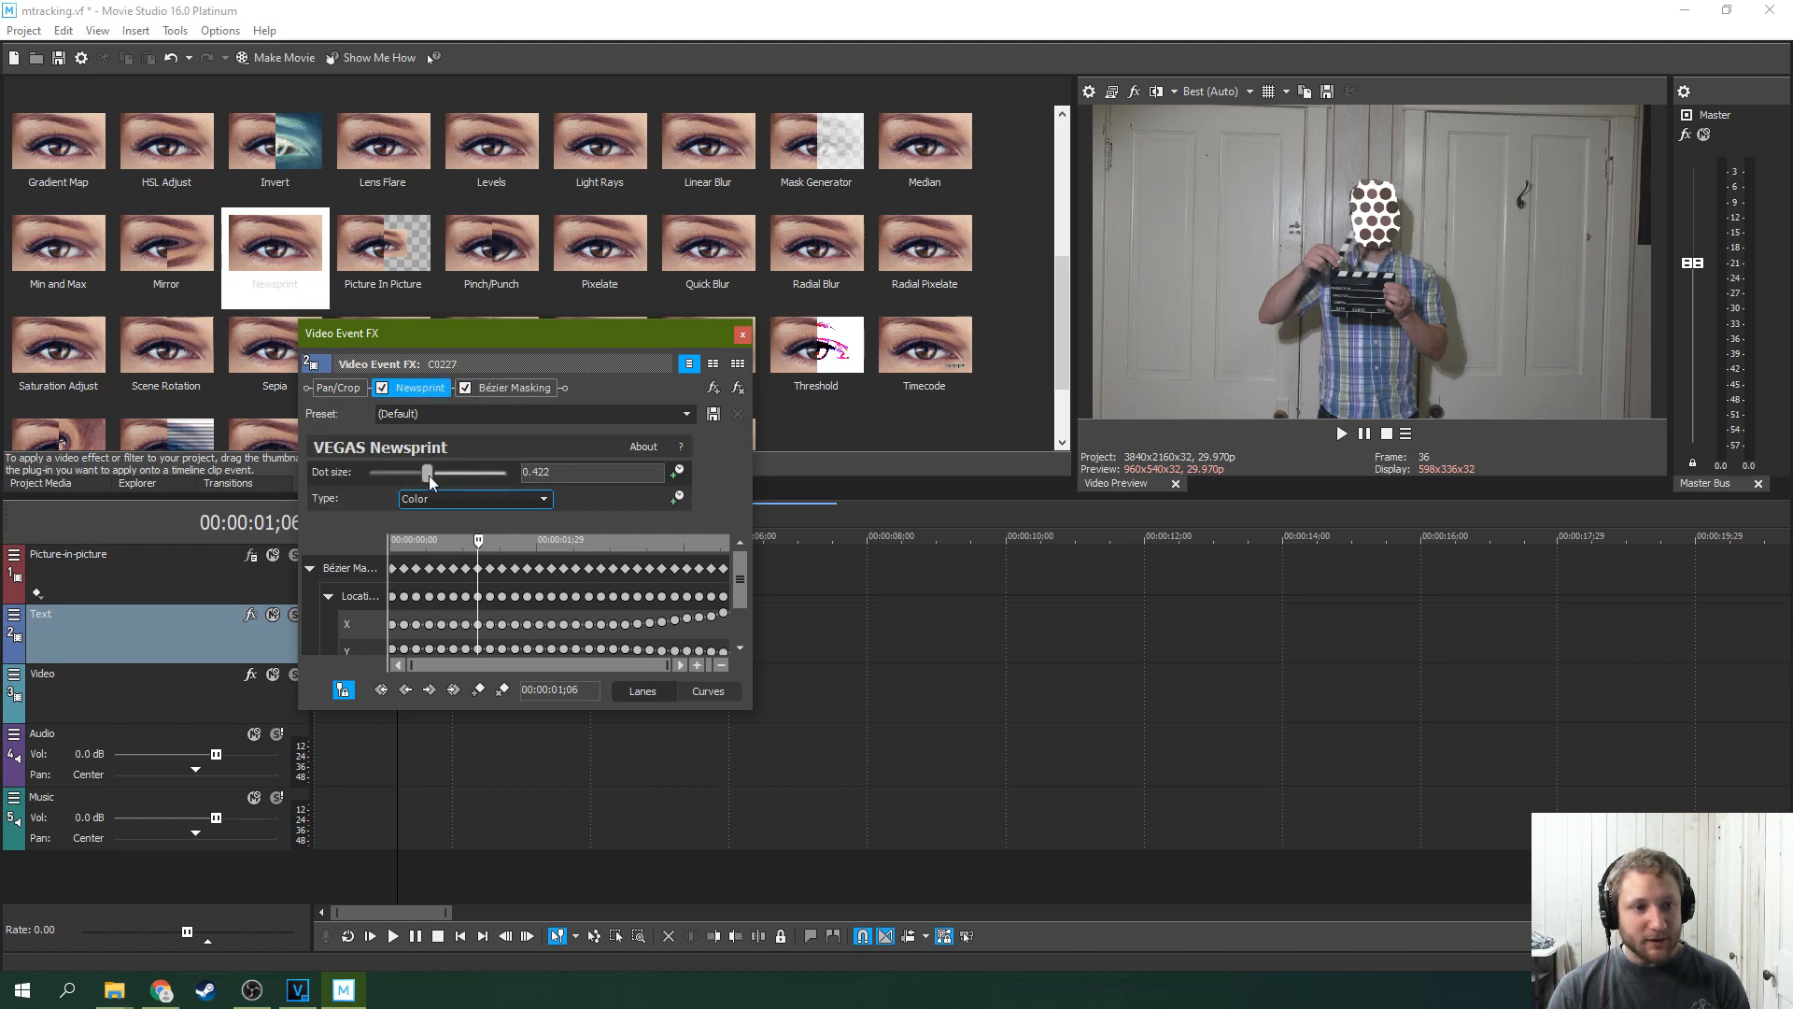
left_click_drag(429, 472, 392, 473)
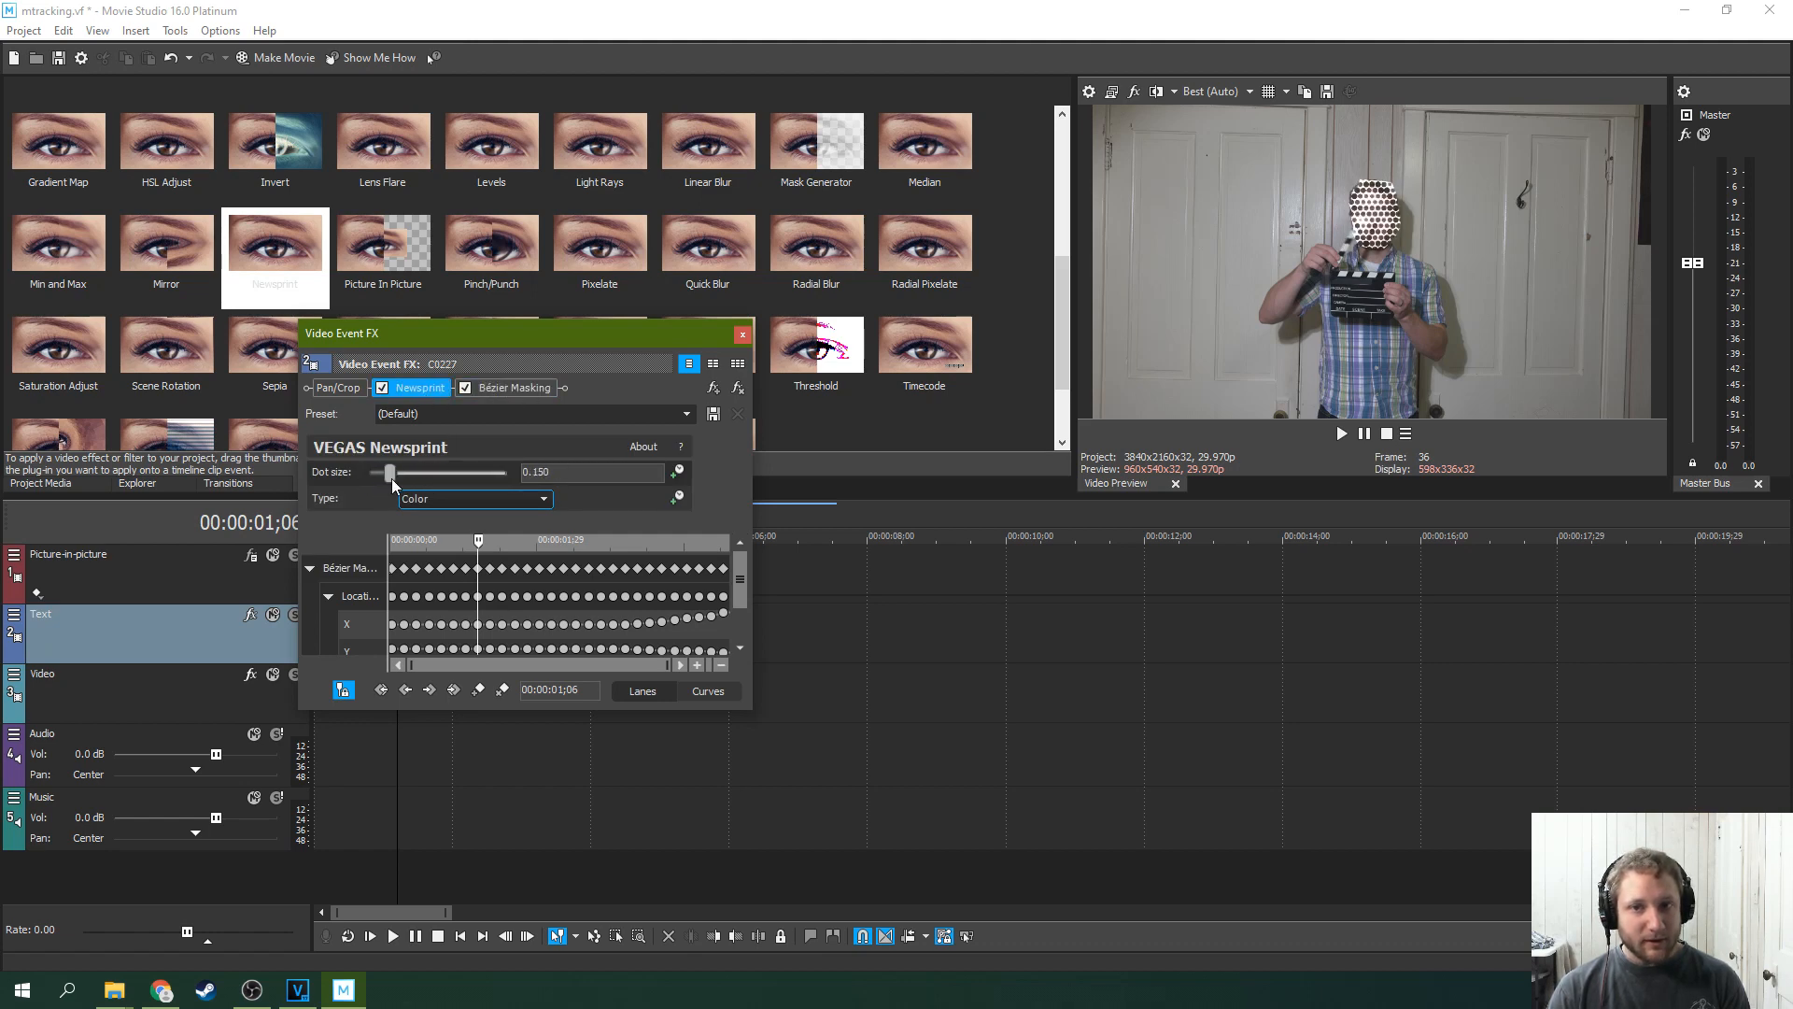
left_click(743, 334)
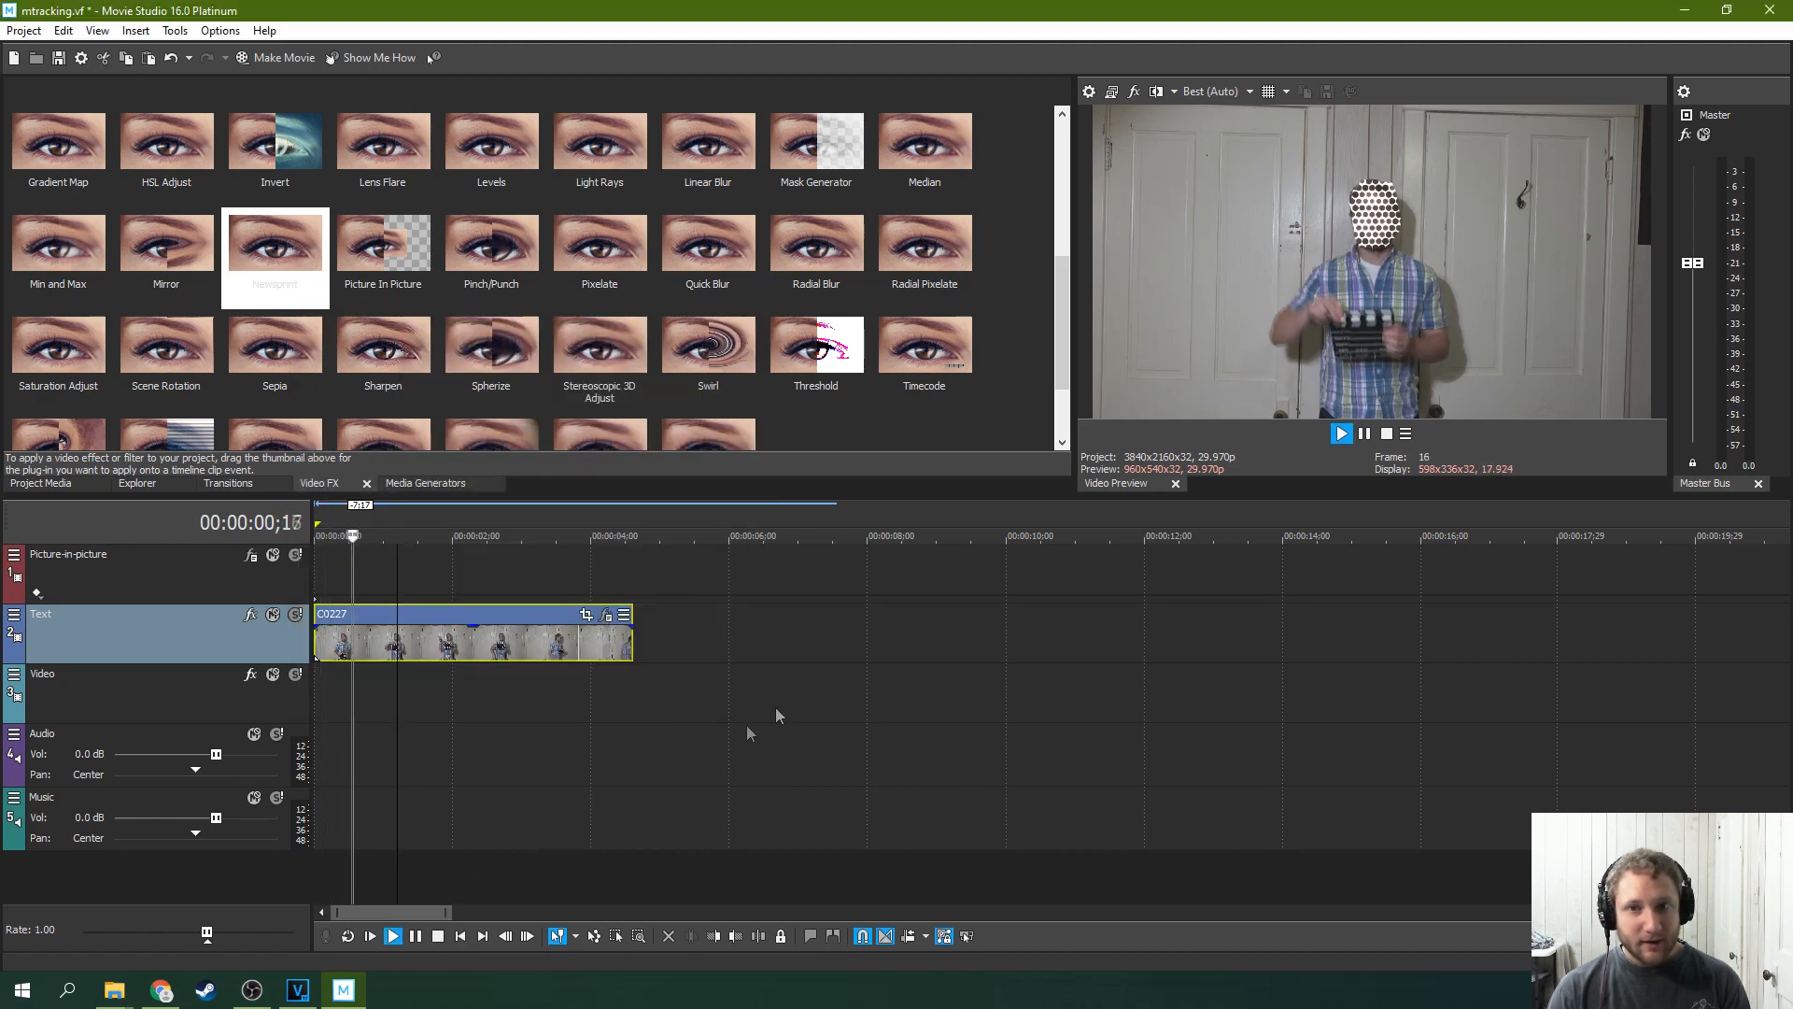
Play, then pause the preview to check the Newsprint dots follow the moving head
left_click(1342, 433)
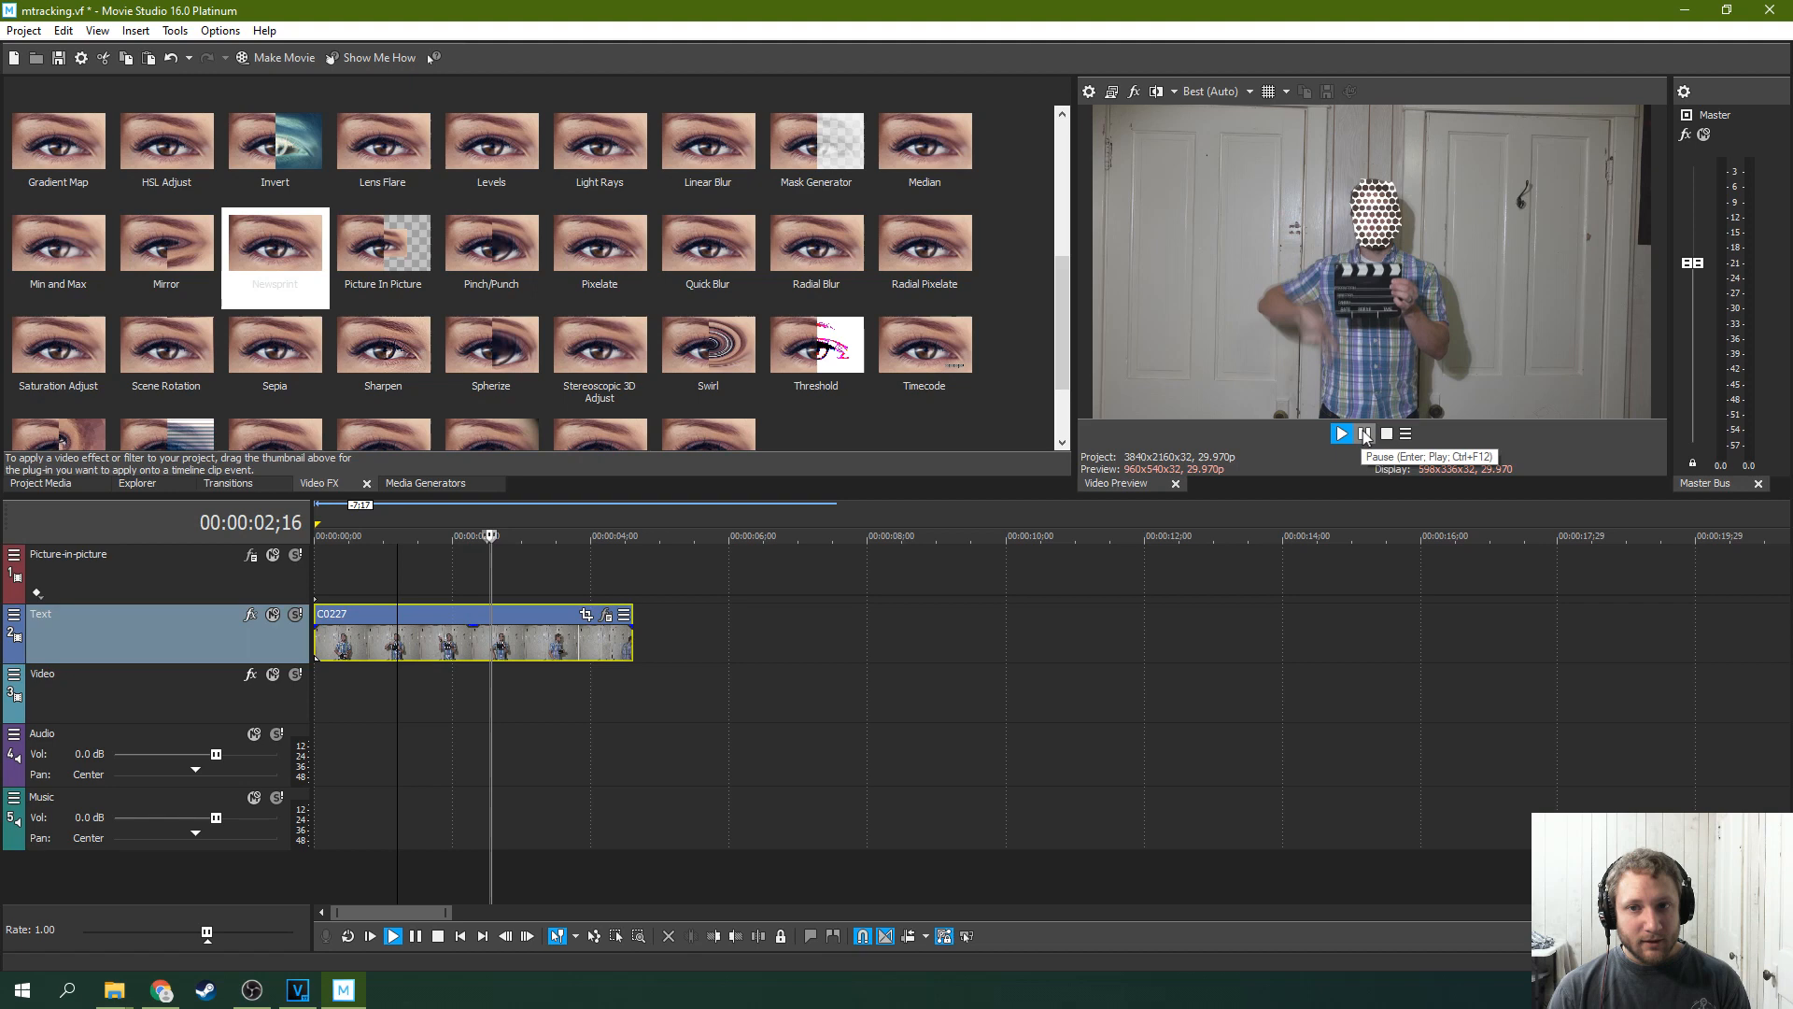
left_click(1341, 434)
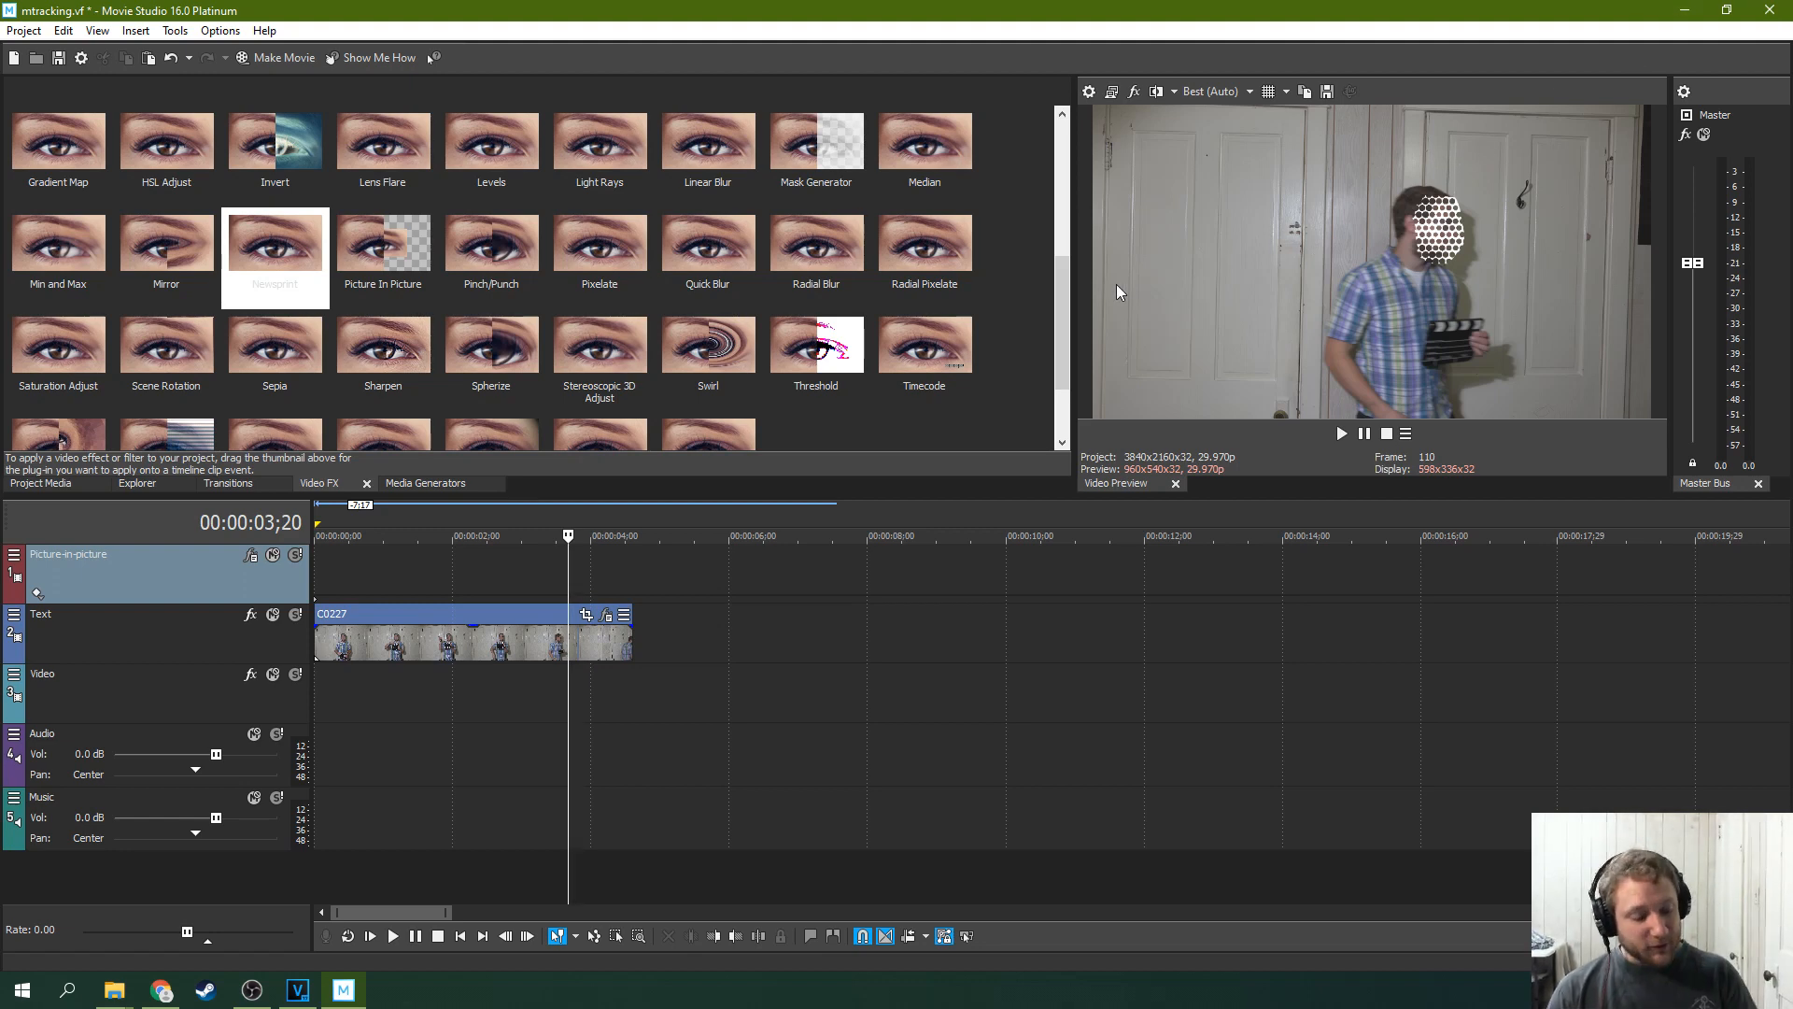
mouse_move(1117, 316)
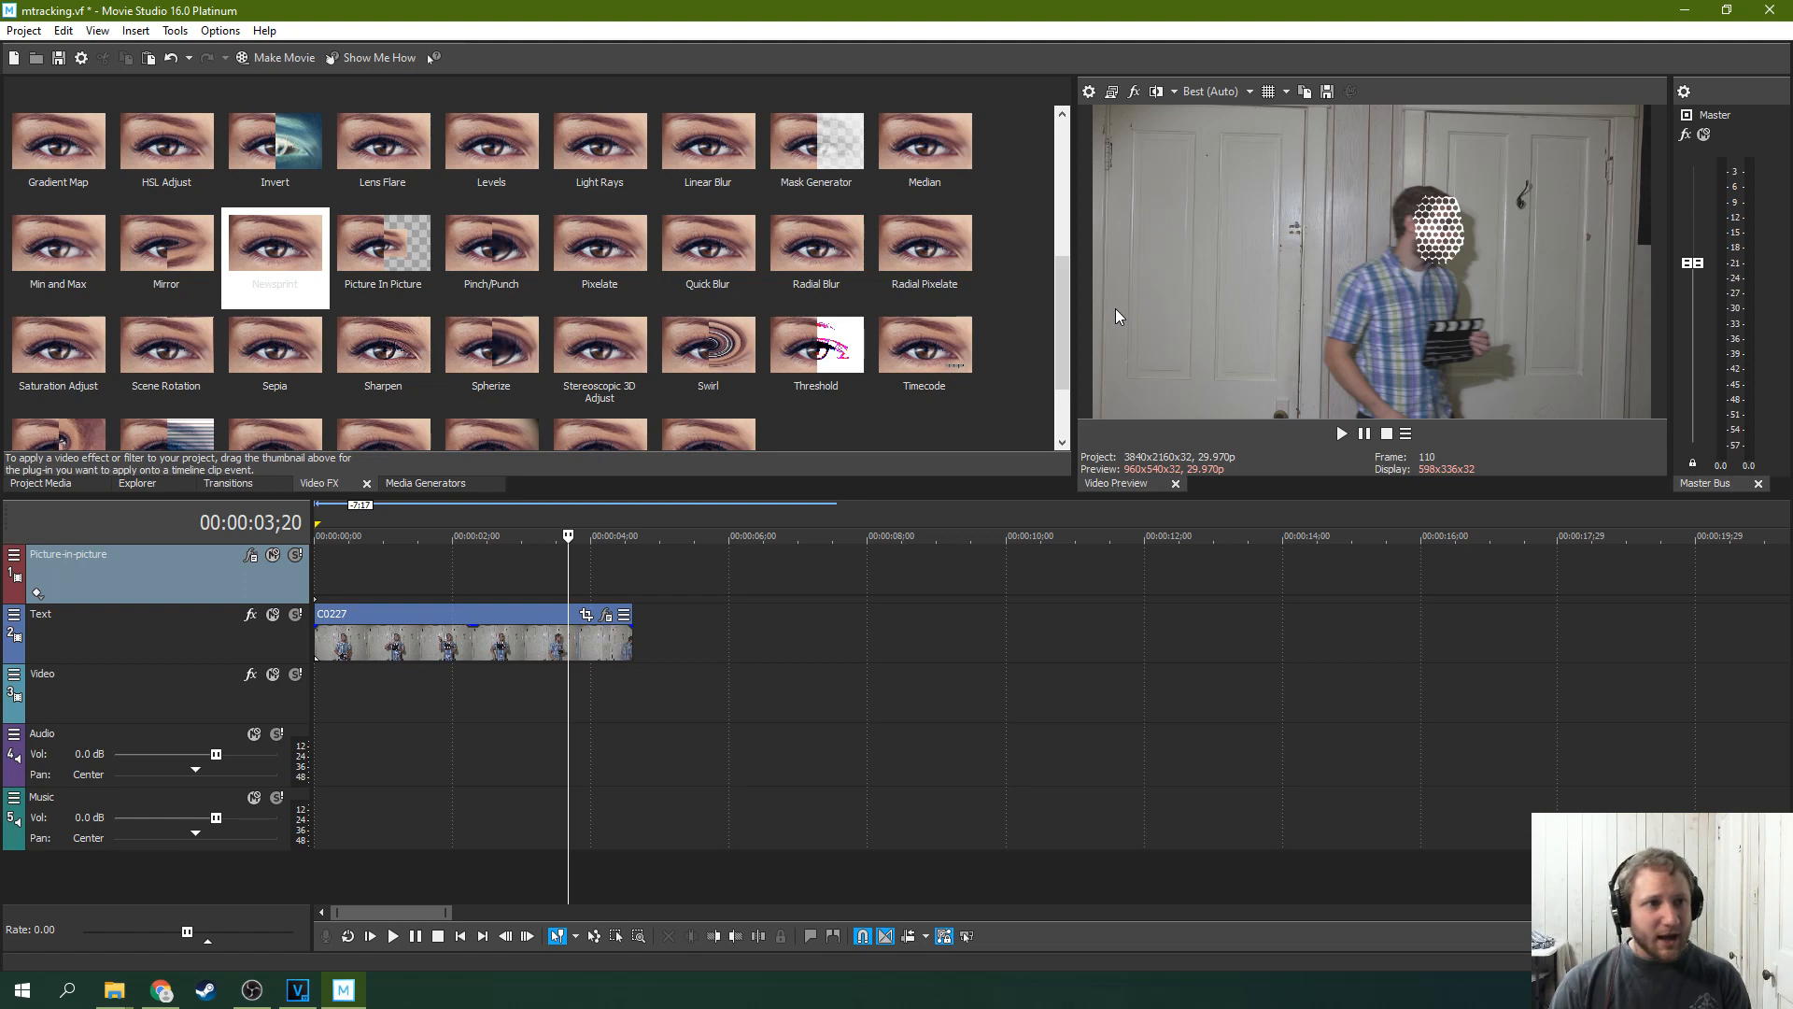
mouse_move(565, 605)
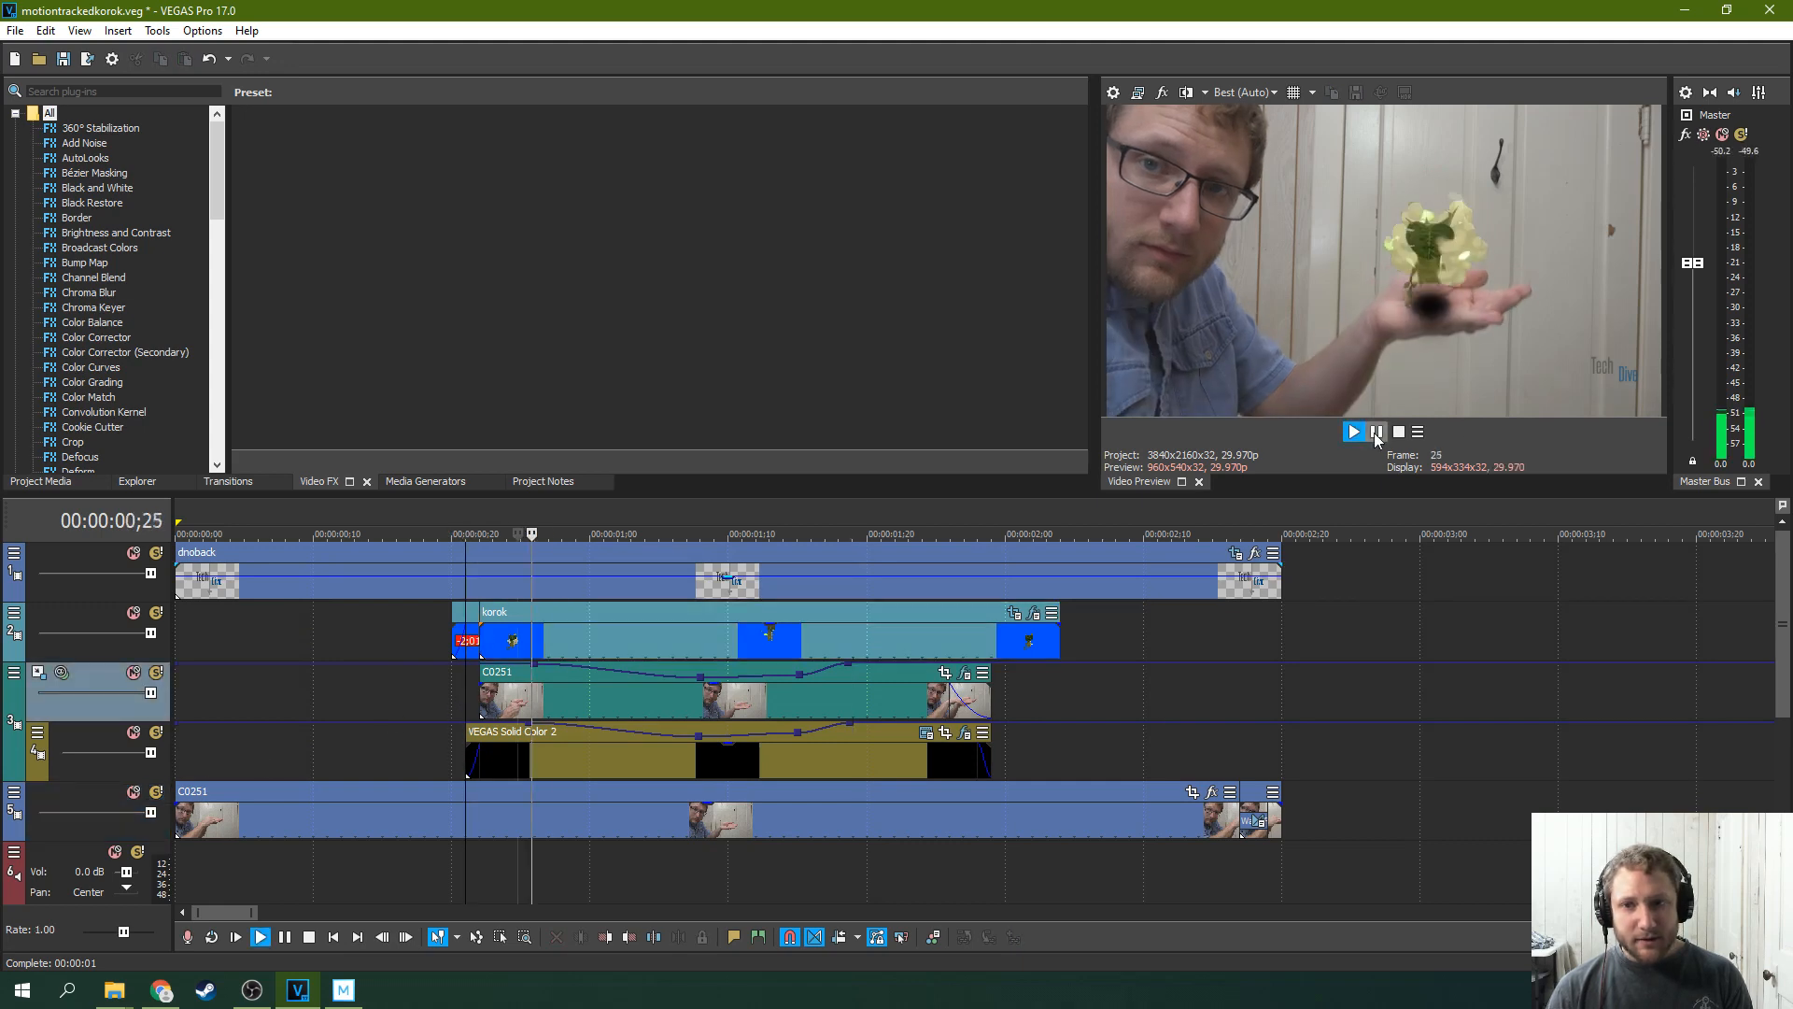
left_click(1377, 432)
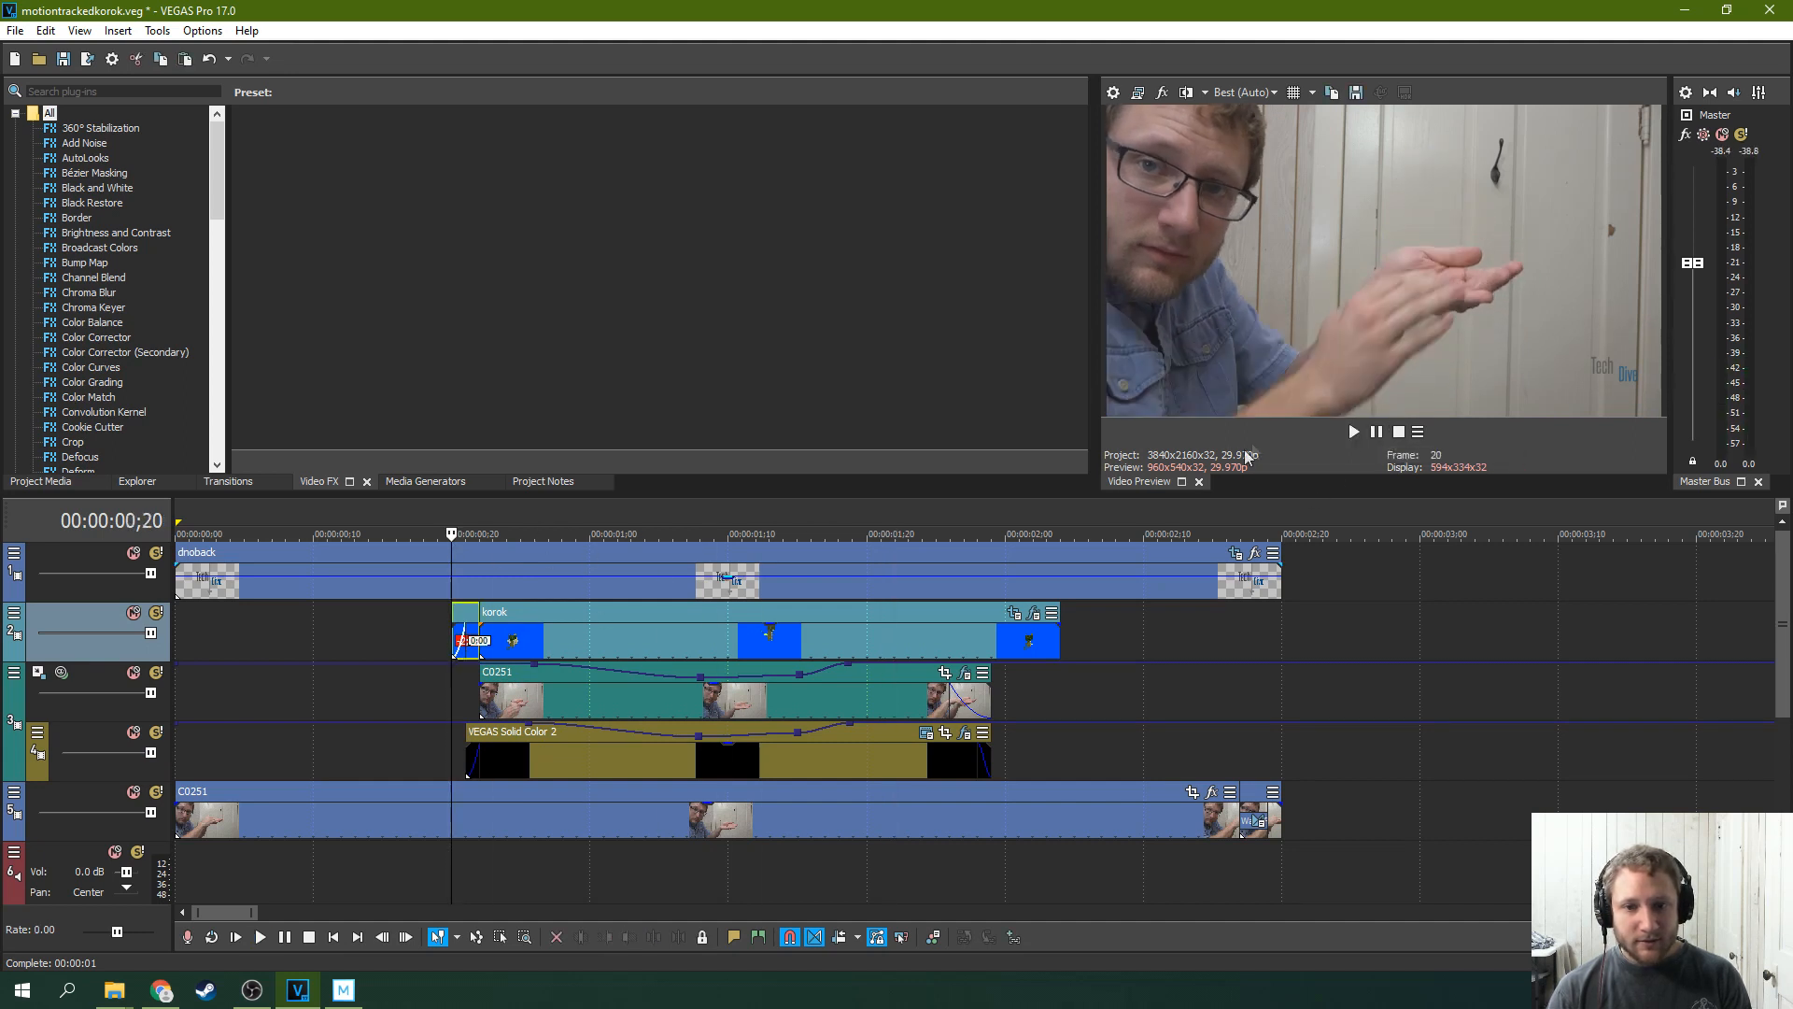
left_click(1353, 432)
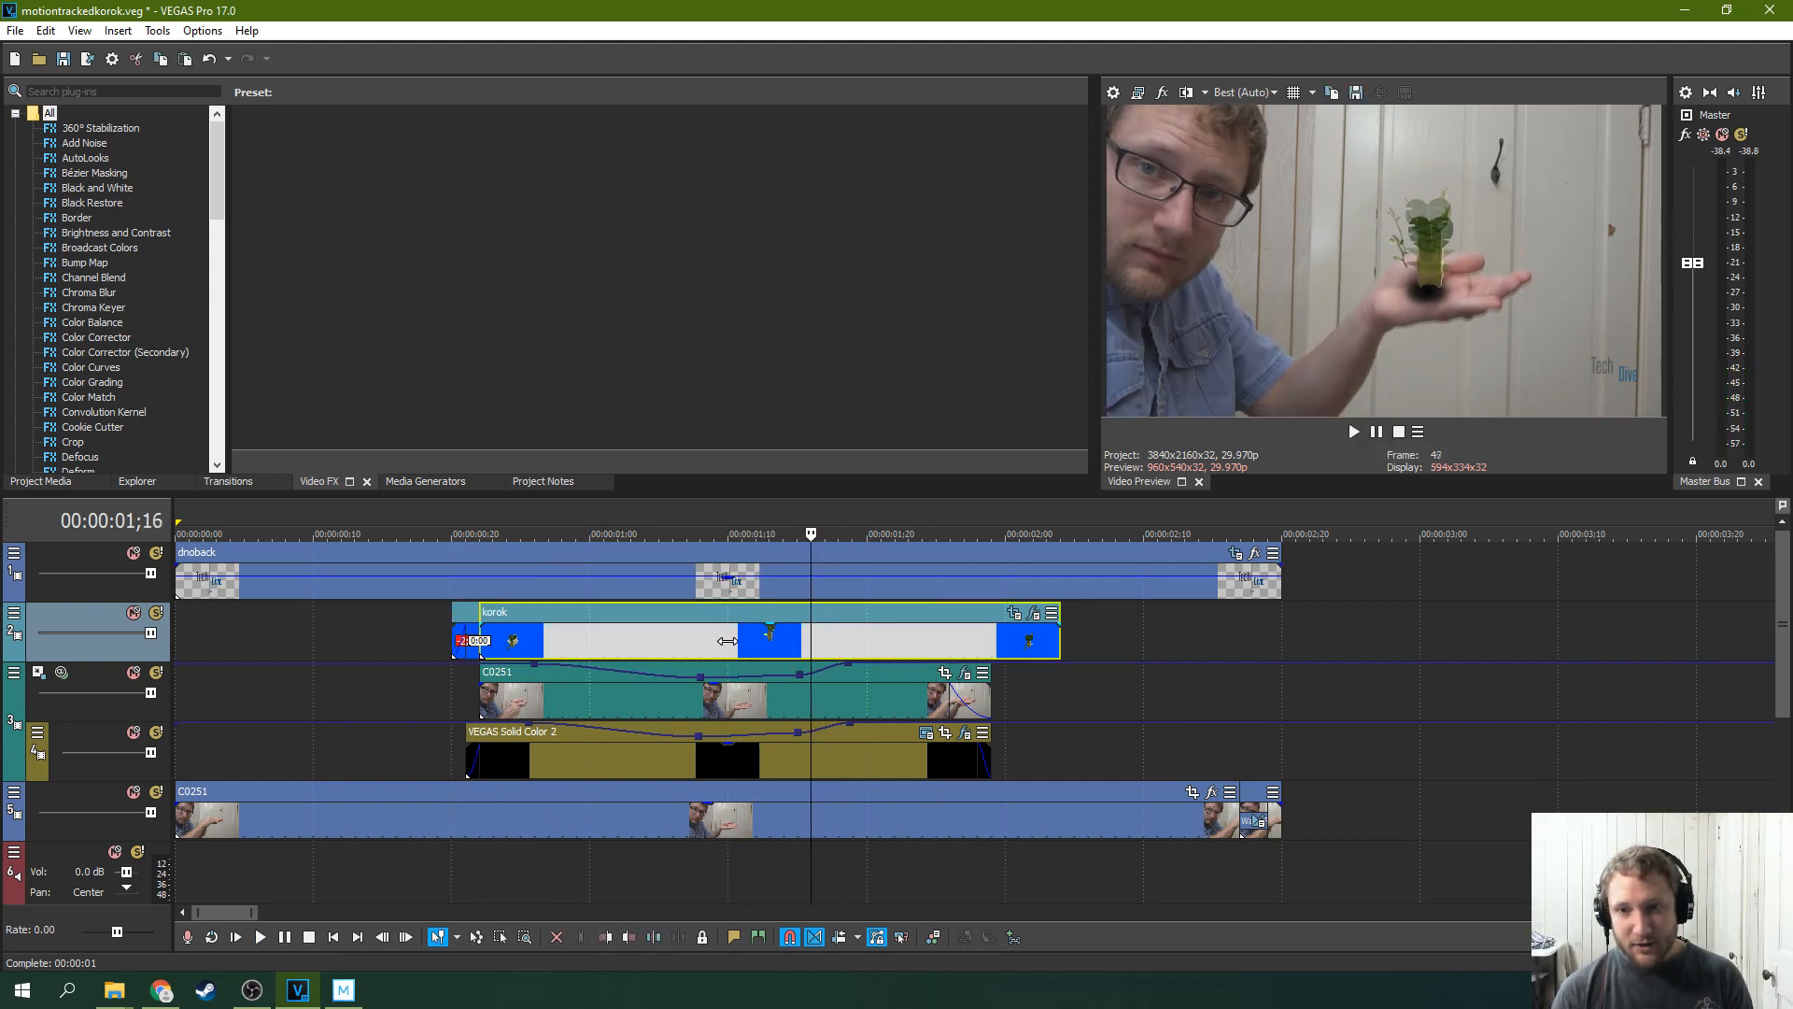
left_click(669, 533)
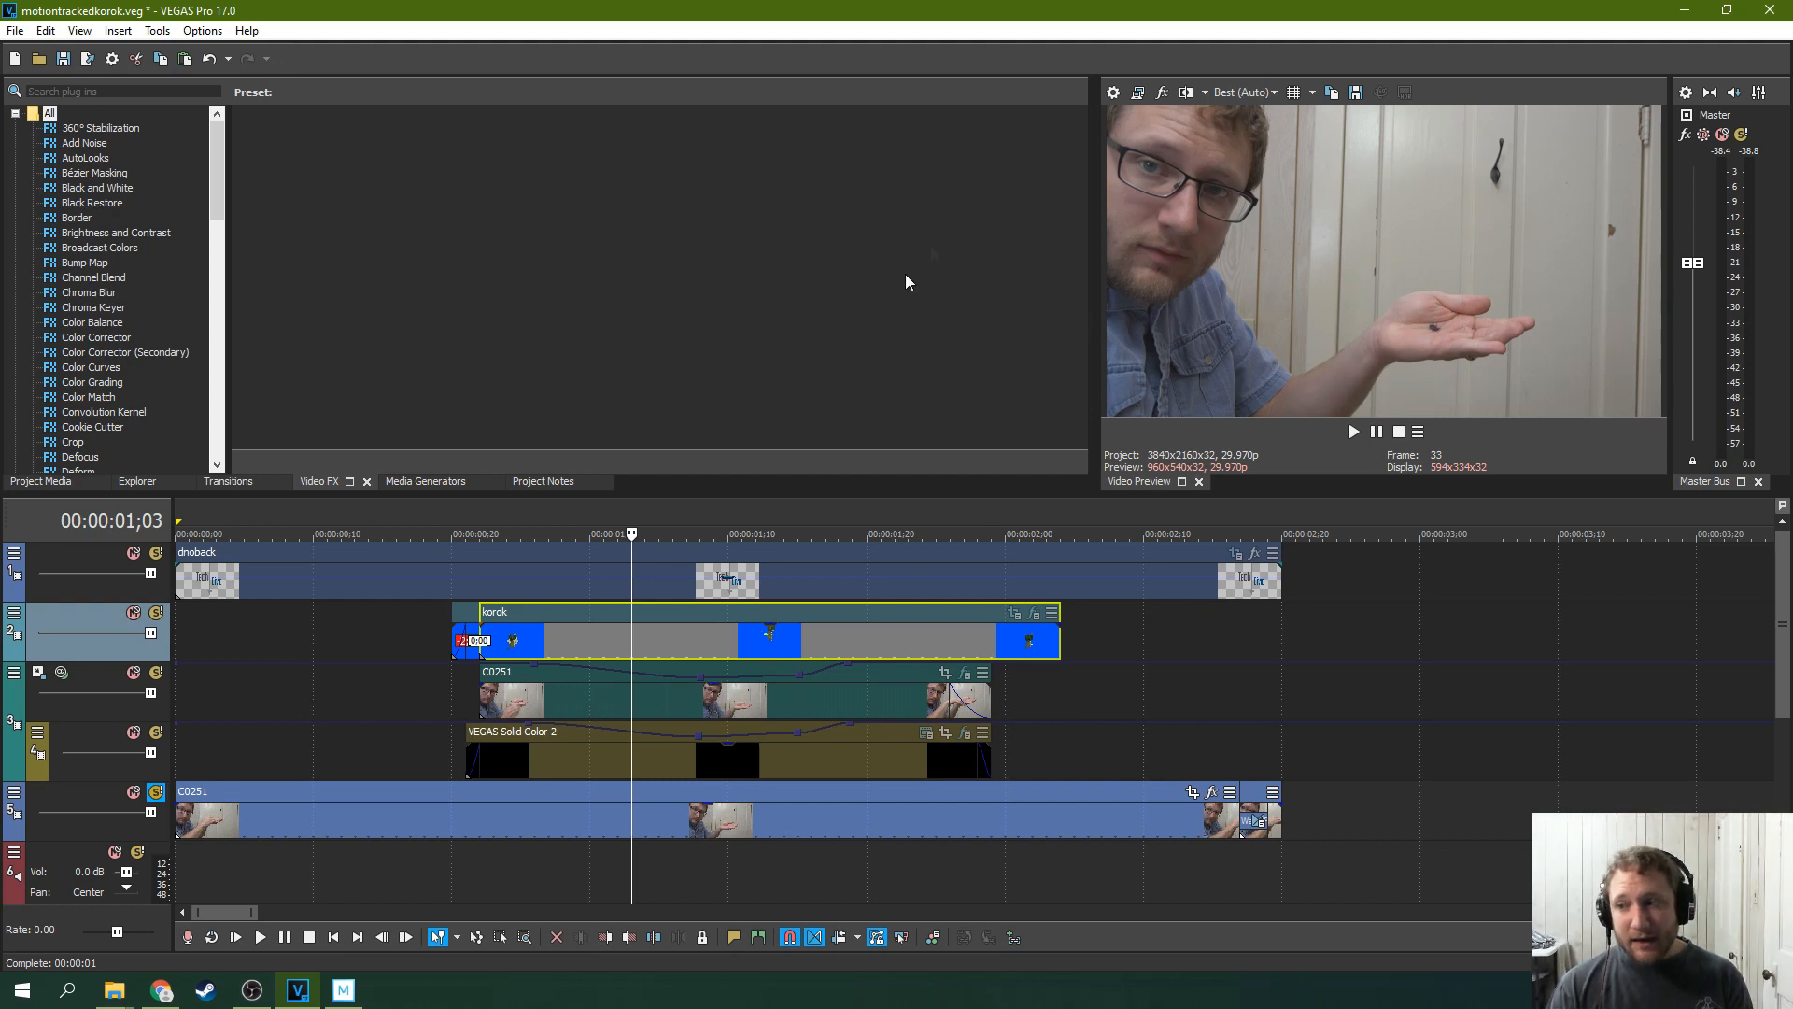
mouse_move(1263, 343)
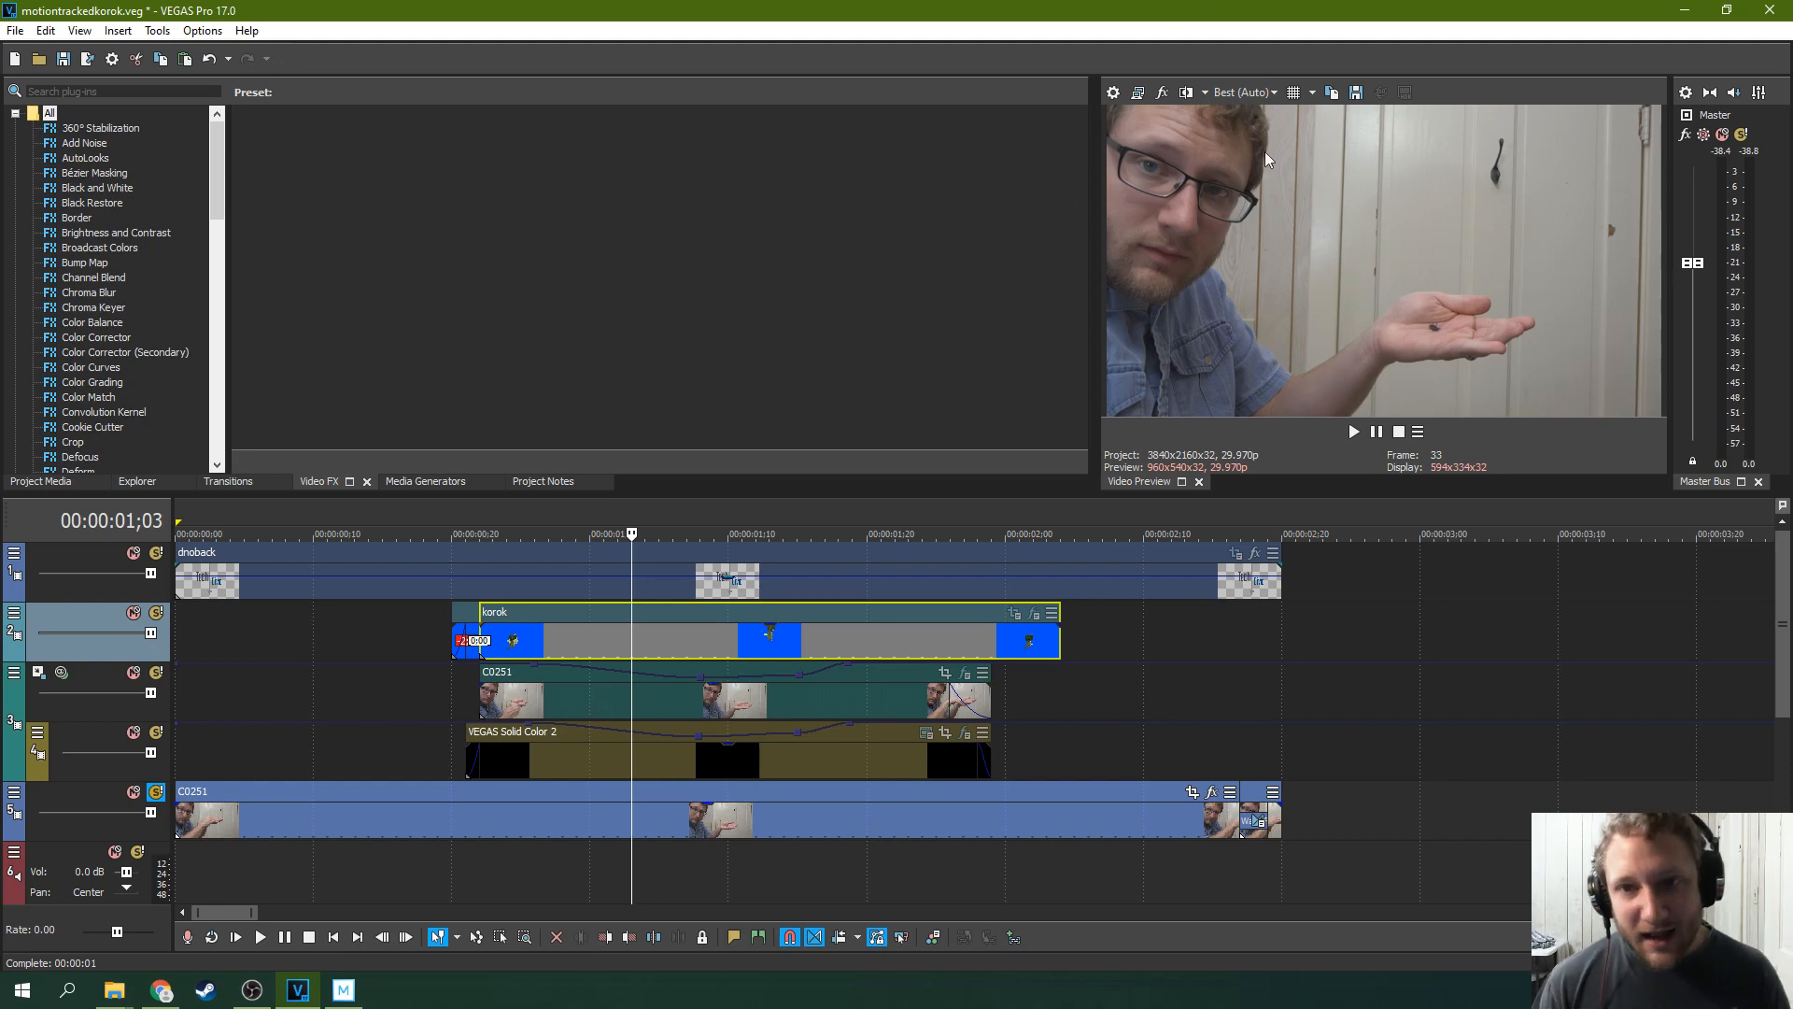
mouse_move(1122, 269)
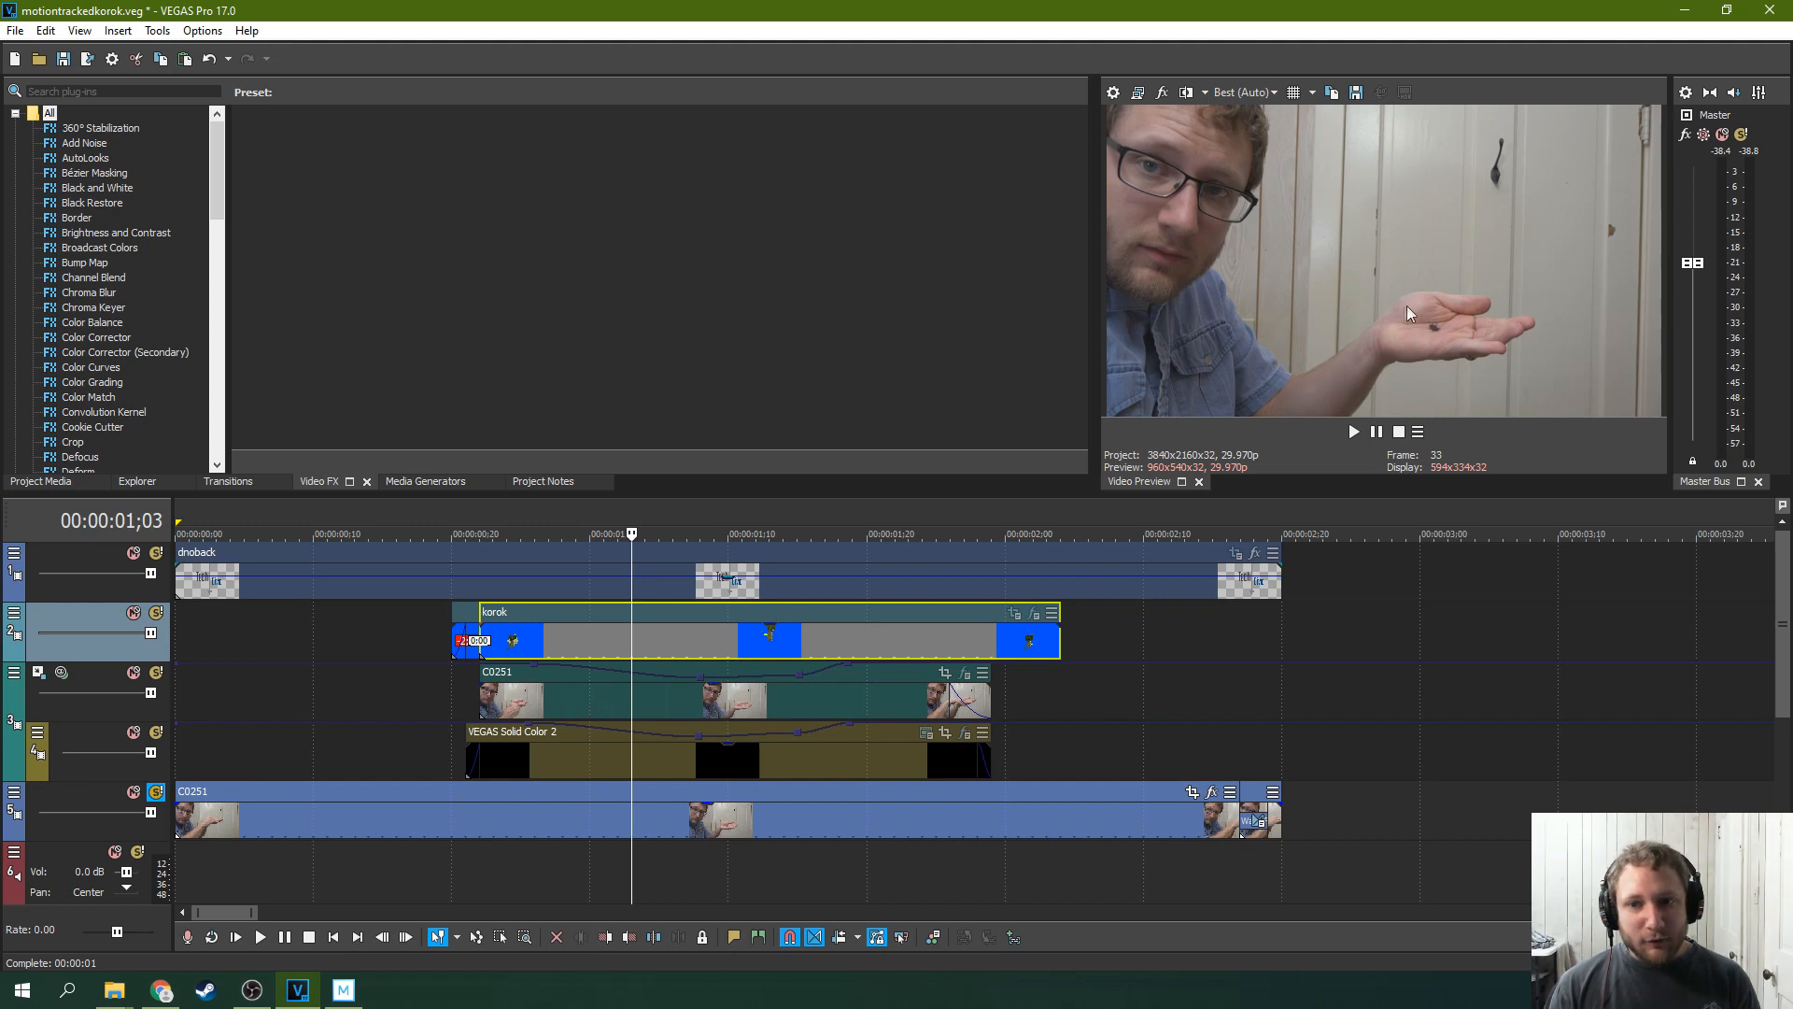
mouse_move(1423, 337)
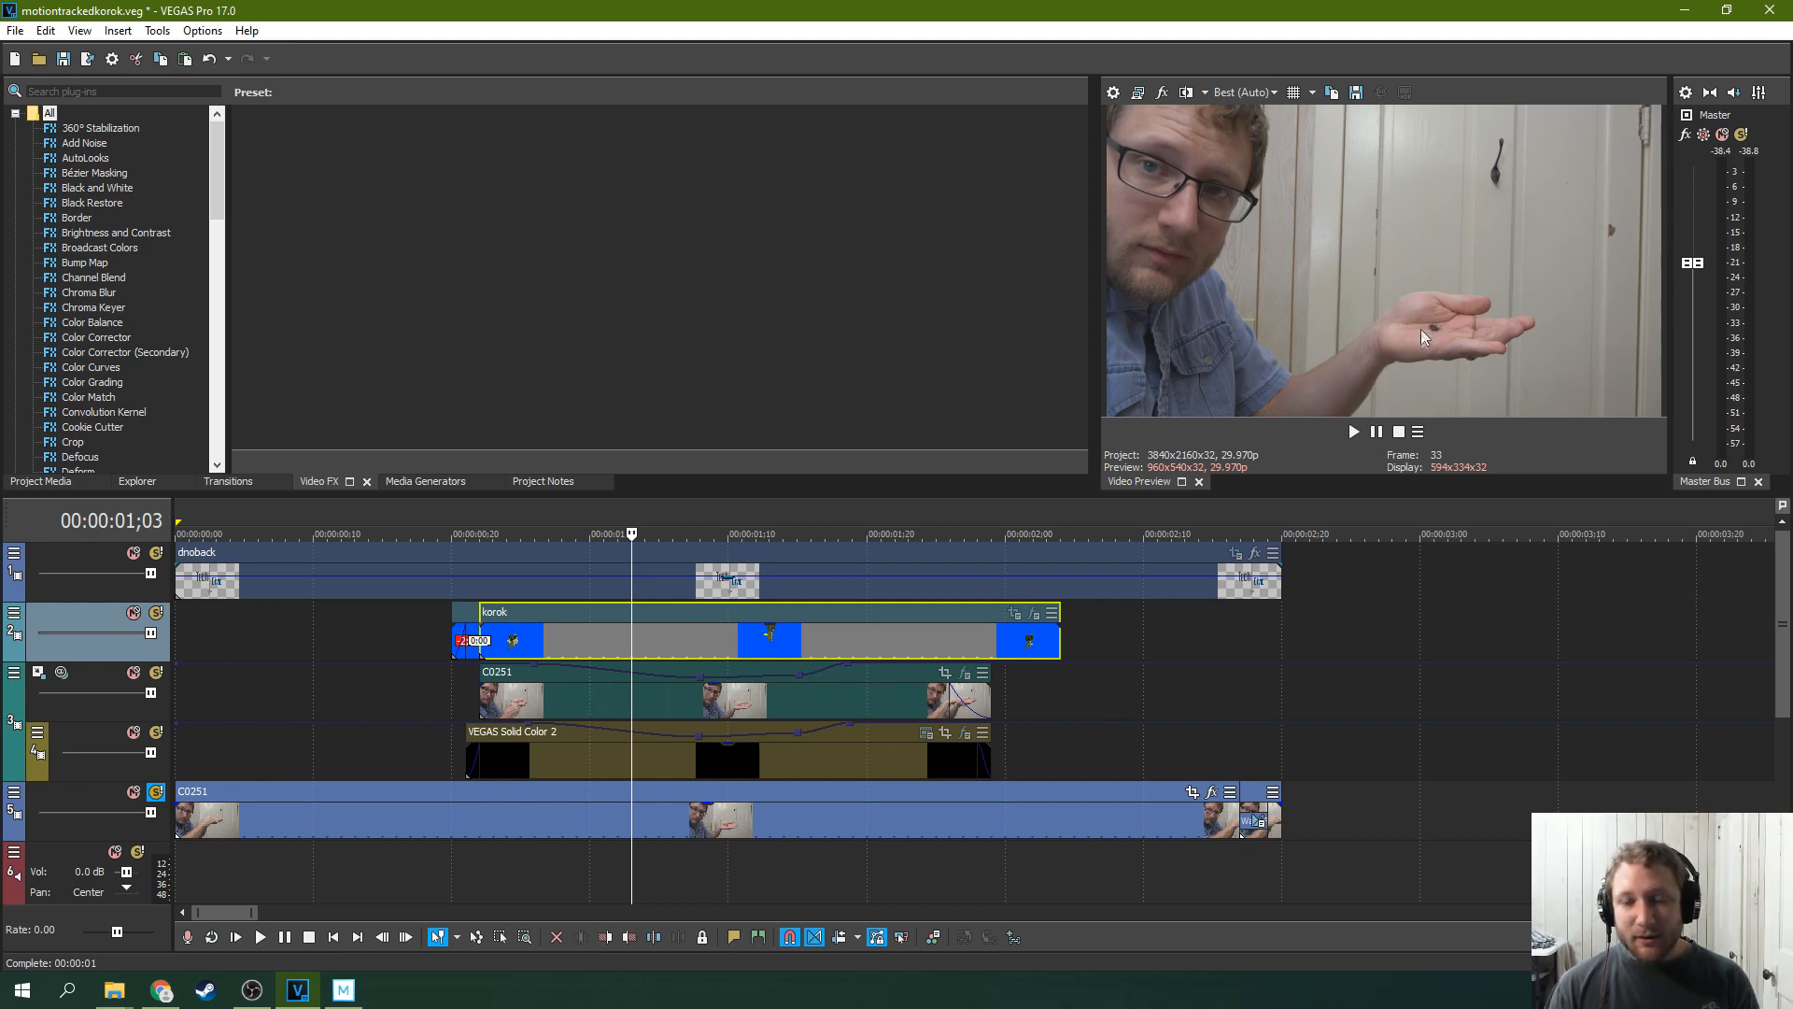
mouse_move(1527, 284)
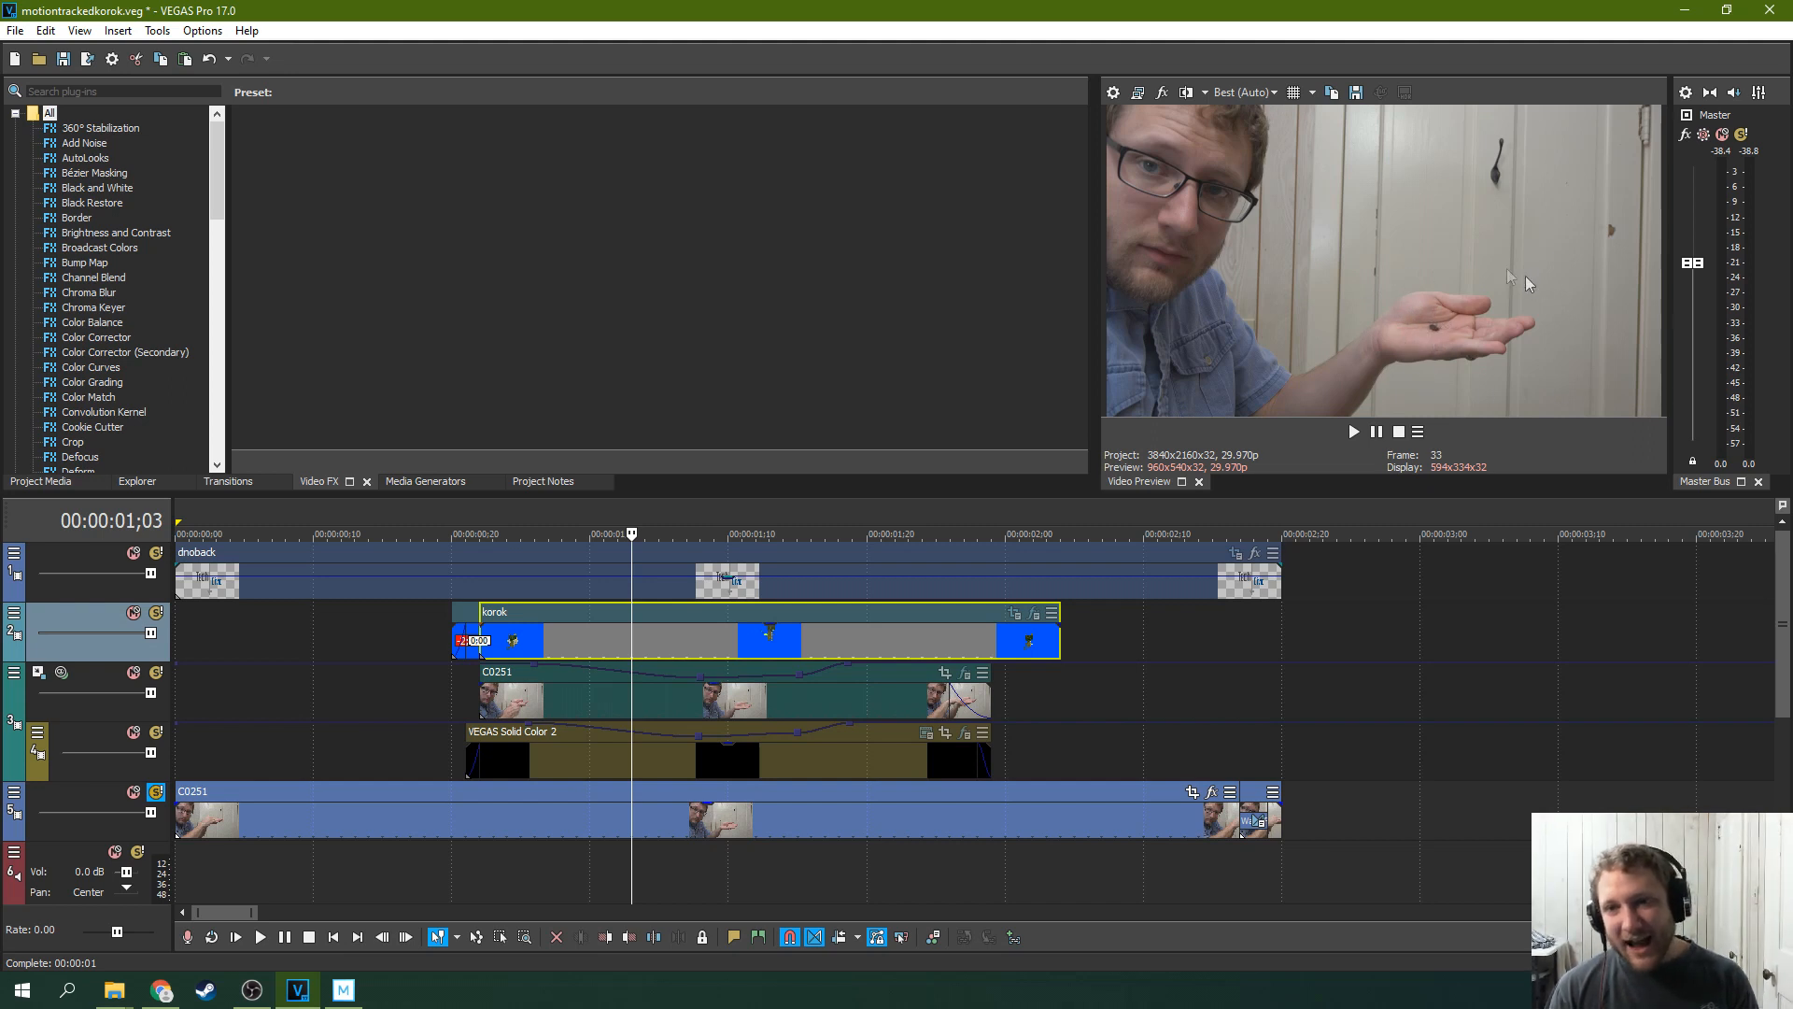
mouse_move(1381, 360)
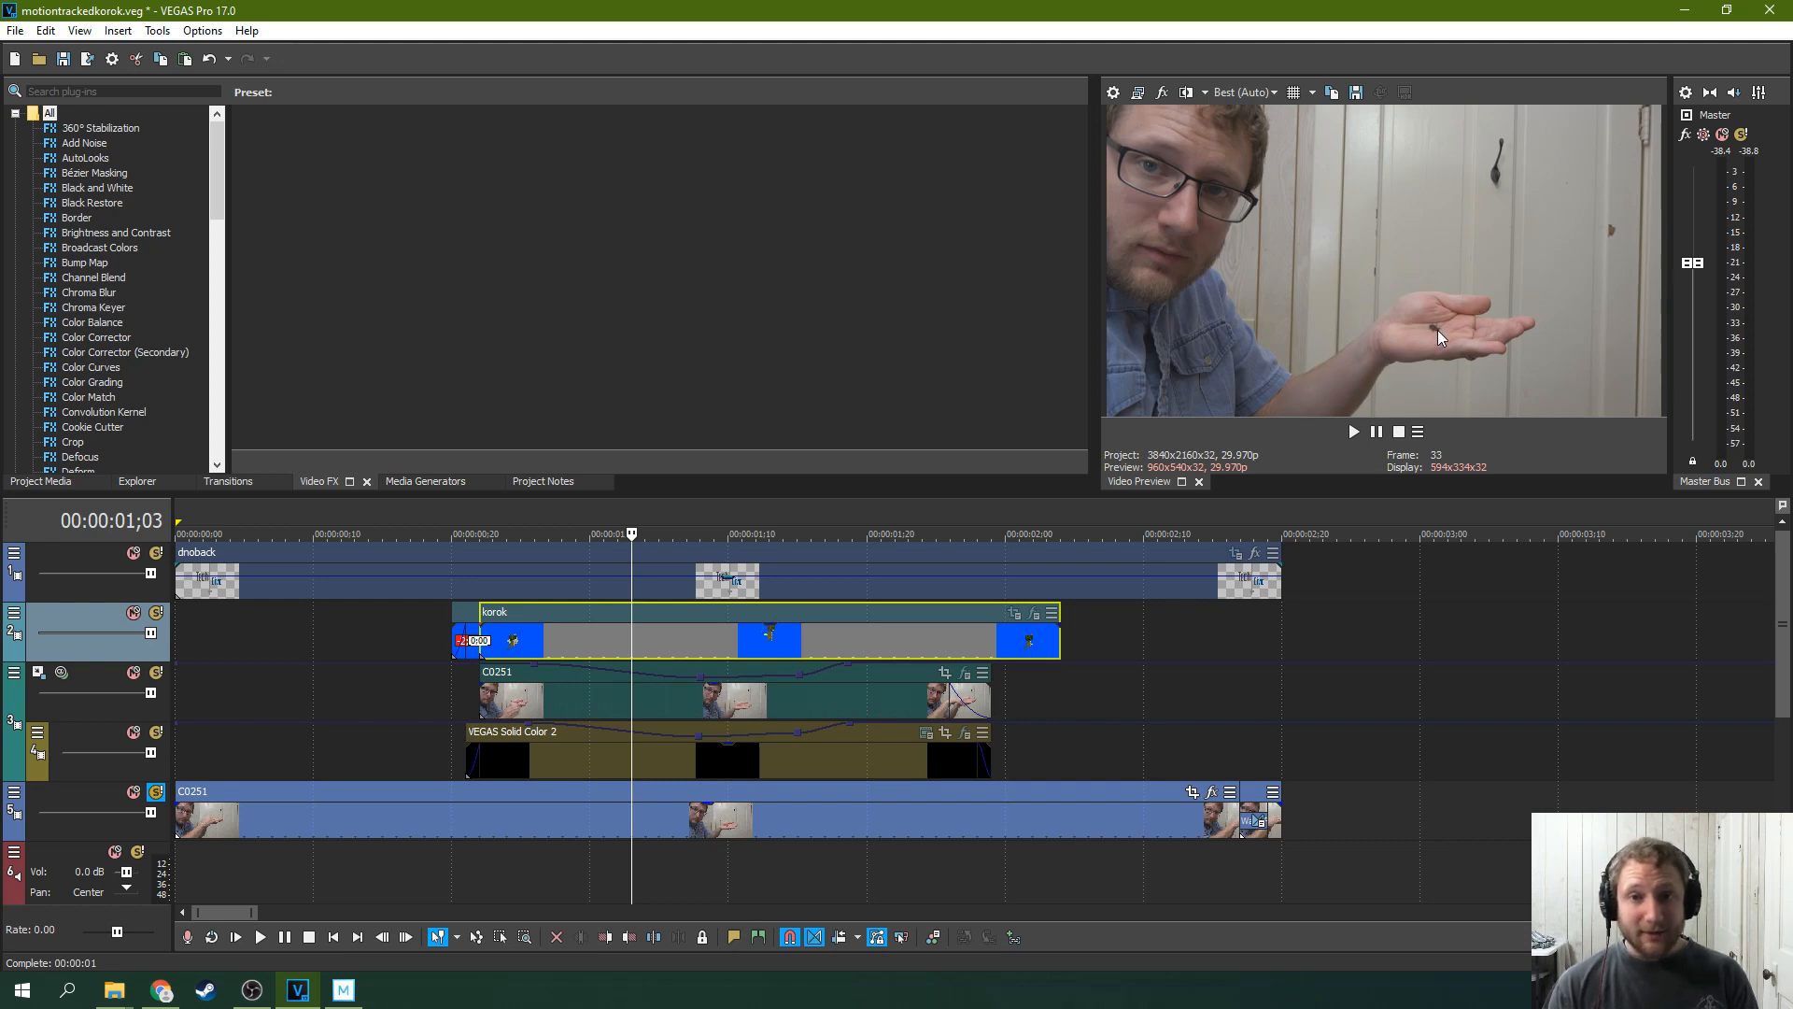
mouse_move(1330, 390)
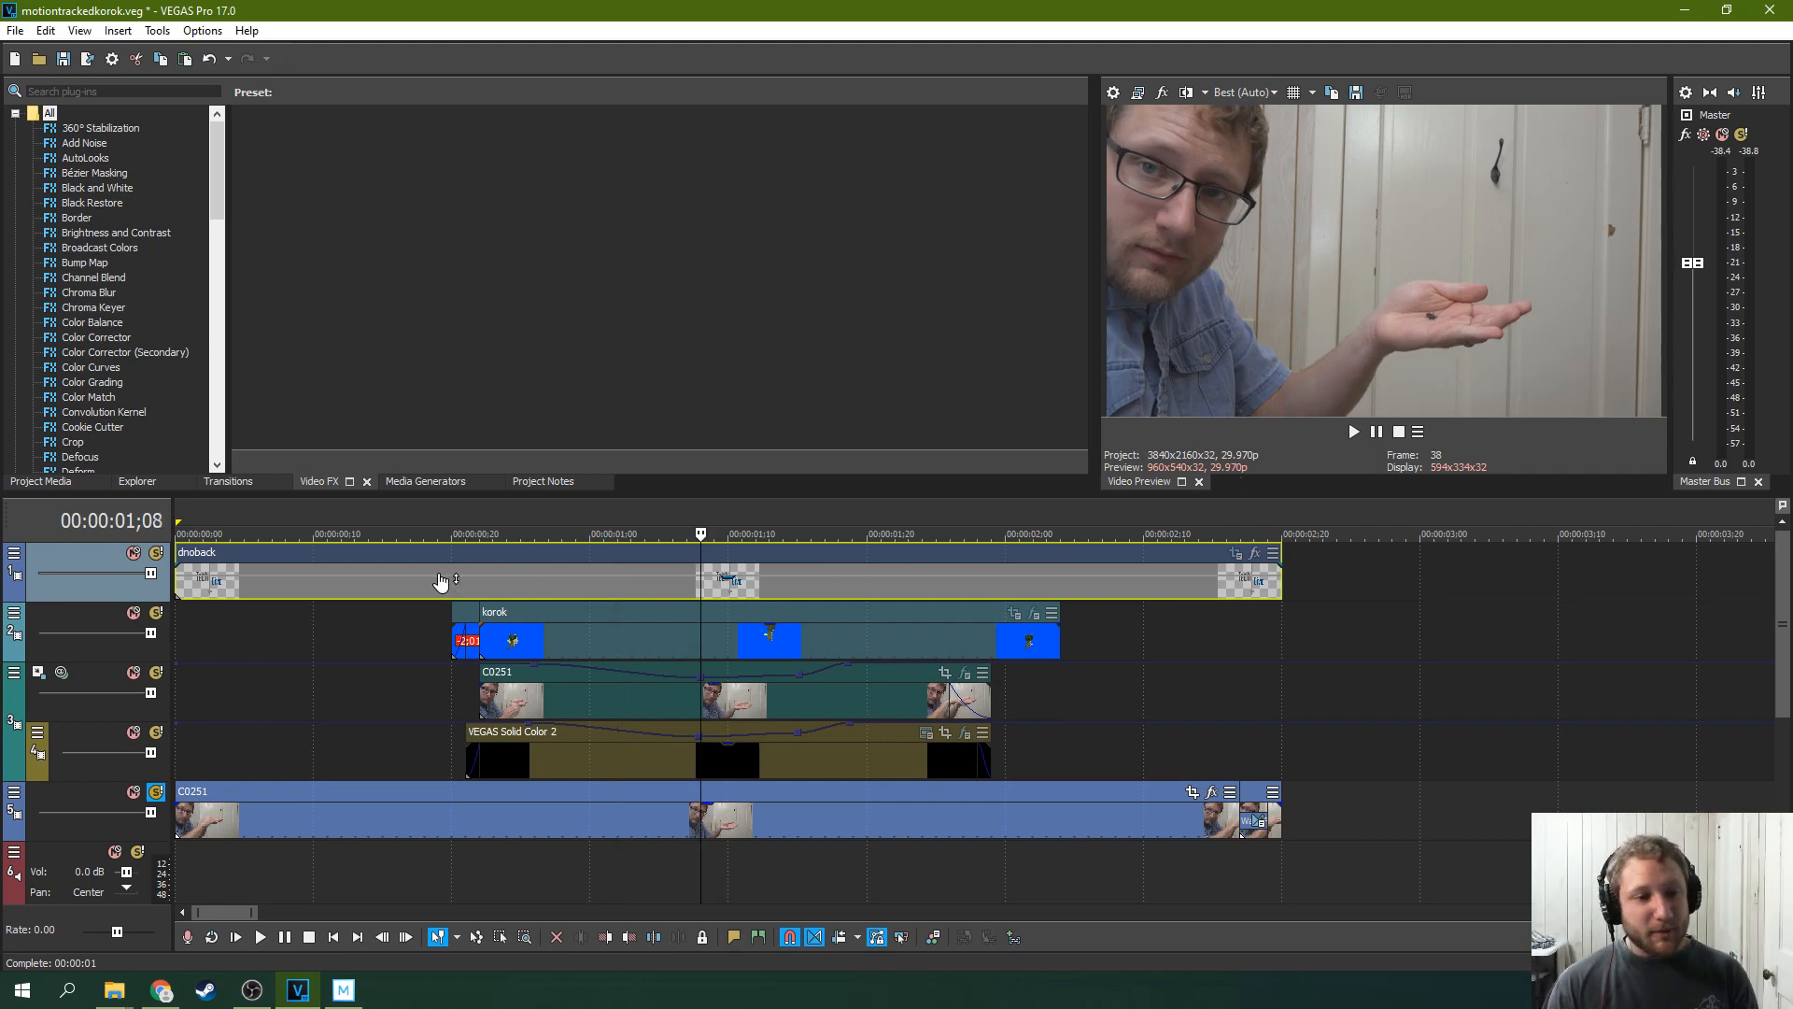
left_click(465, 534)
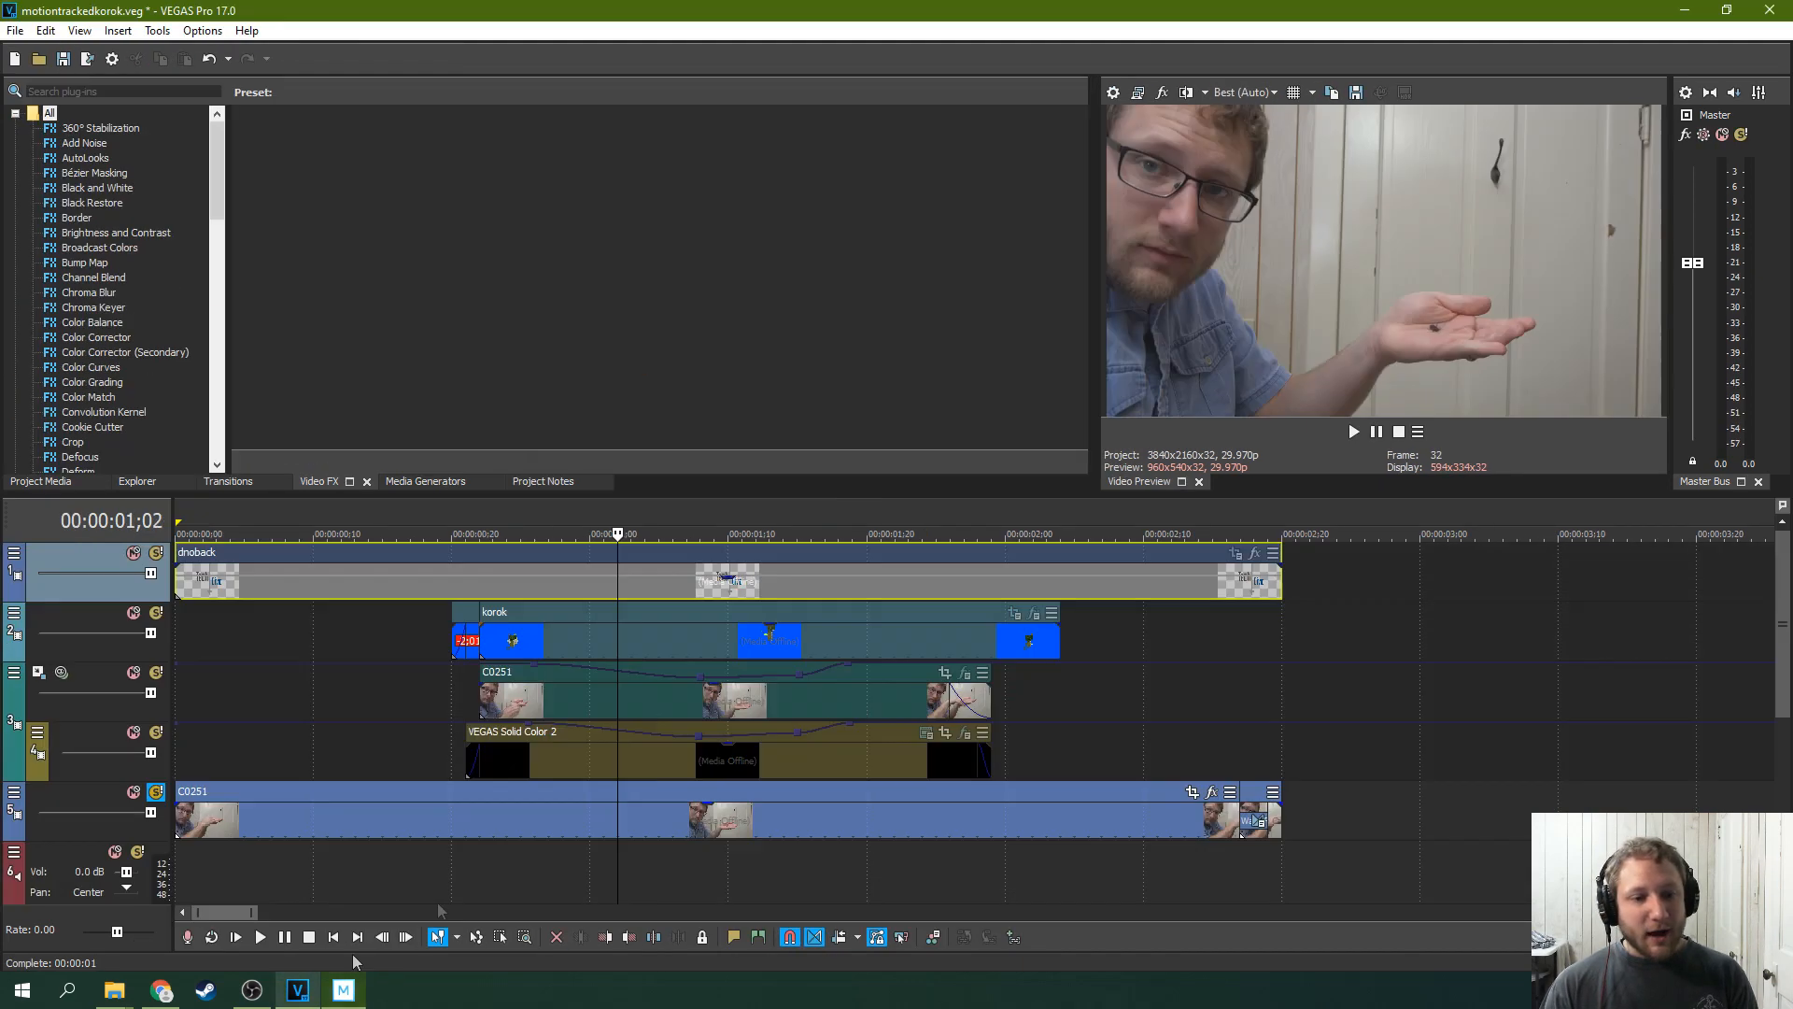
left_click(342, 988)
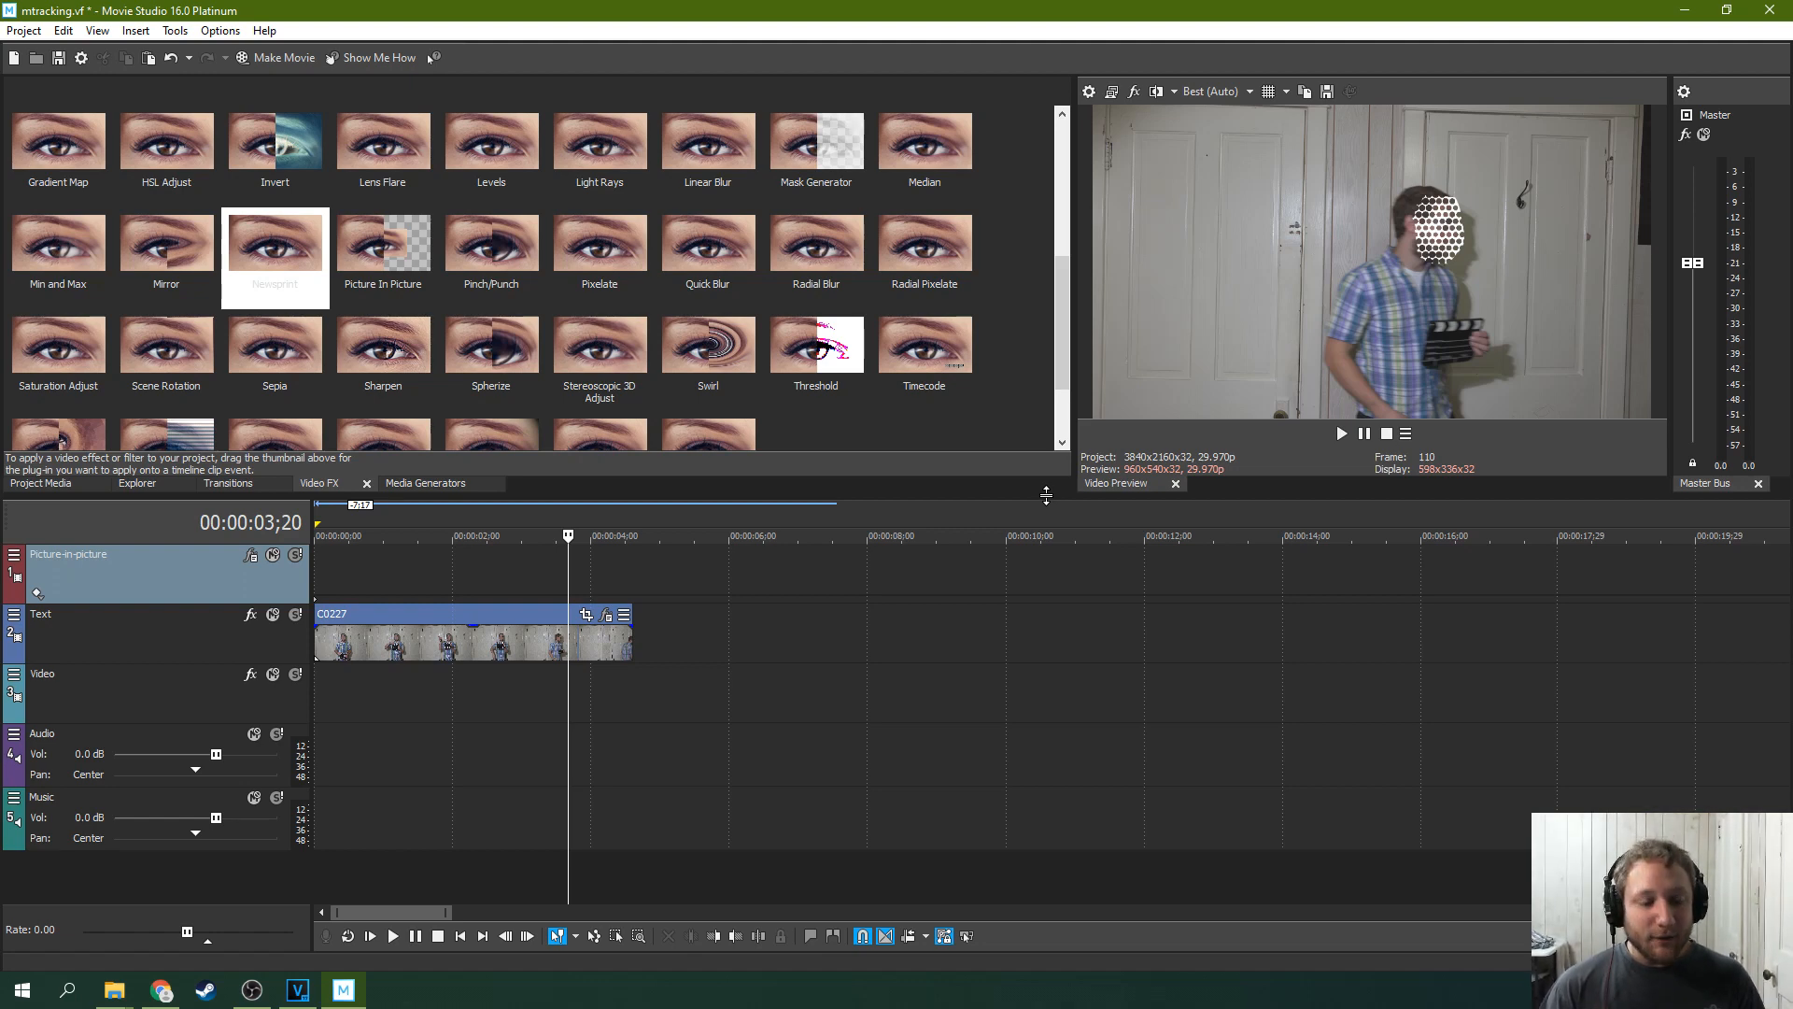
mouse_move(1018, 495)
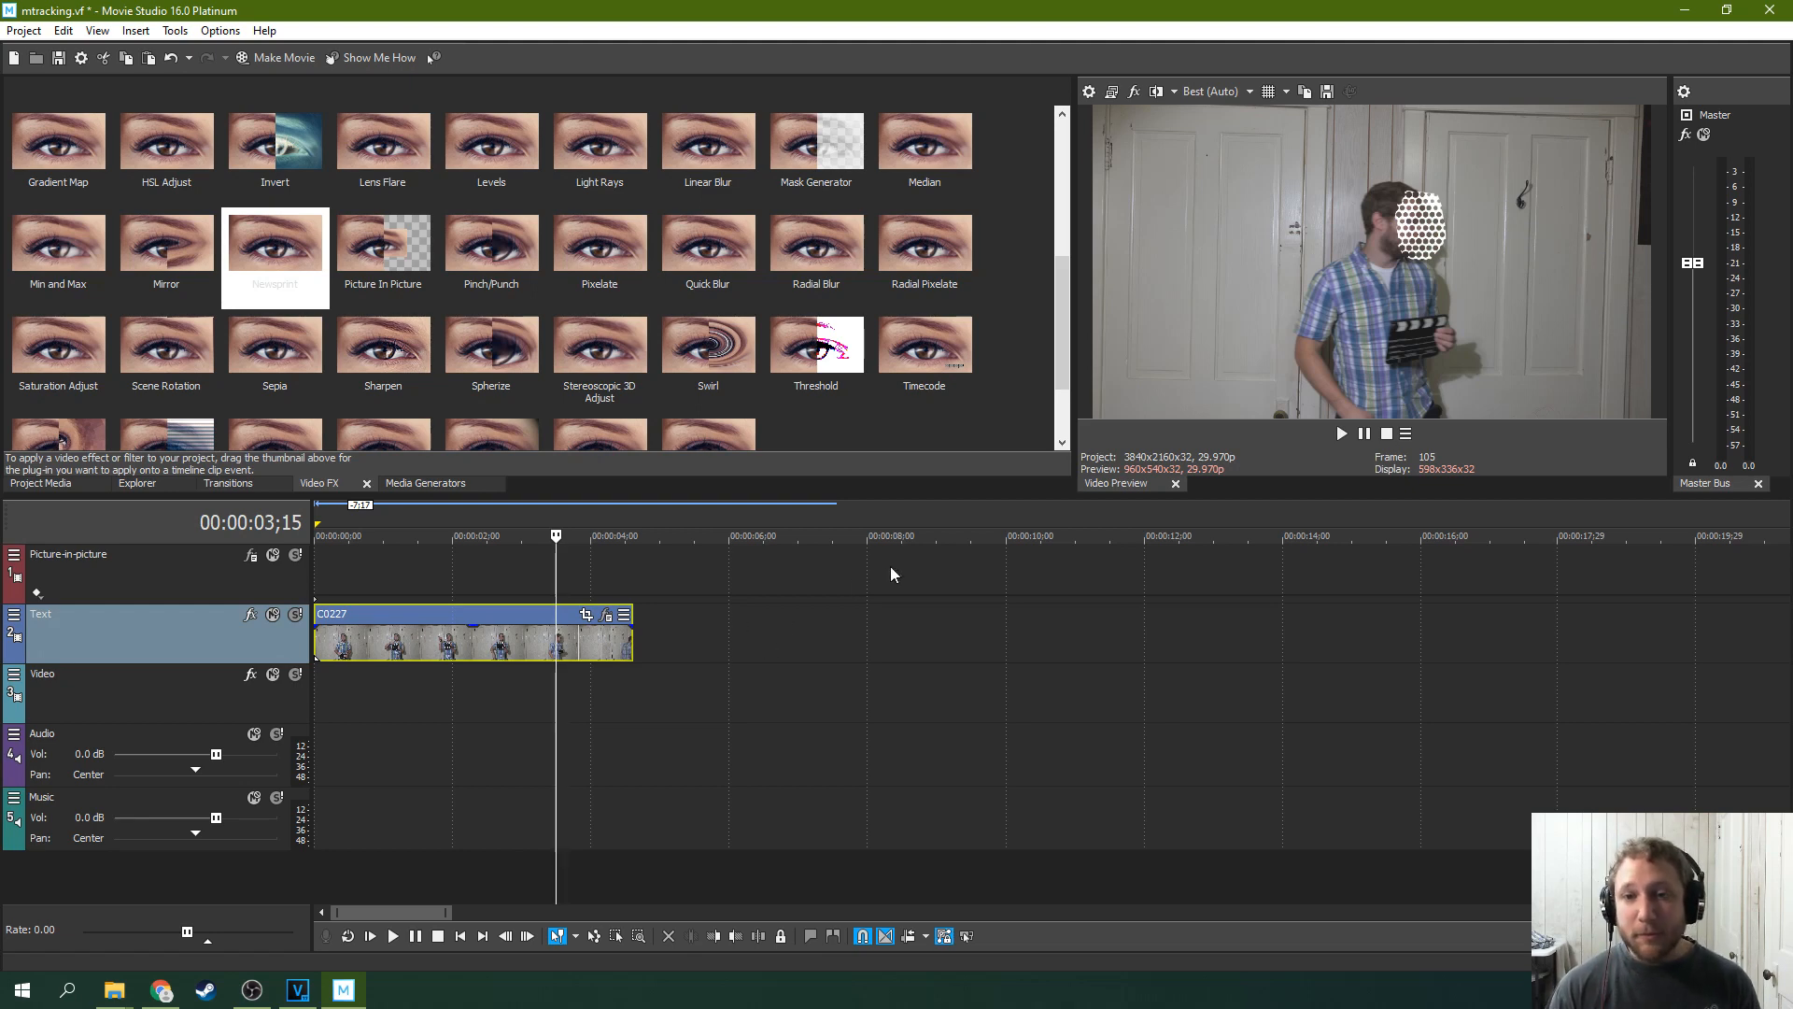
mouse_move(861, 601)
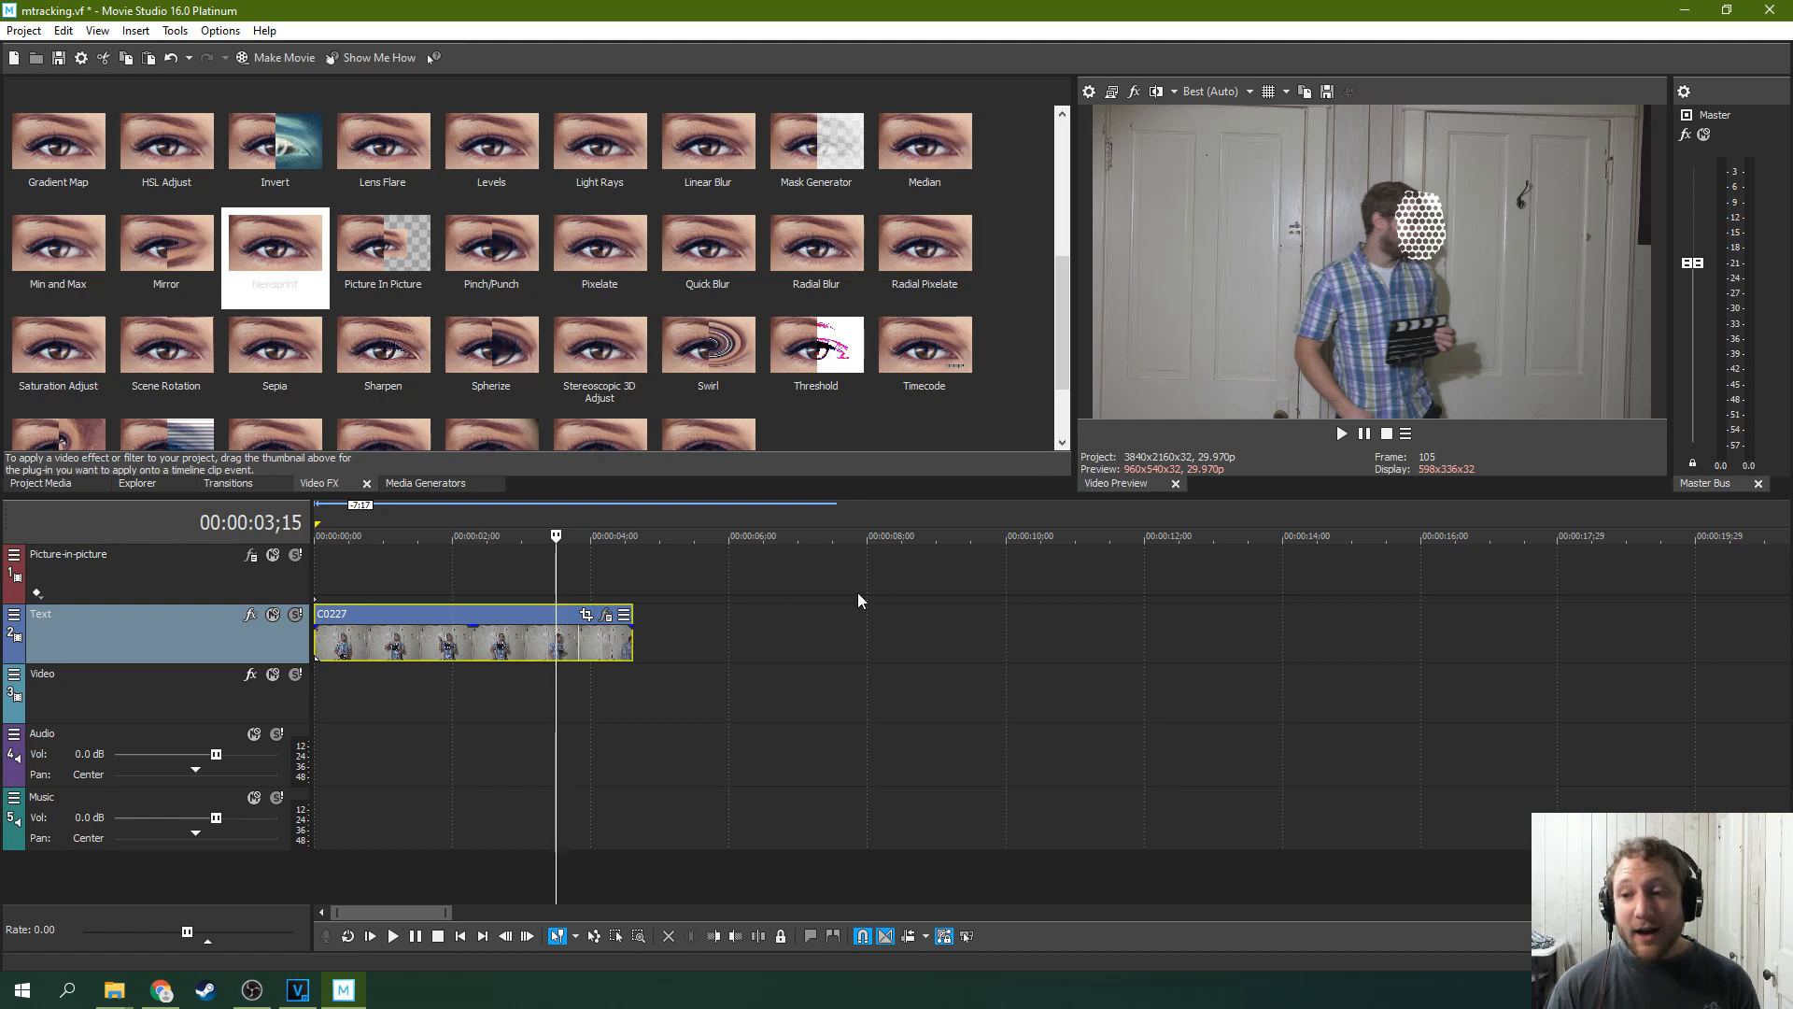
mouse_move(800, 633)
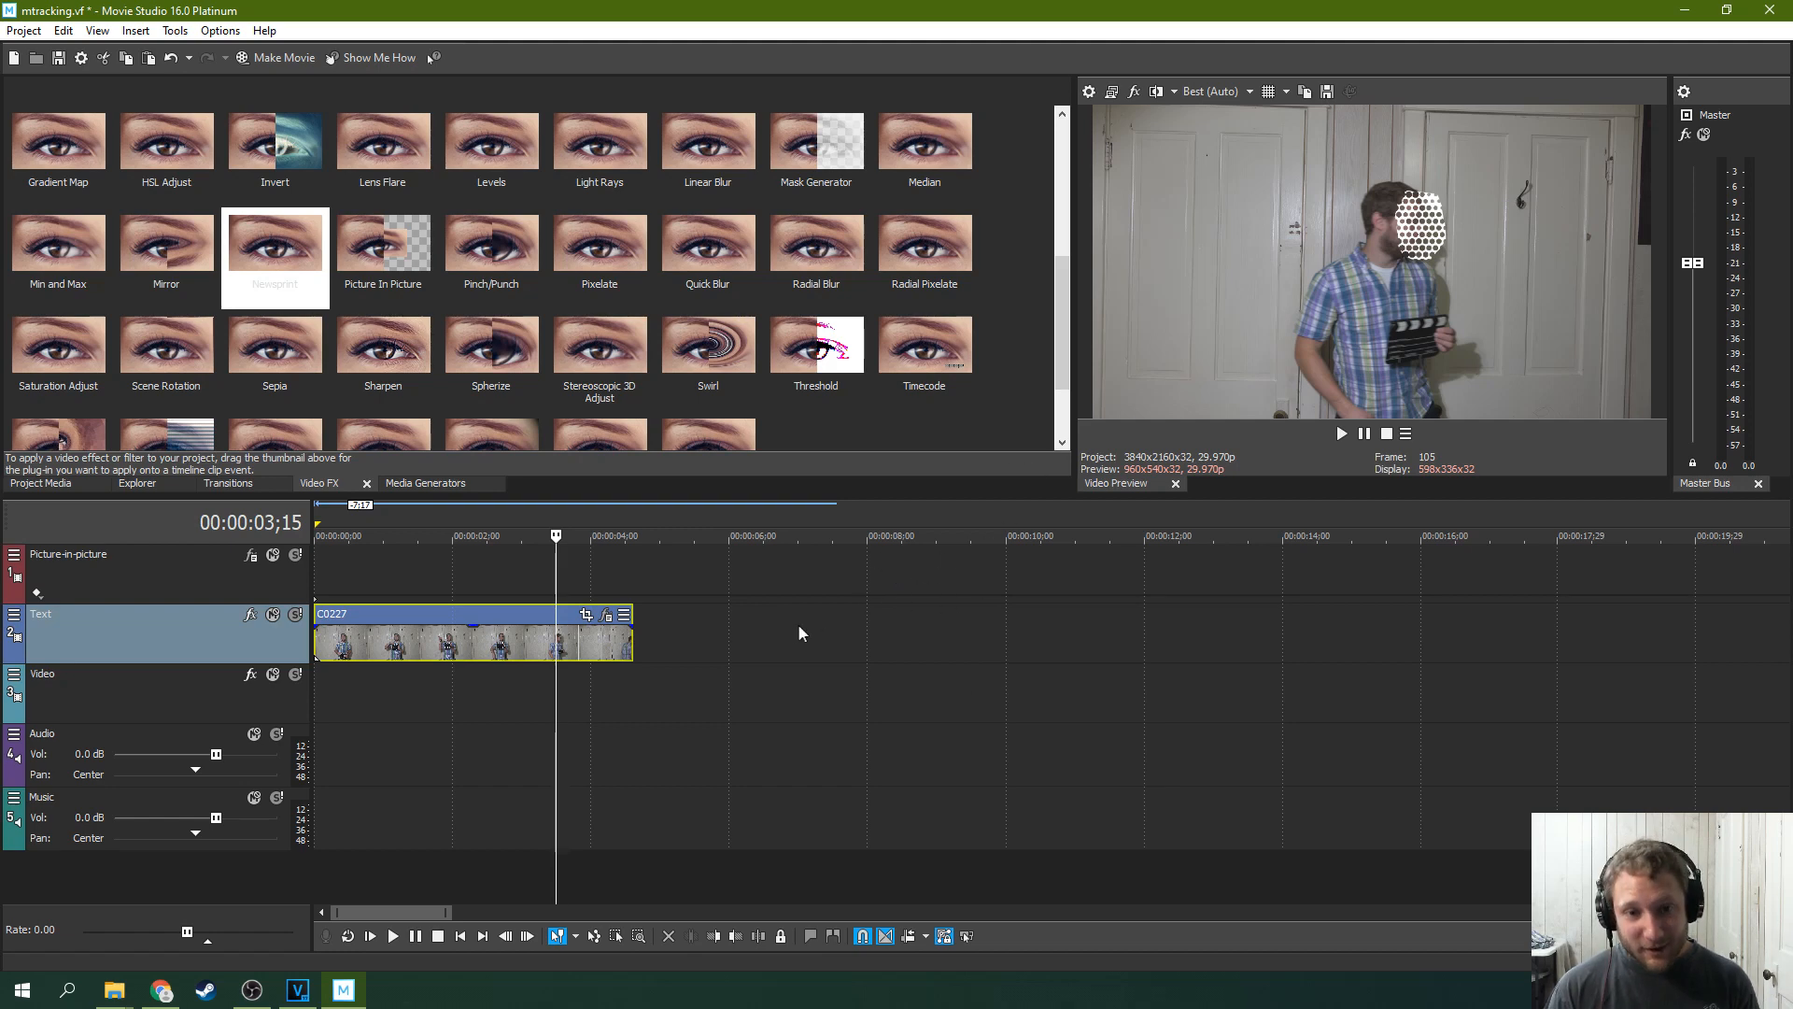
mouse_move(632, 592)
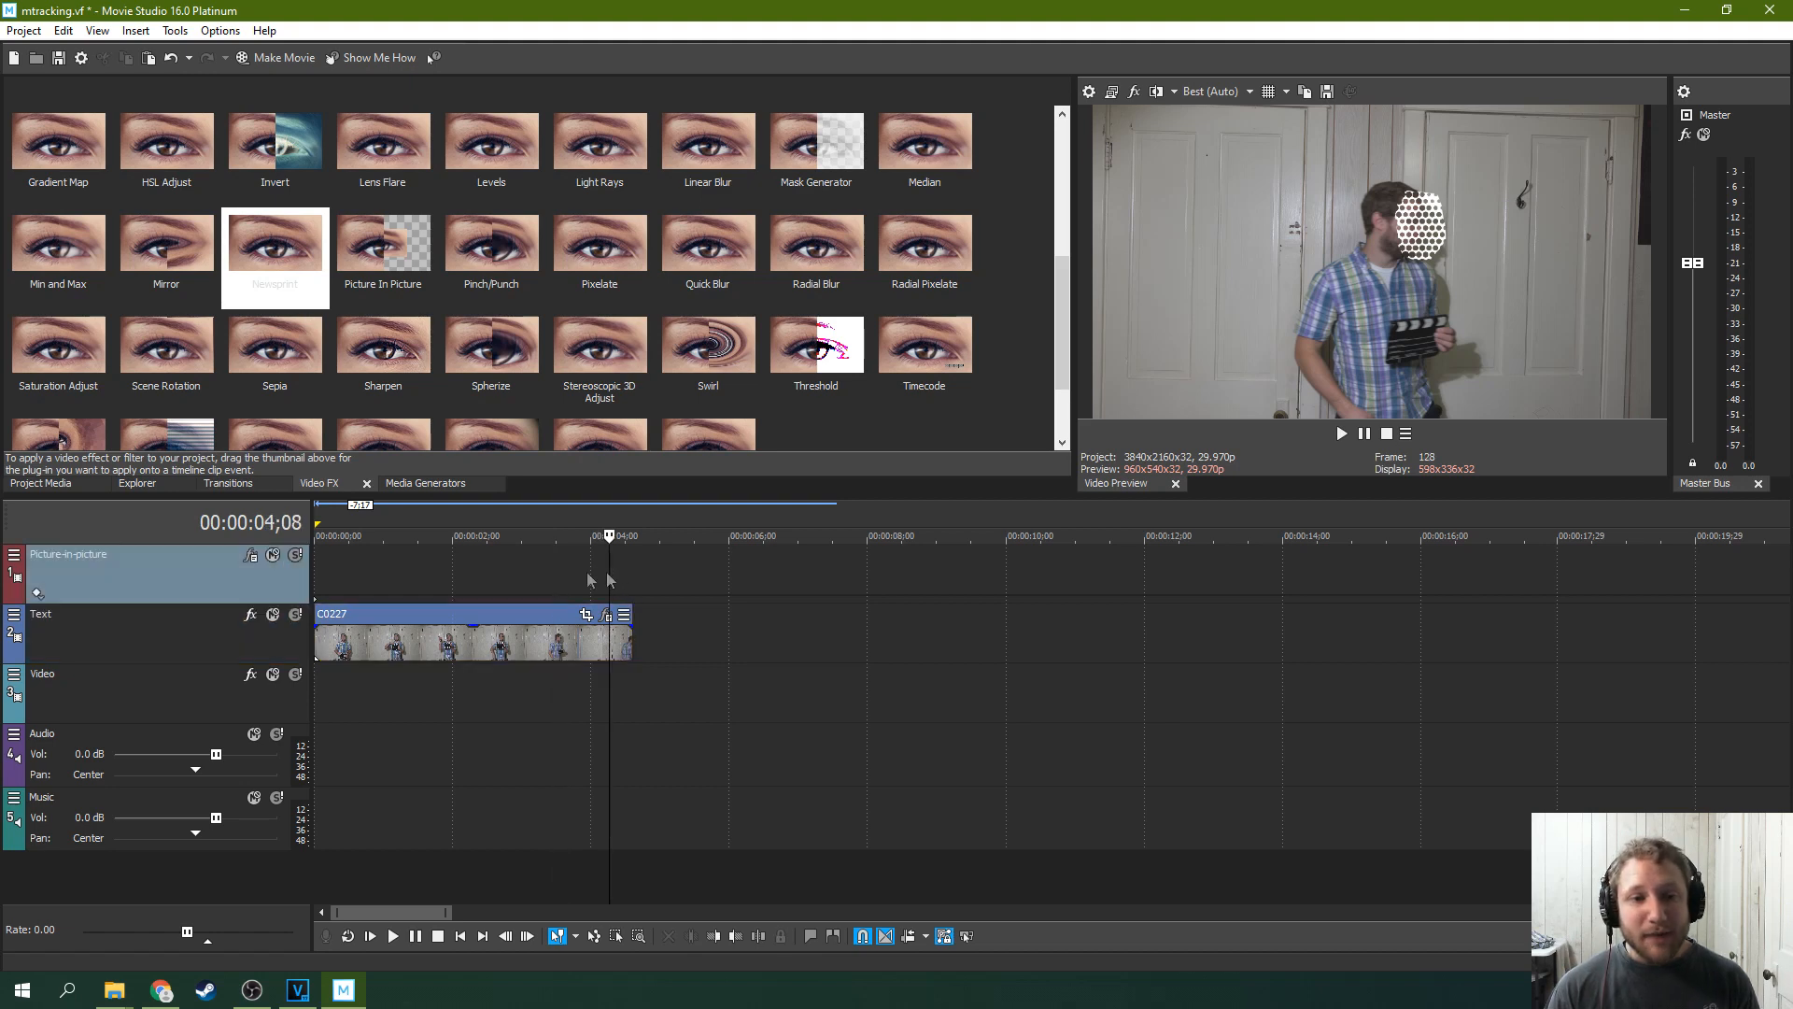
left_click(529, 535)
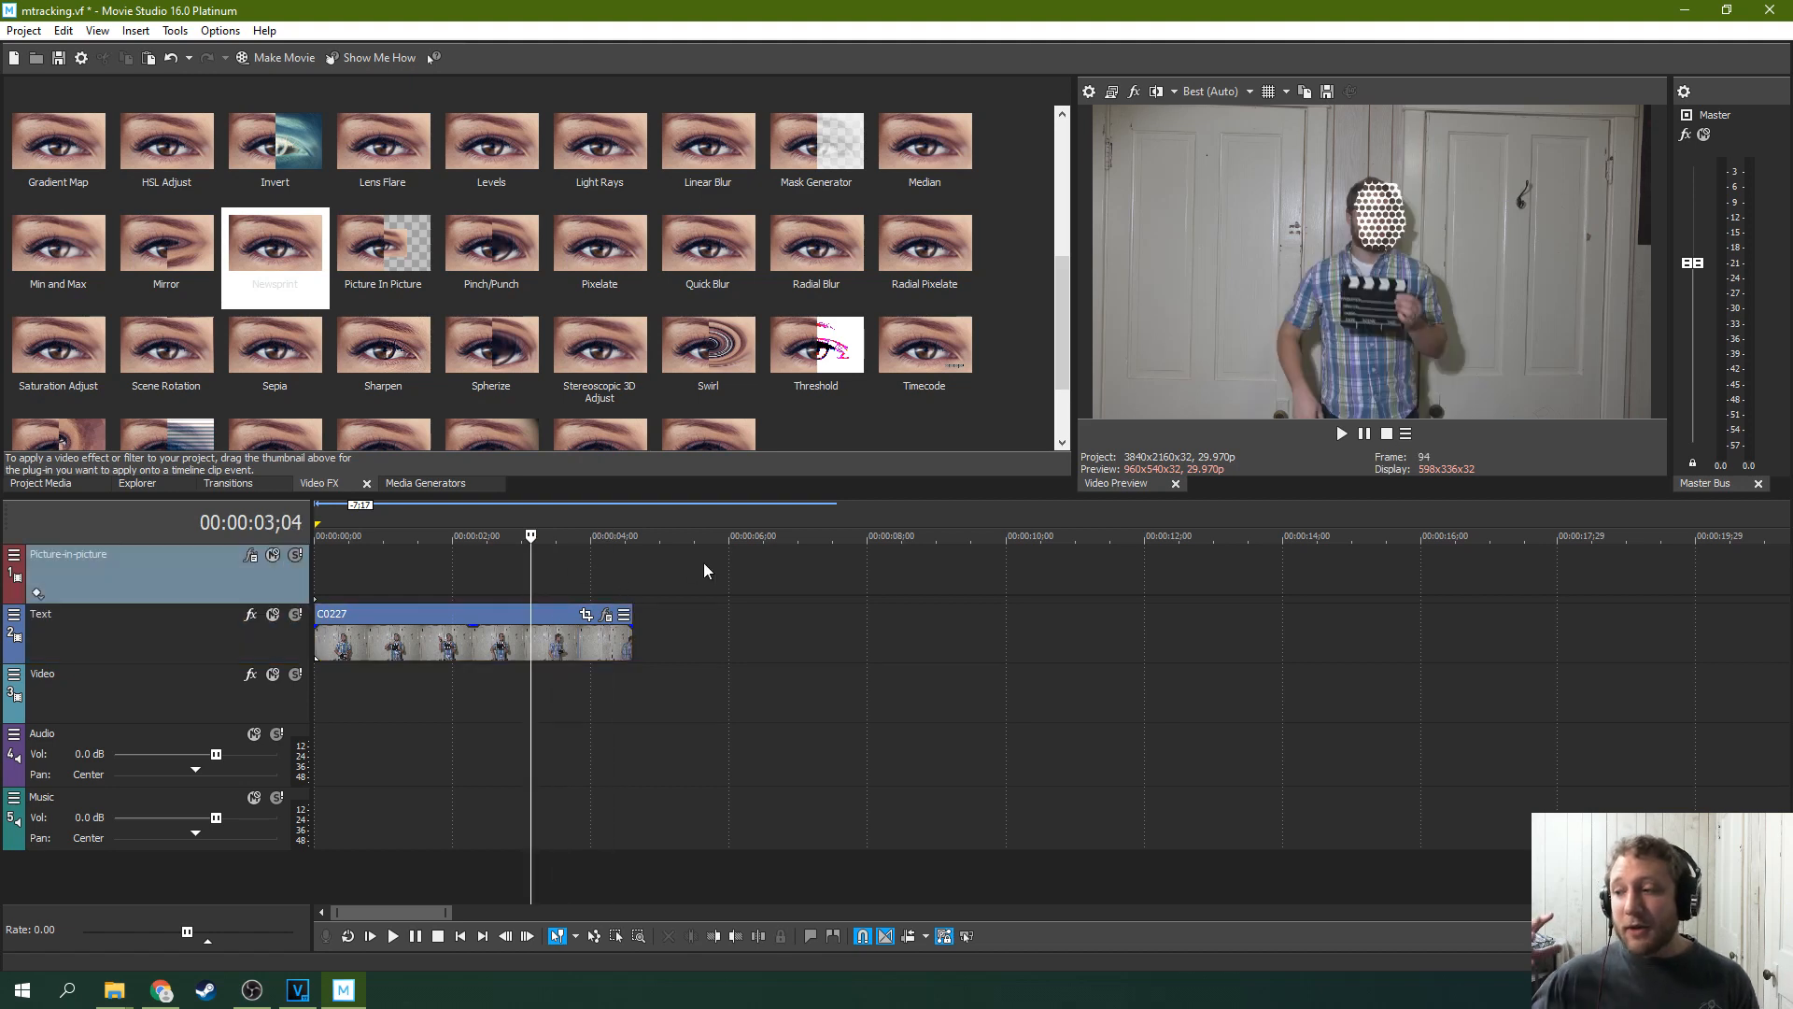
mouse_move(878, 565)
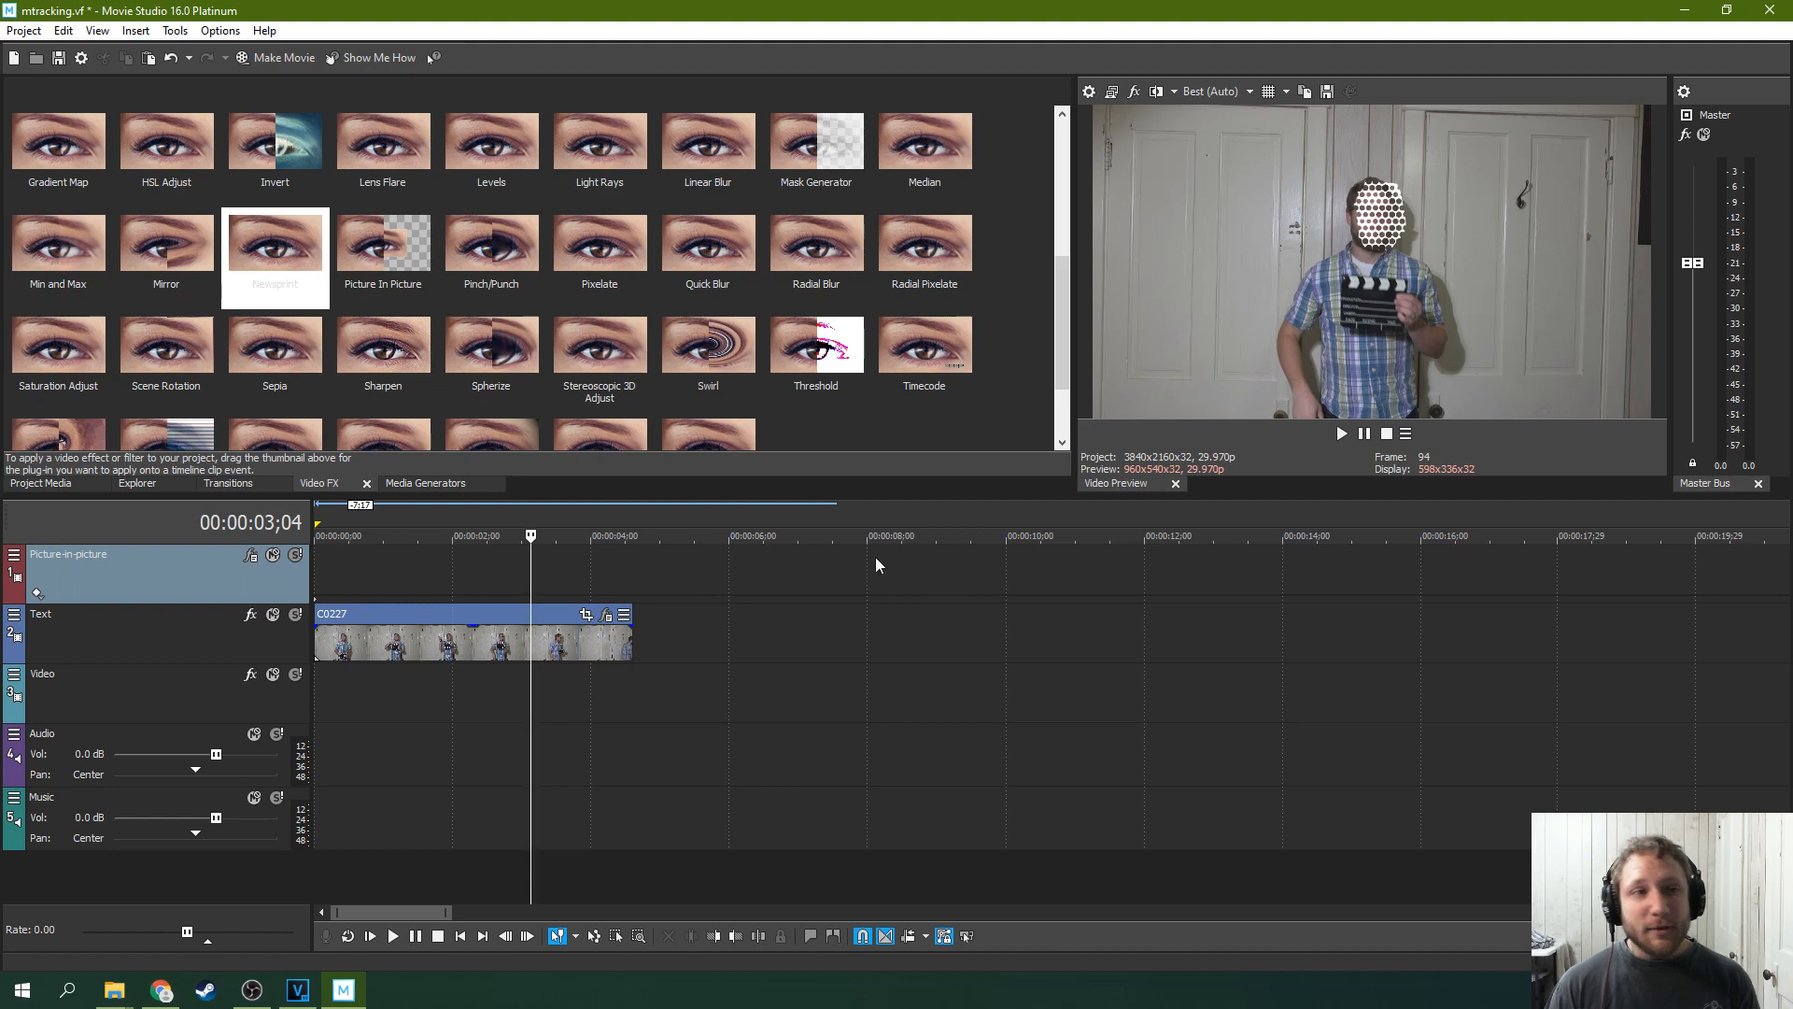
mouse_move(1242, 629)
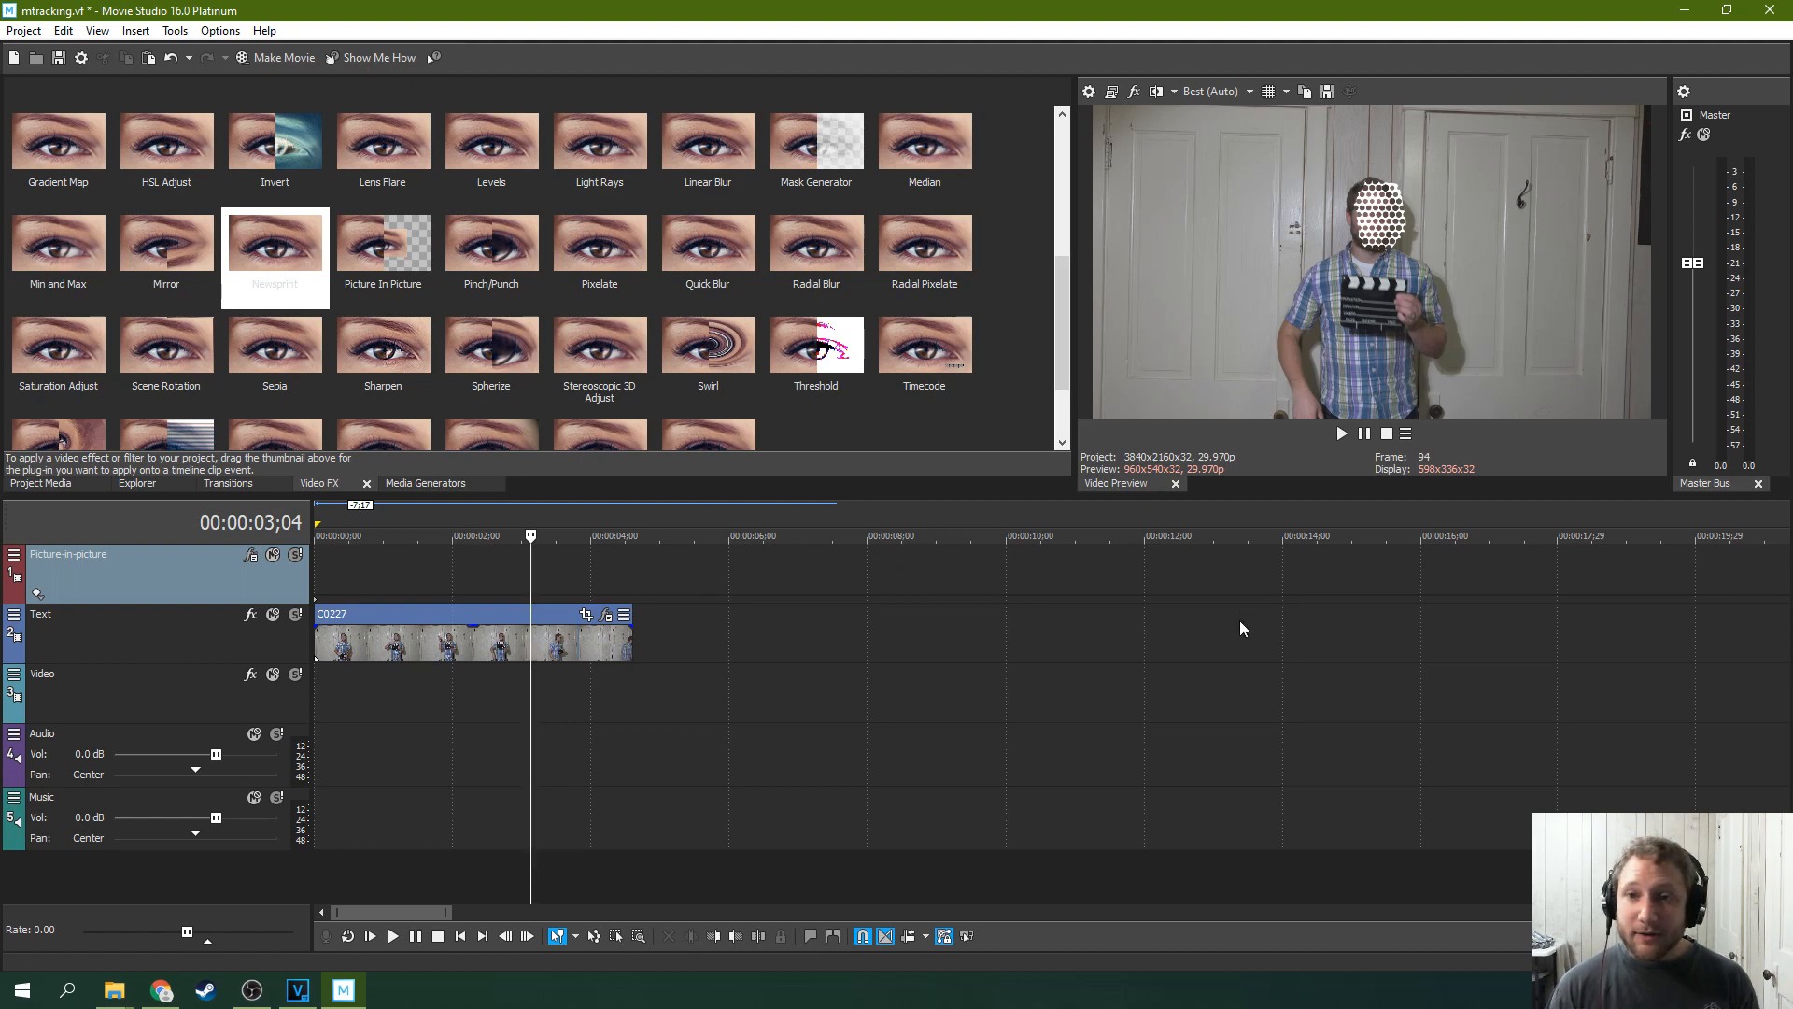